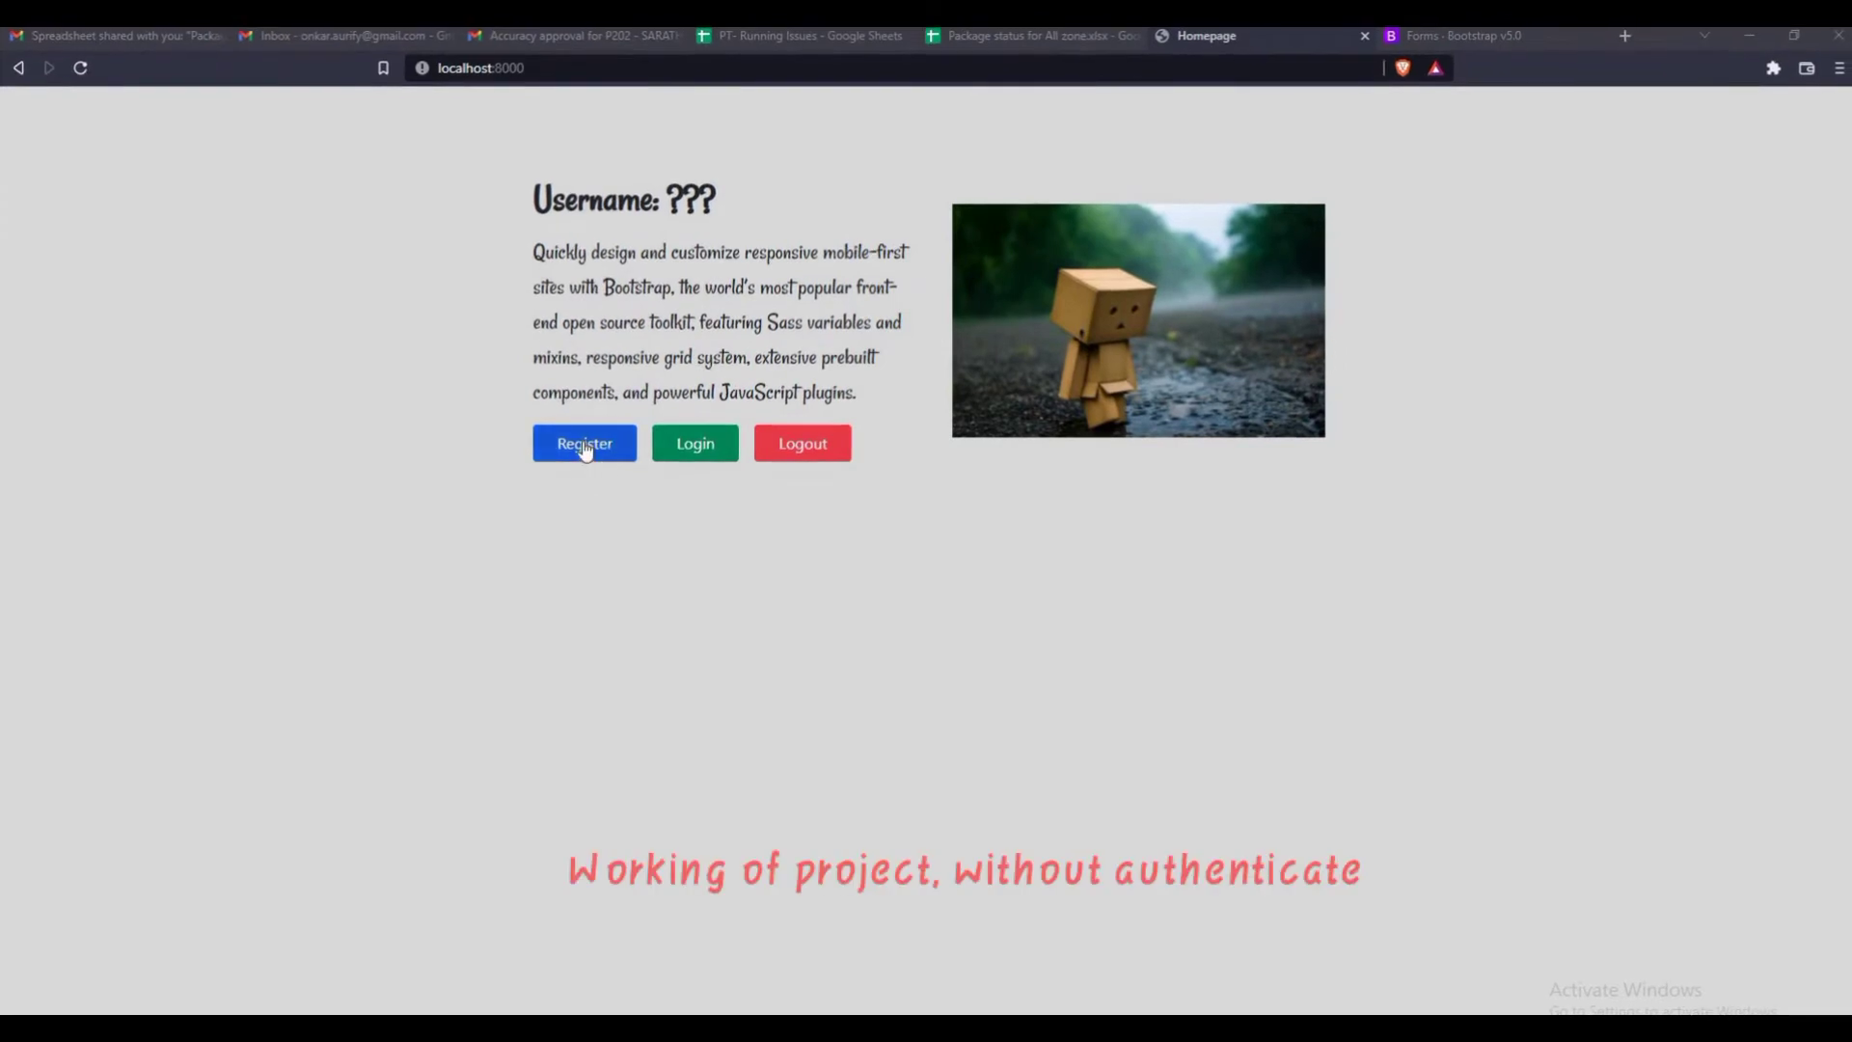
- Register the new account Omi45 with its password and submit the form
left_click(583, 444)
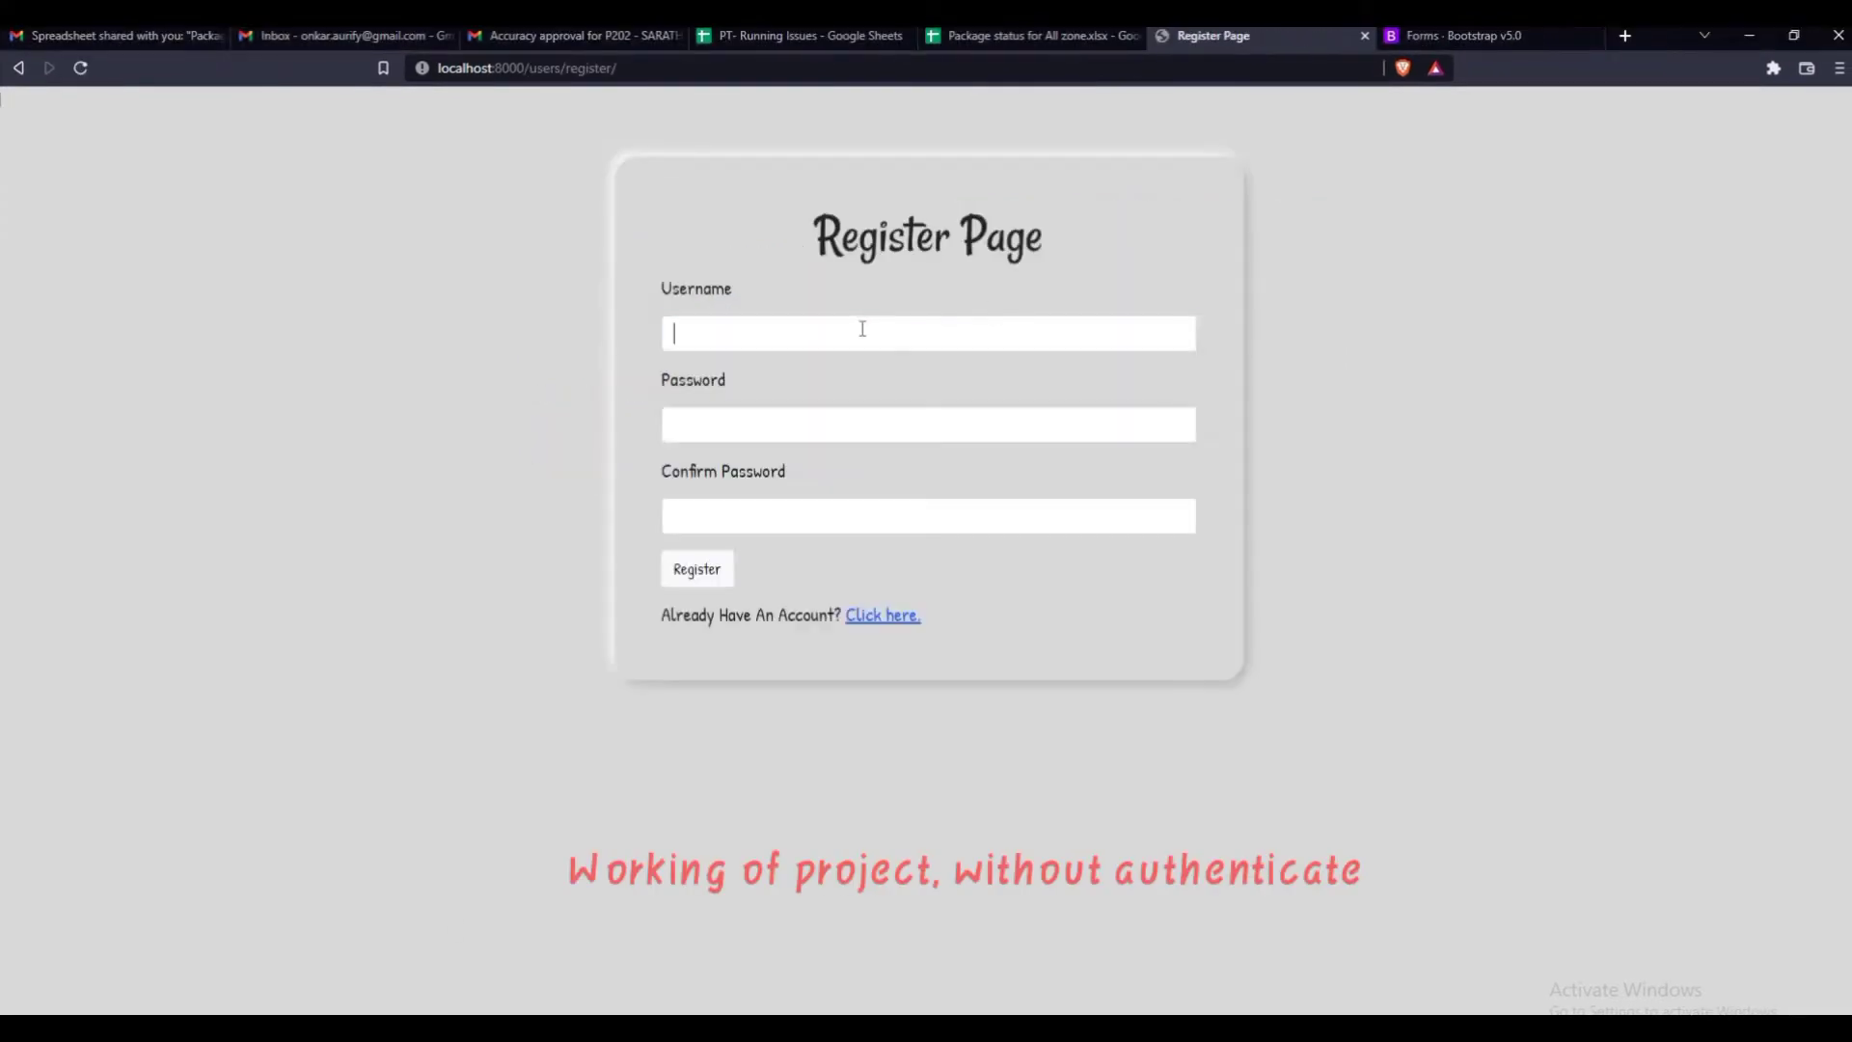
left_click(928, 332)
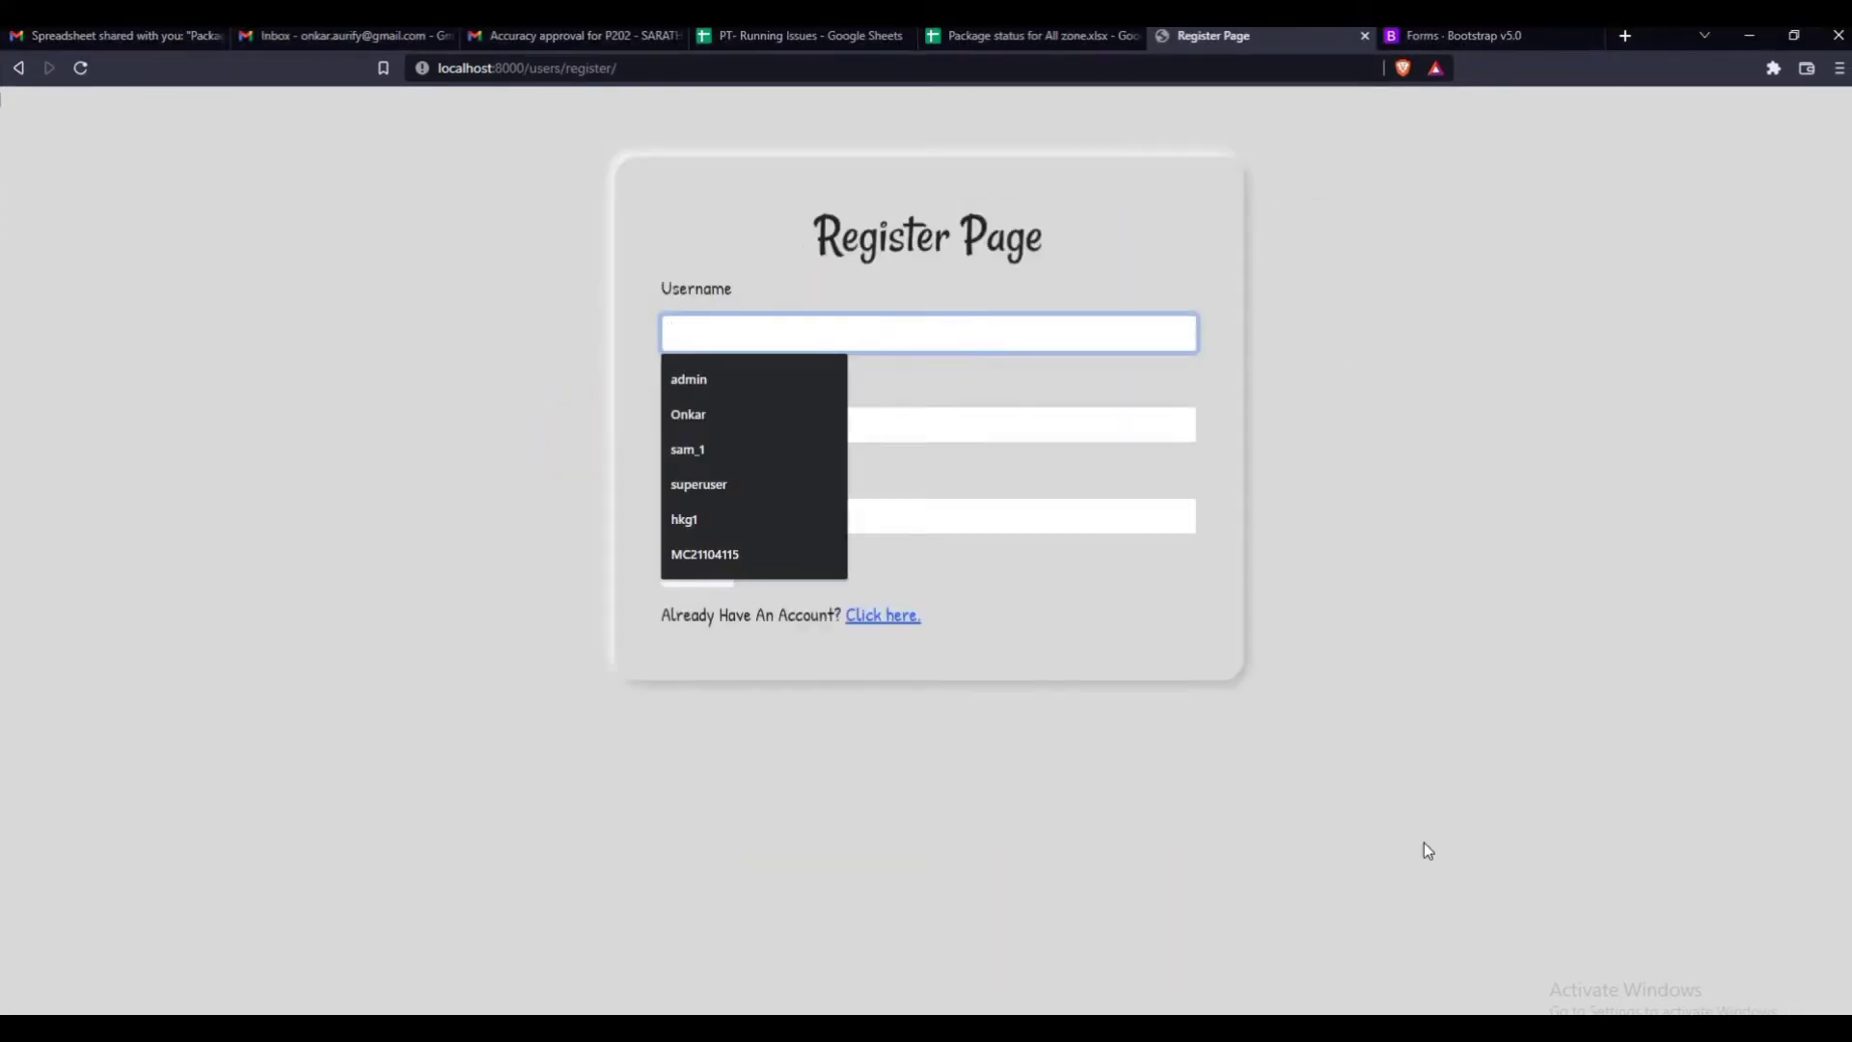
type("Omi")
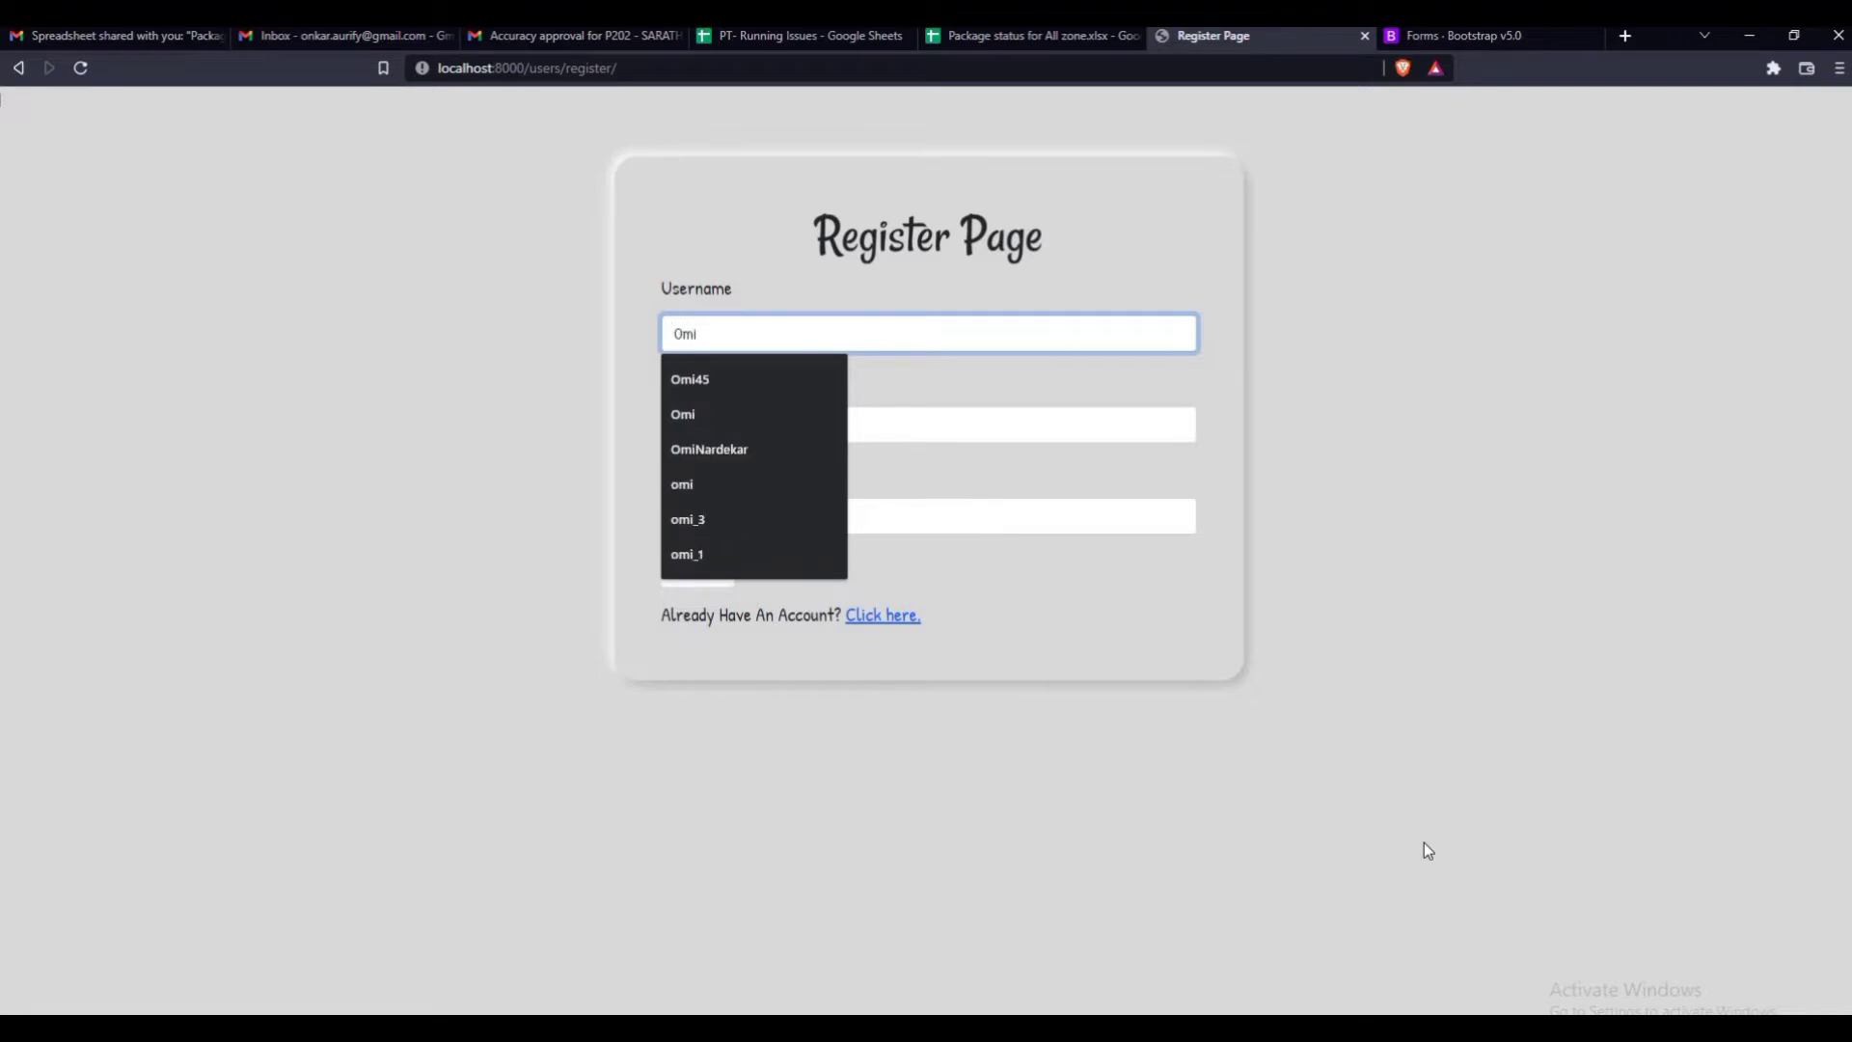
left_click(690, 380)
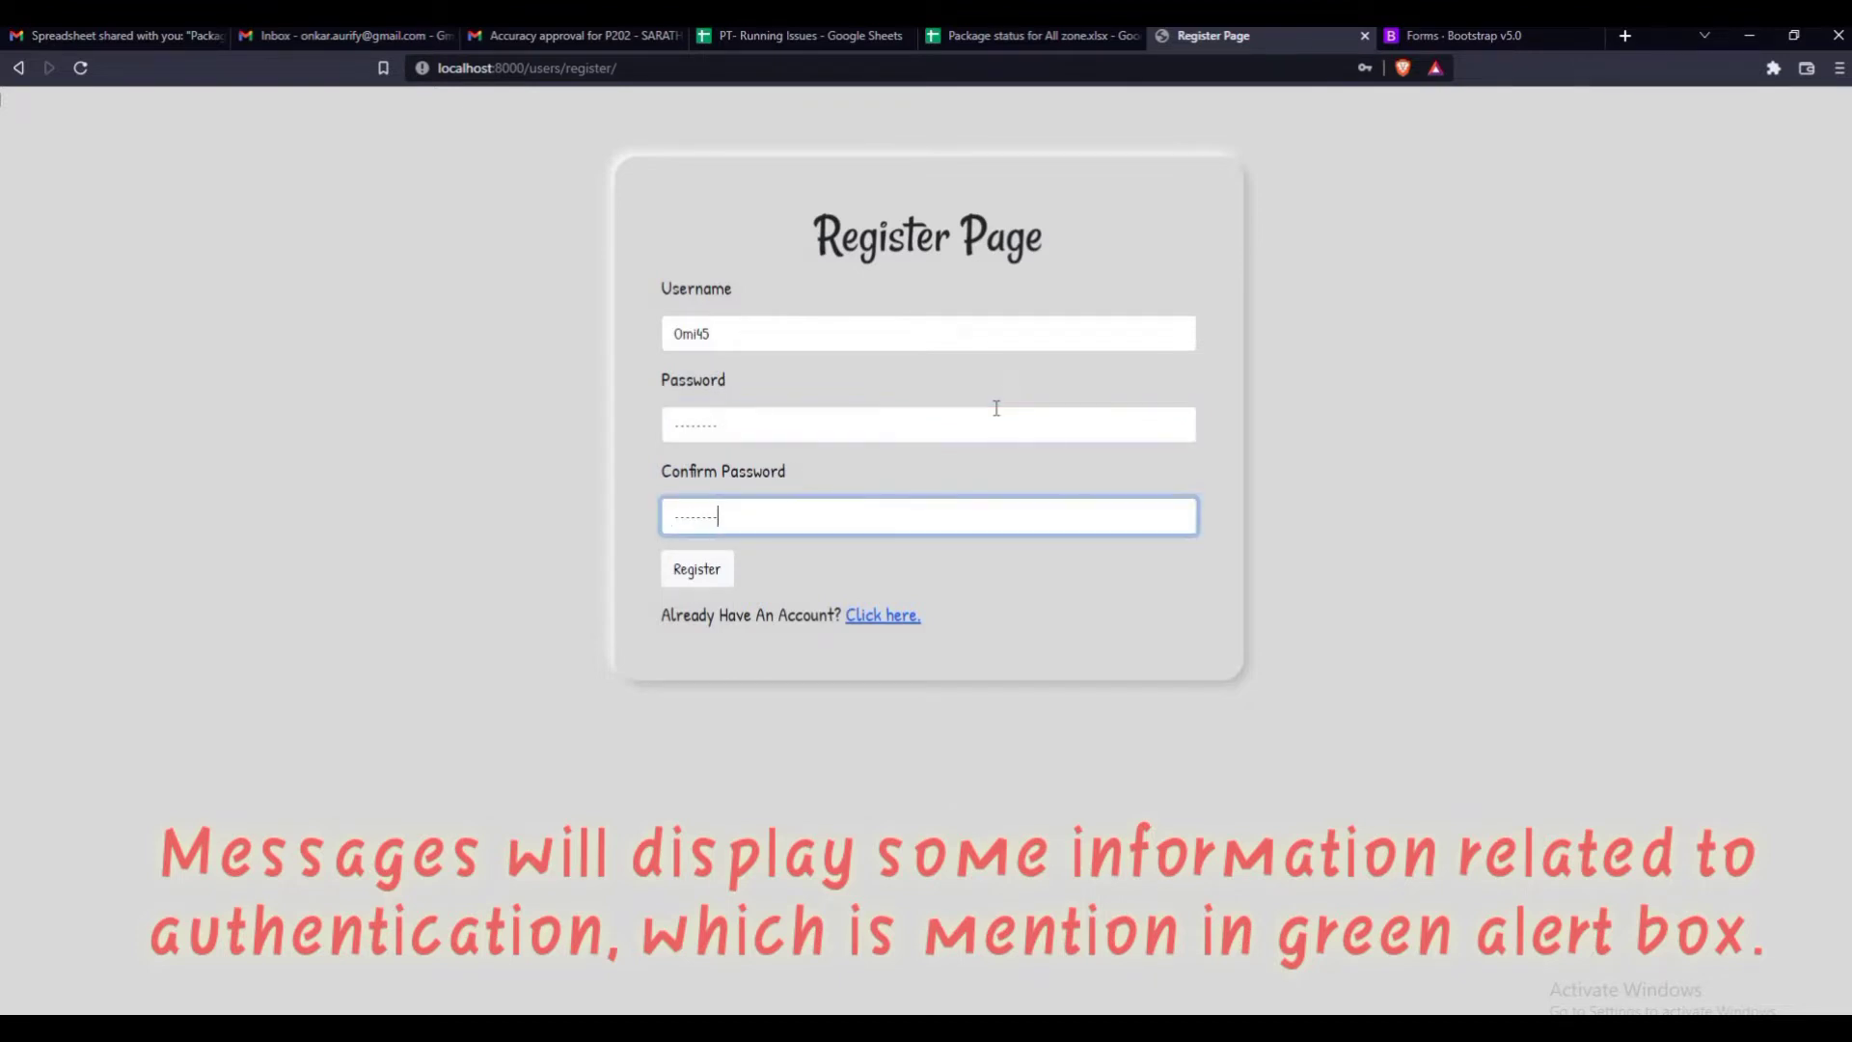
left_click(696, 568)
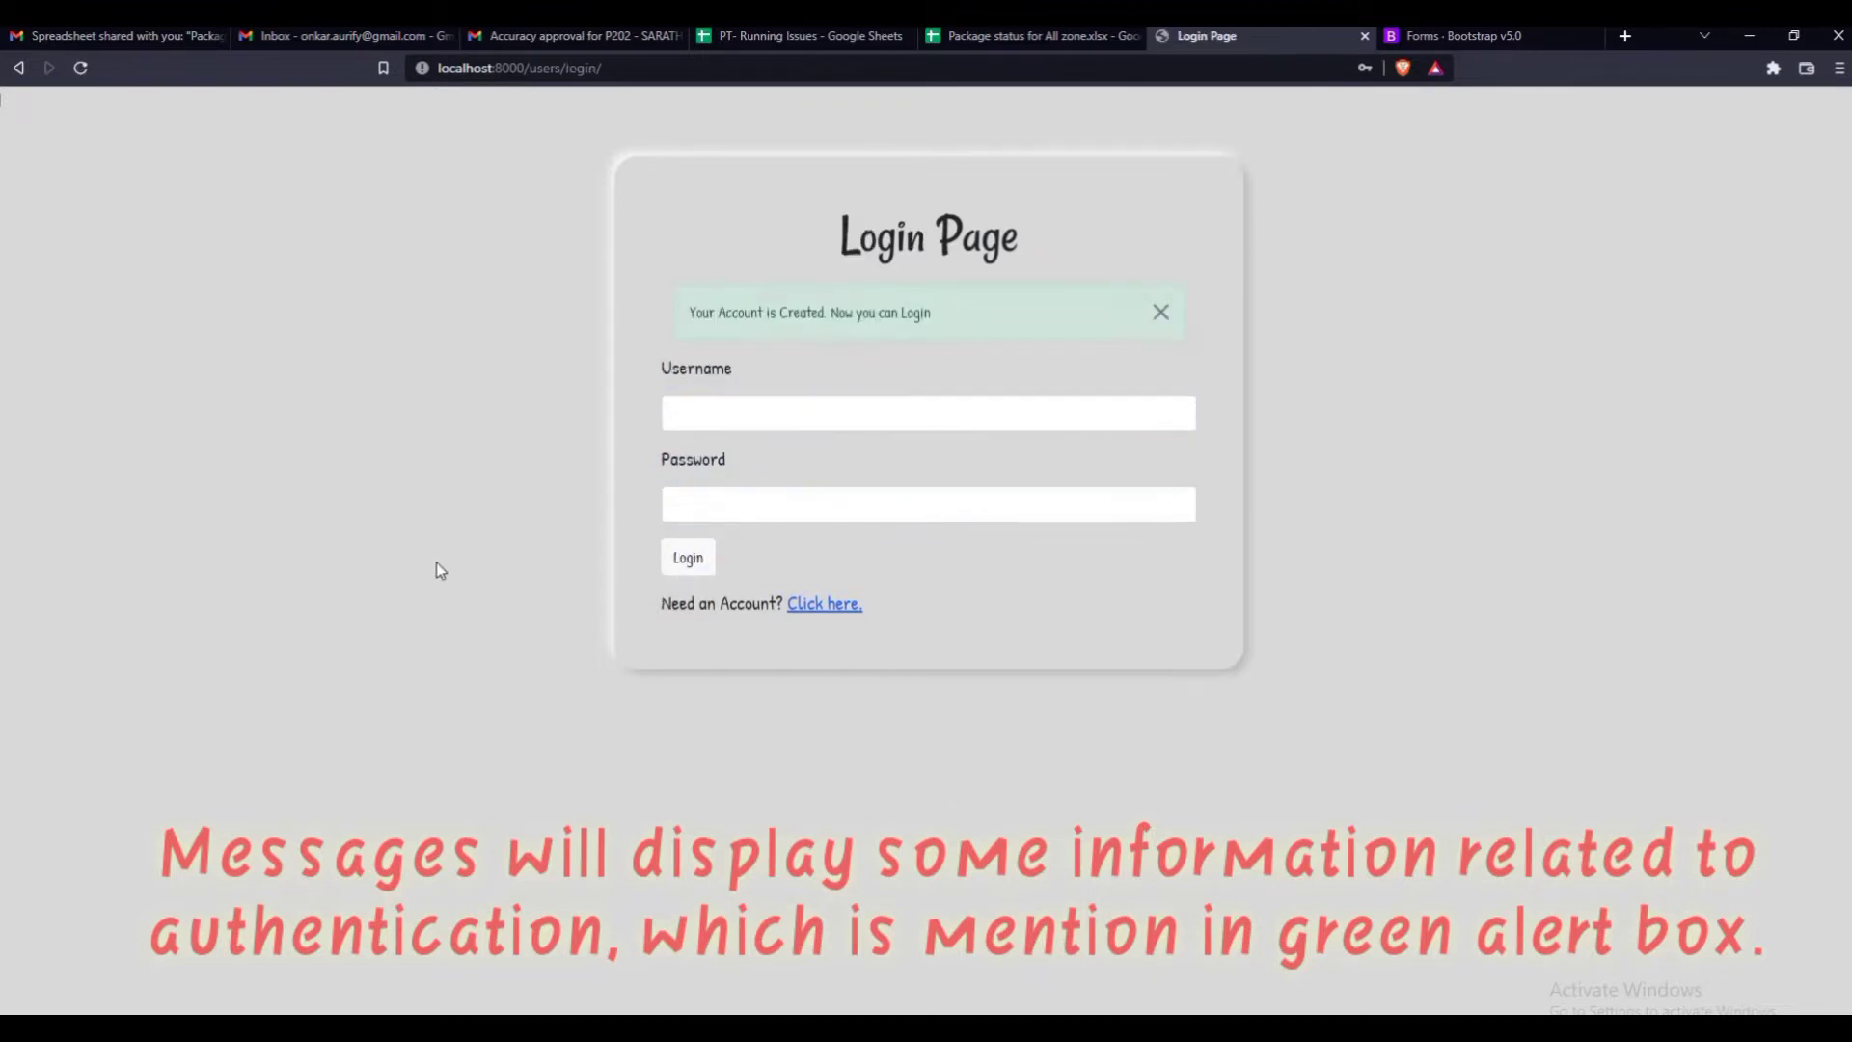
mouse_move(1150, 334)
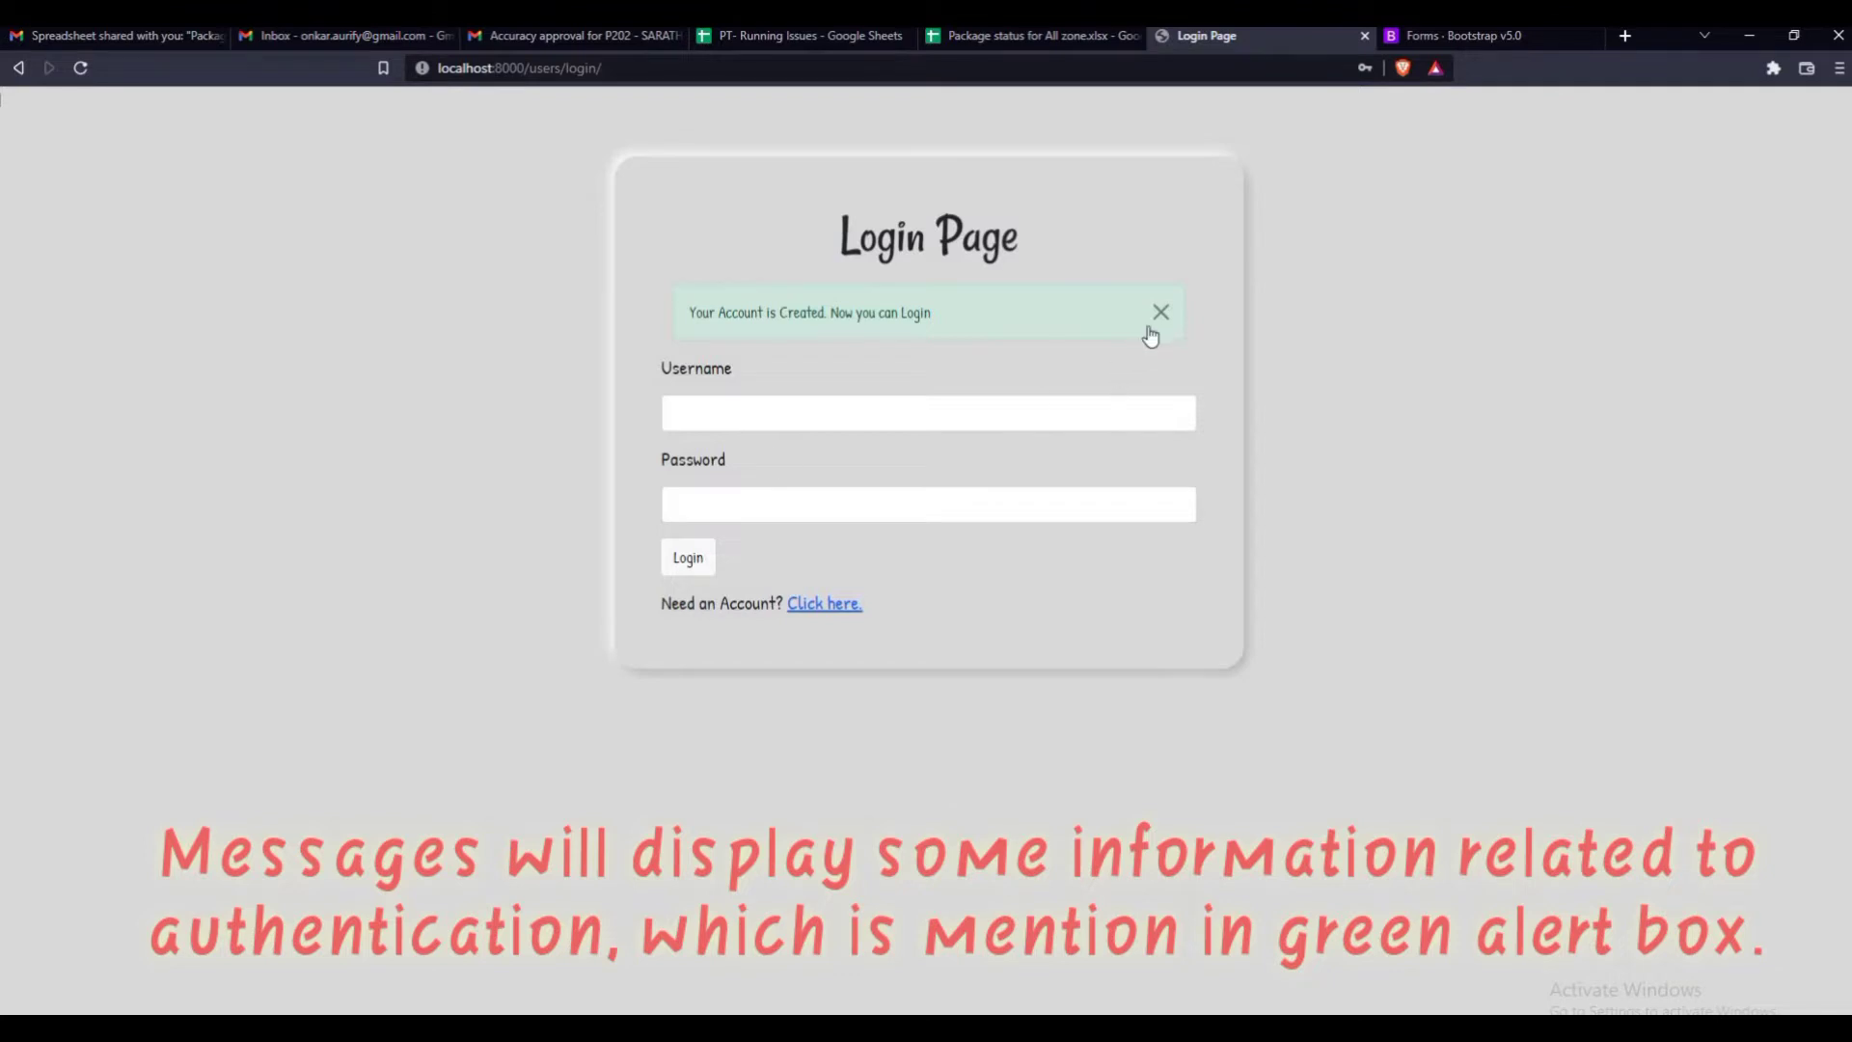
- Log in as Omi45 and highlight the home page's 'Username: ???' heading
left_click(1160, 313)
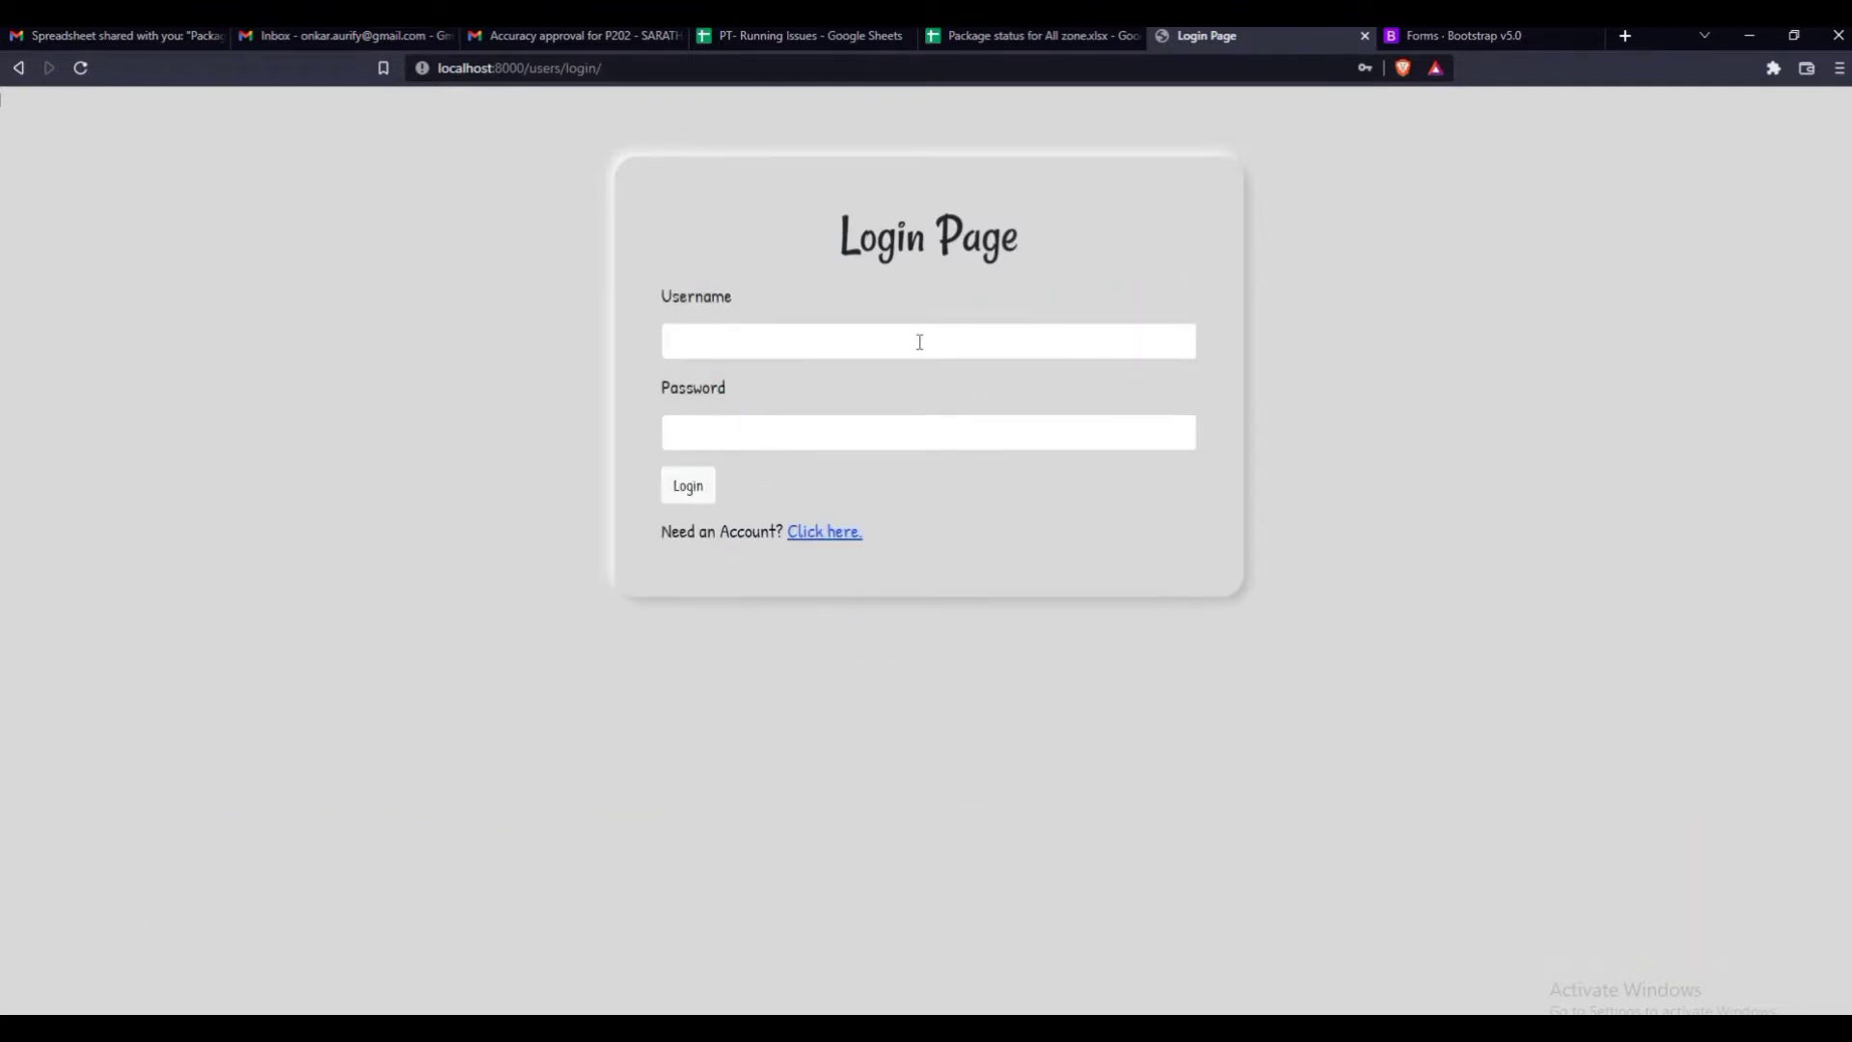
left_click(928, 341)
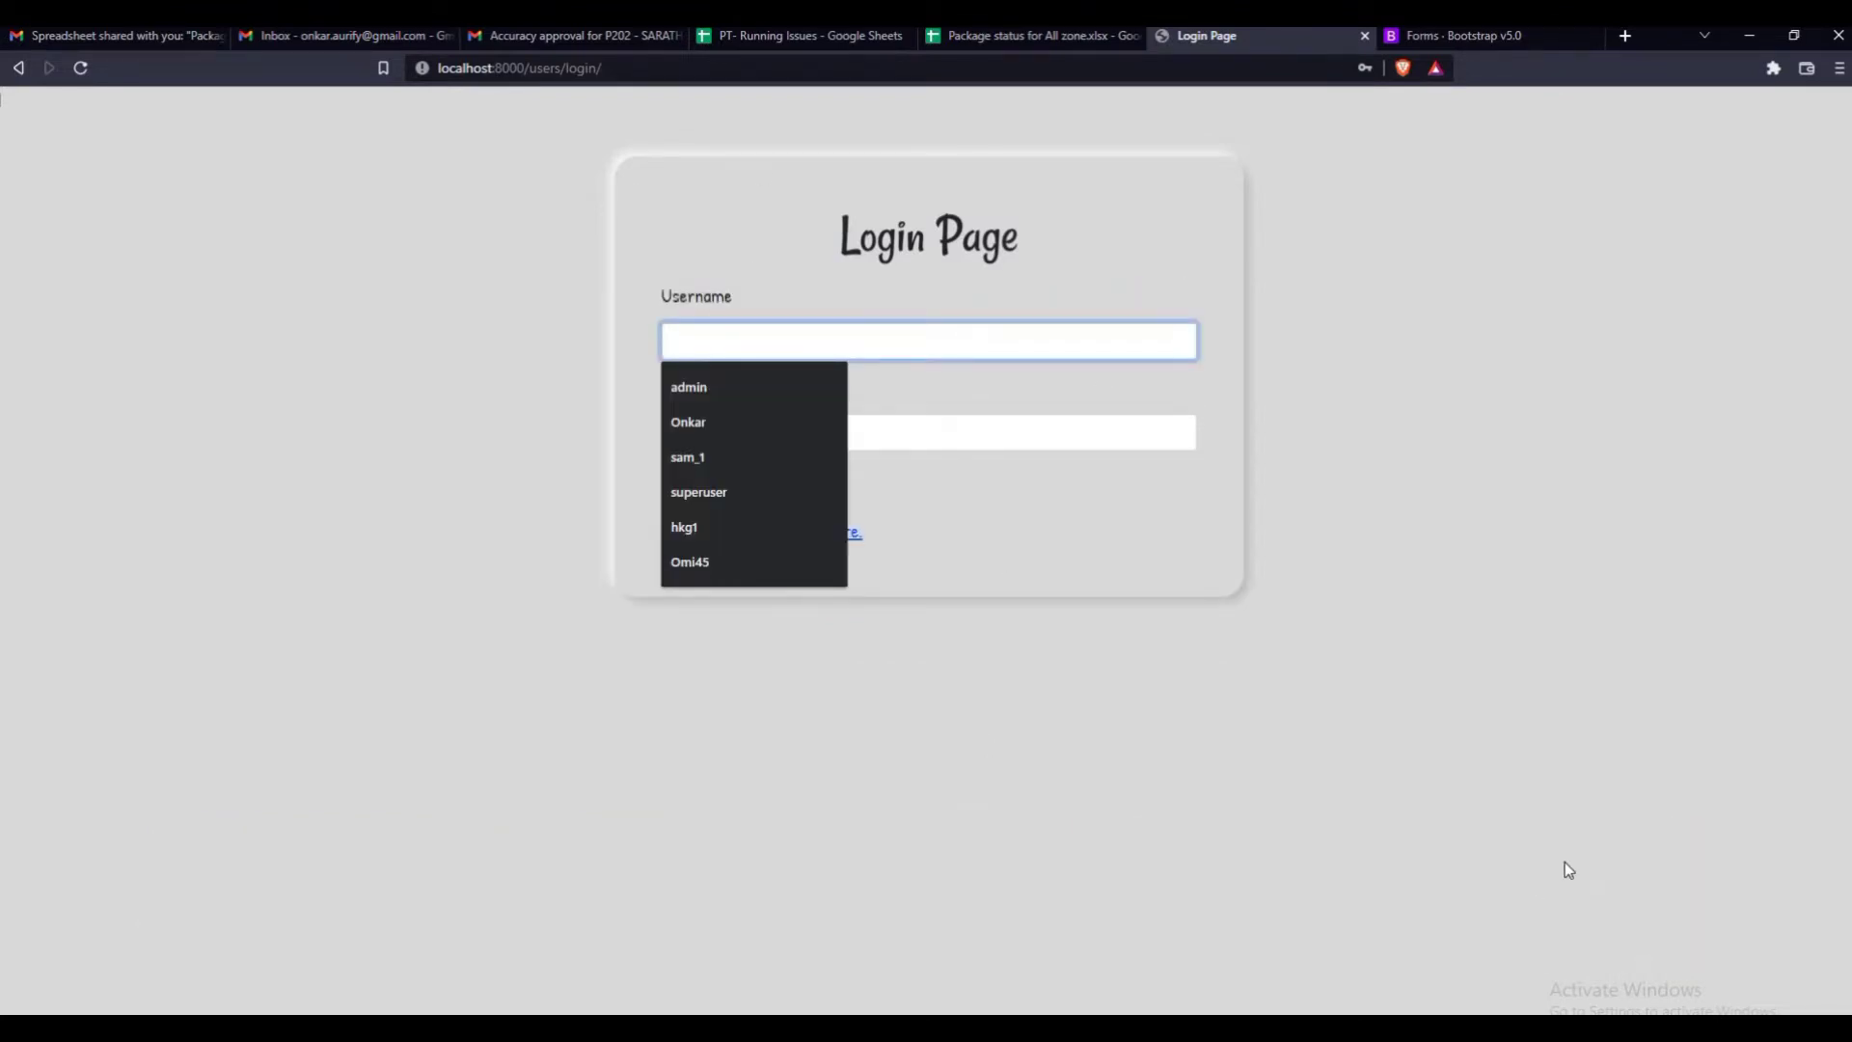
left_click(691, 561)
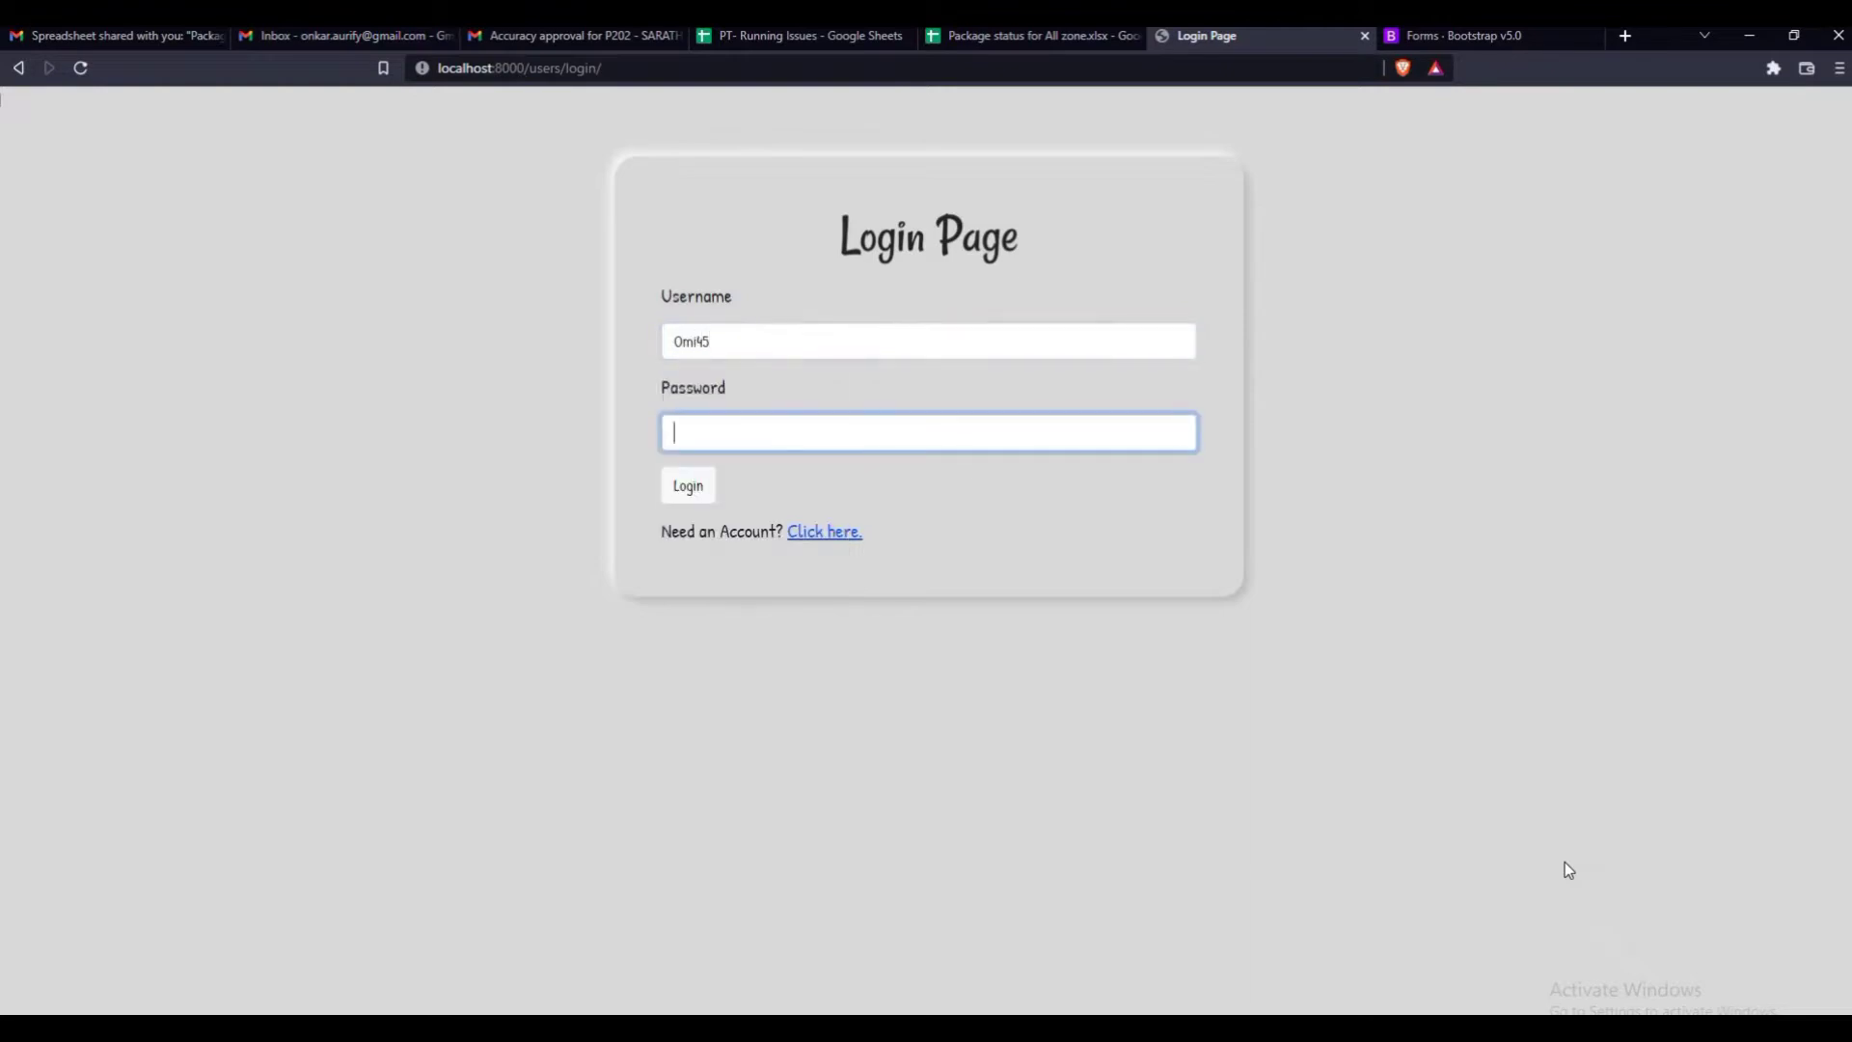
type("password")
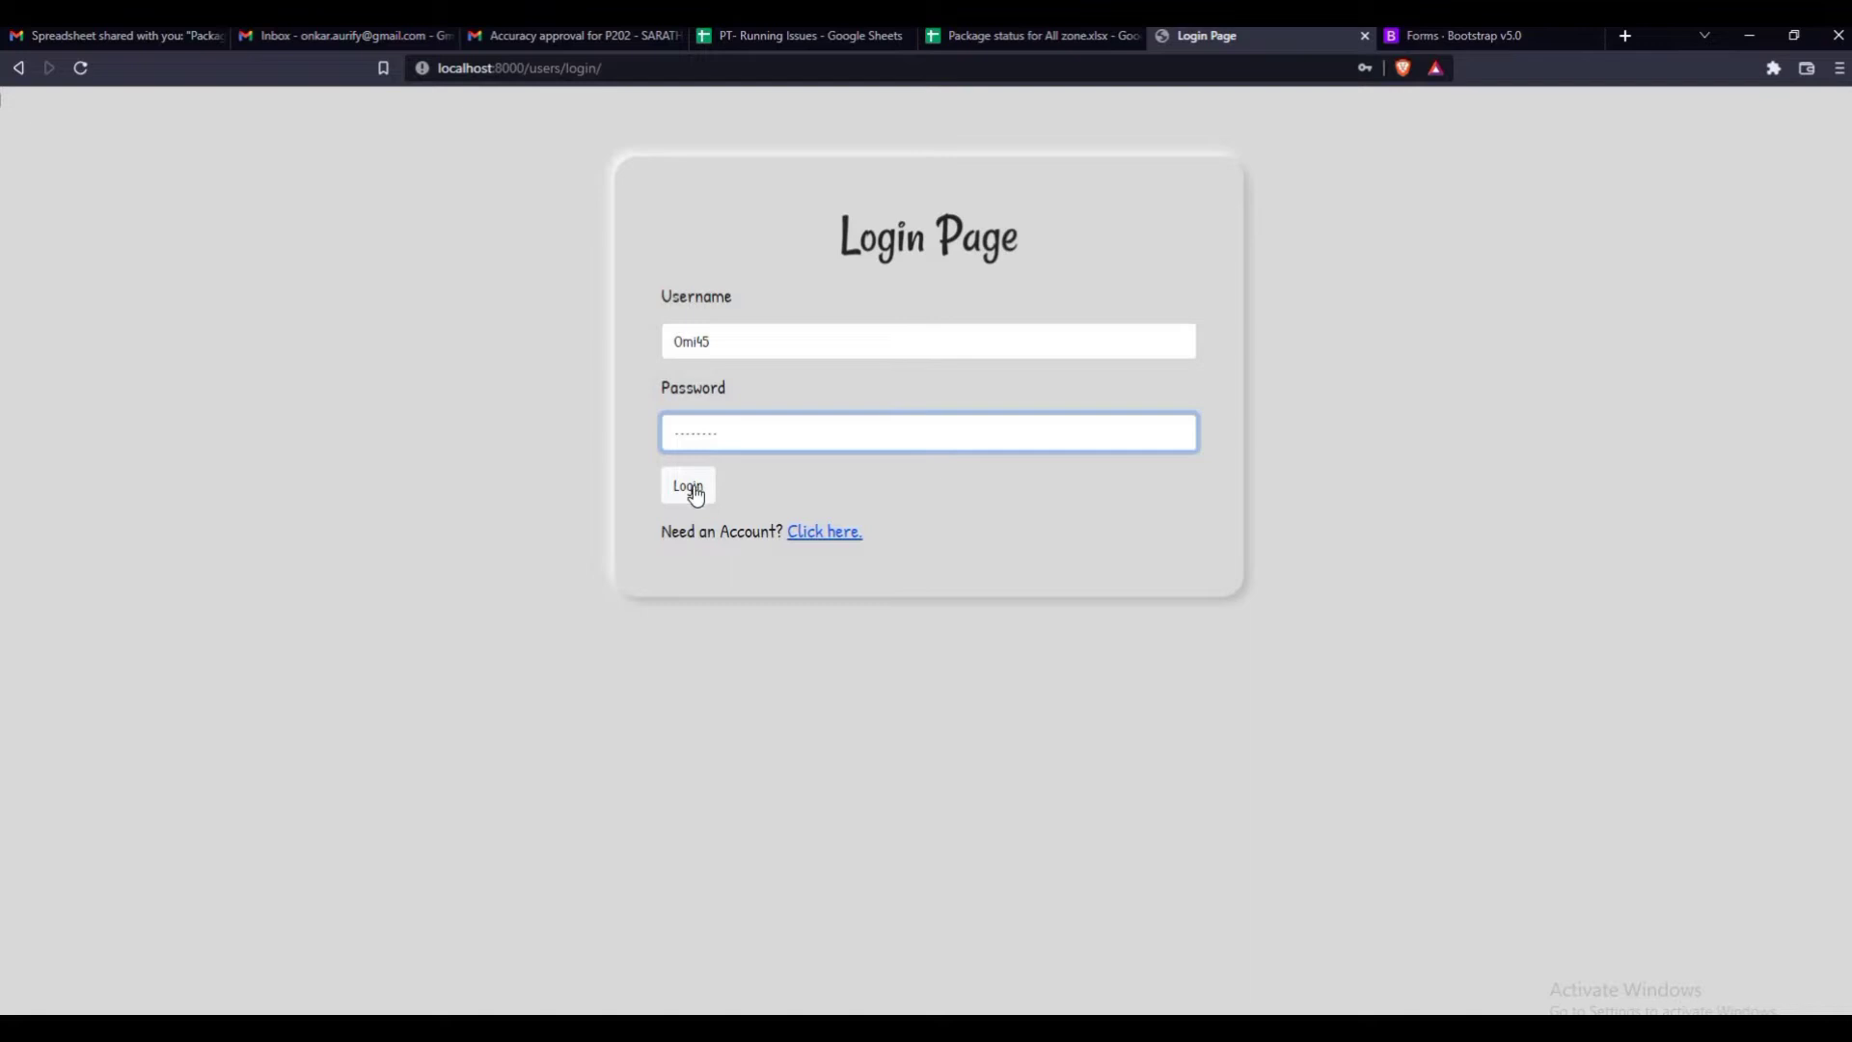
left_click(687, 487)
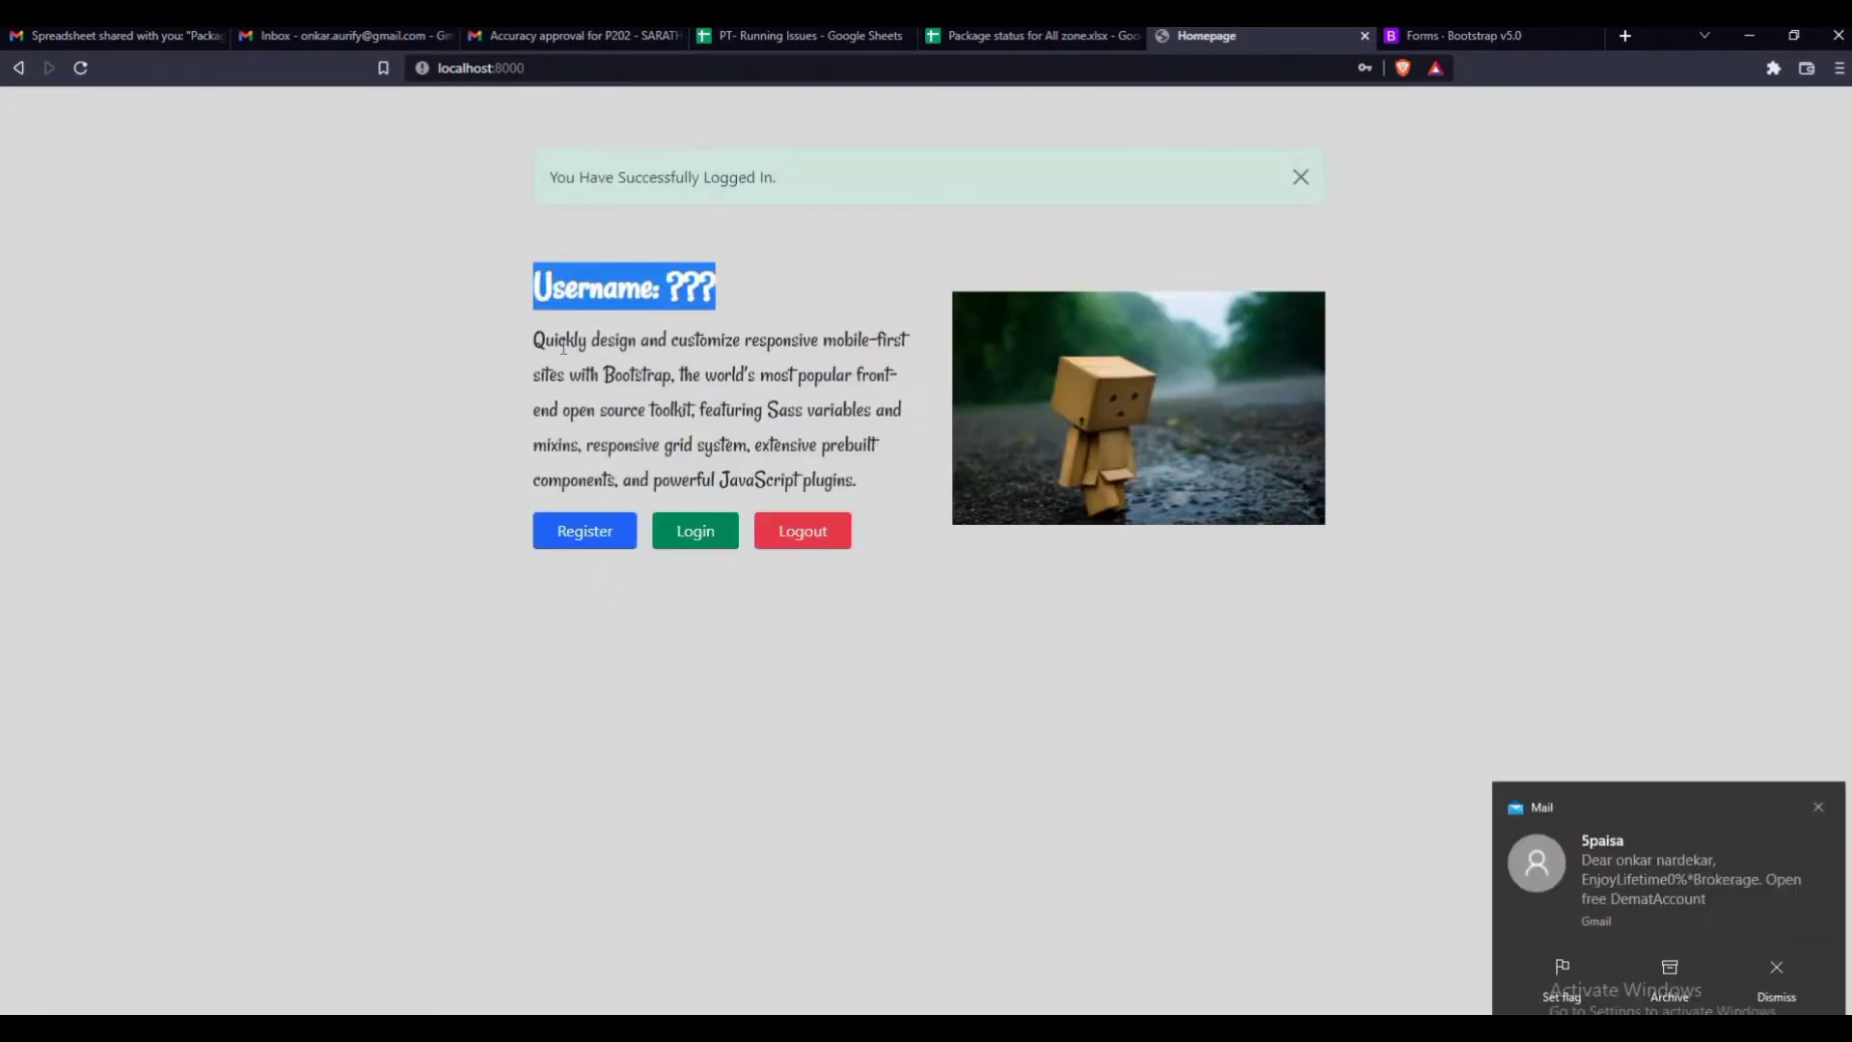
left_click_drag(532, 340, 880, 459)
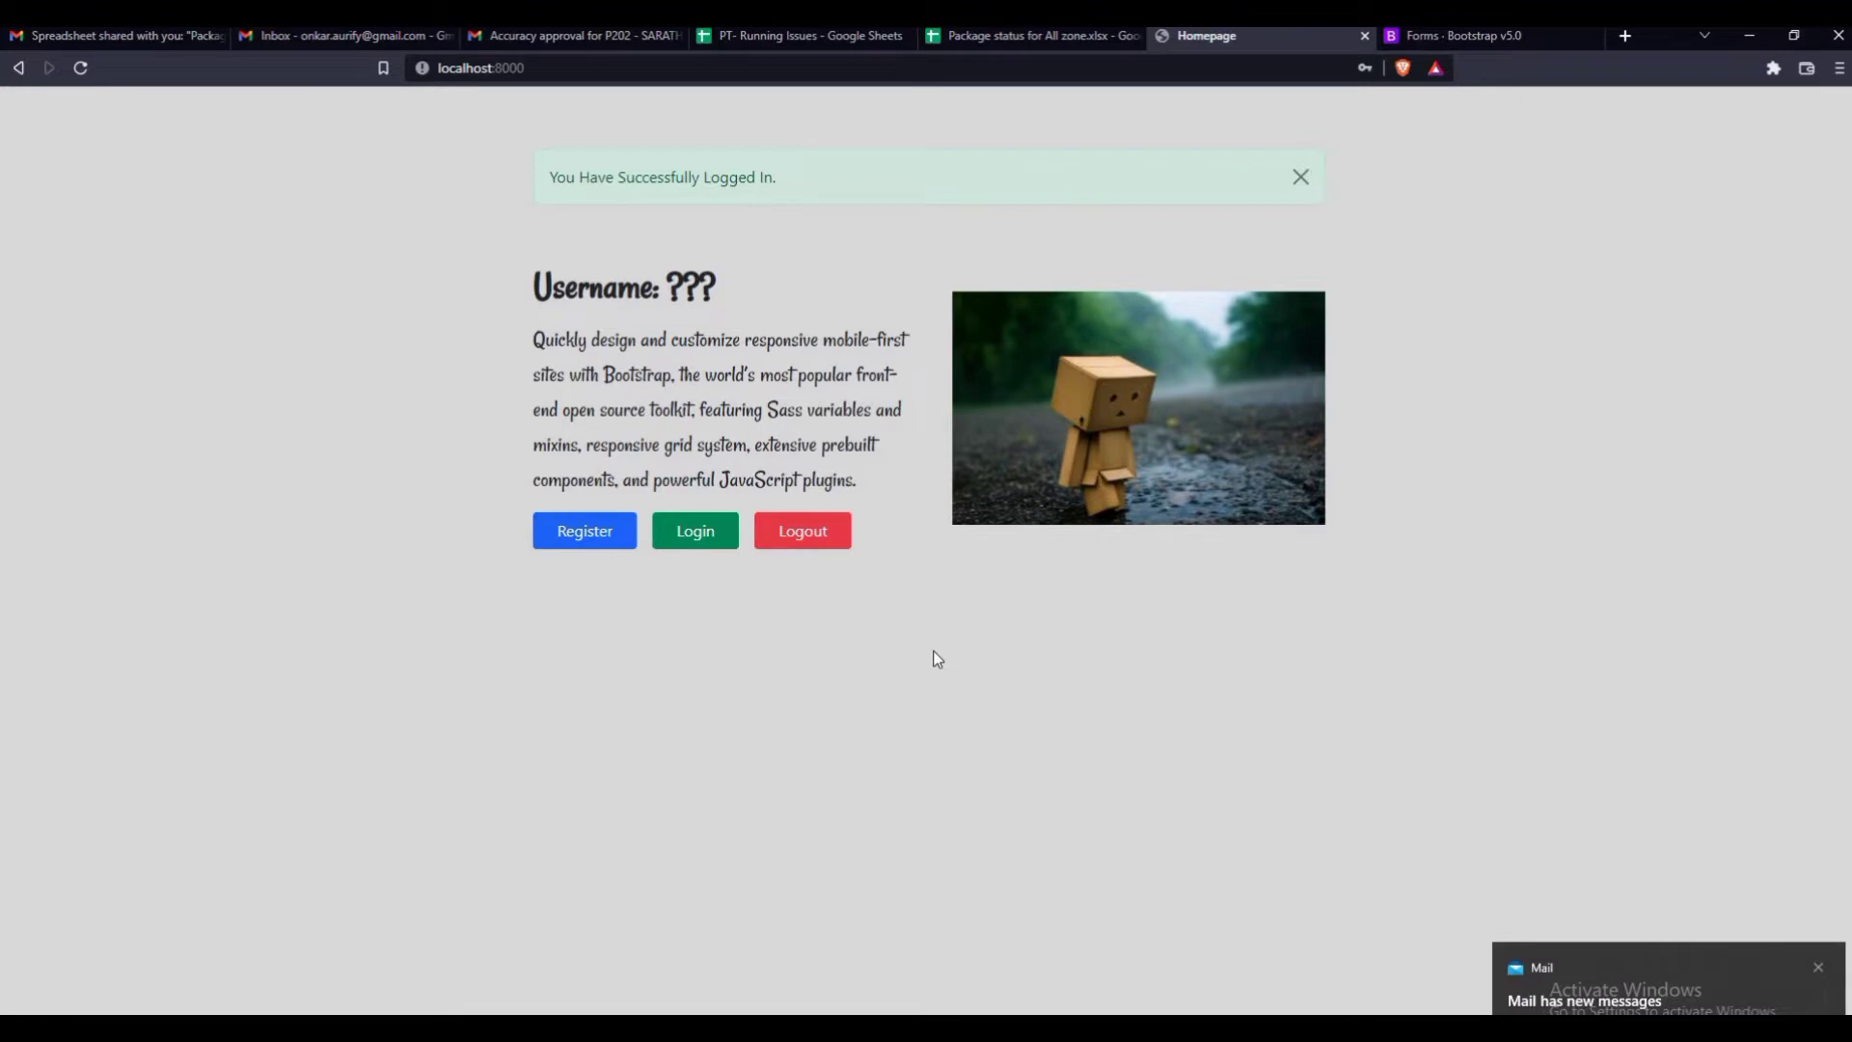
mouse_move(845, 656)
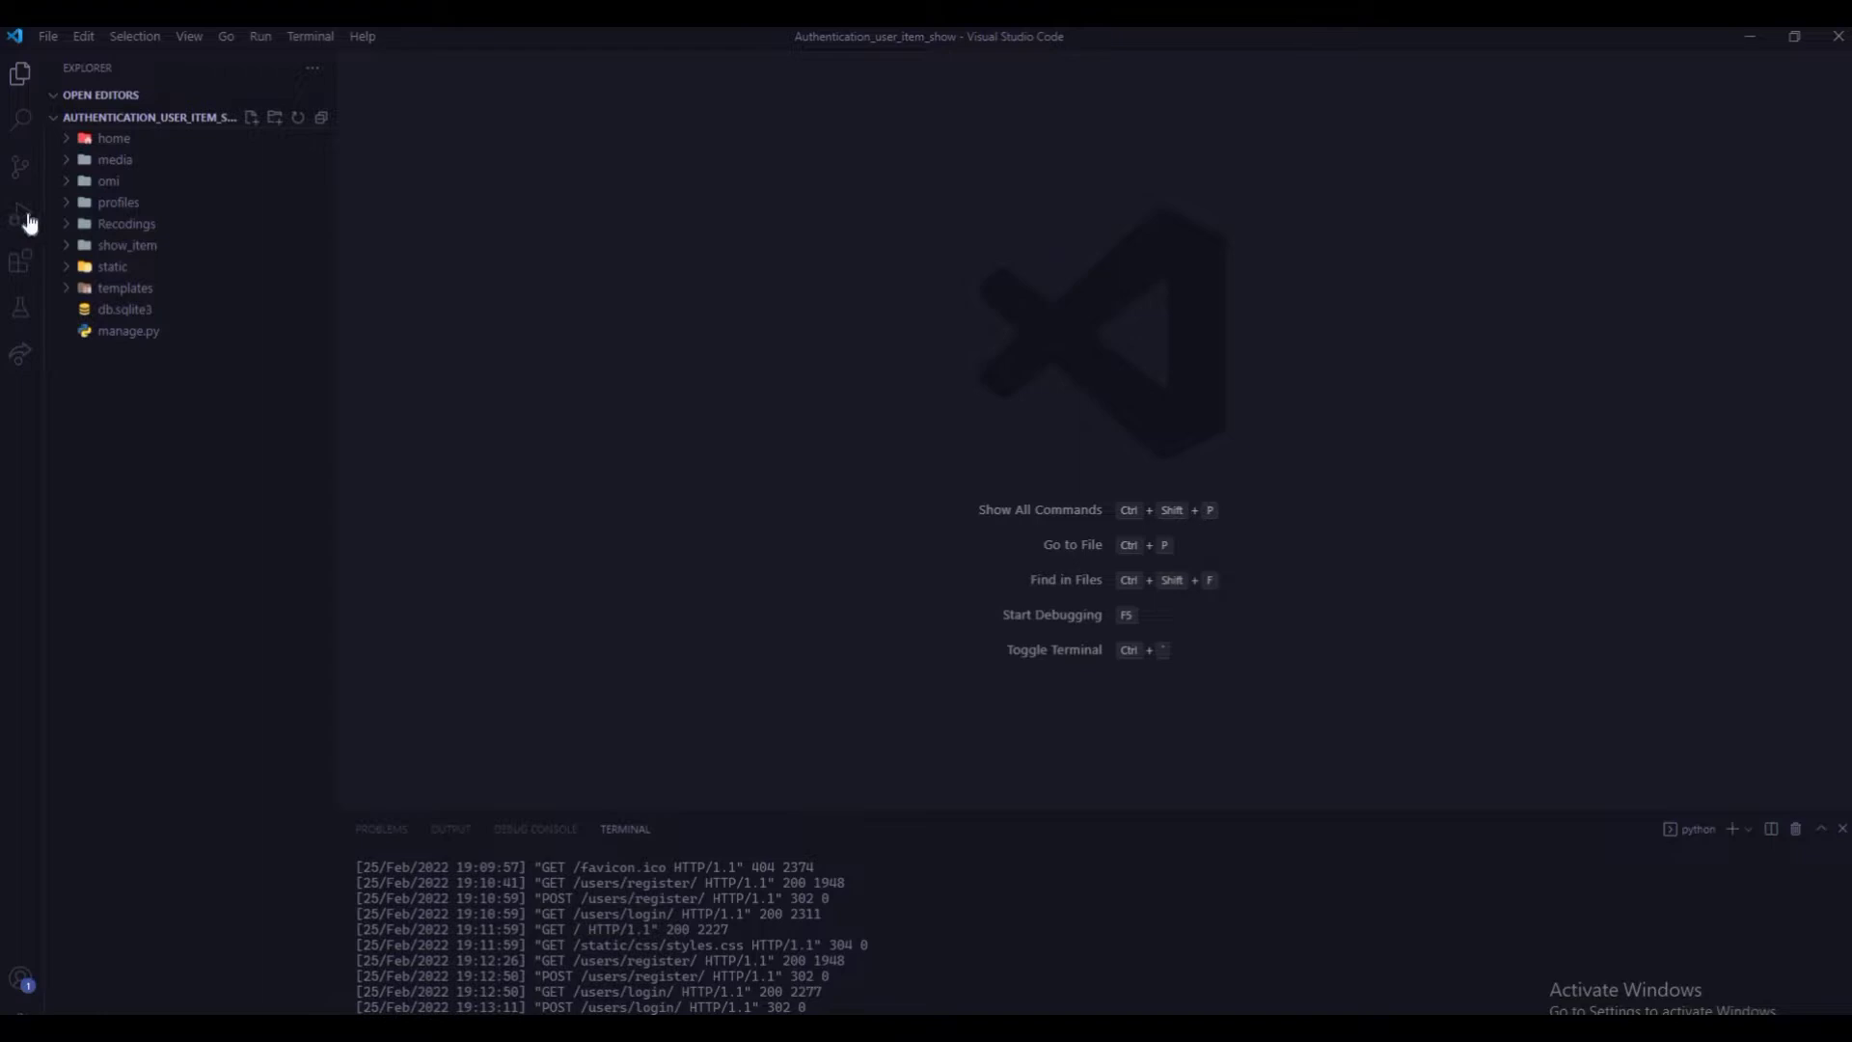
mouse_move(160, 218)
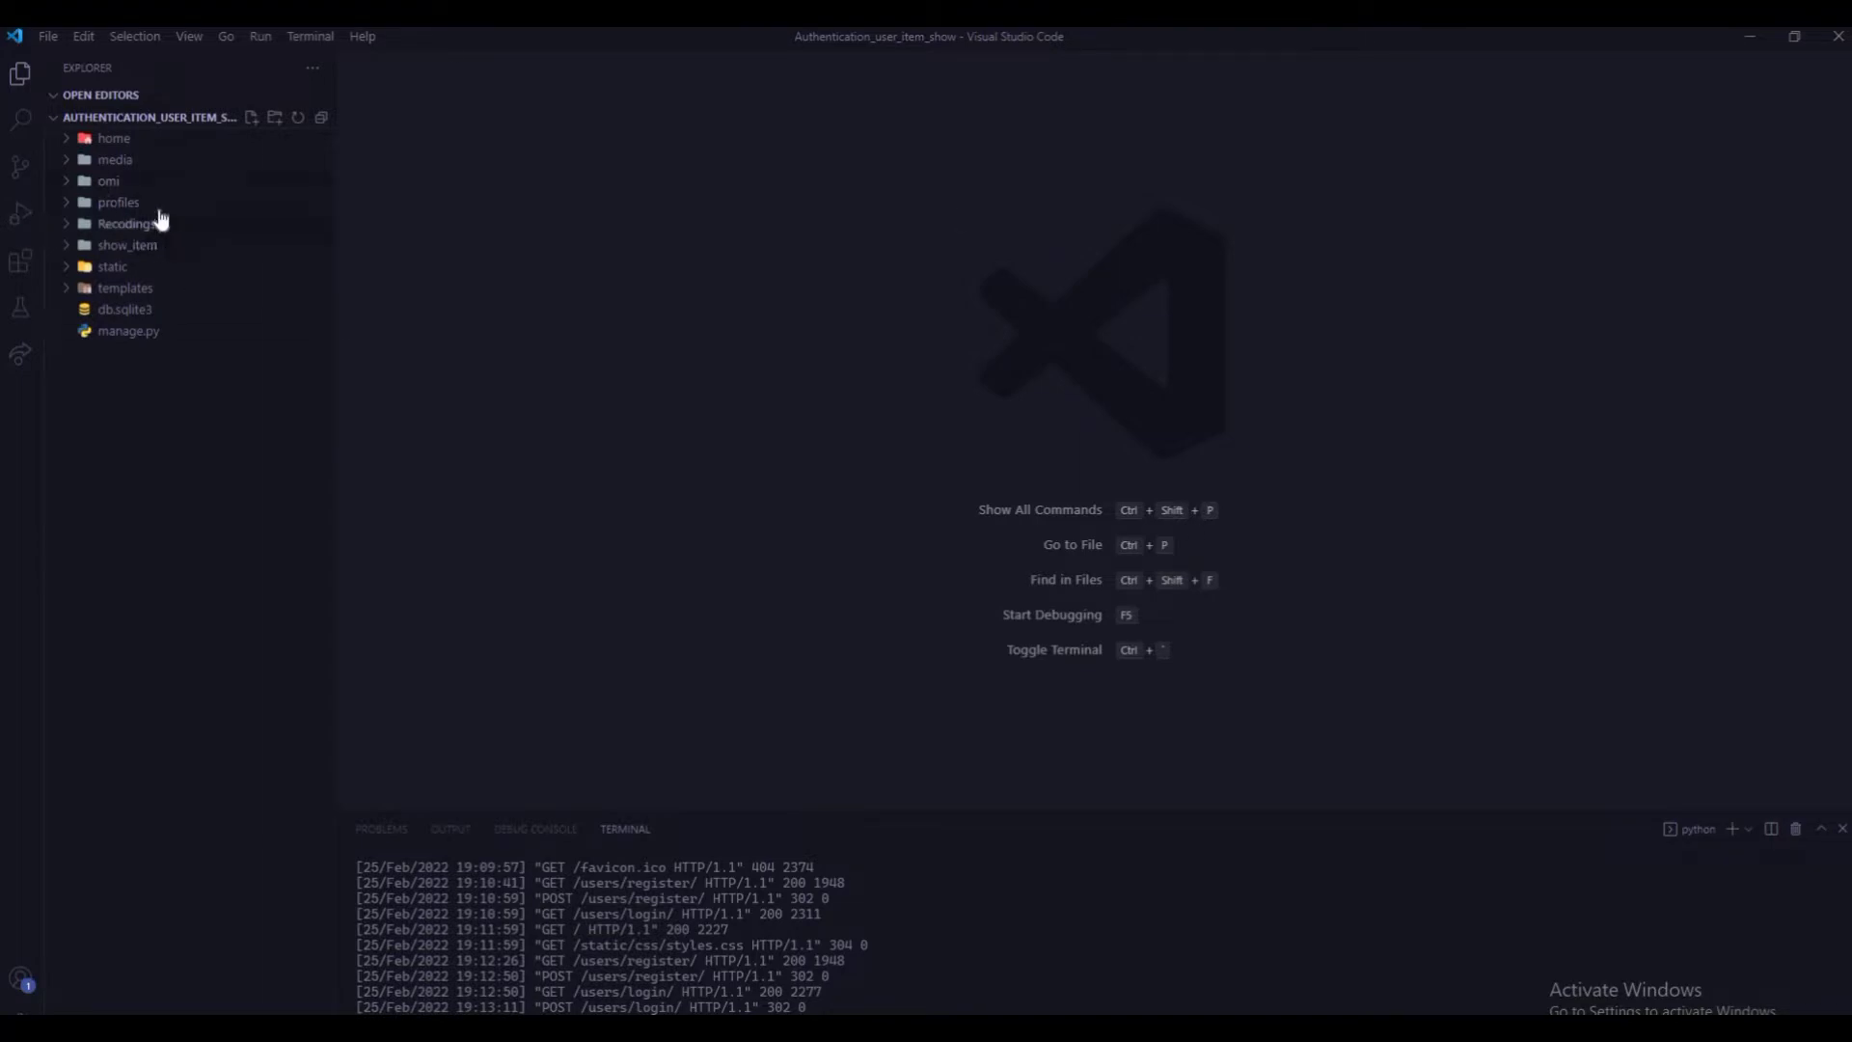
- Review the profiles app's views.py, models.py and signals.py, then show the templates folder
left_click(118, 203)
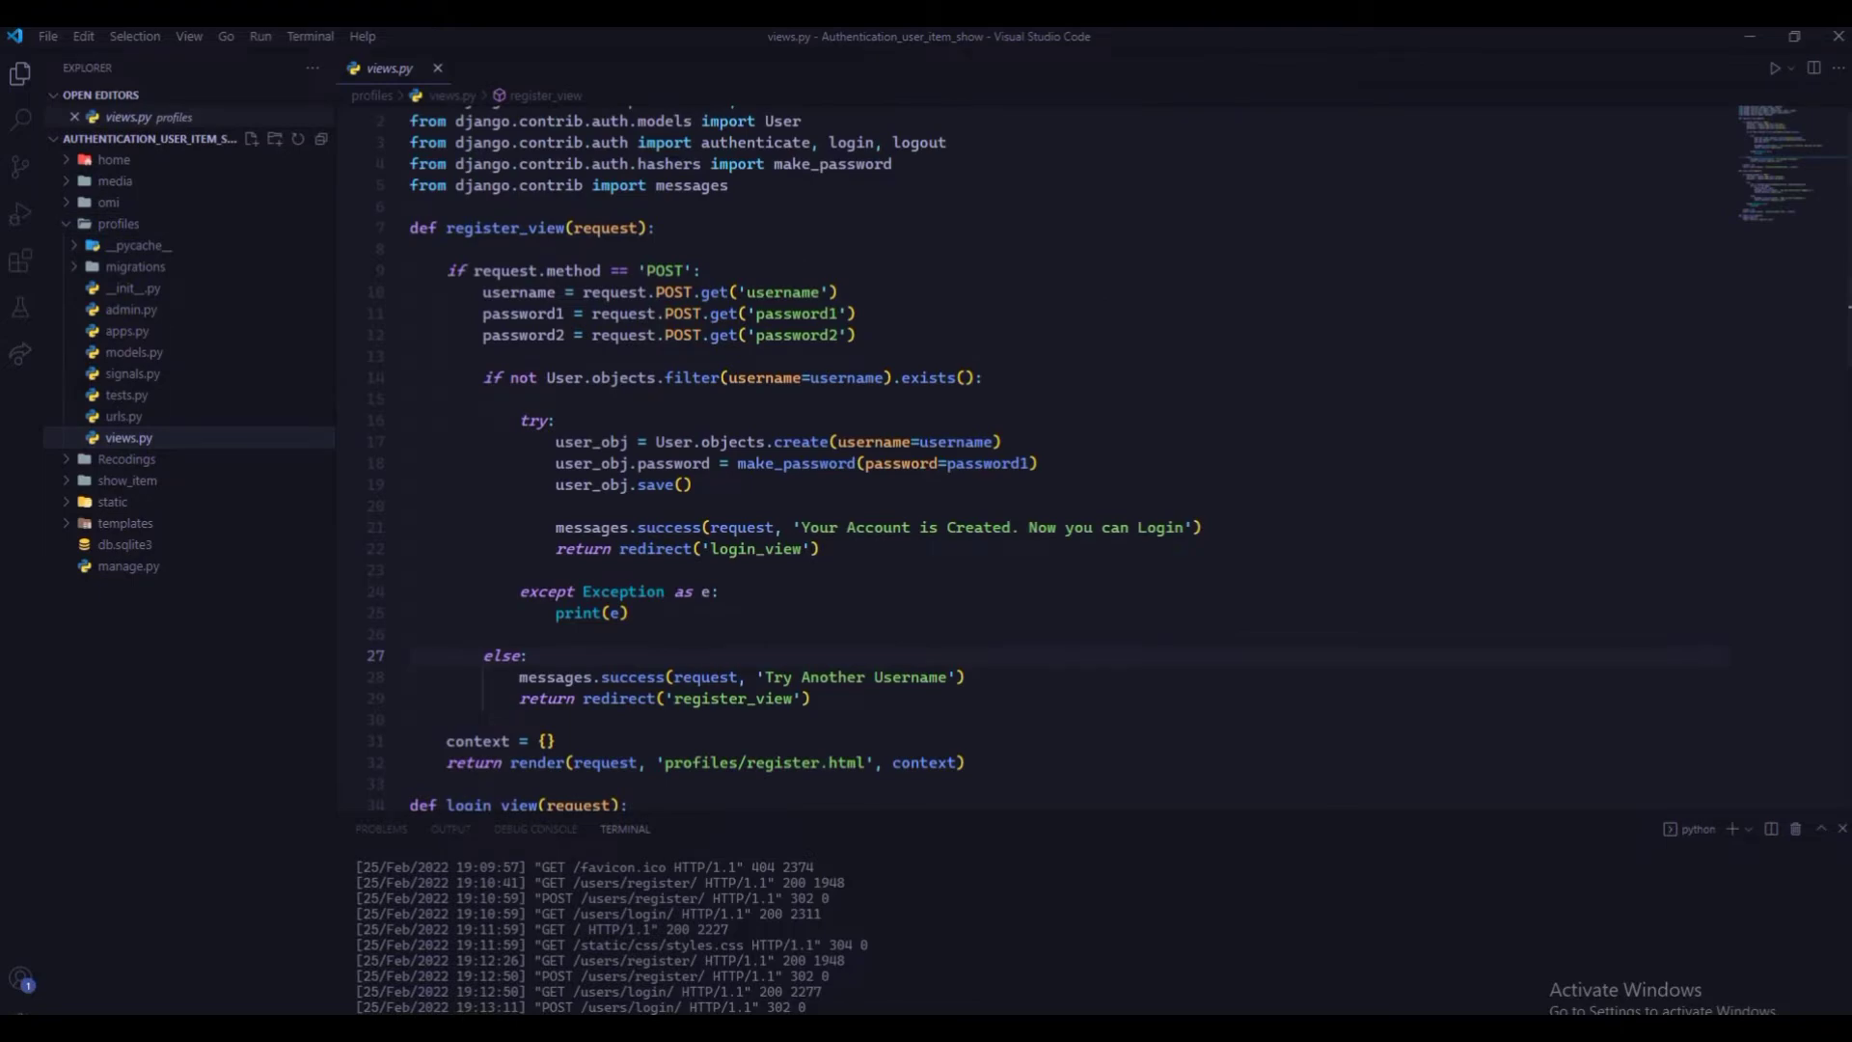
scroll("down", 3)
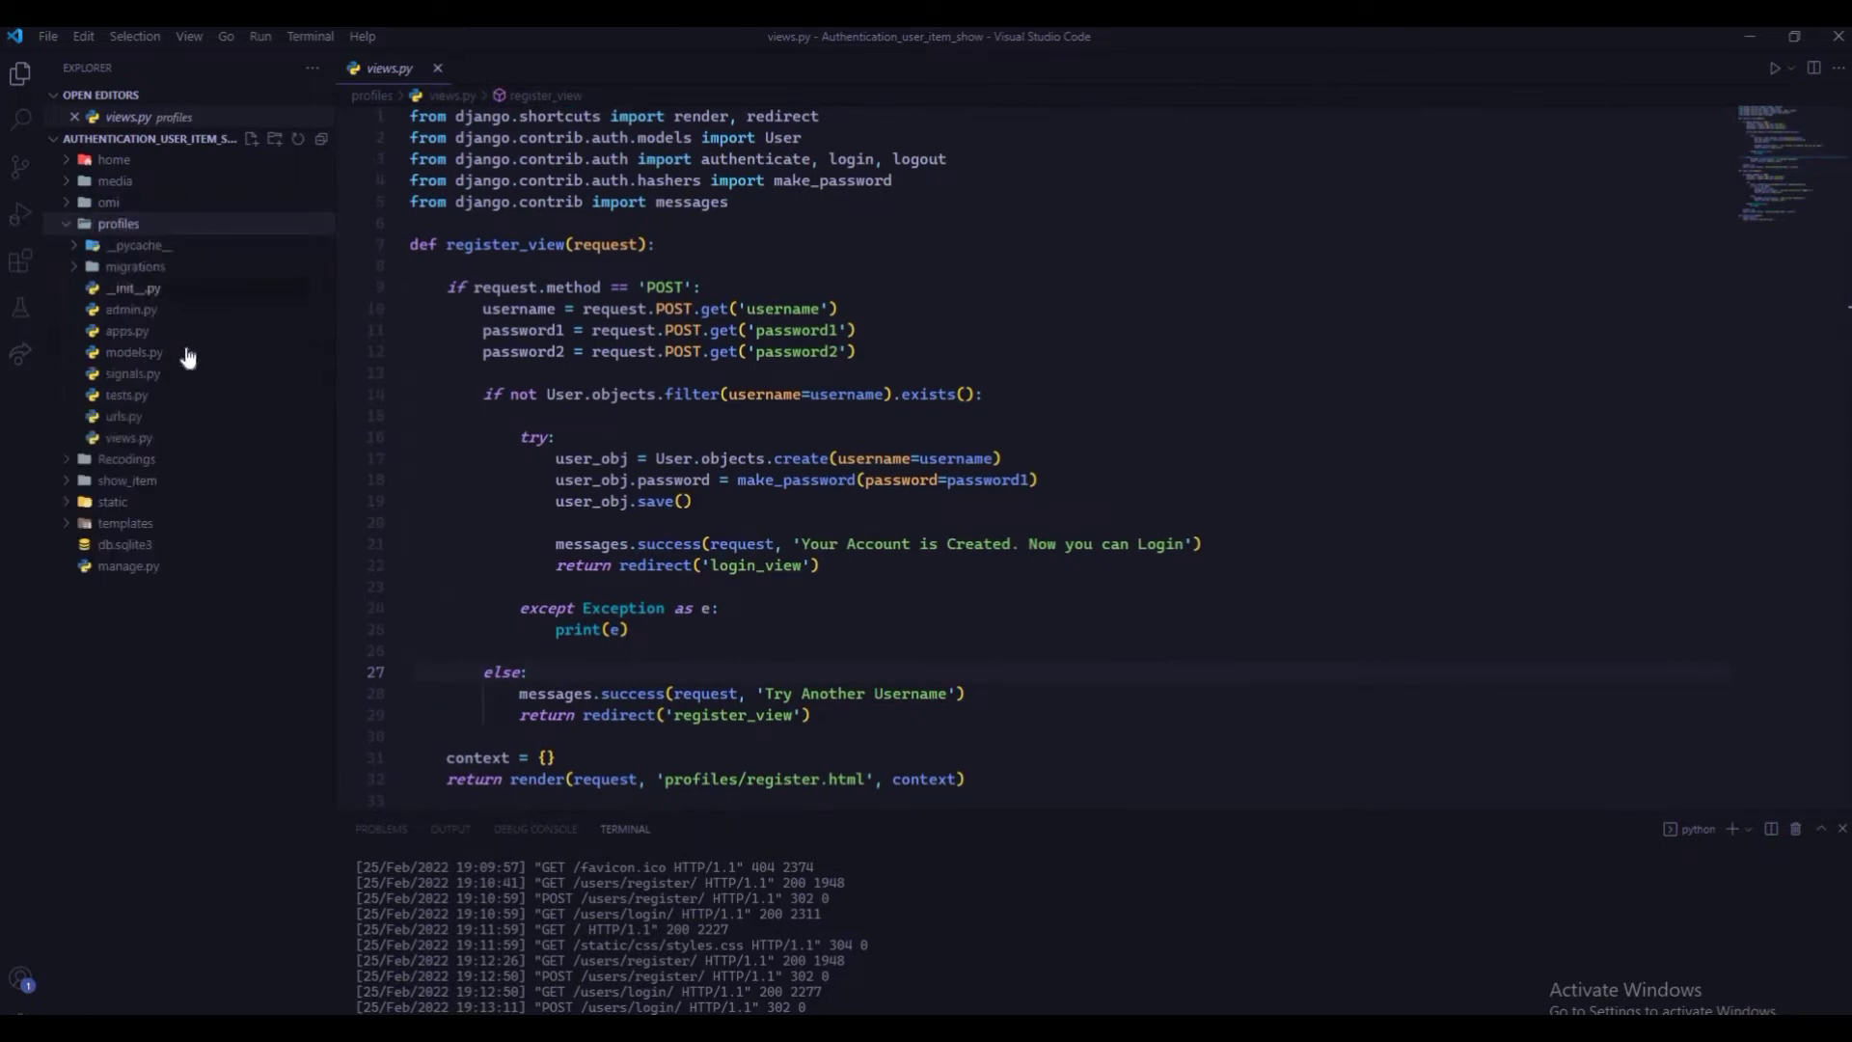
left_click(133, 351)
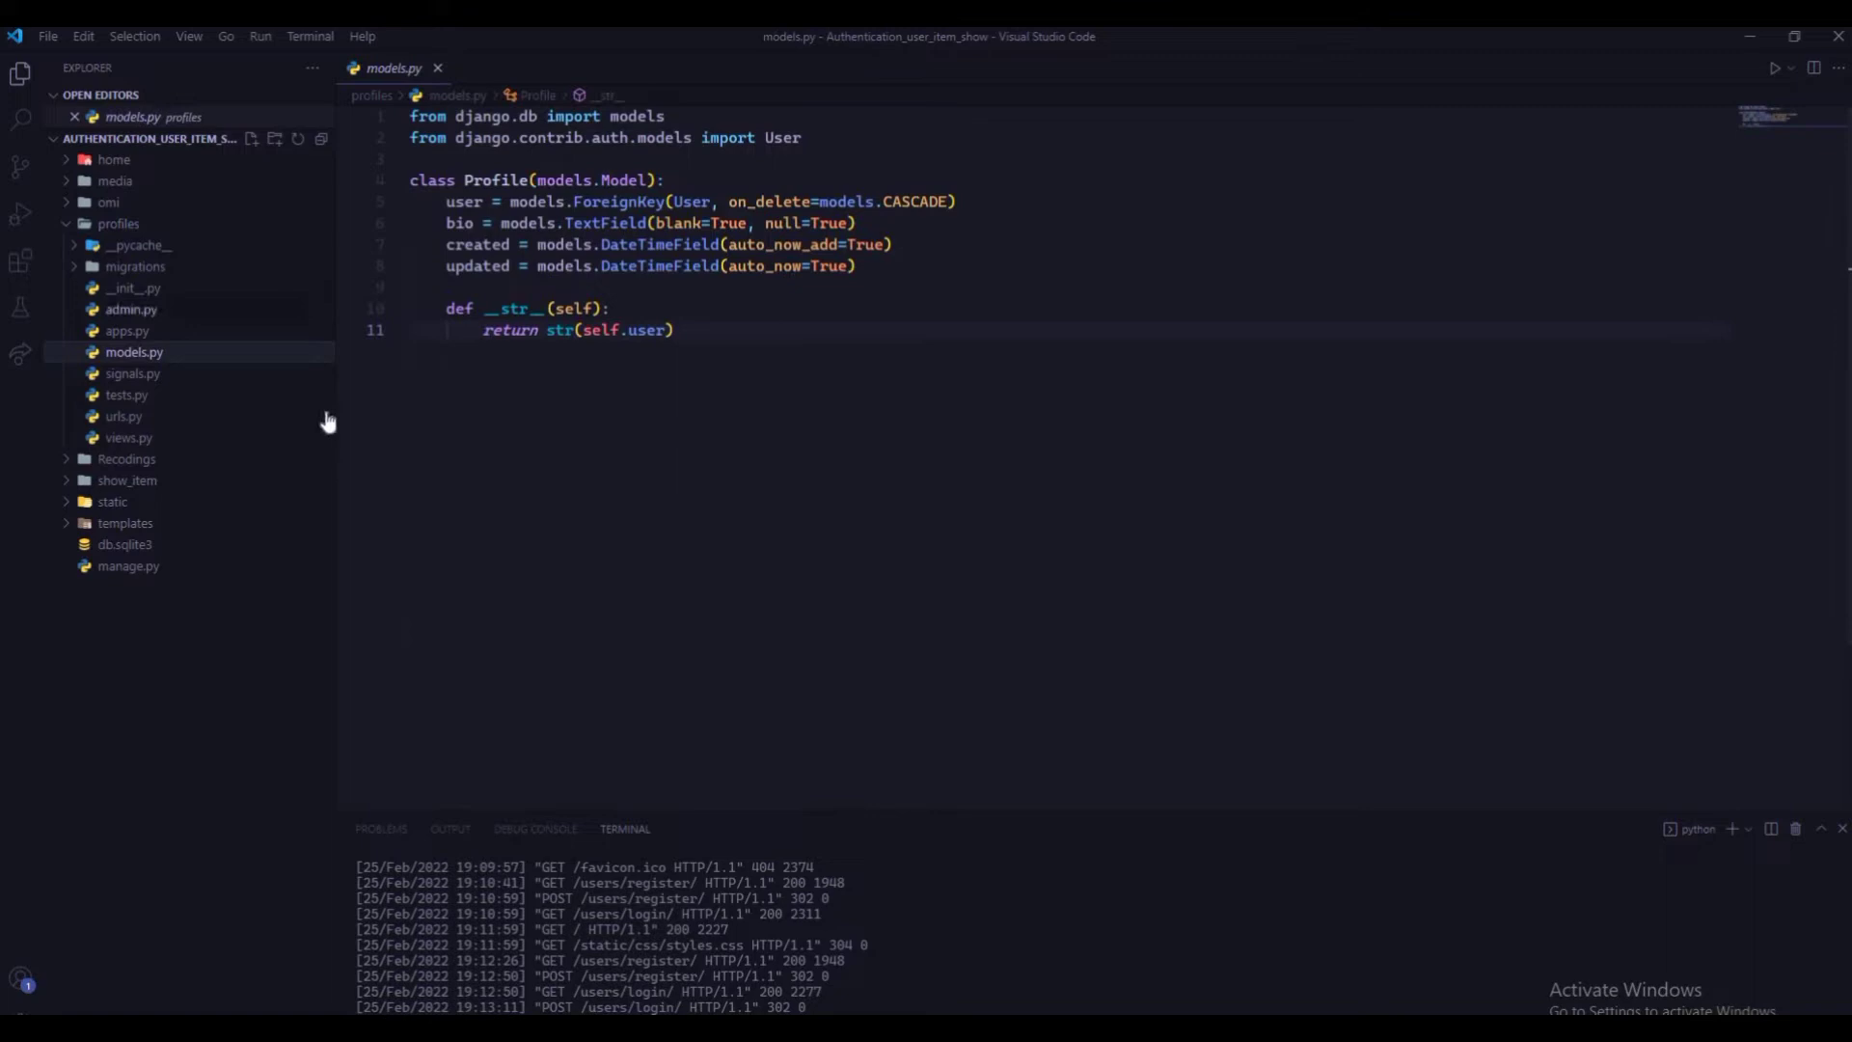
left_click(133, 373)
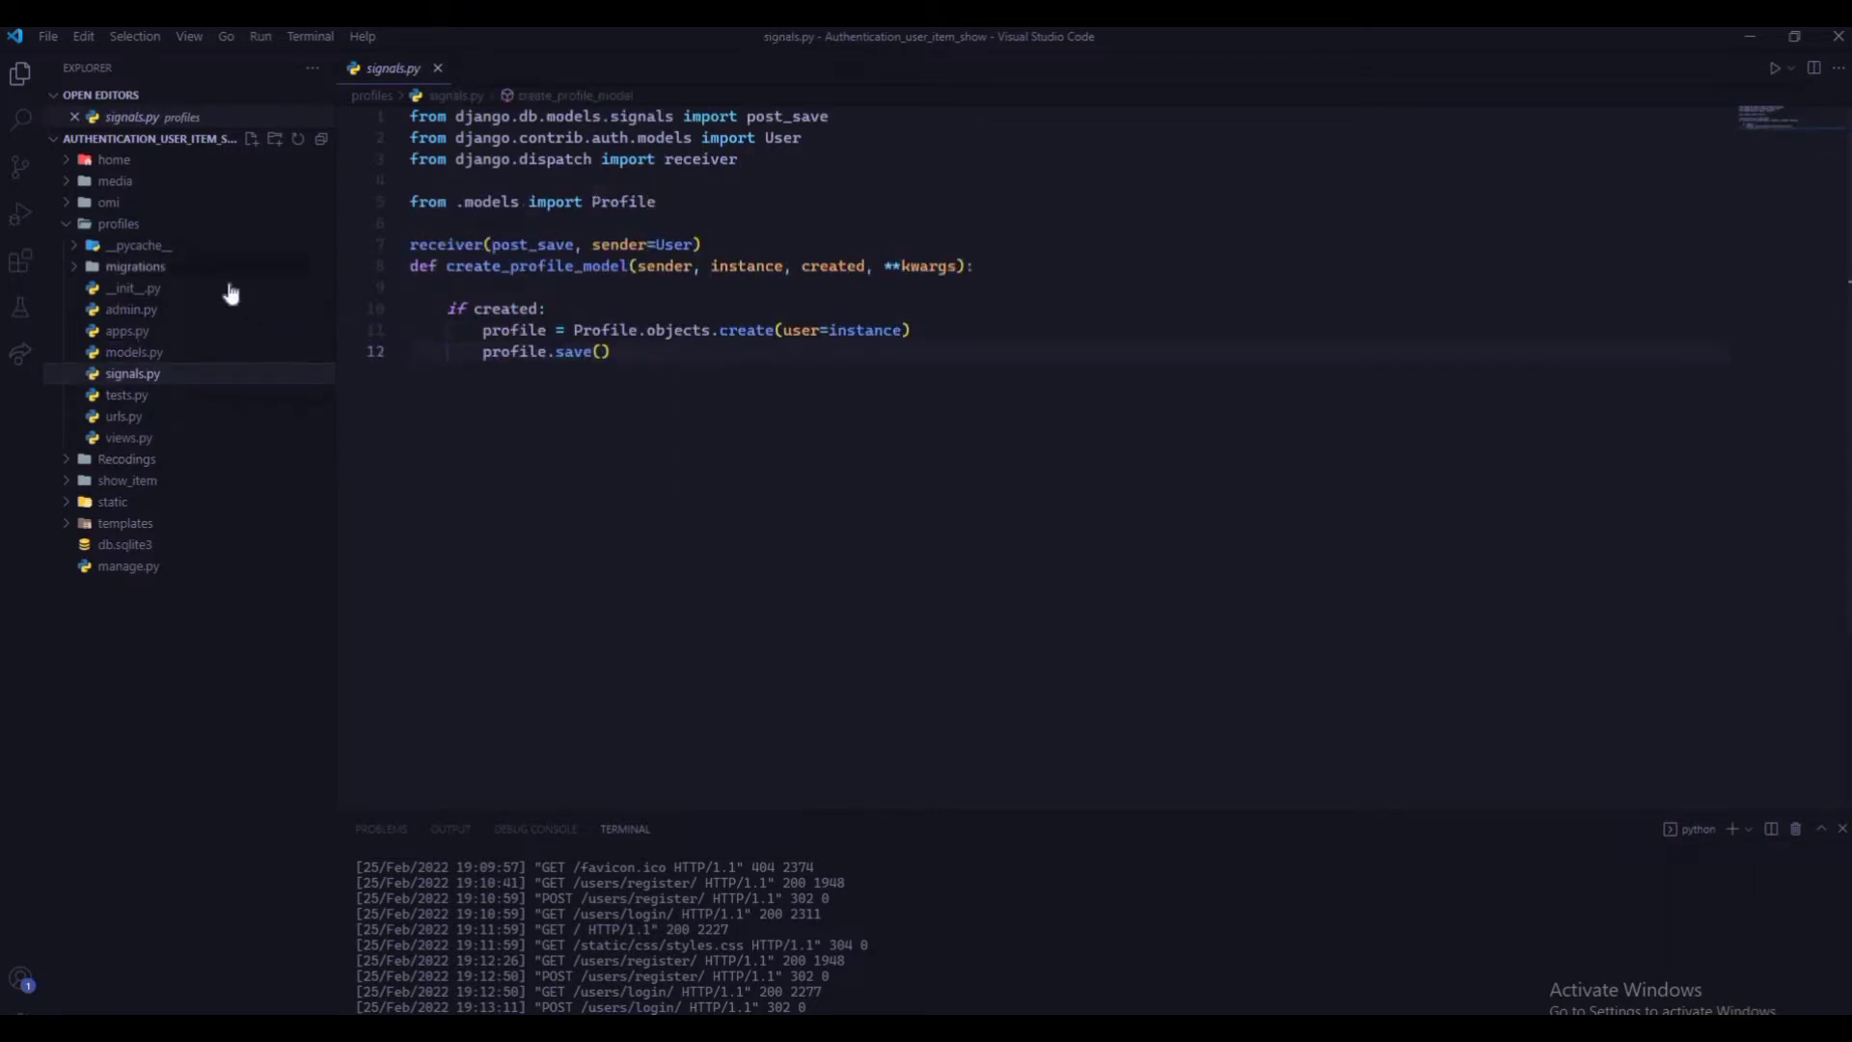
left_click(118, 224)
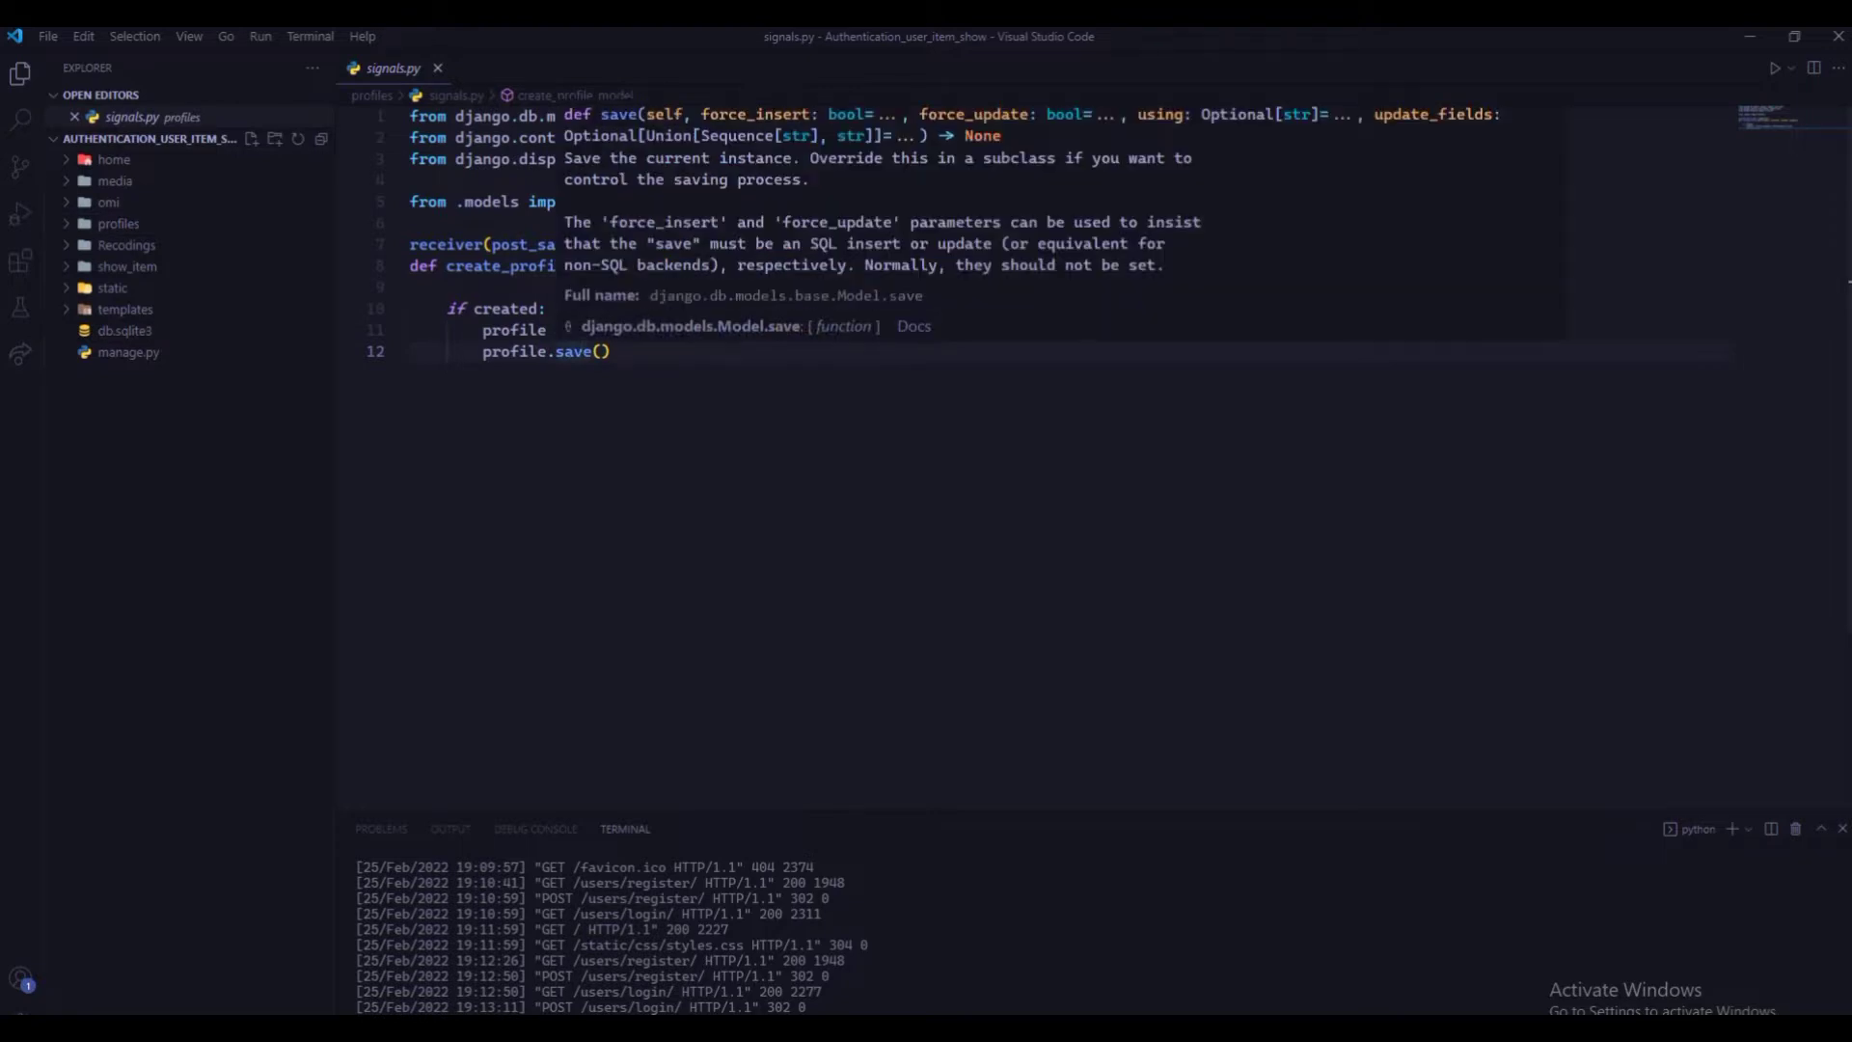
left_click(438, 68)
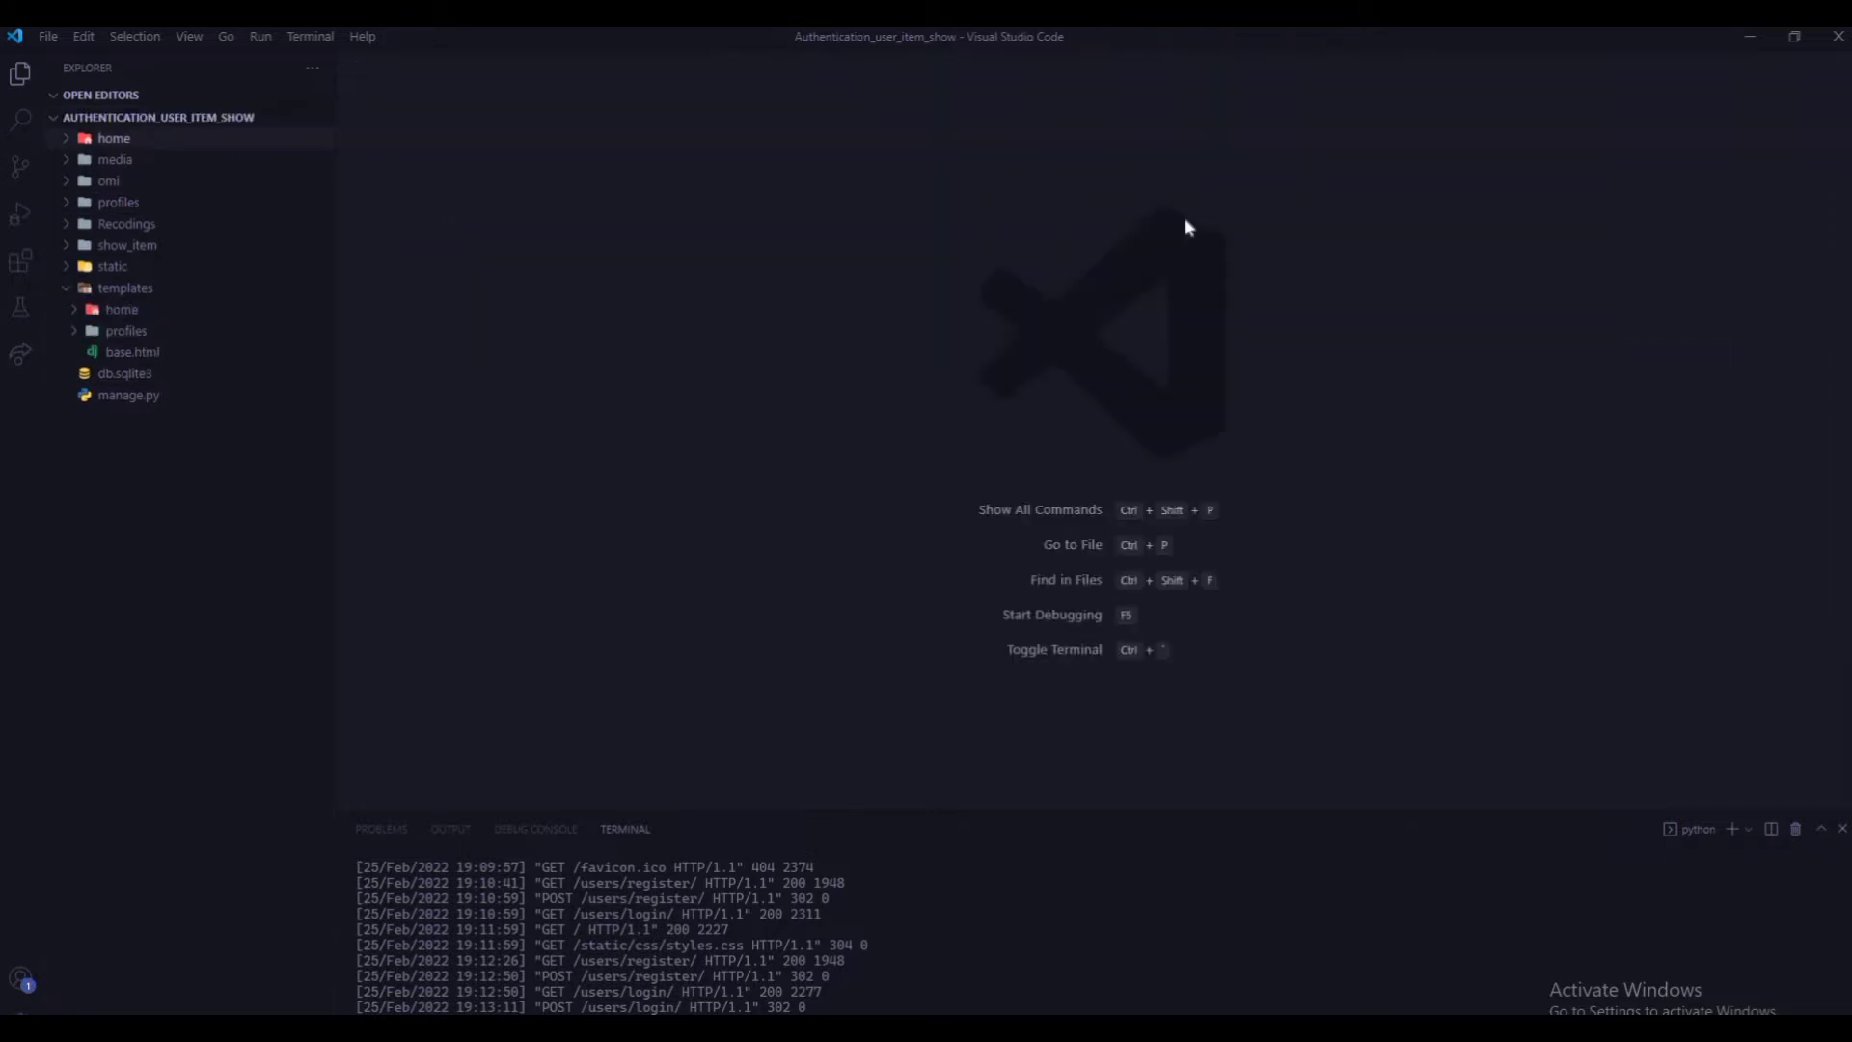
mouse_move(319, 384)
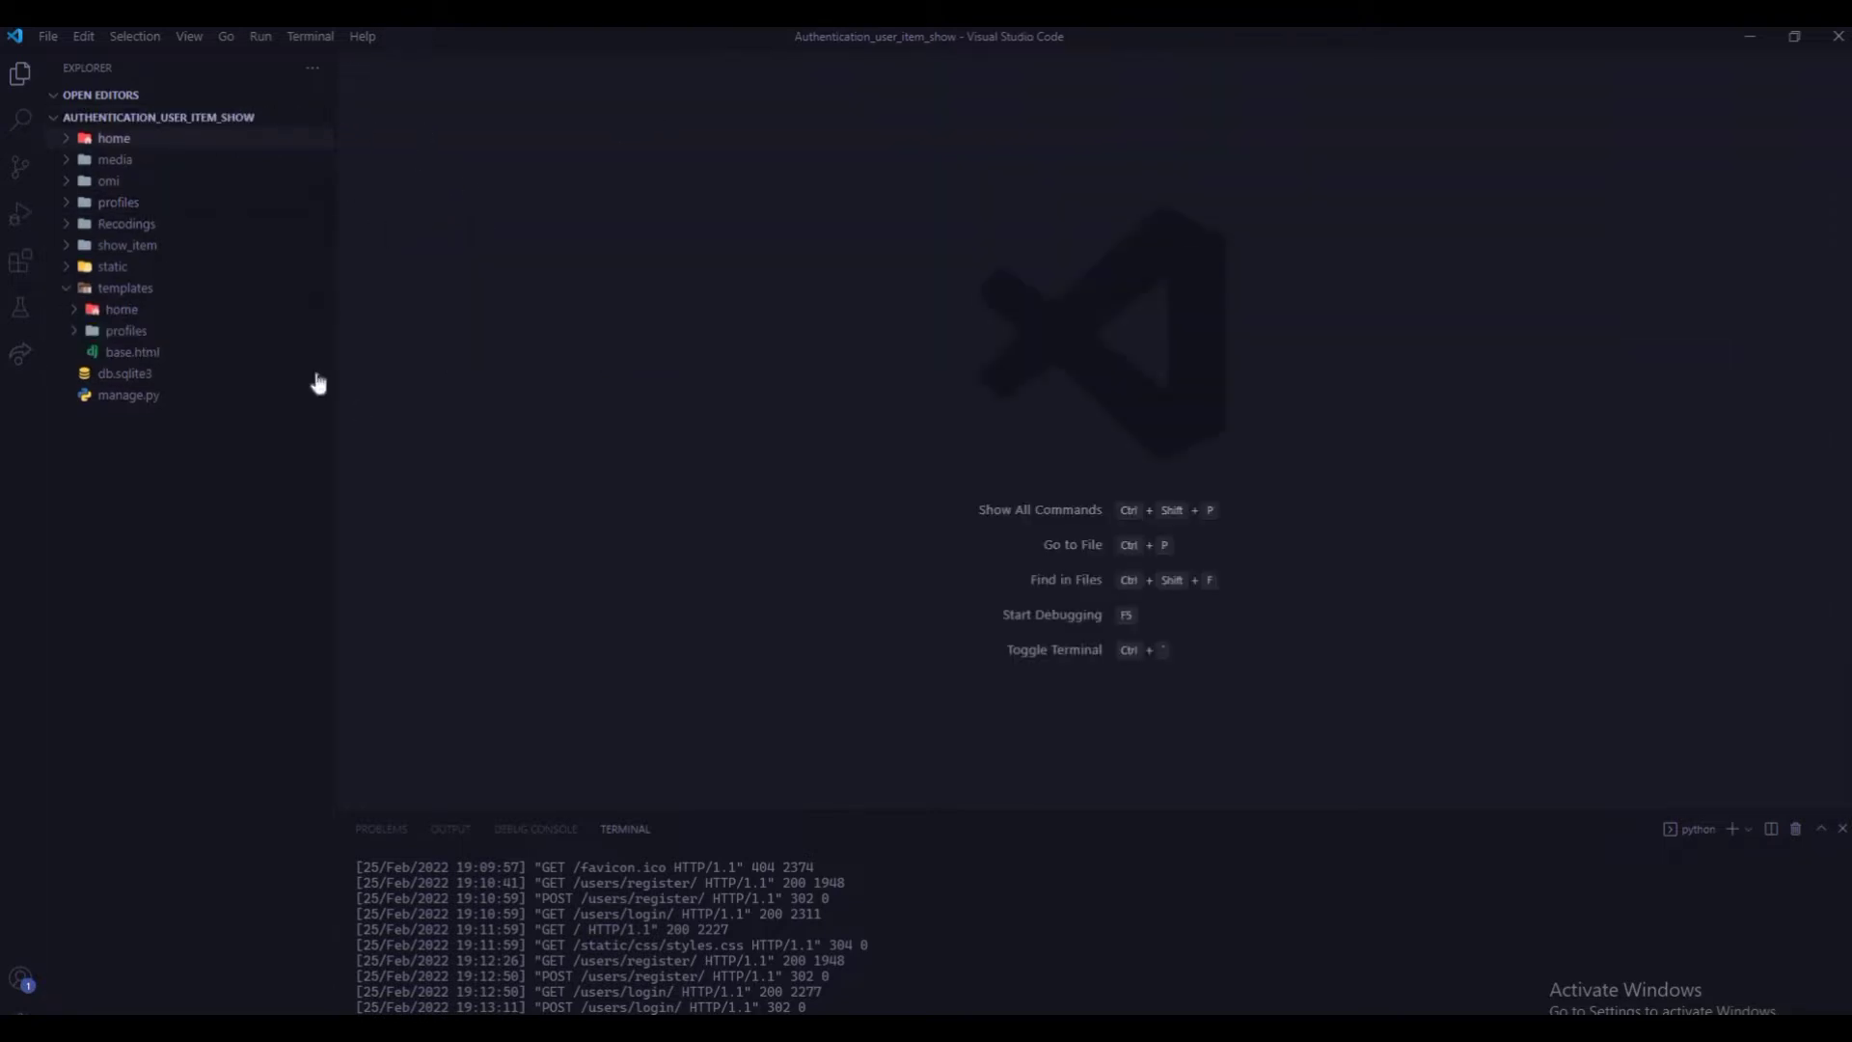
- Open the home app's views.py and add blank lines around index_view
left_click(114, 137)
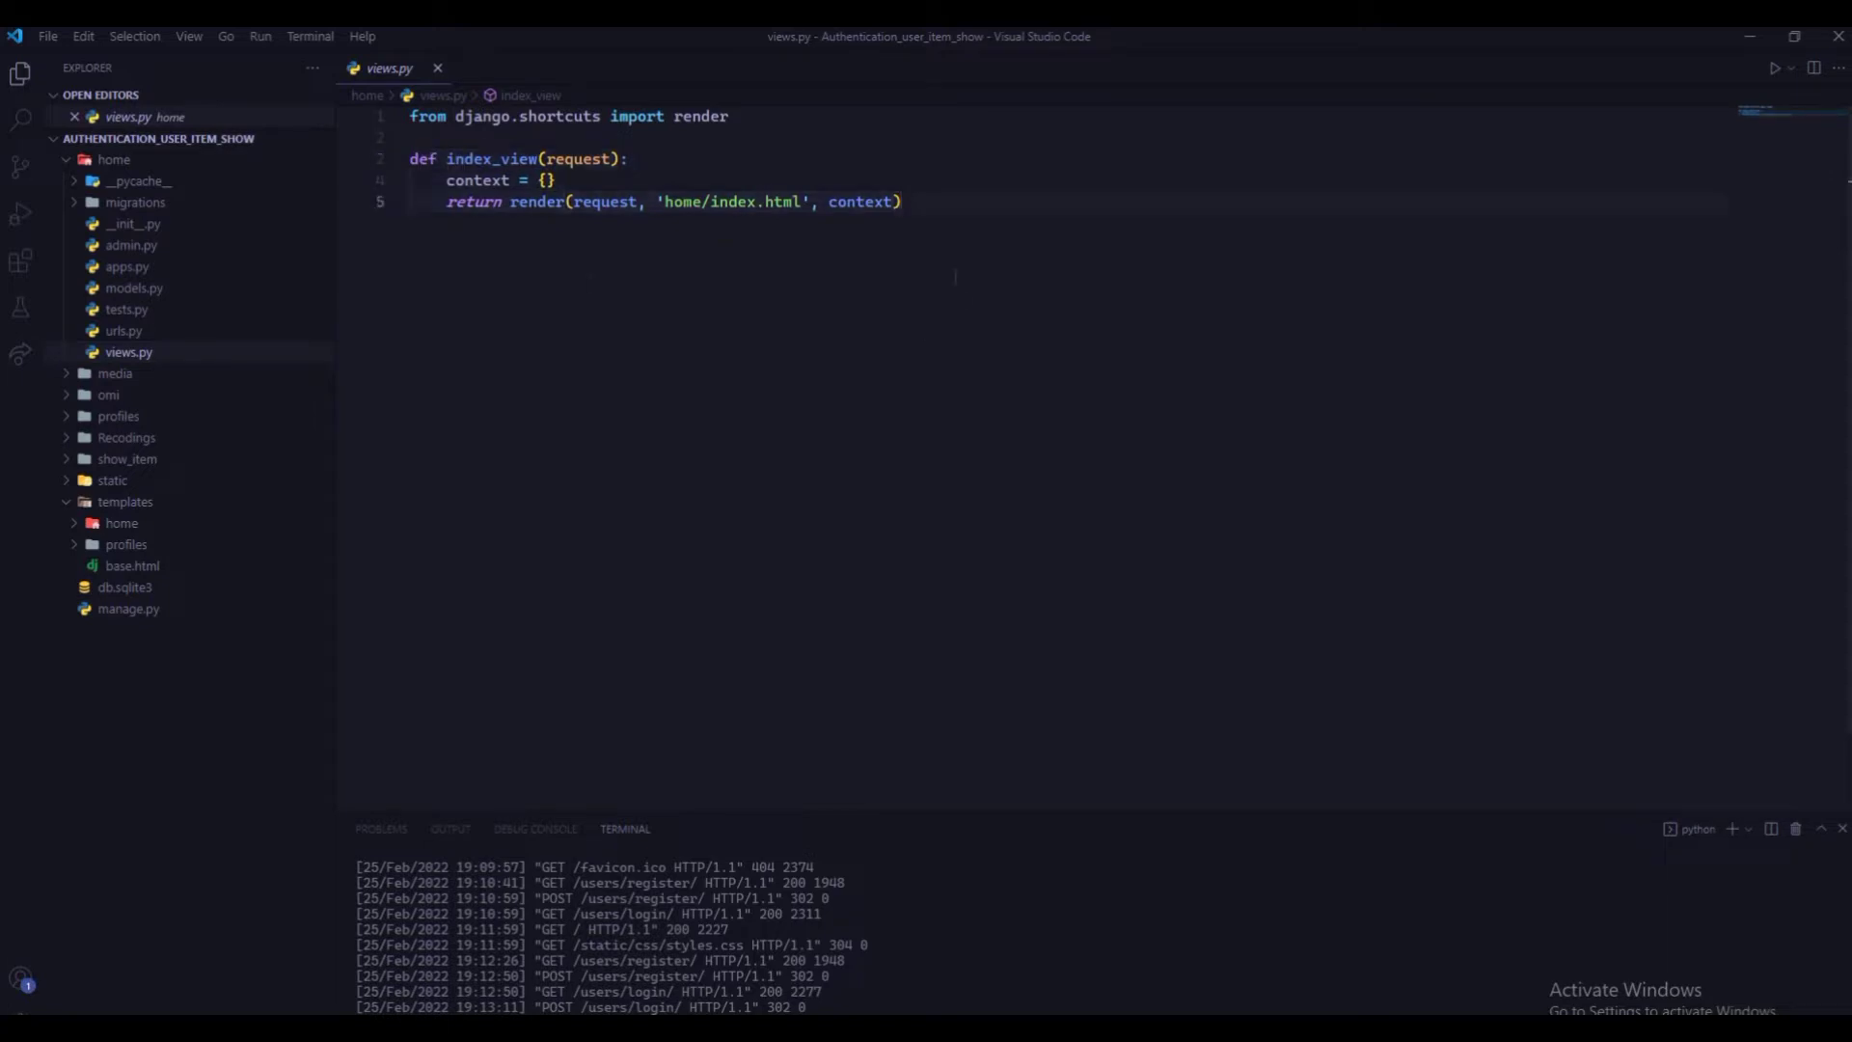
left_click(113, 160)
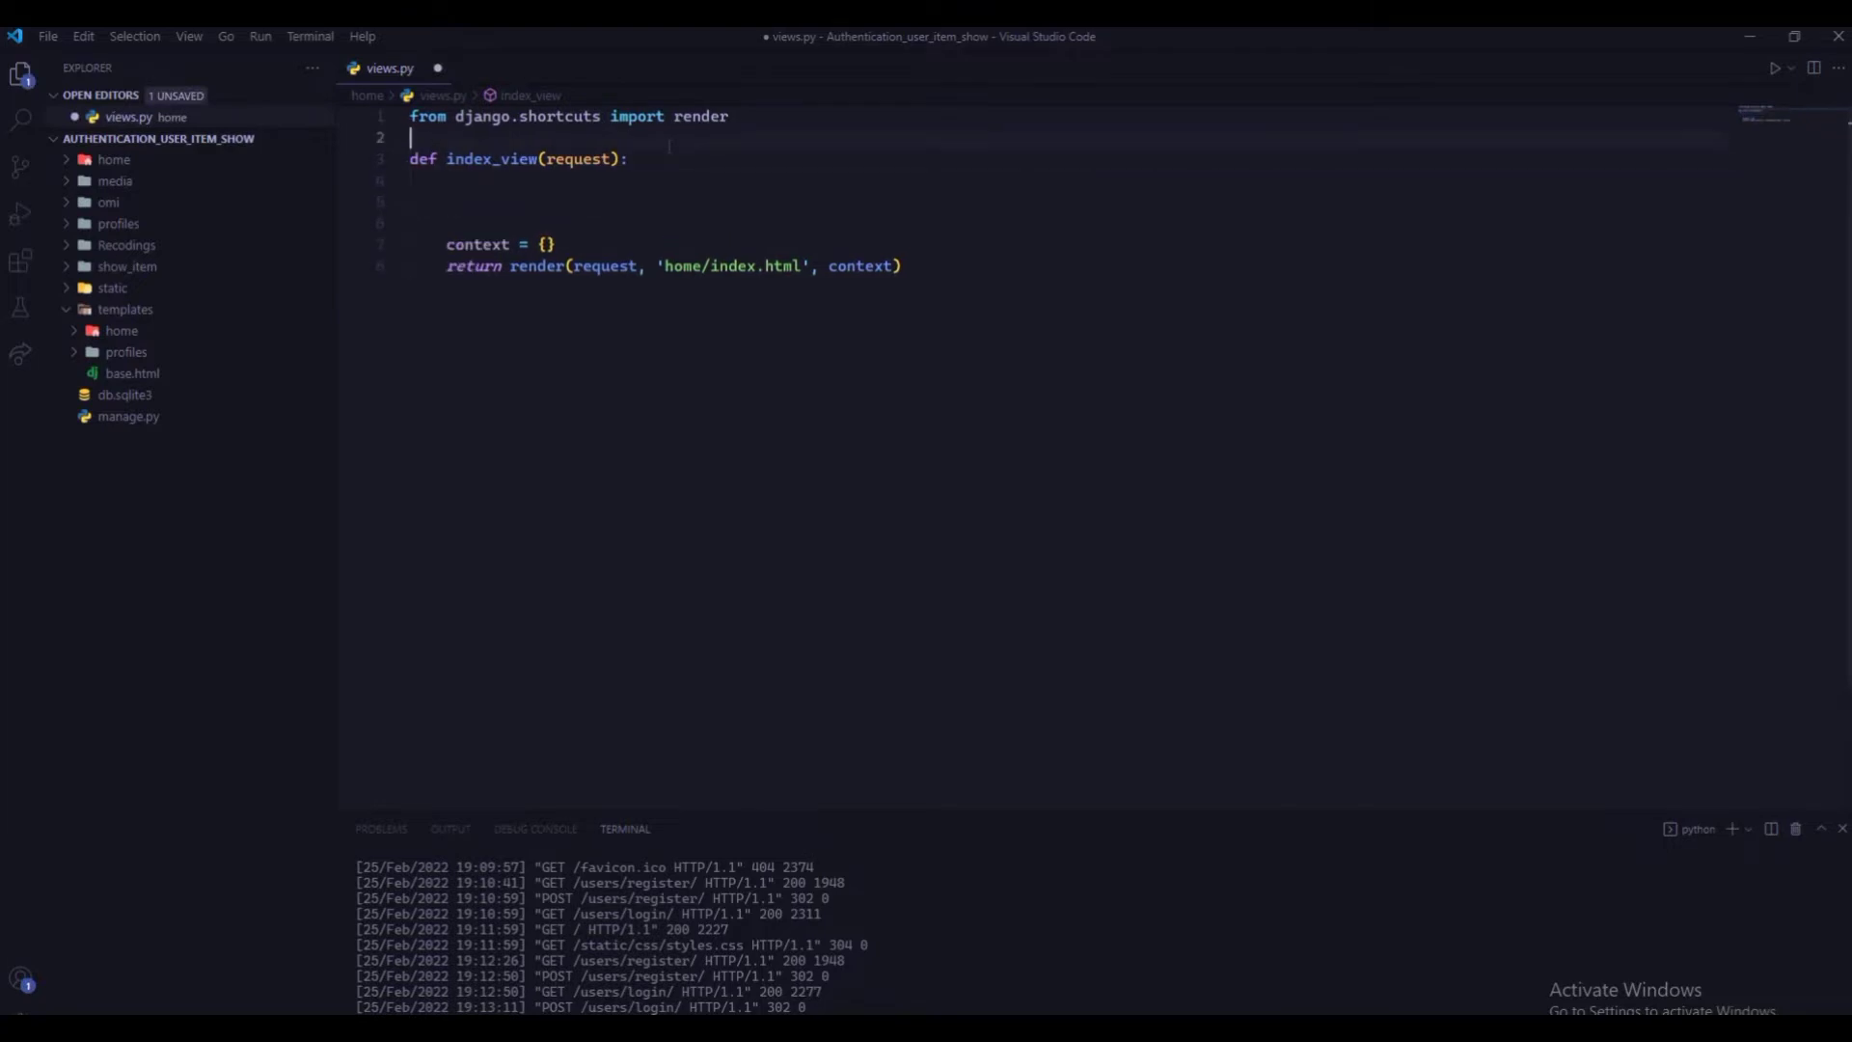
- Import Profile and wrap Profile.objects.get(user=request.user) in try/except setting profile = None and printing the exception
type("from")
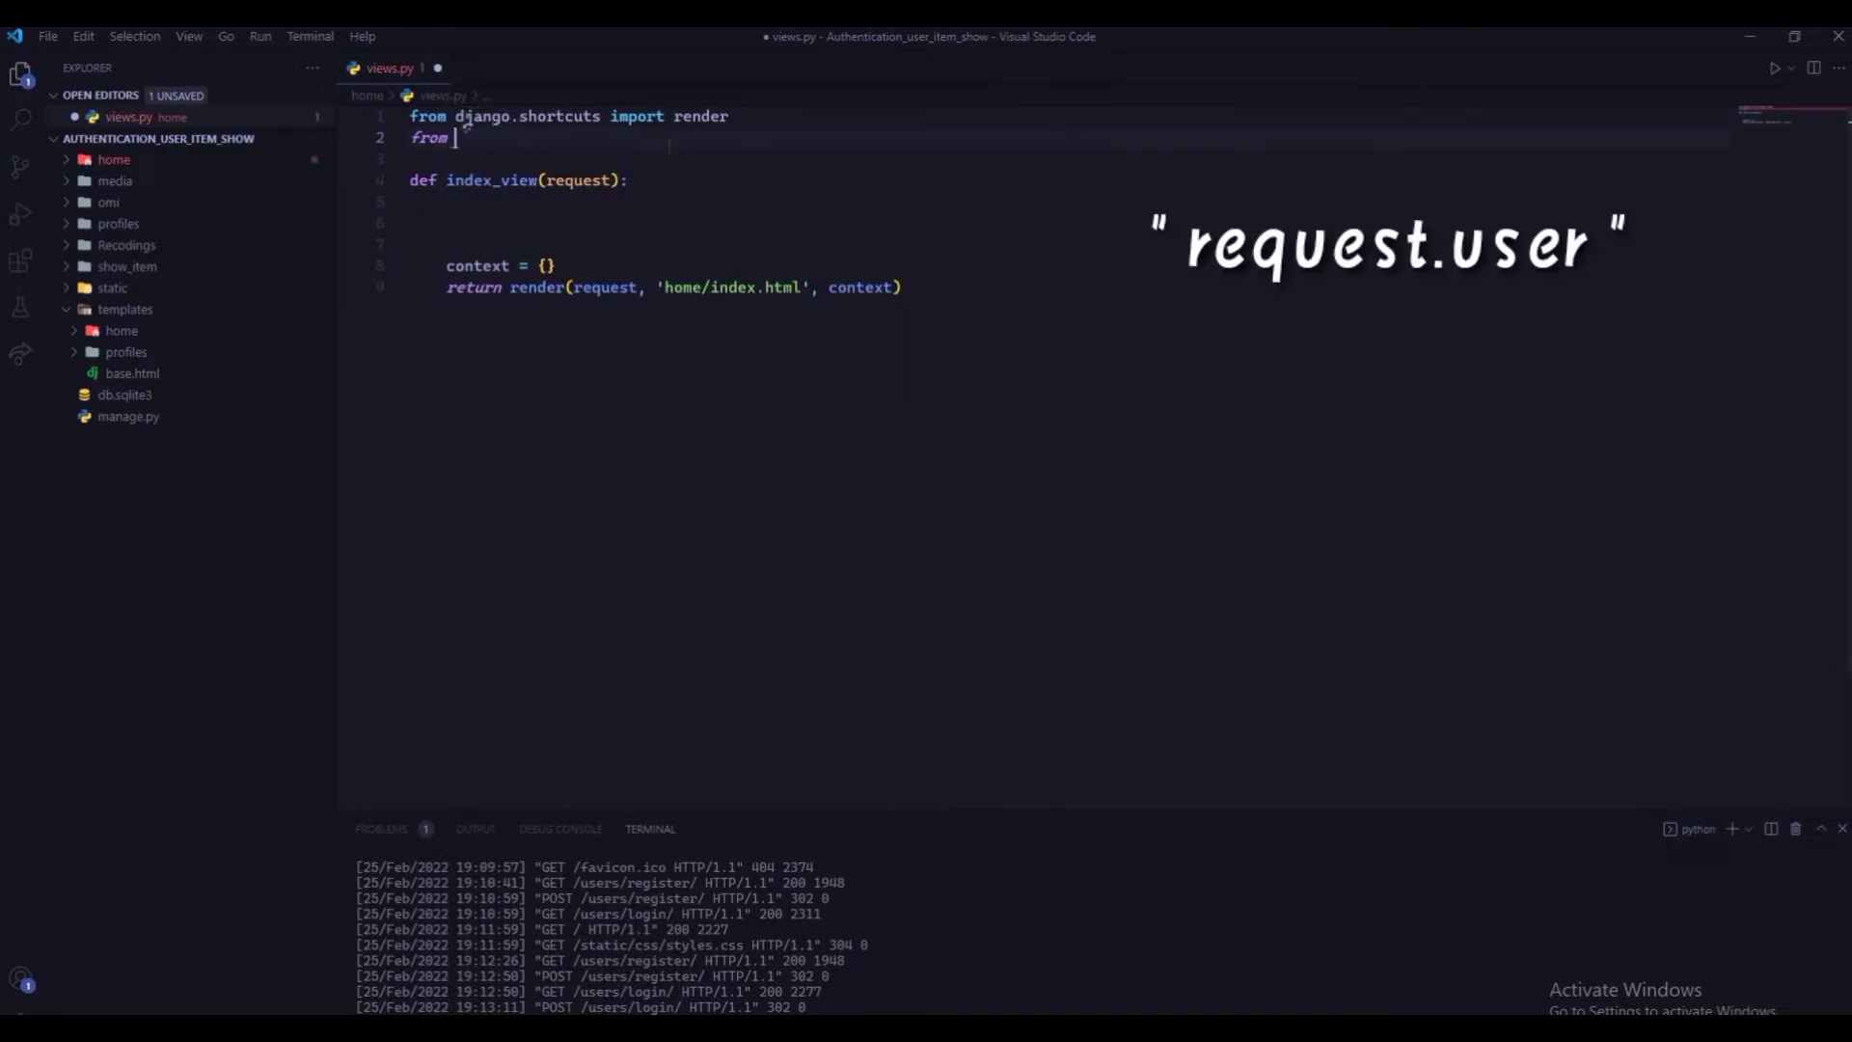
type(".models import Profile")
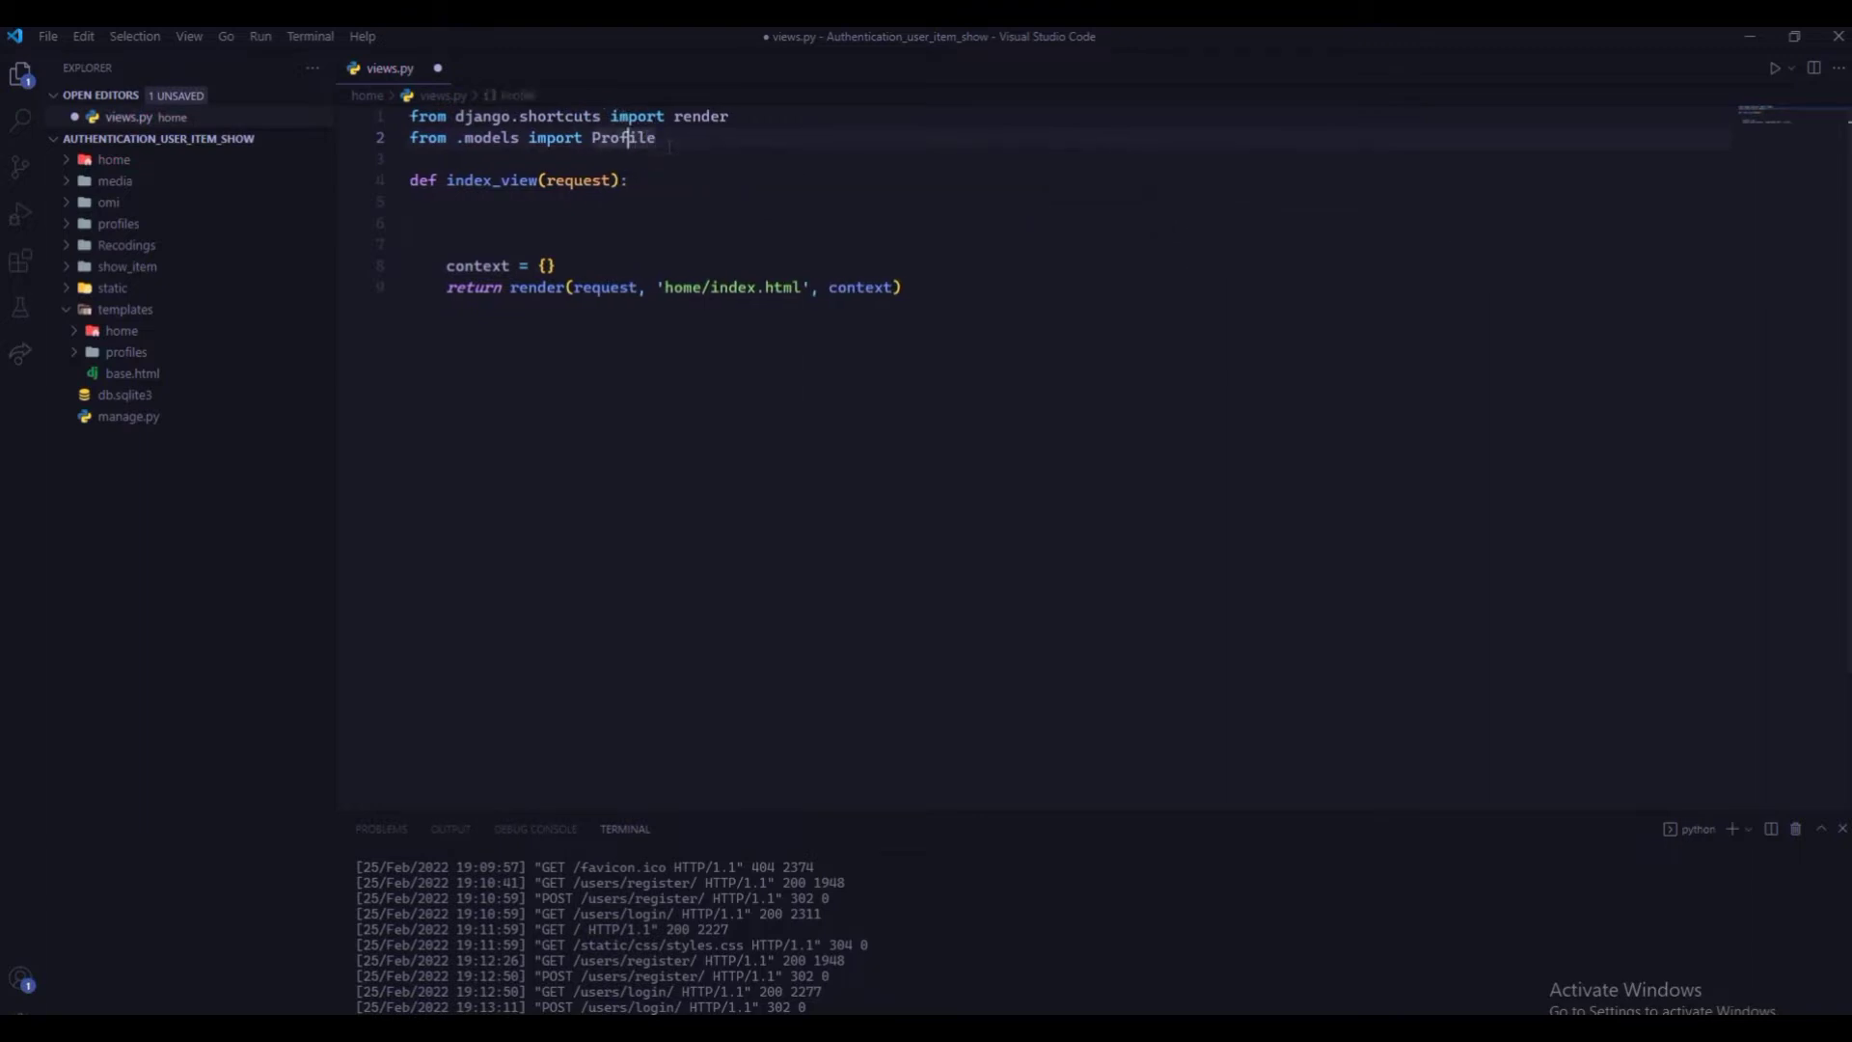
type("s")
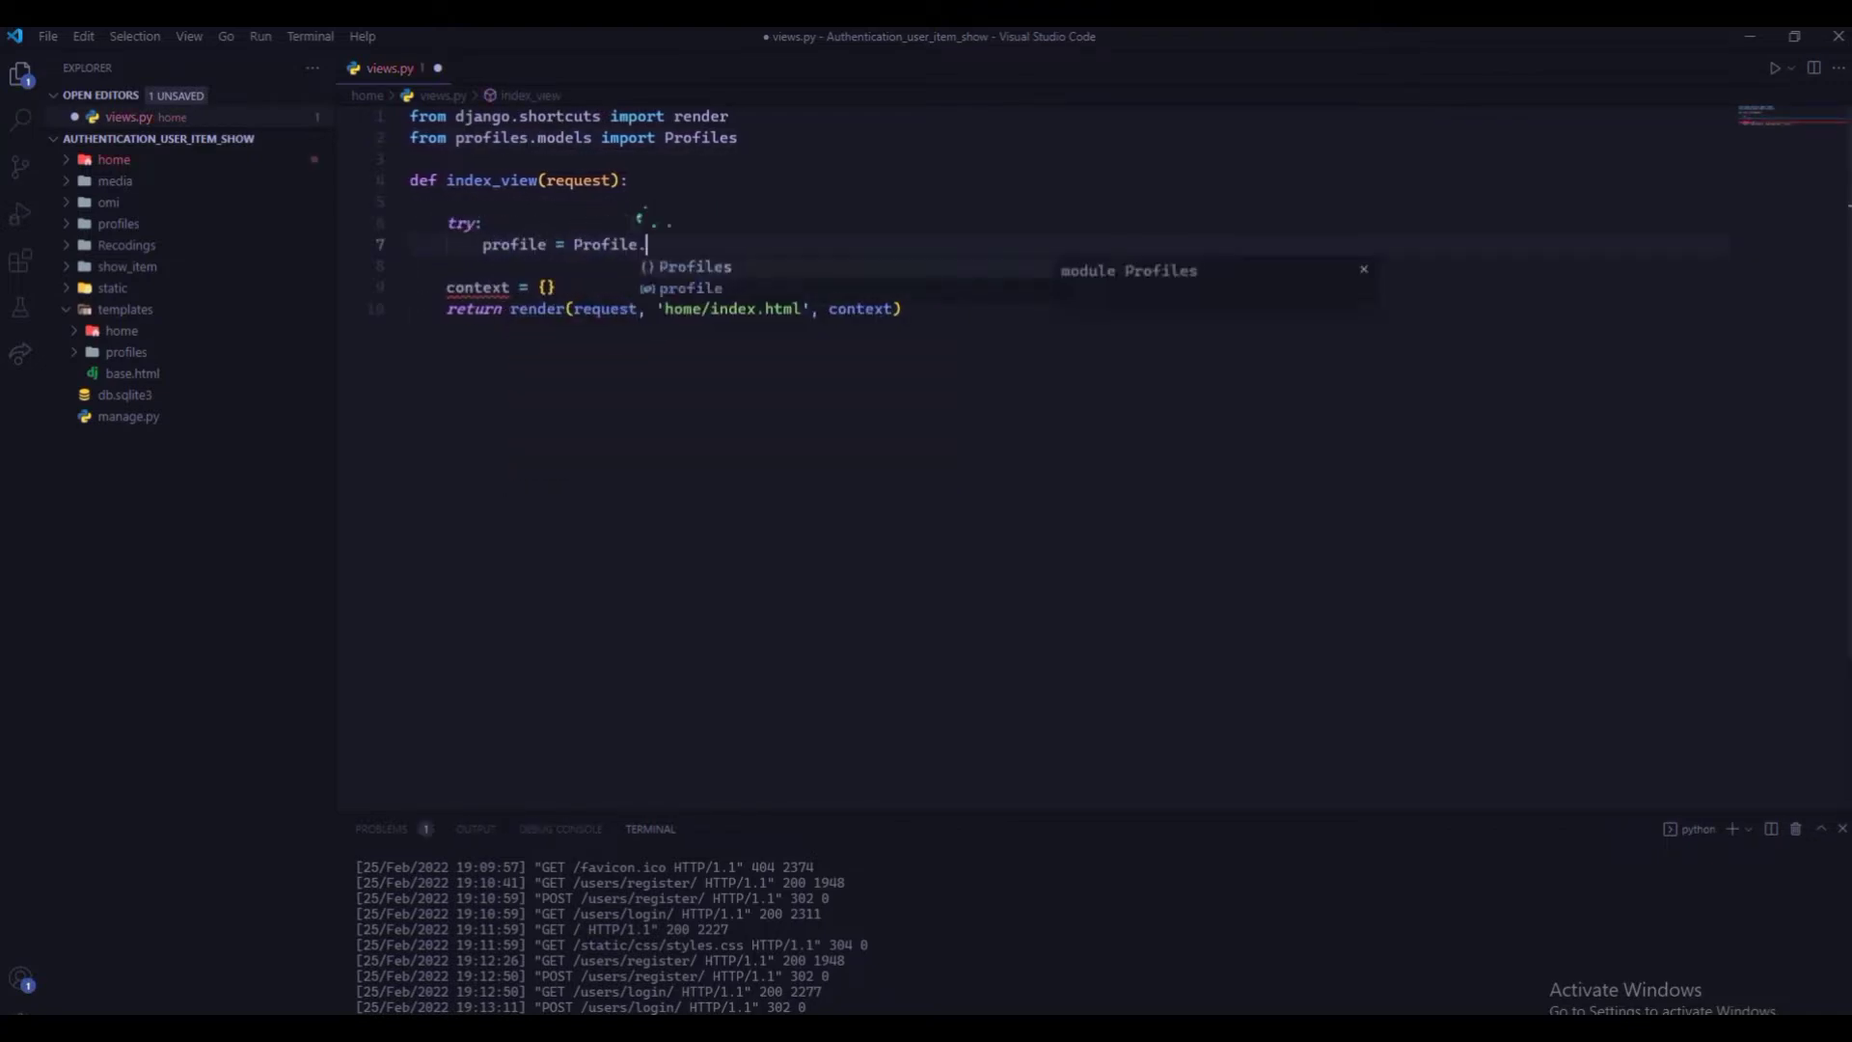
type("objects.get(user=request.user")
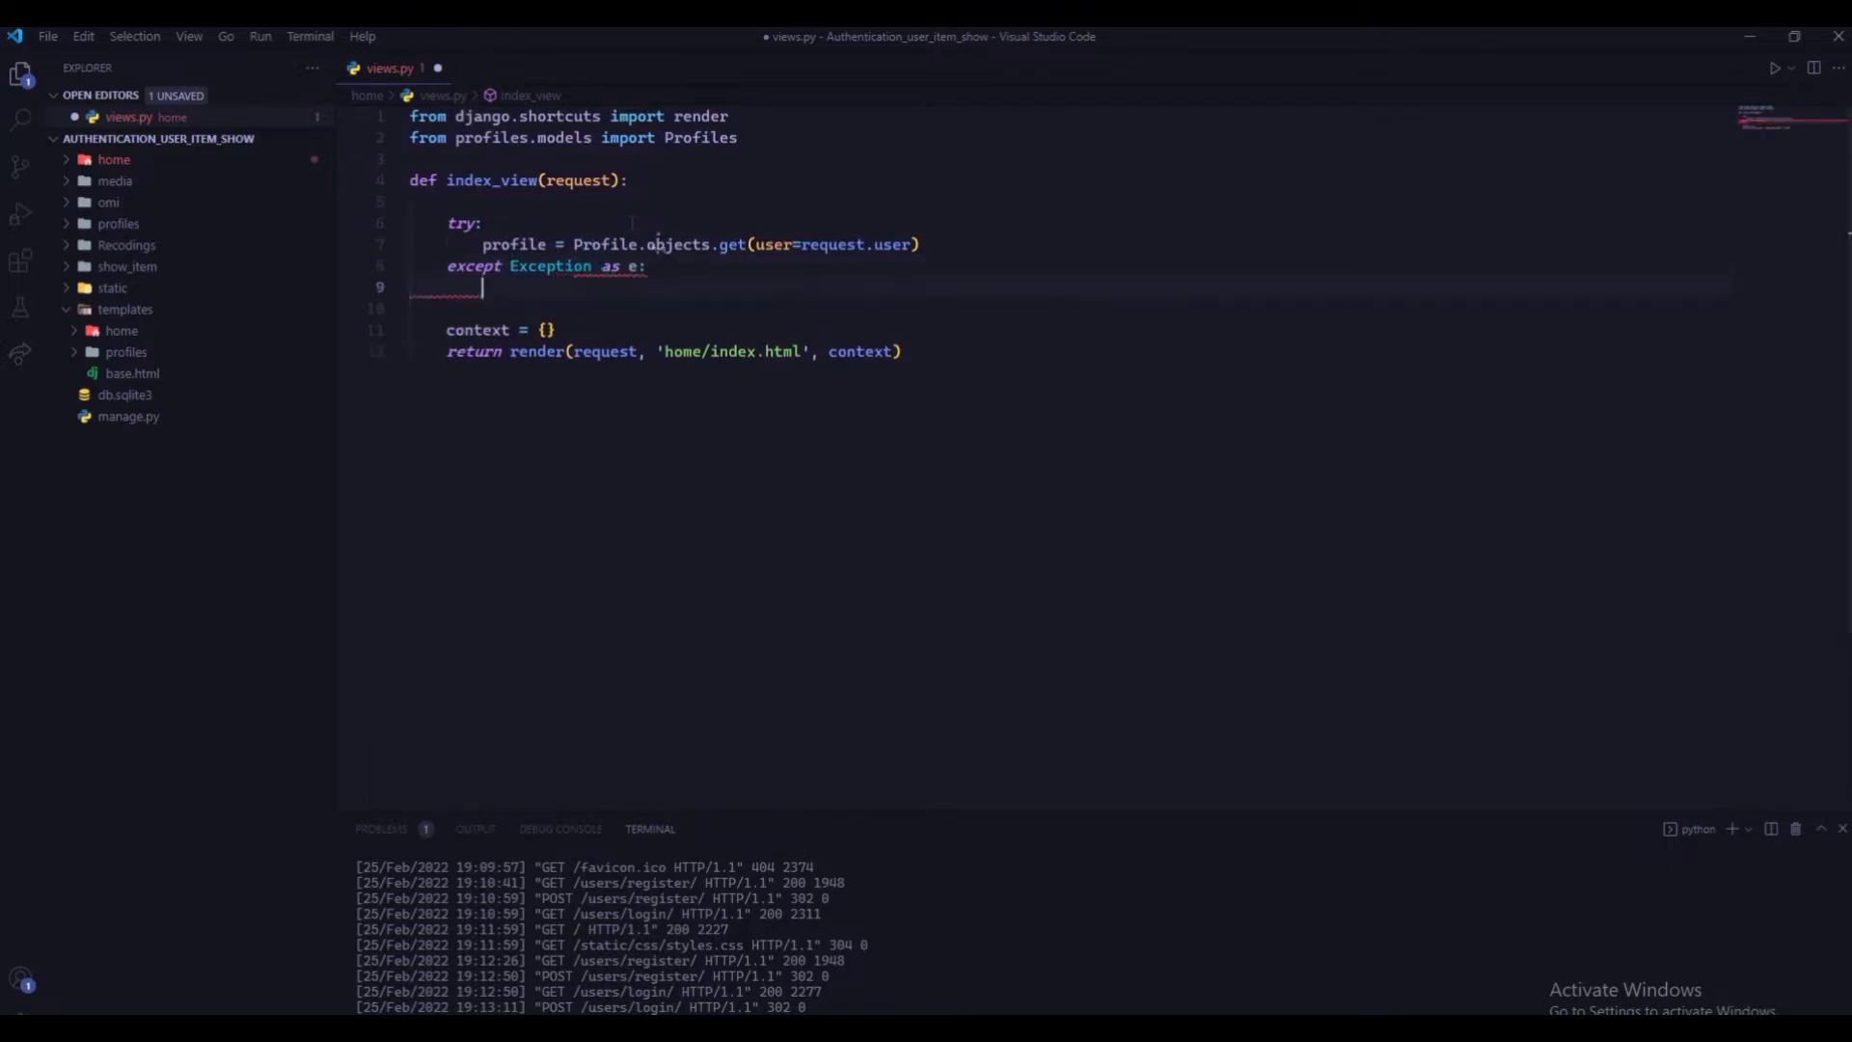
type("profile = None")
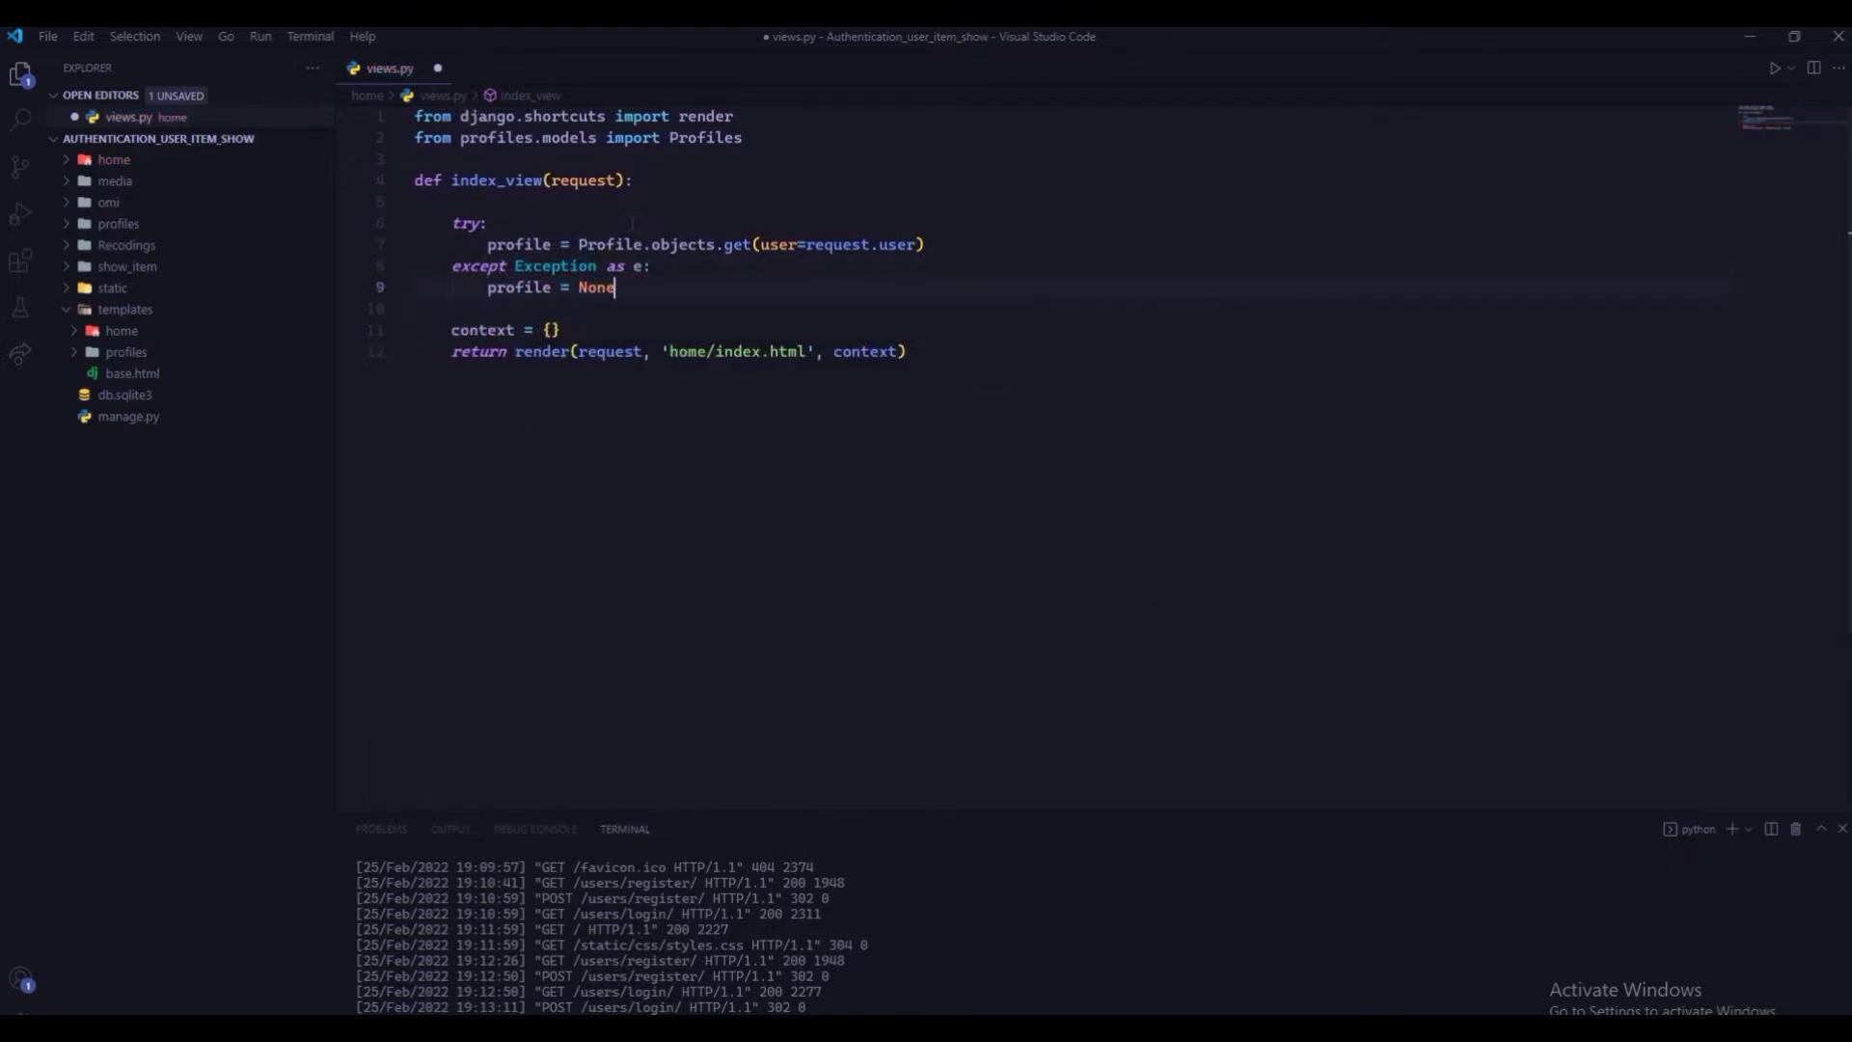
type("print('')")
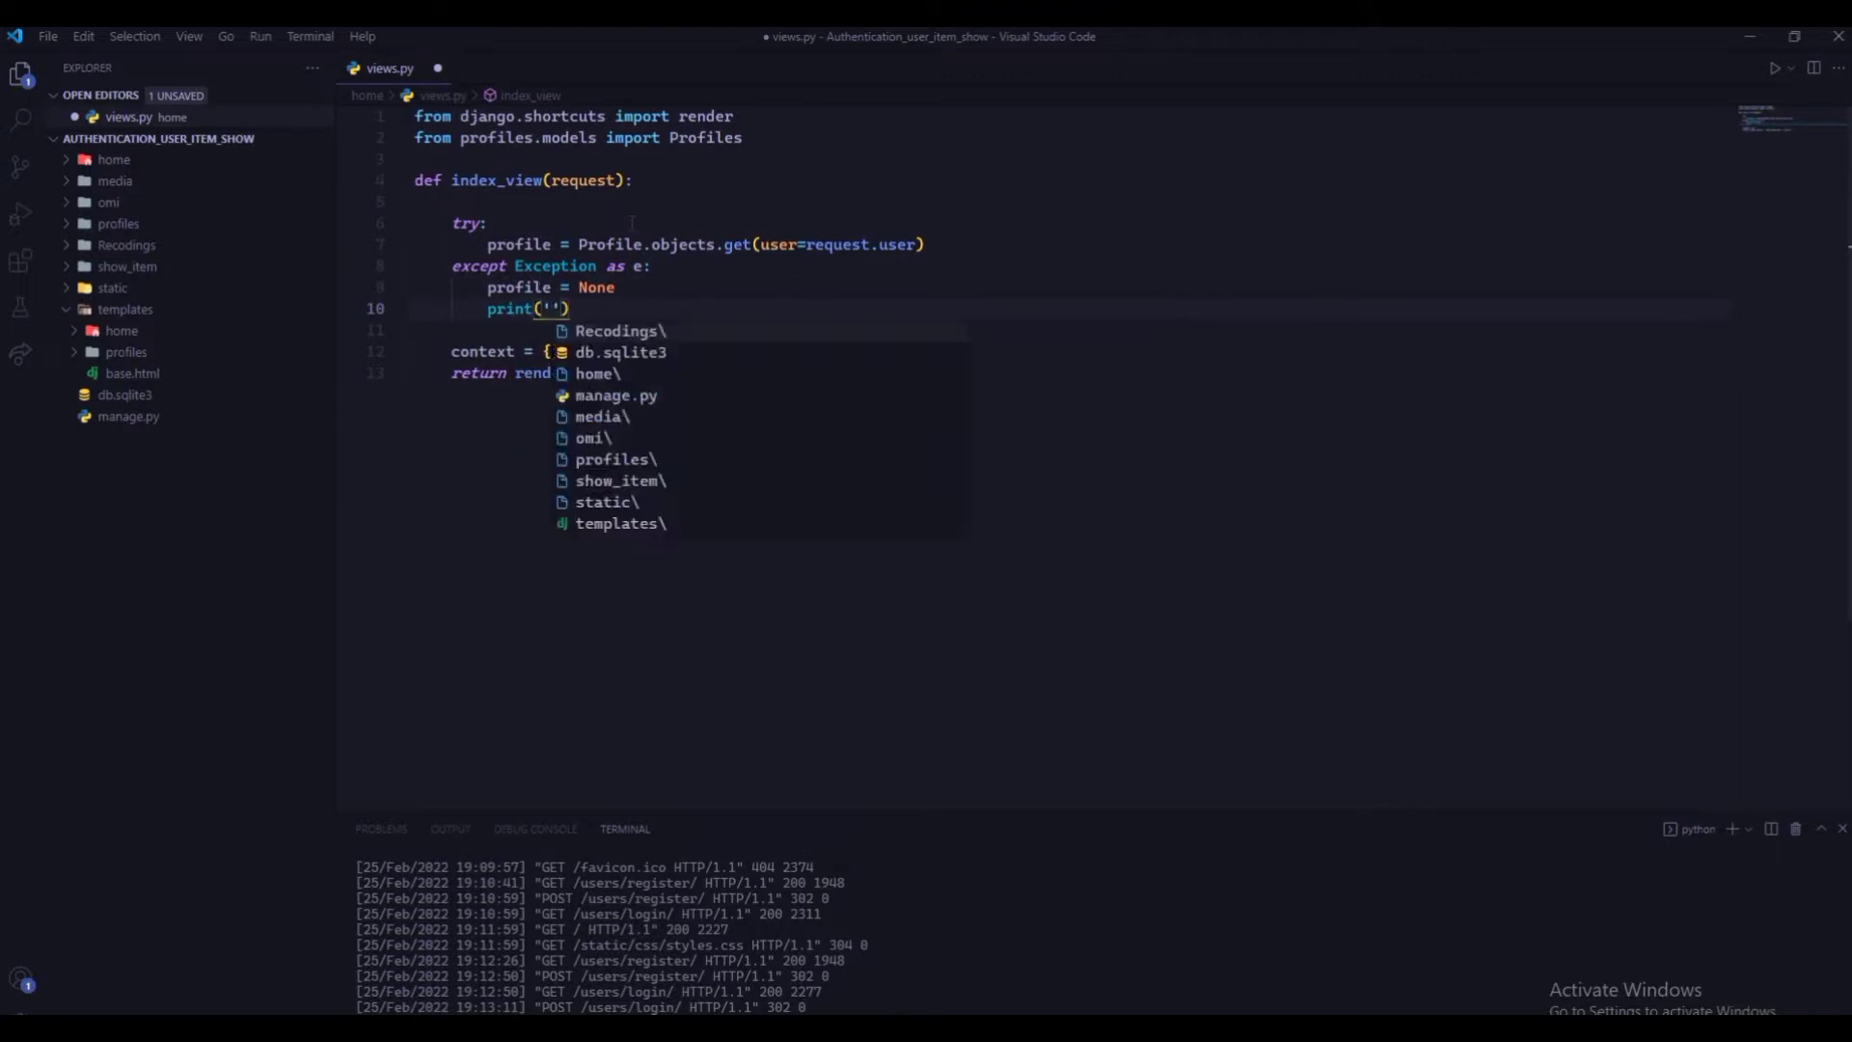
type("Exception : ', e")
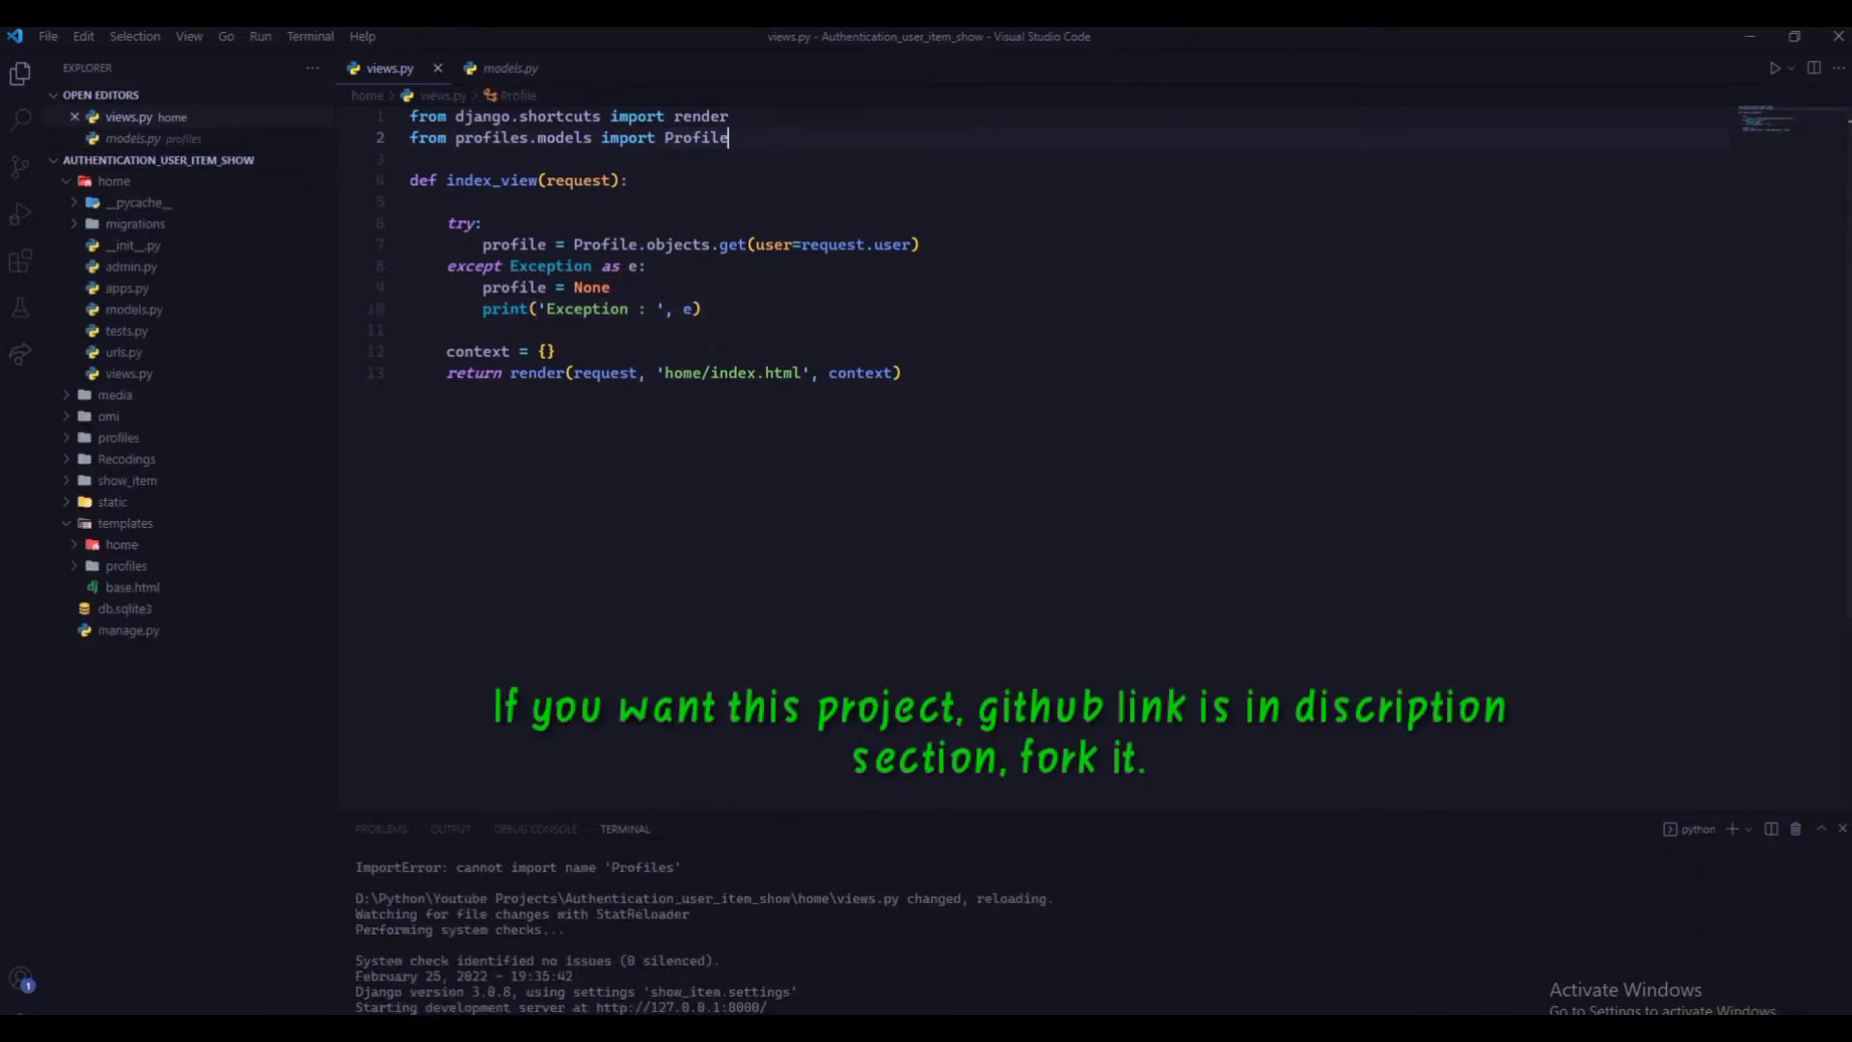
- Add 'profile': profile to index_view's context dictionary and save
type("'profile'")
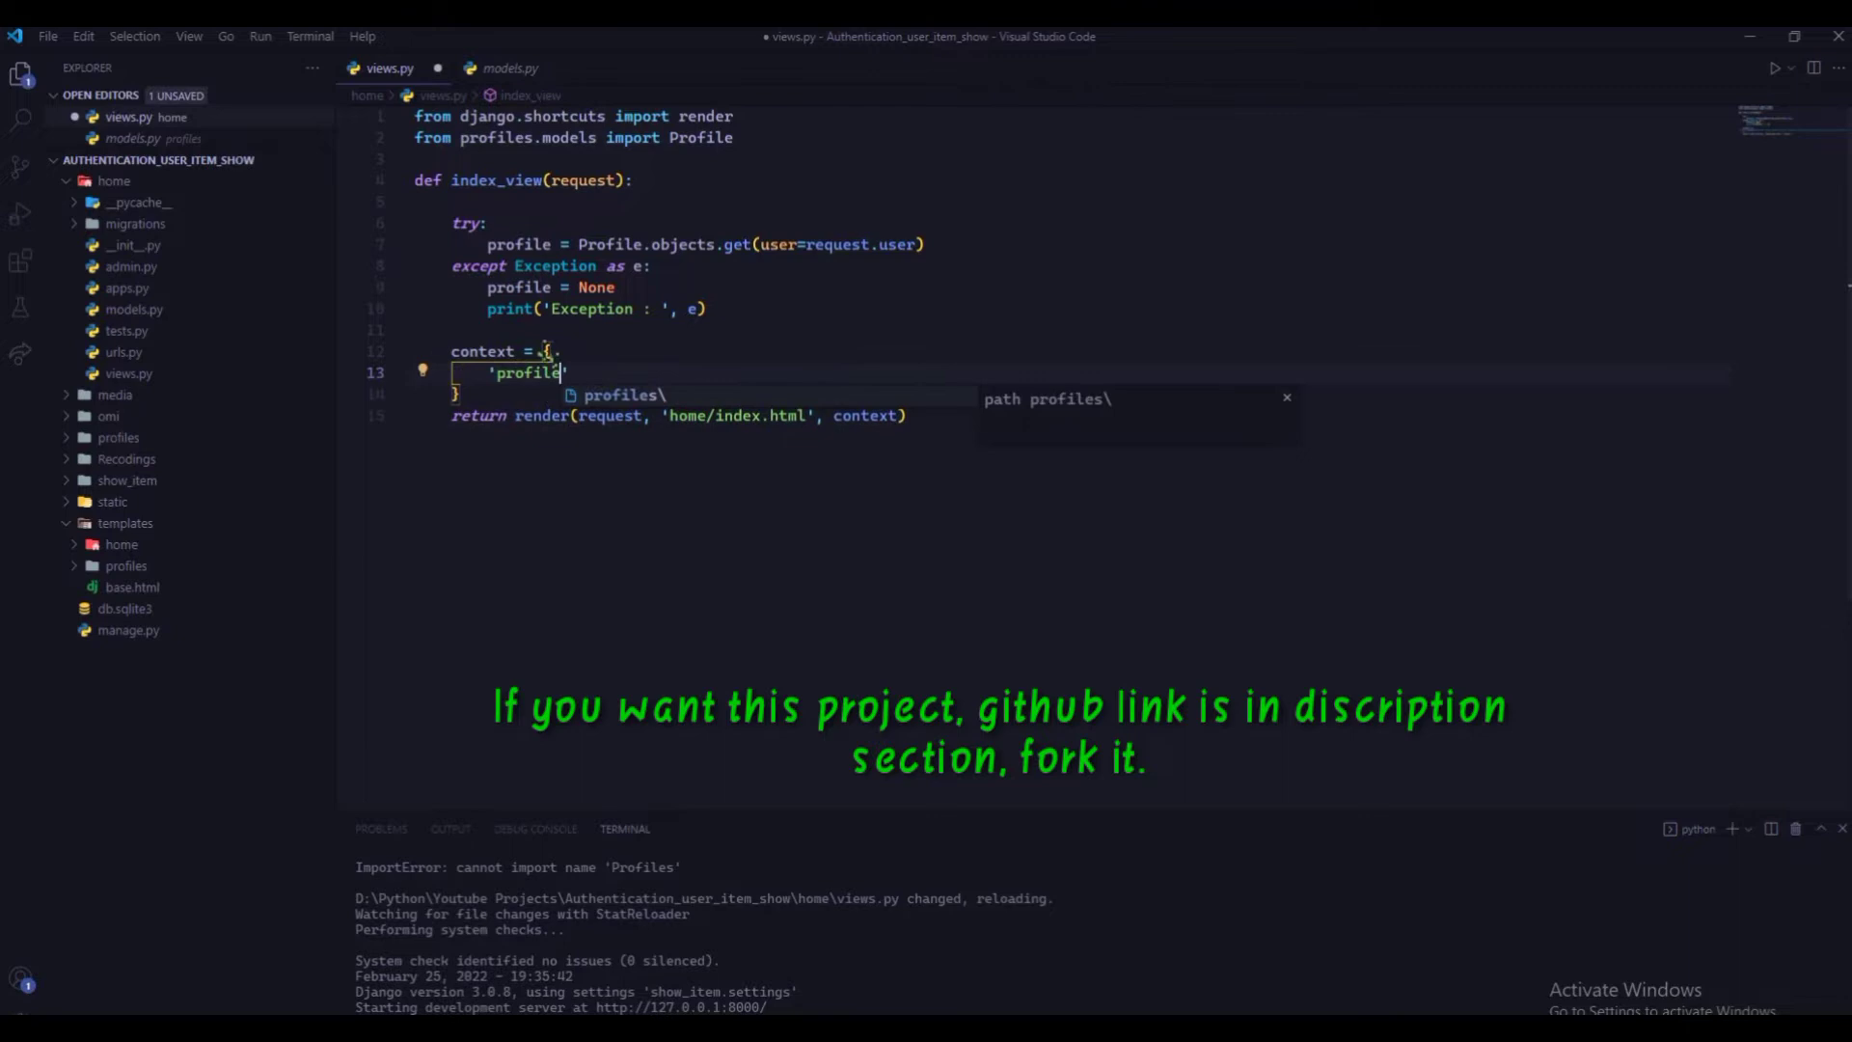
type(": profile,")
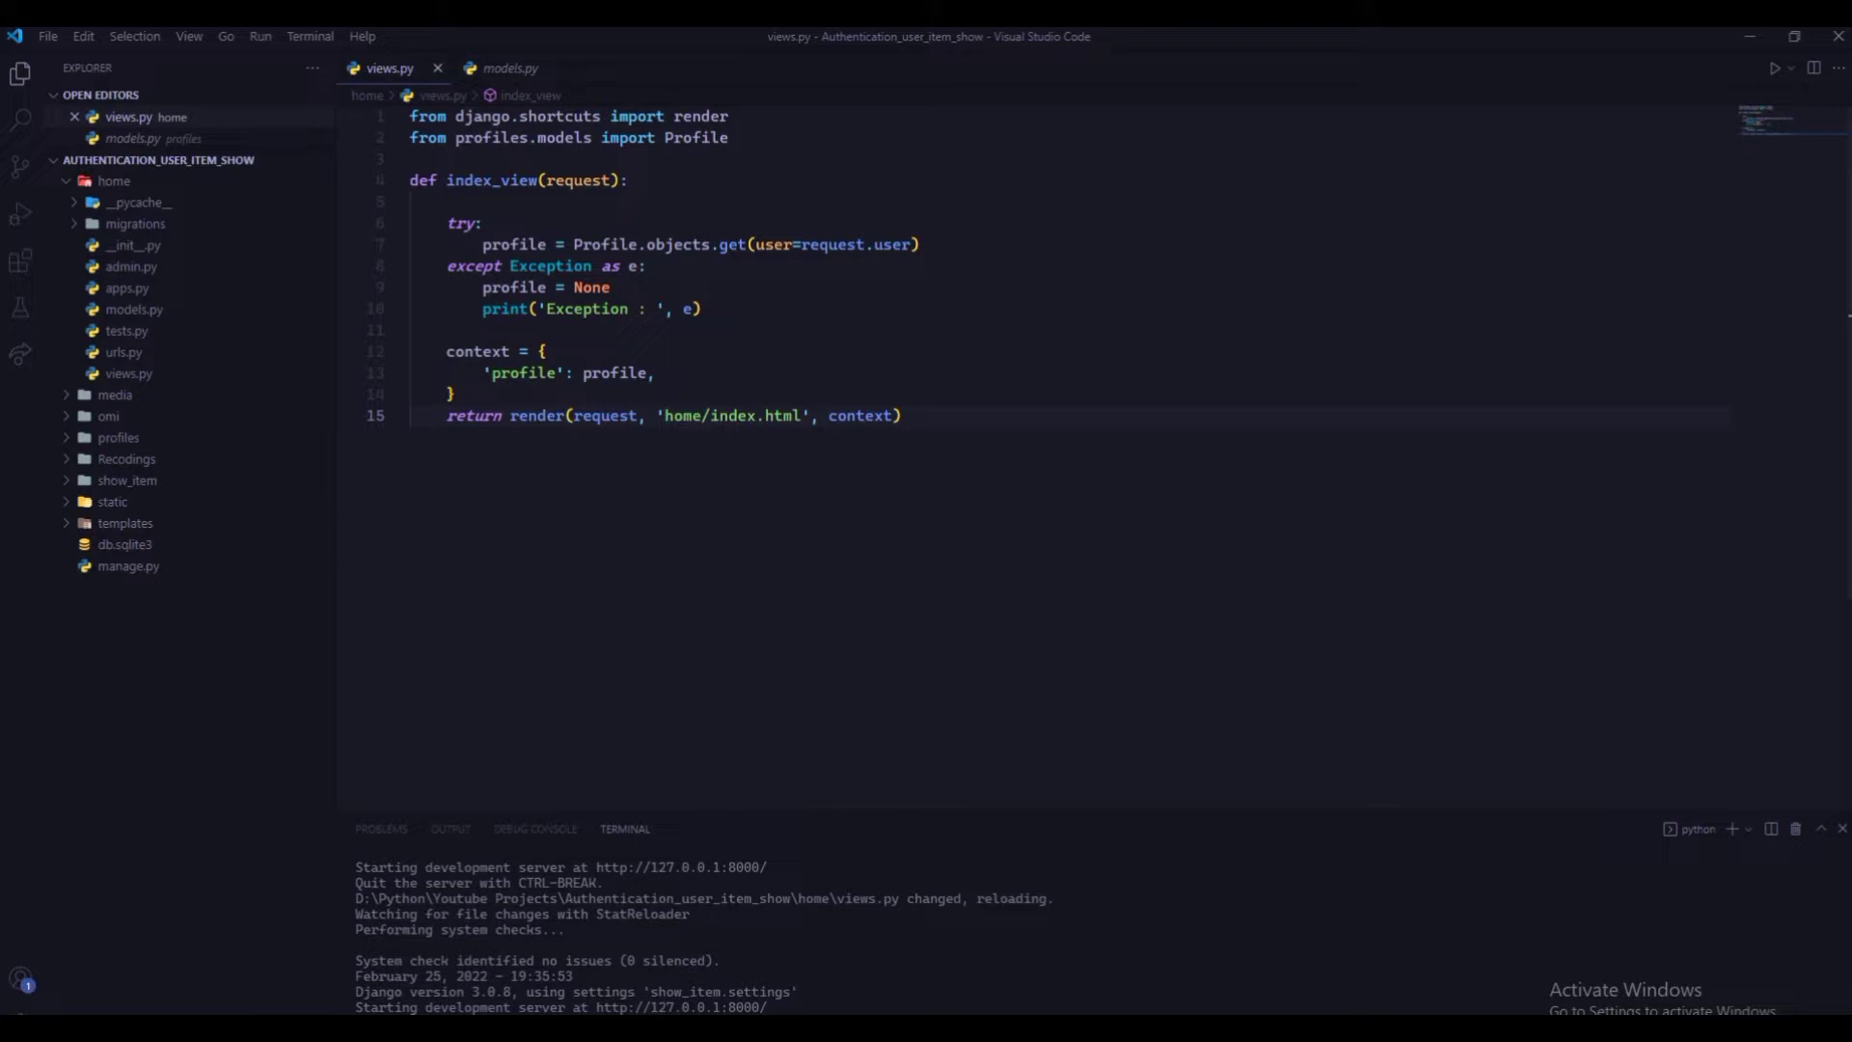
left_click(126, 523)
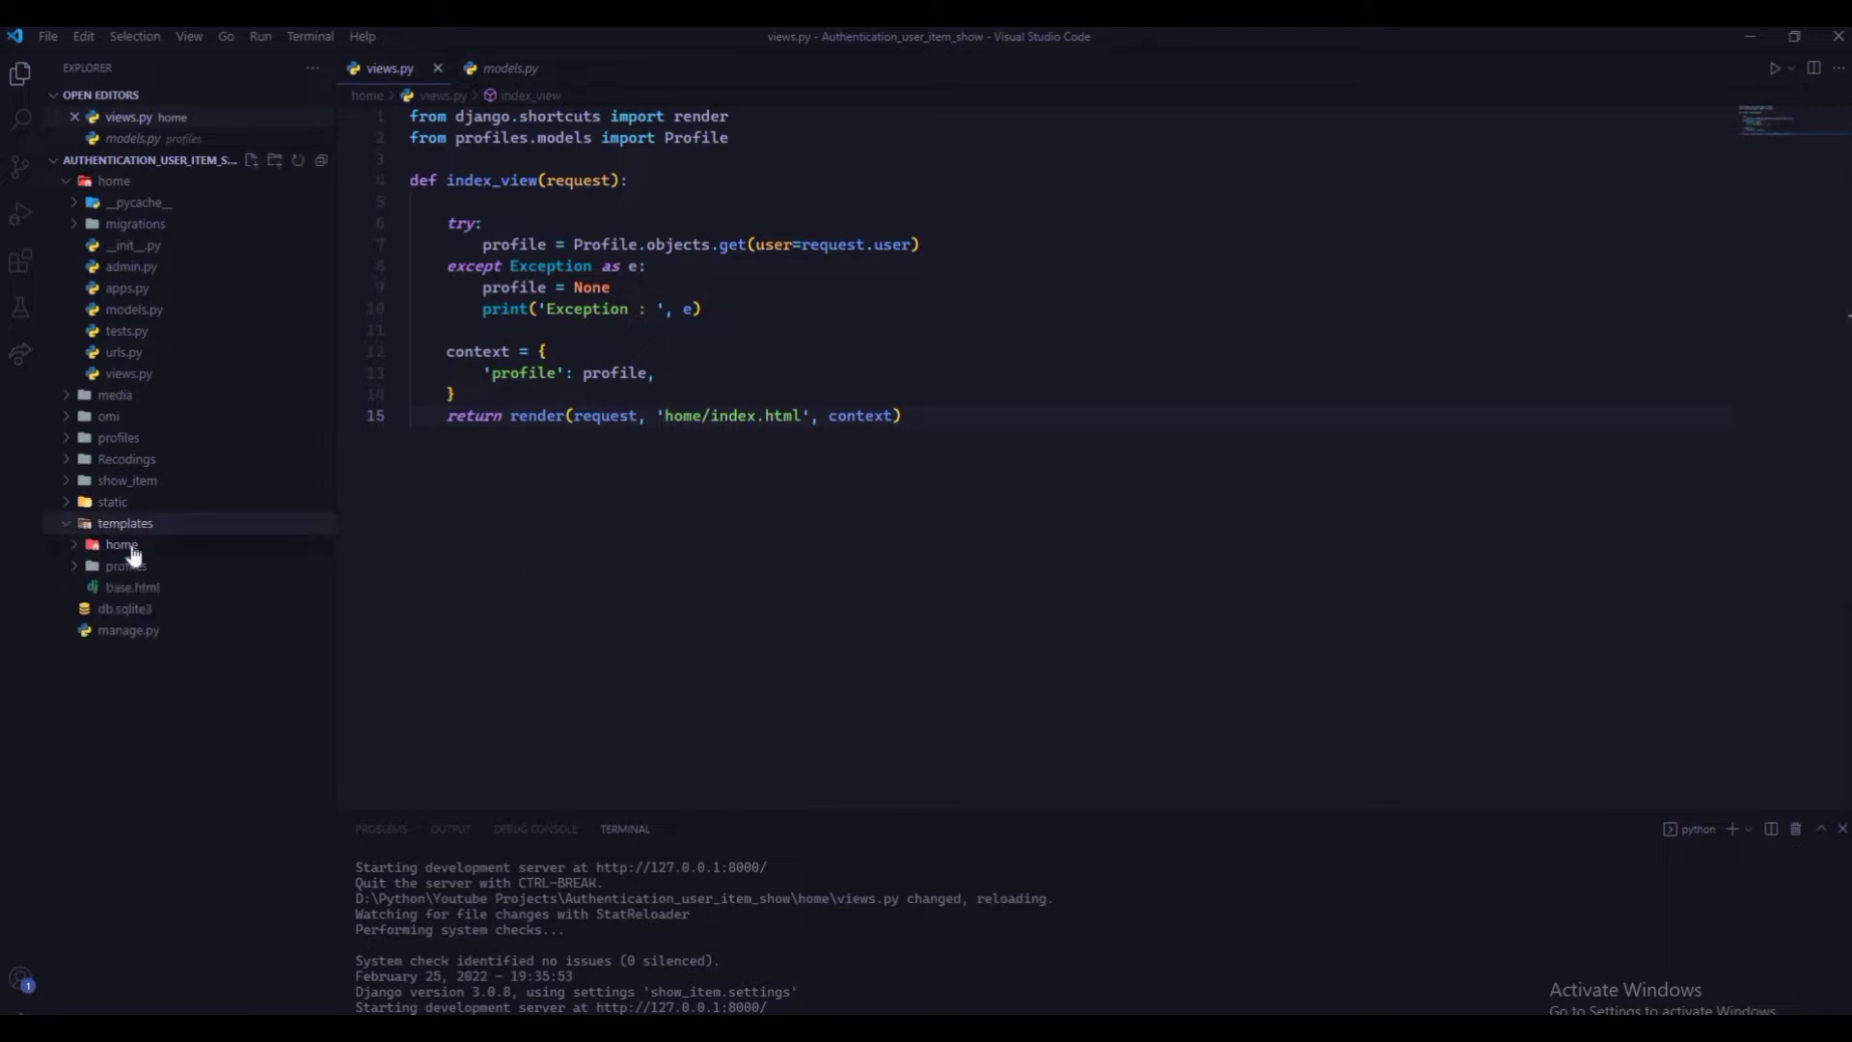
- Add {% if request.user.is_authenticated %} ... {% else %} blocks around the Username h1 in home index.html
left_click(141, 565)
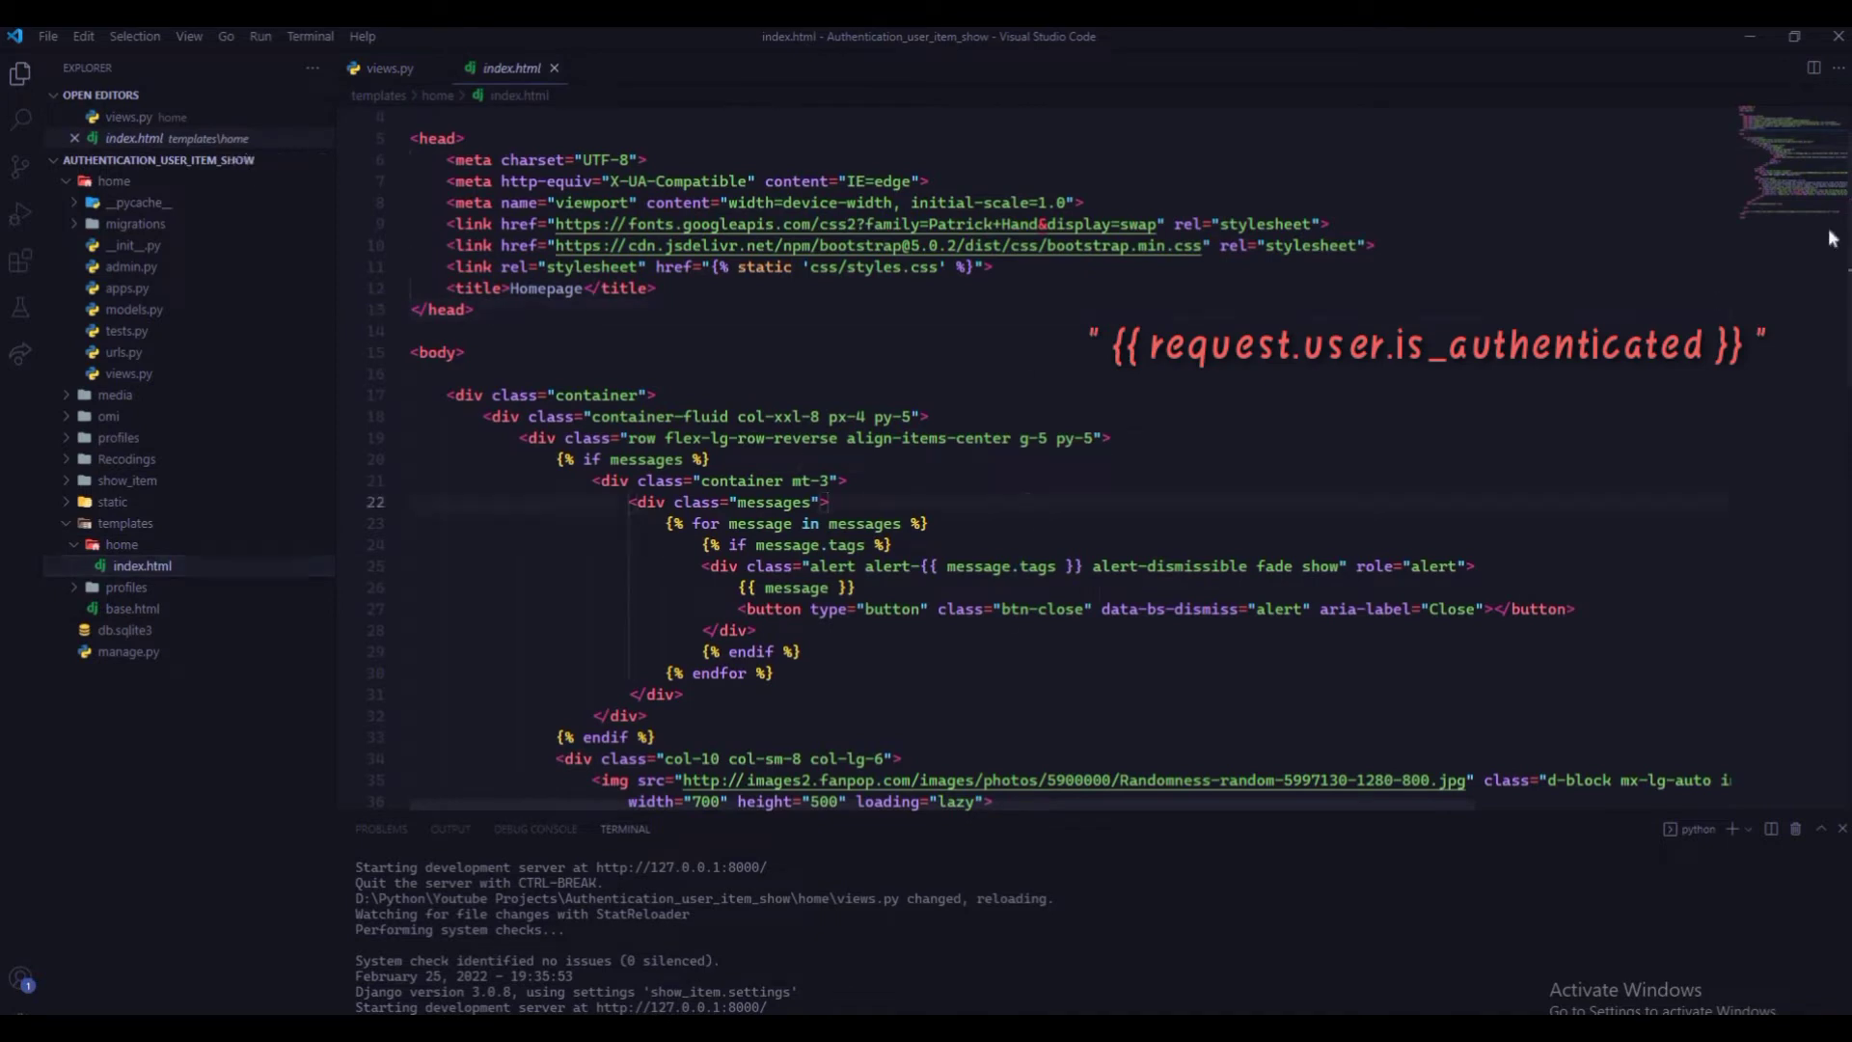
scroll("down", 3)
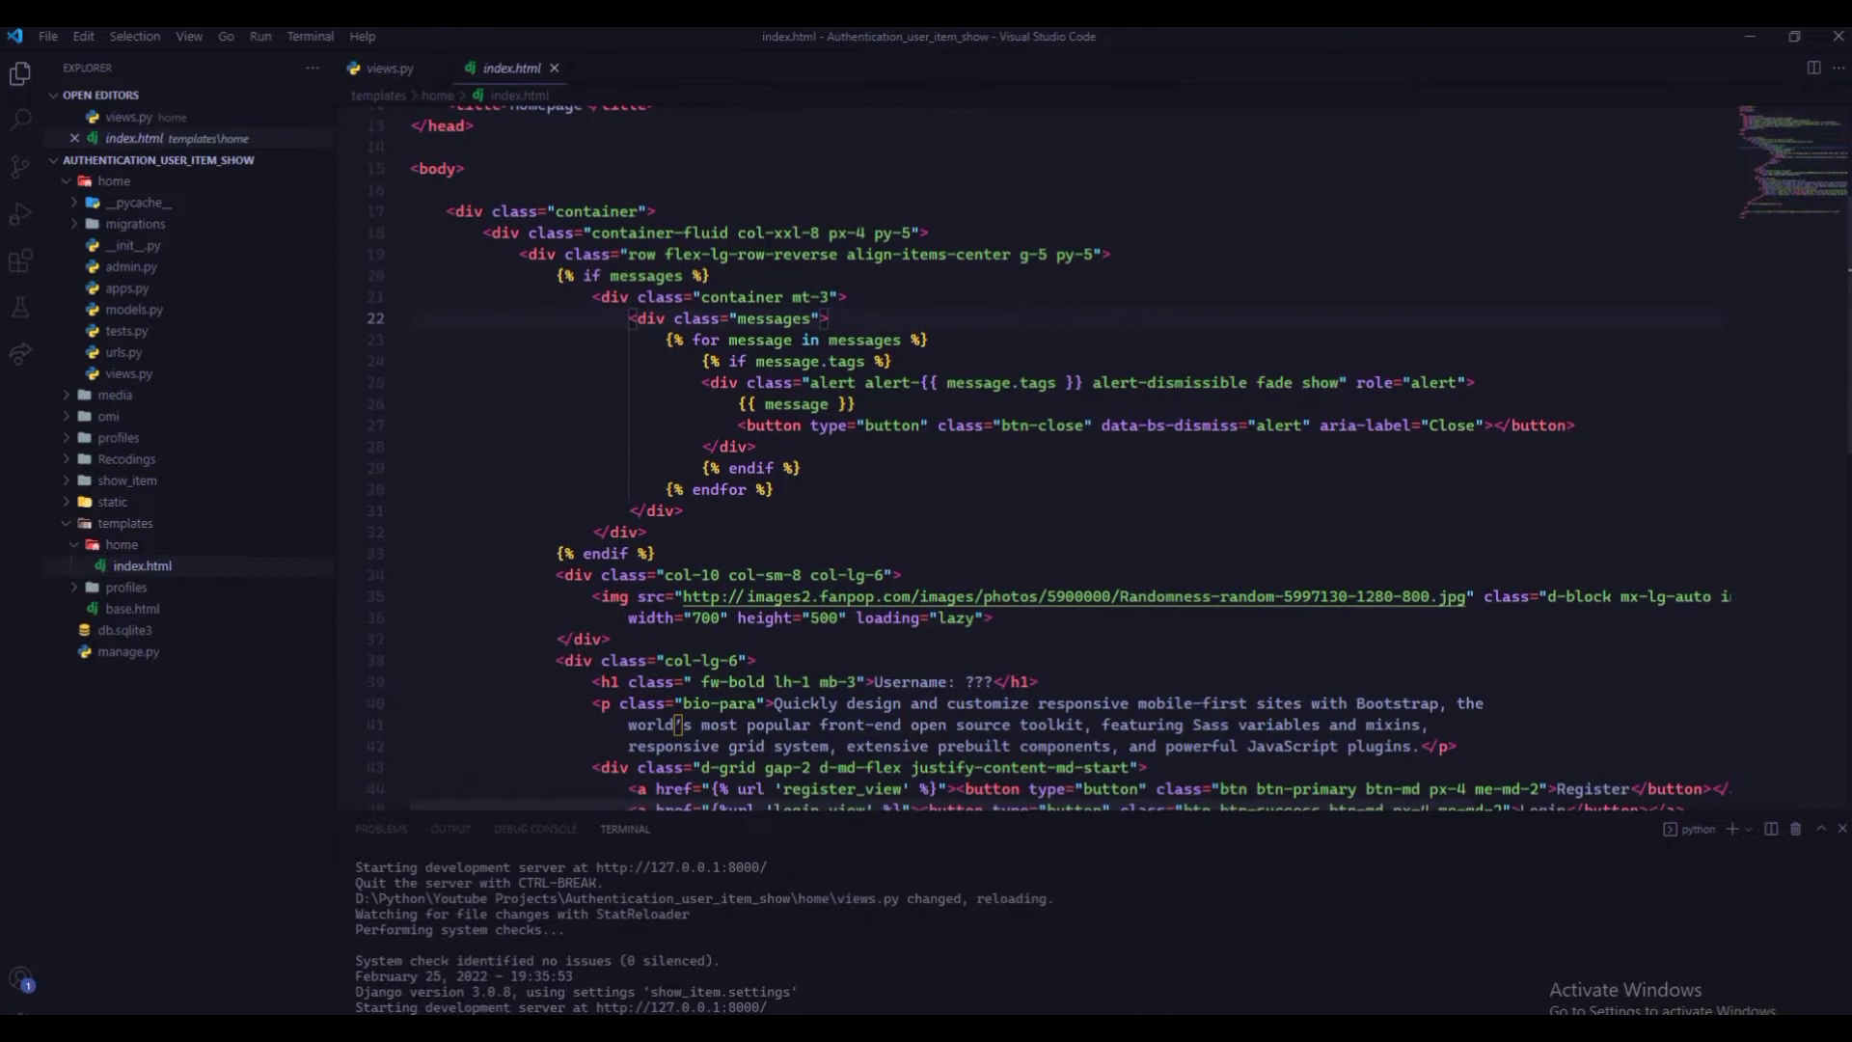
scroll("down", 3)
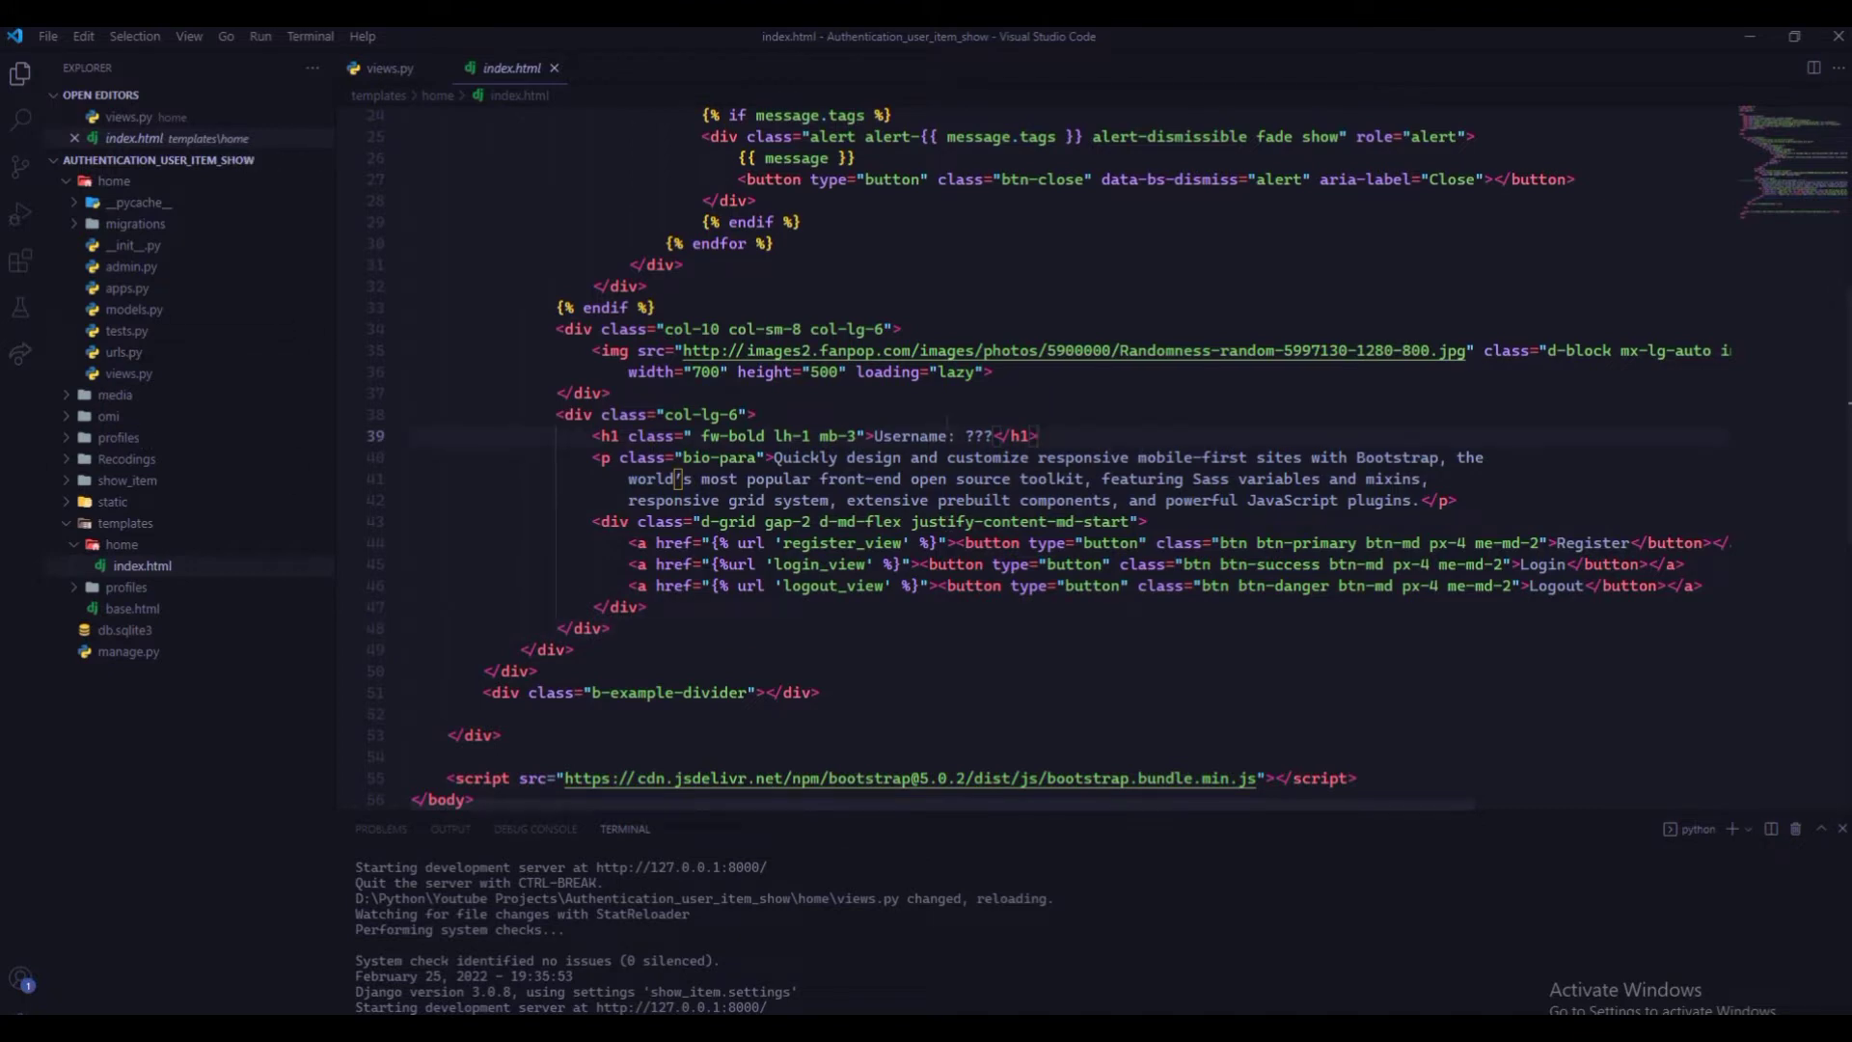
type("{%%}")
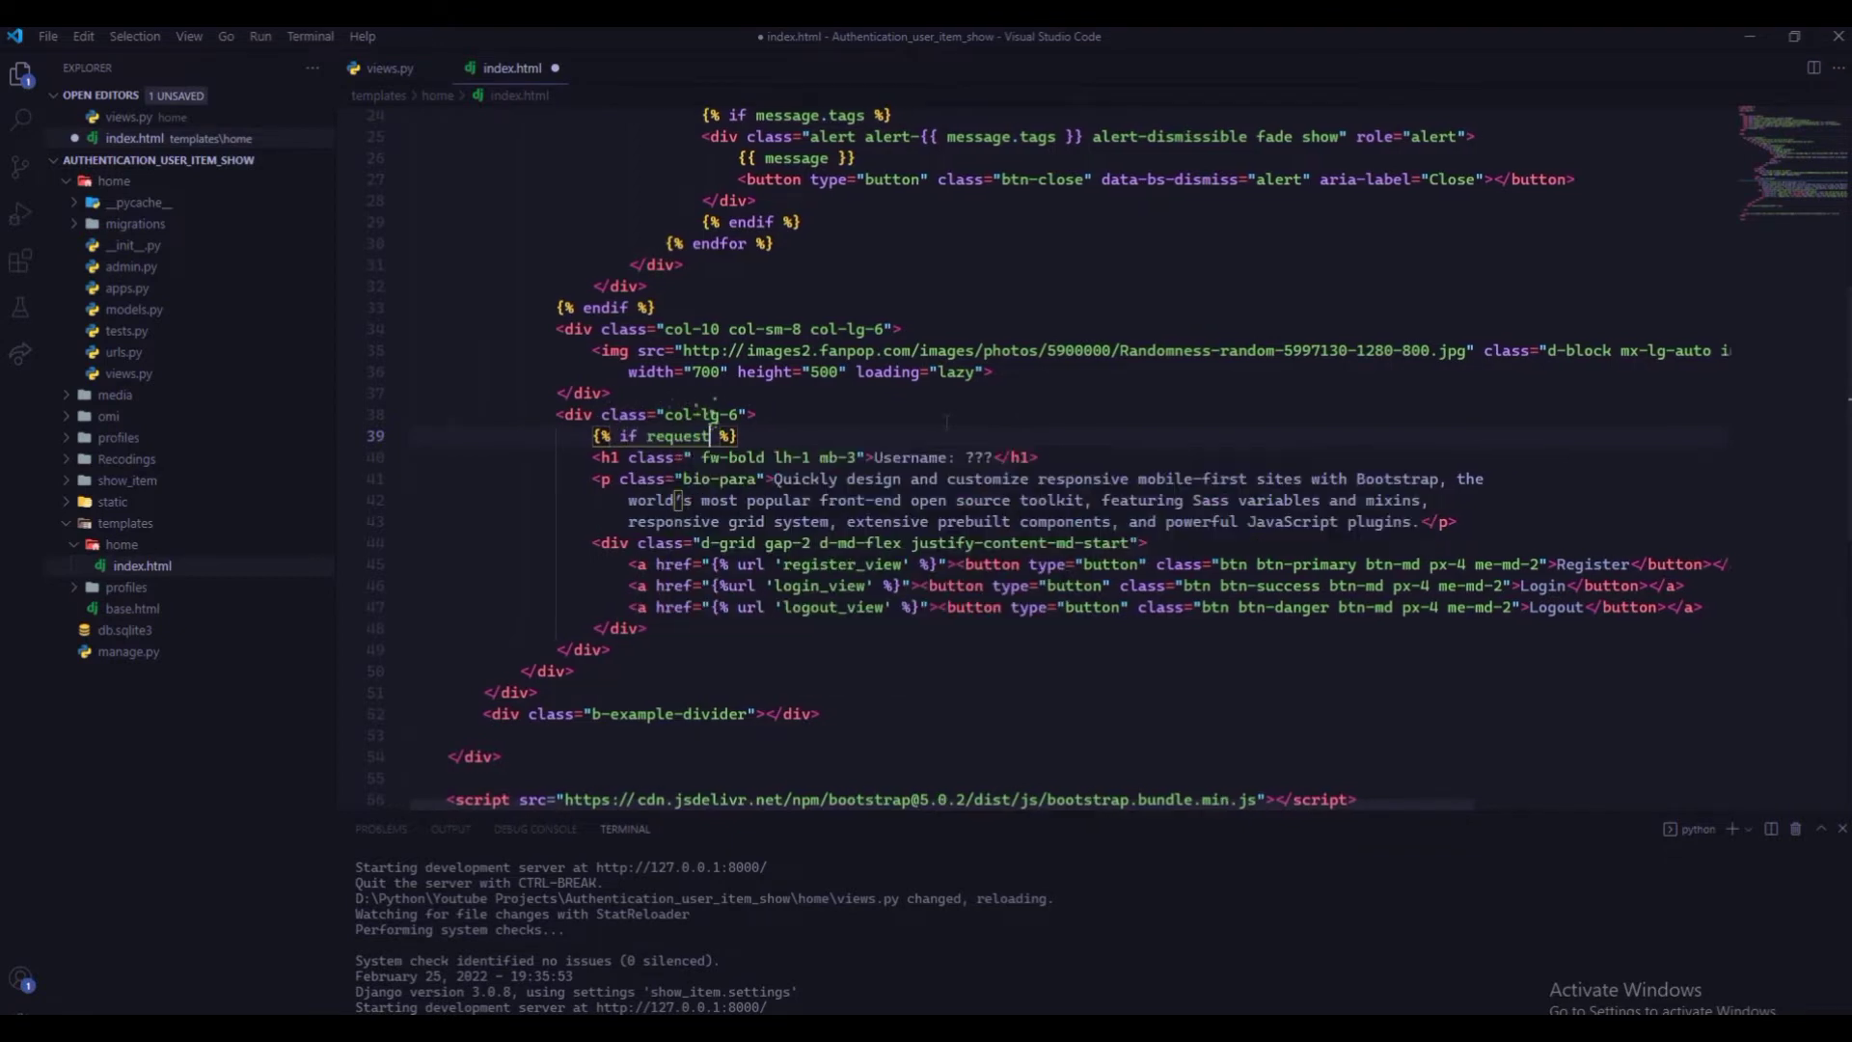
type(".user.")
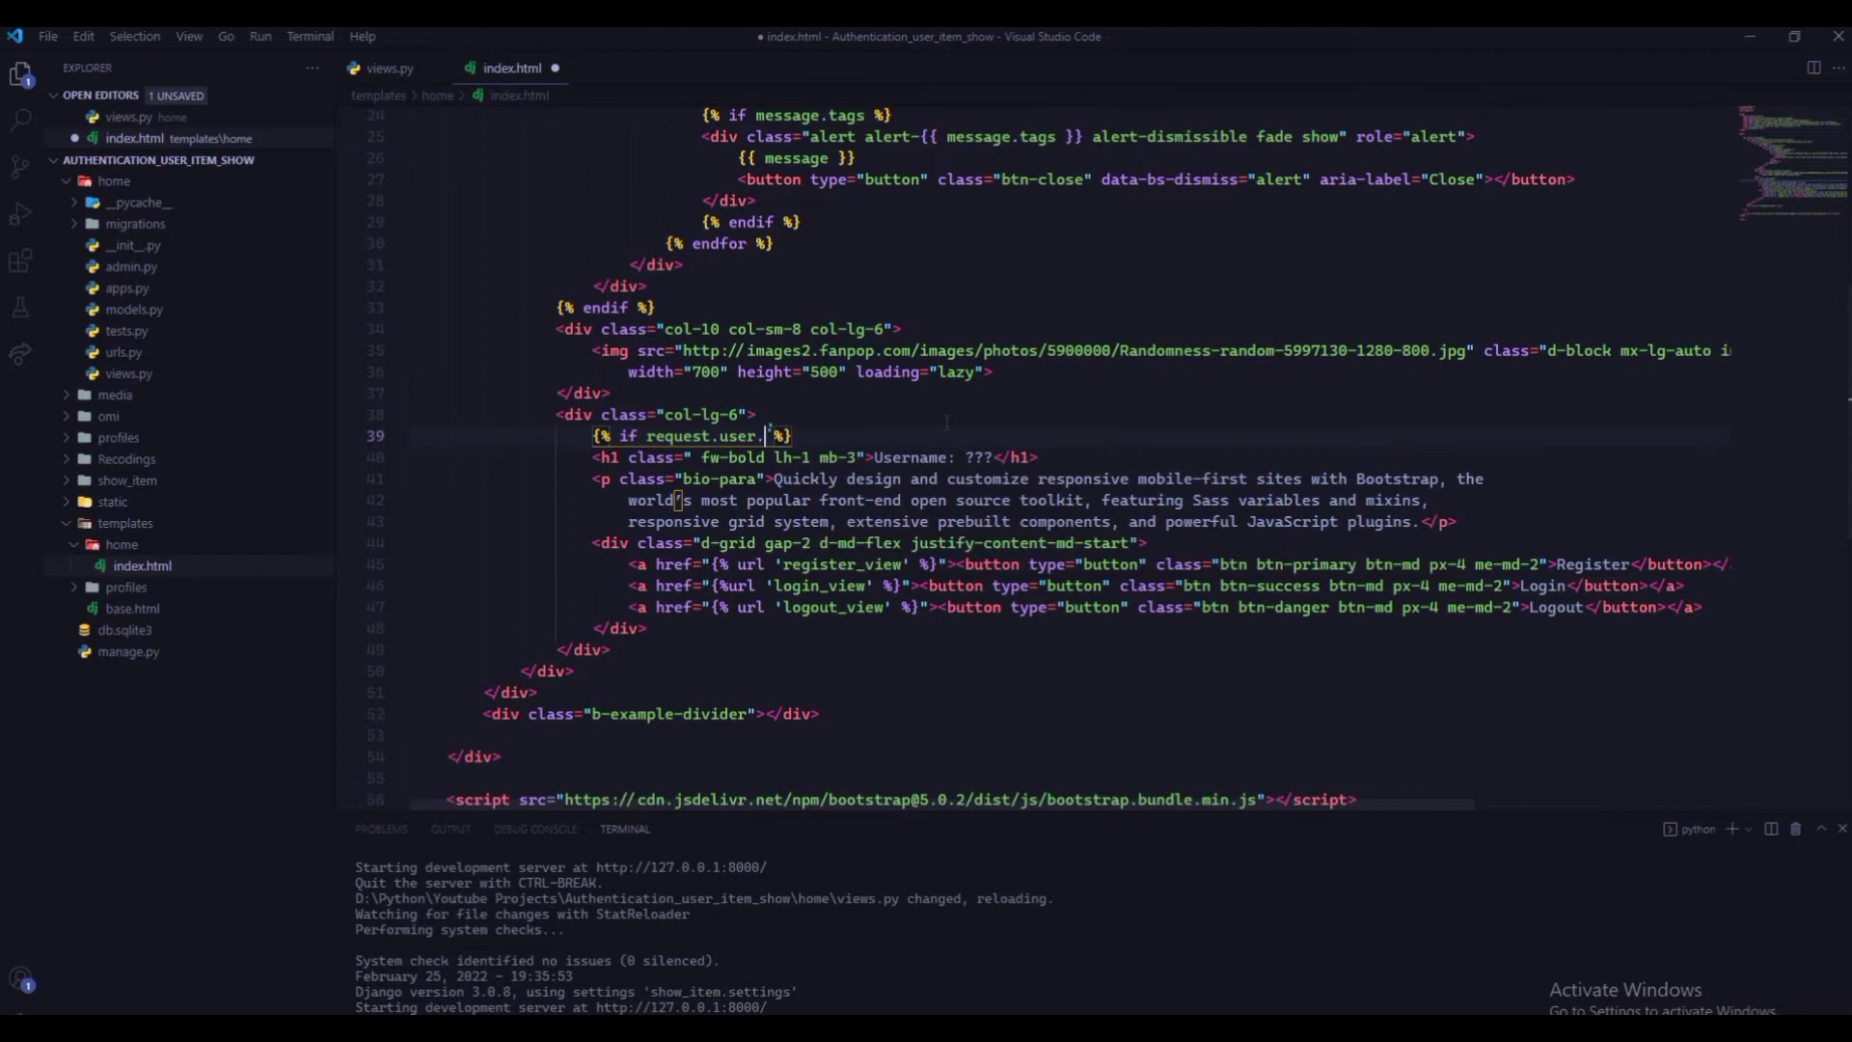
type("is_authenticated")
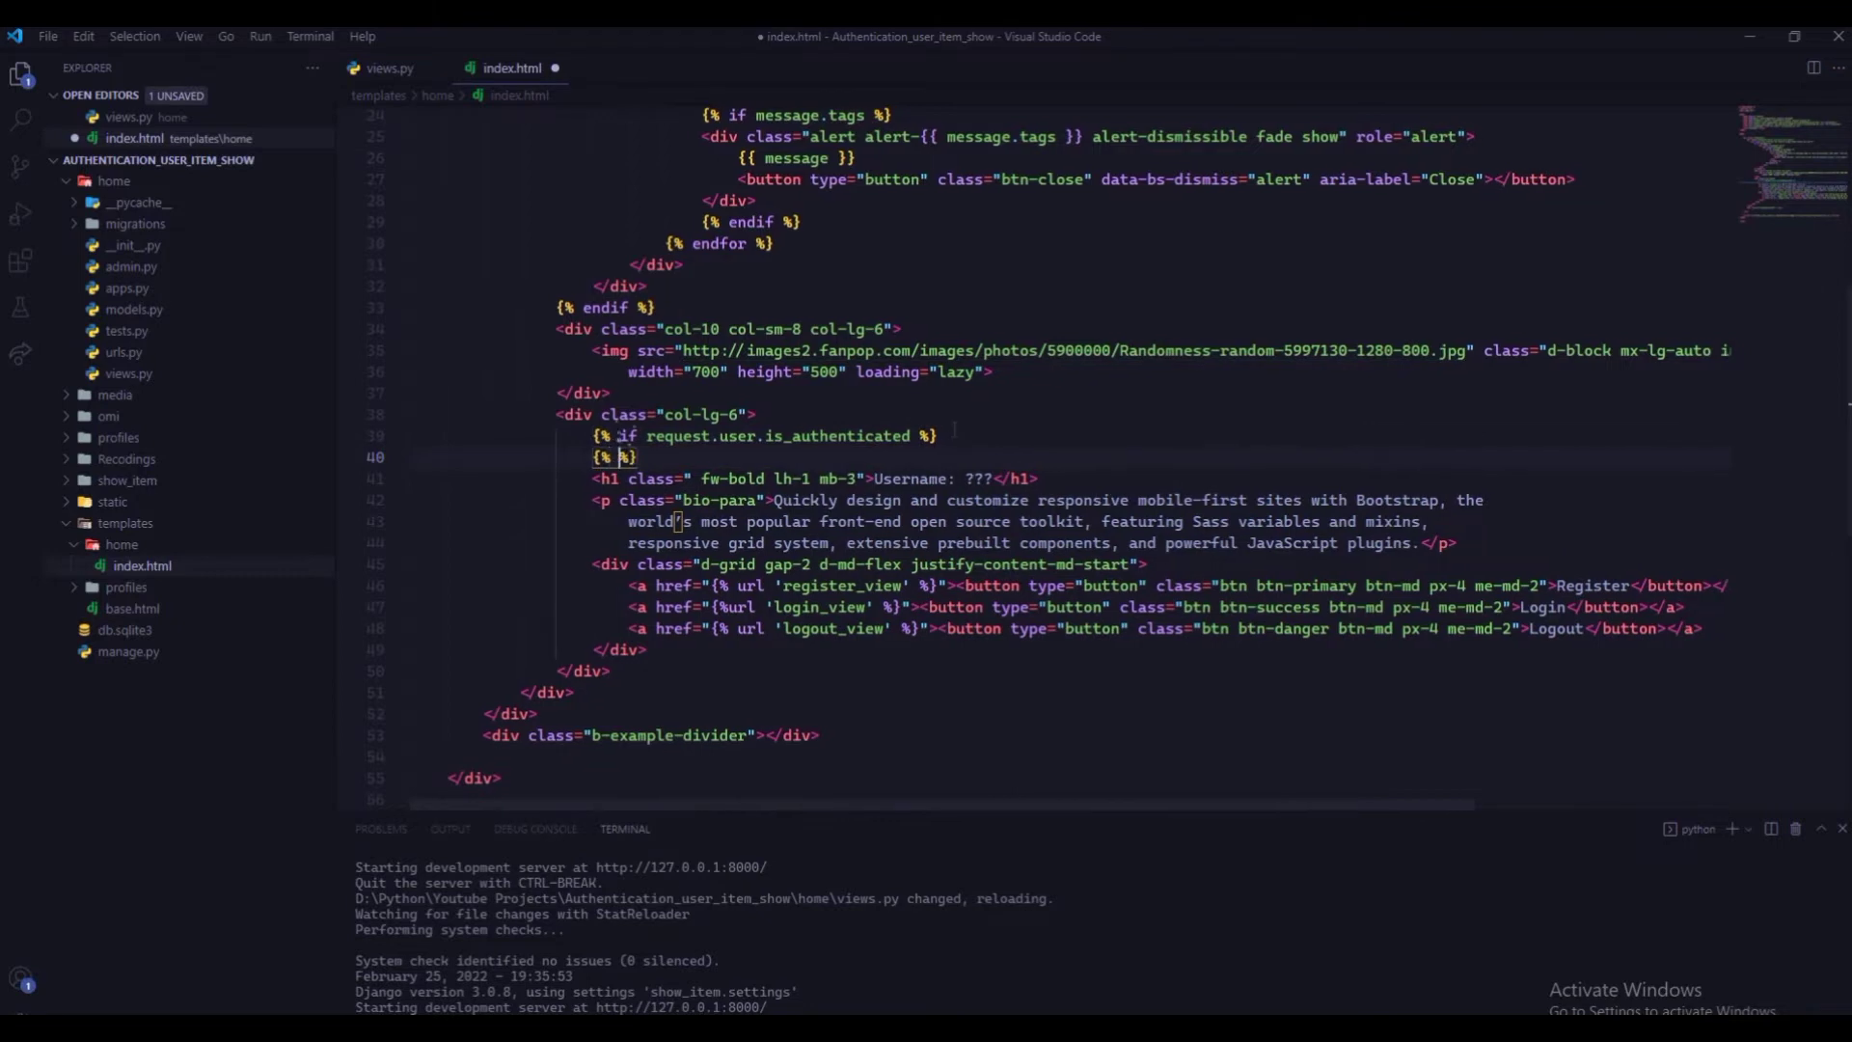
type("else")
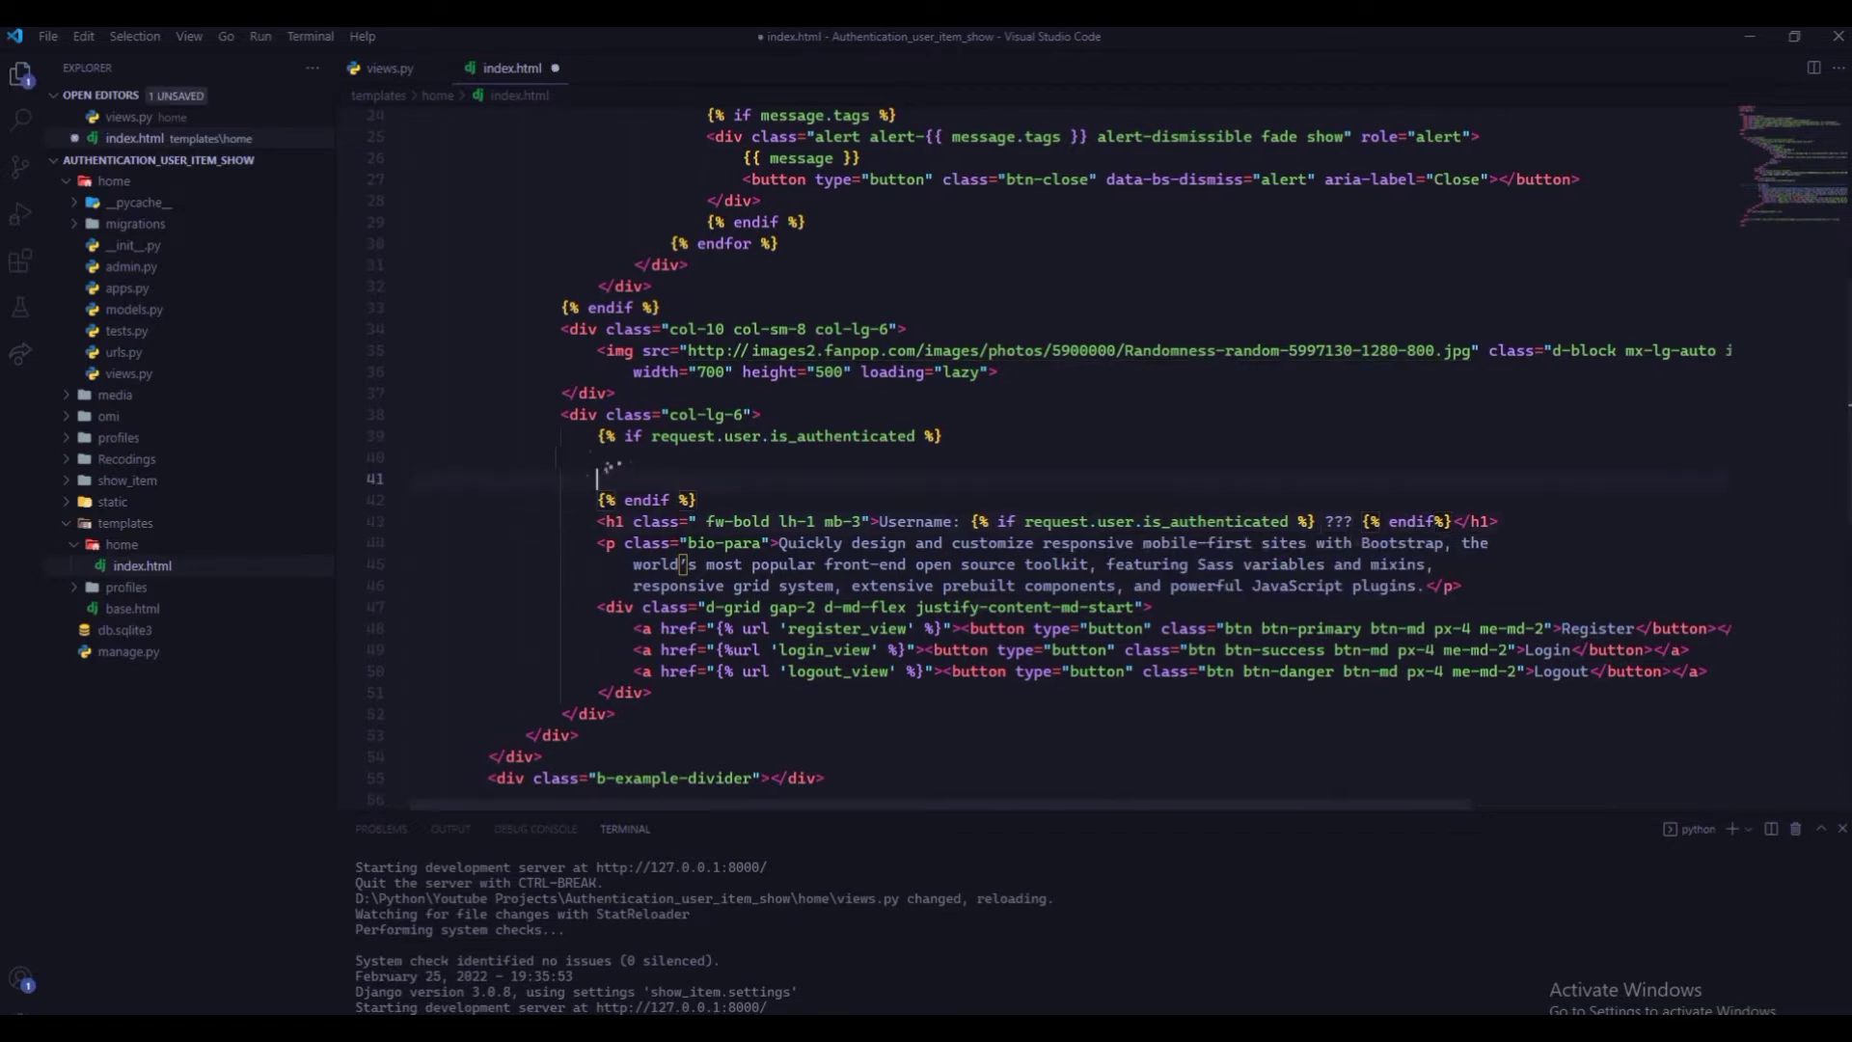
- Show {{ profile.user.username }} and {{ profile.bio }} with ??? and Profile's Bio fallbacks
type("{{}} {% else %}")
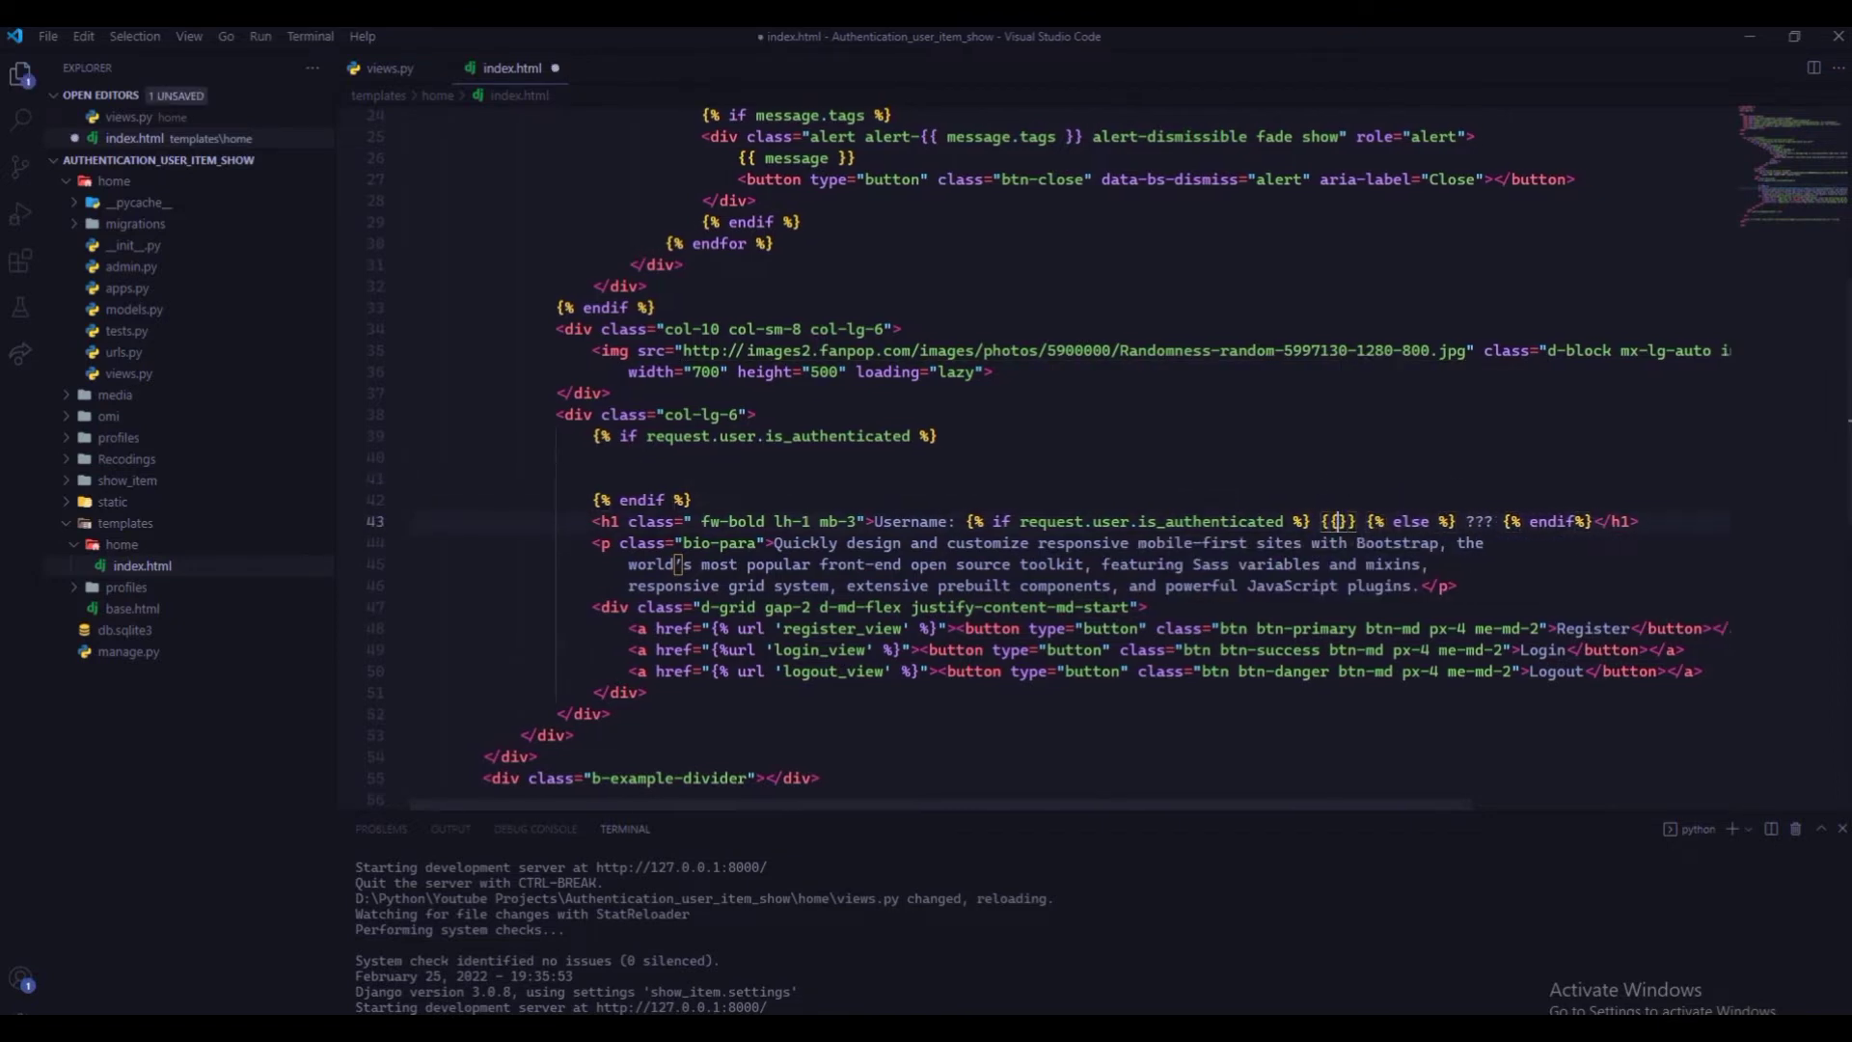
type("profile.user.username")
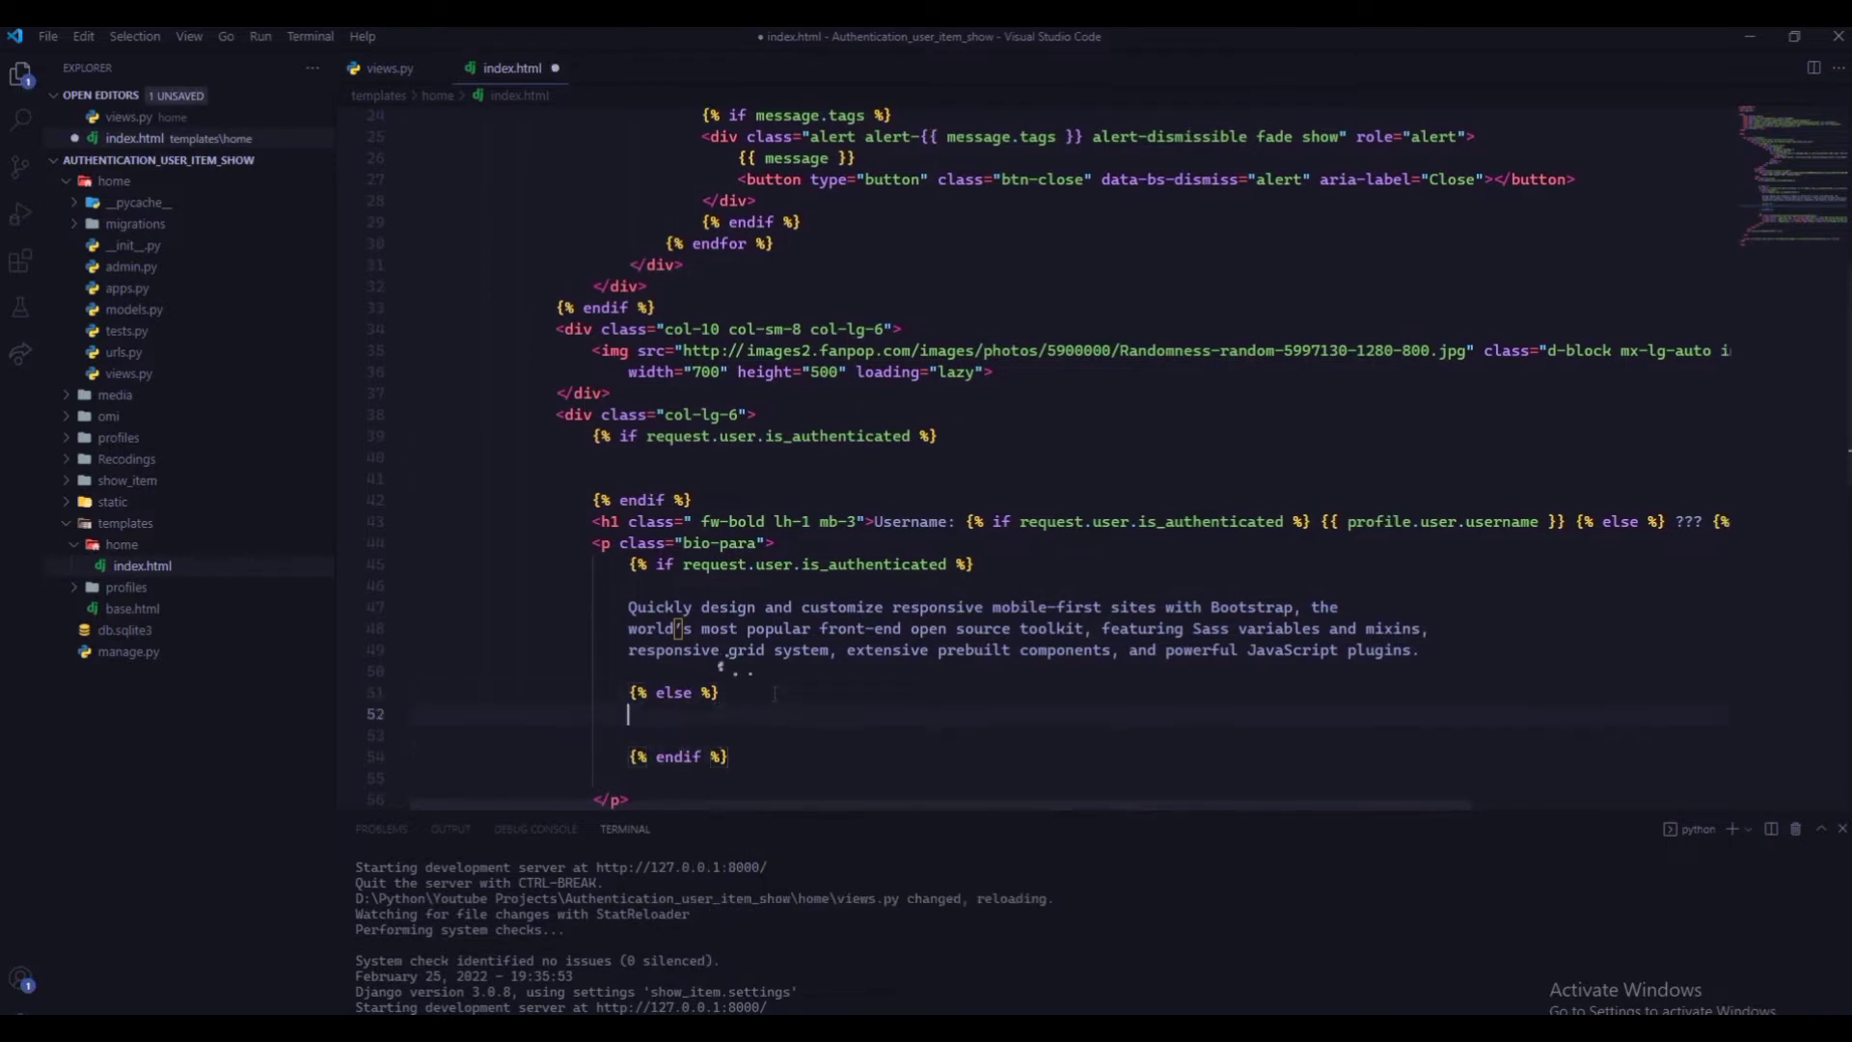
type("Profile's Bio.")
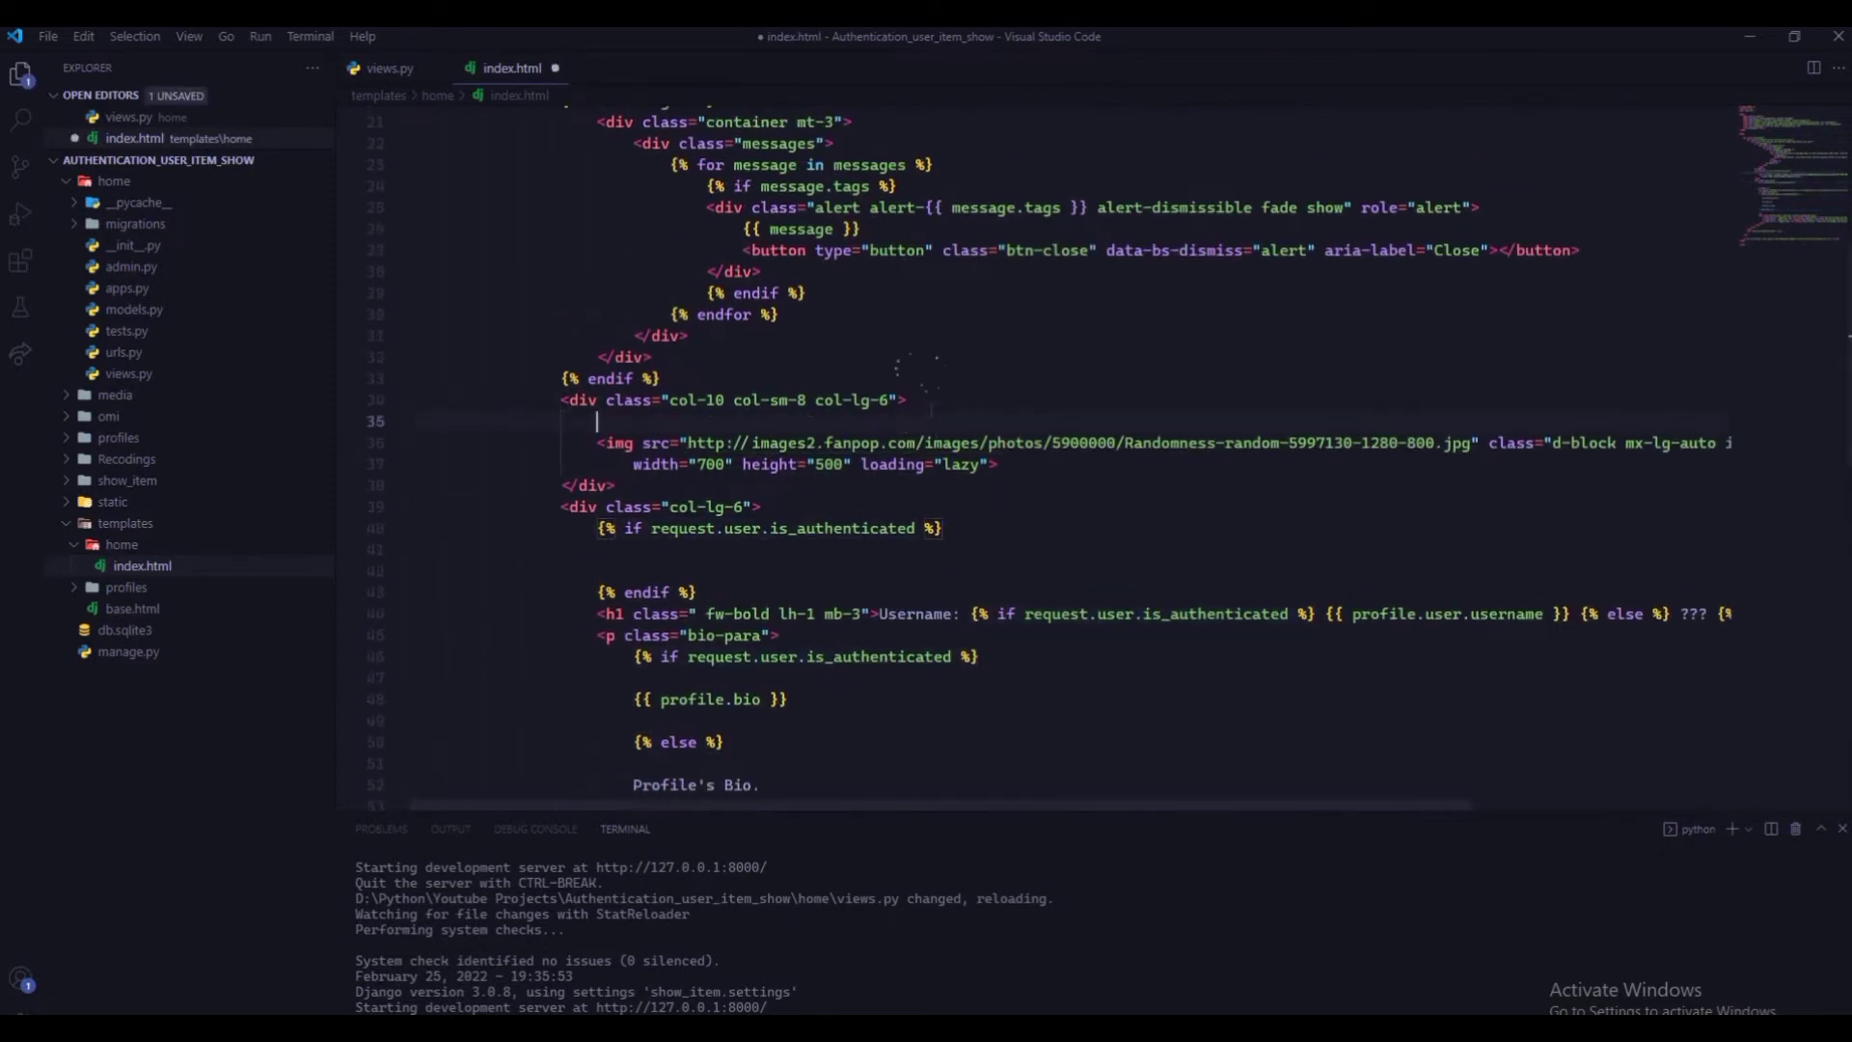
- Show {{ profile.avatar.url }} as the image for logged-in users, the stock image otherwise, and save
type("{% if request.user.is_authenticated %}")
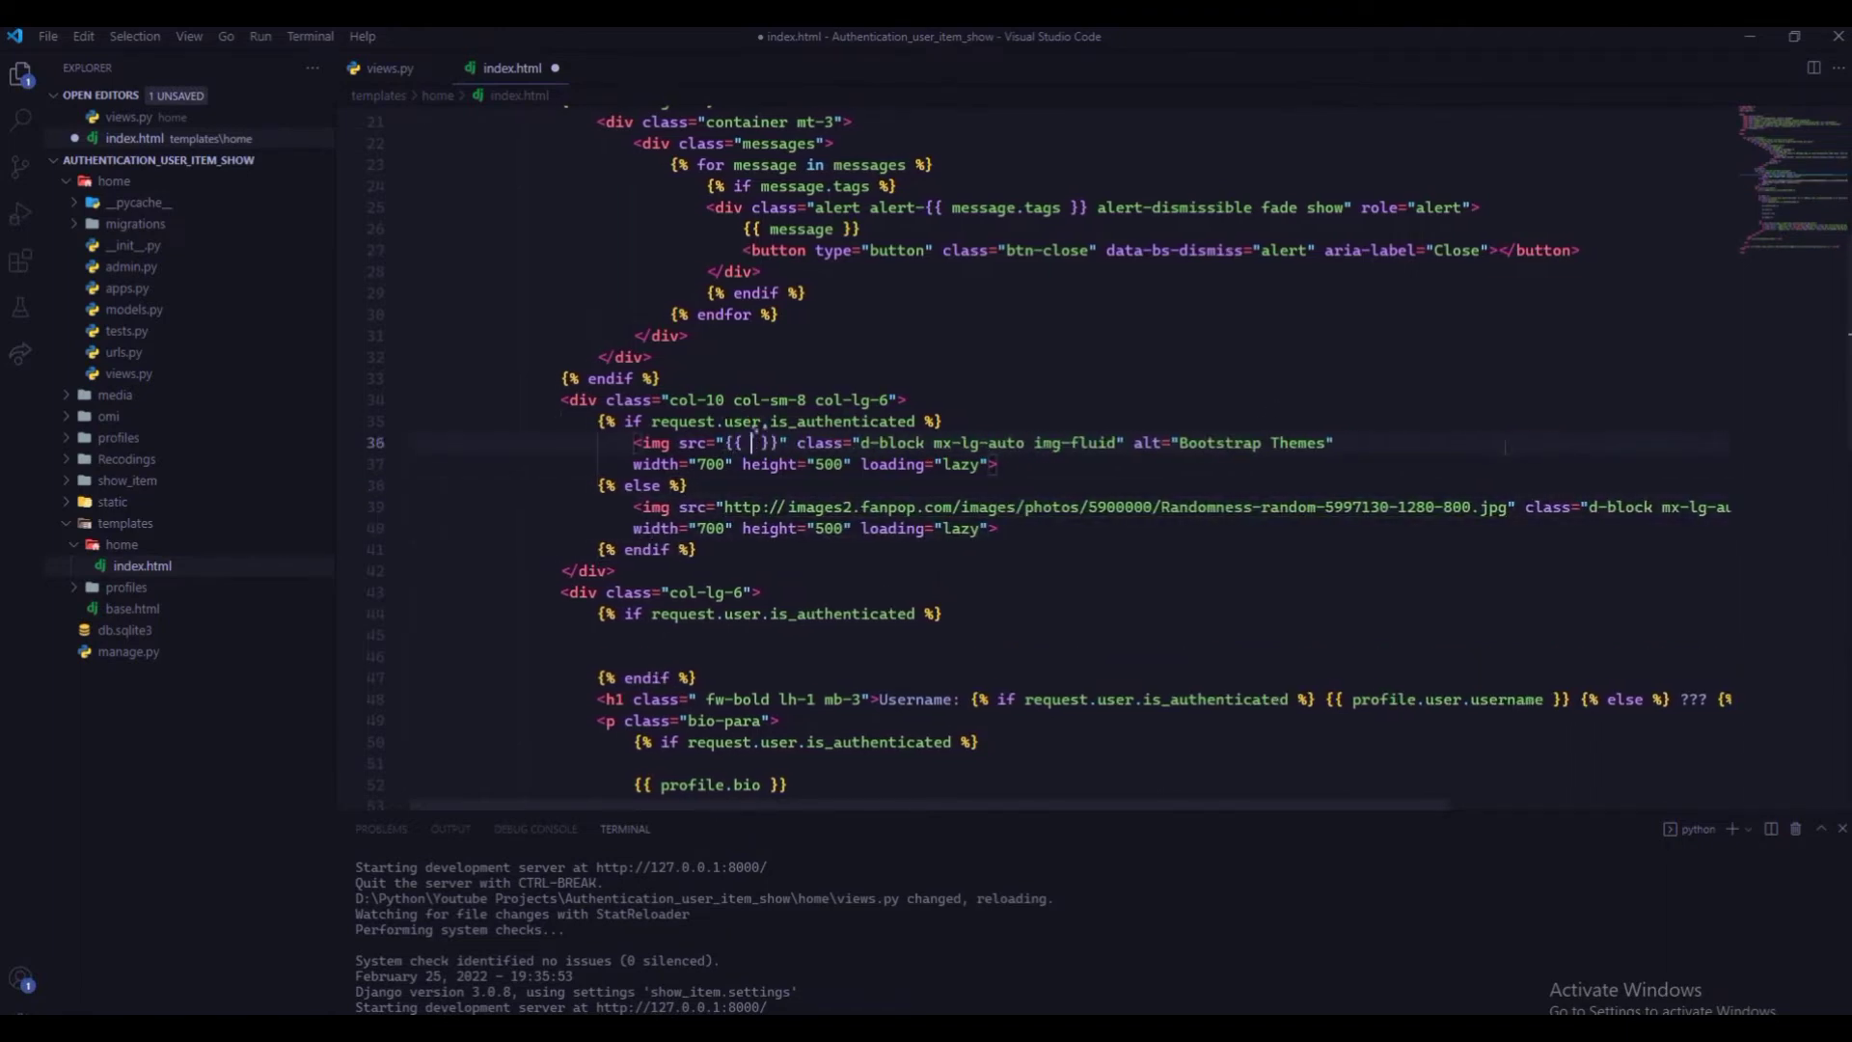
type("profile.avatar.")
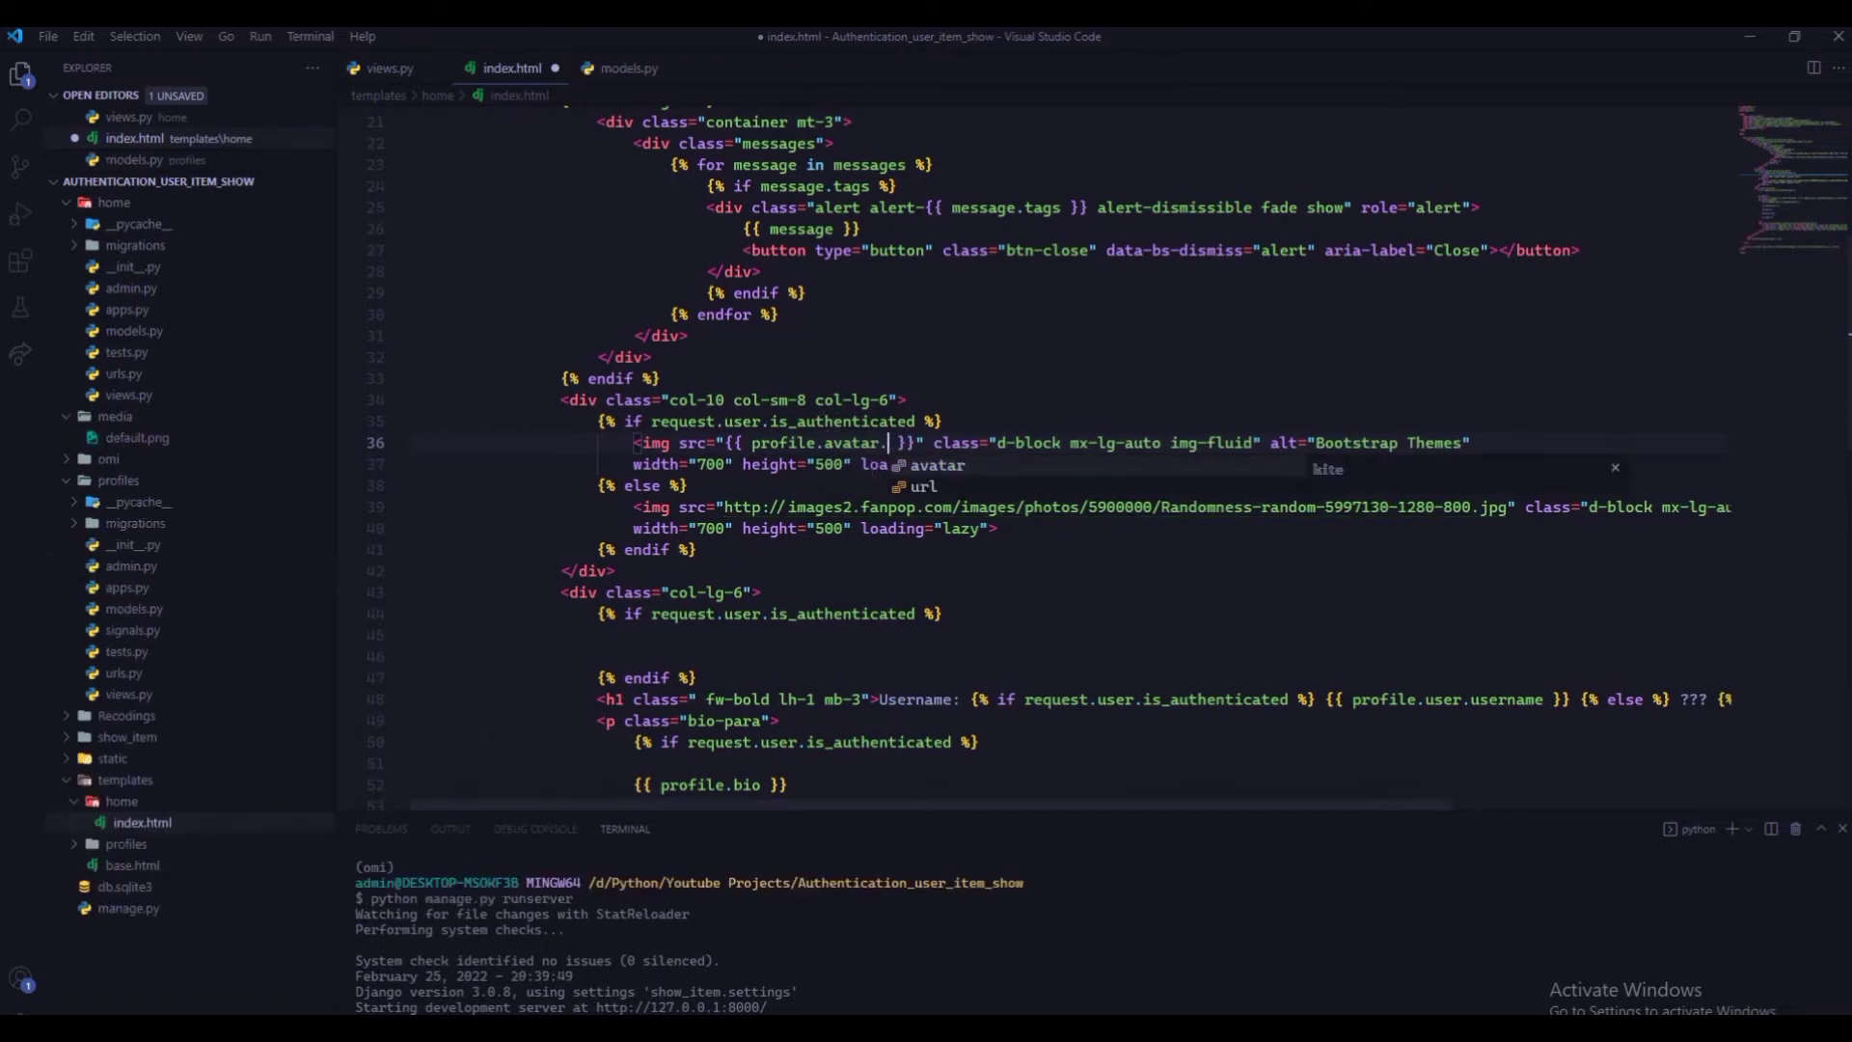
left_click(629, 67)
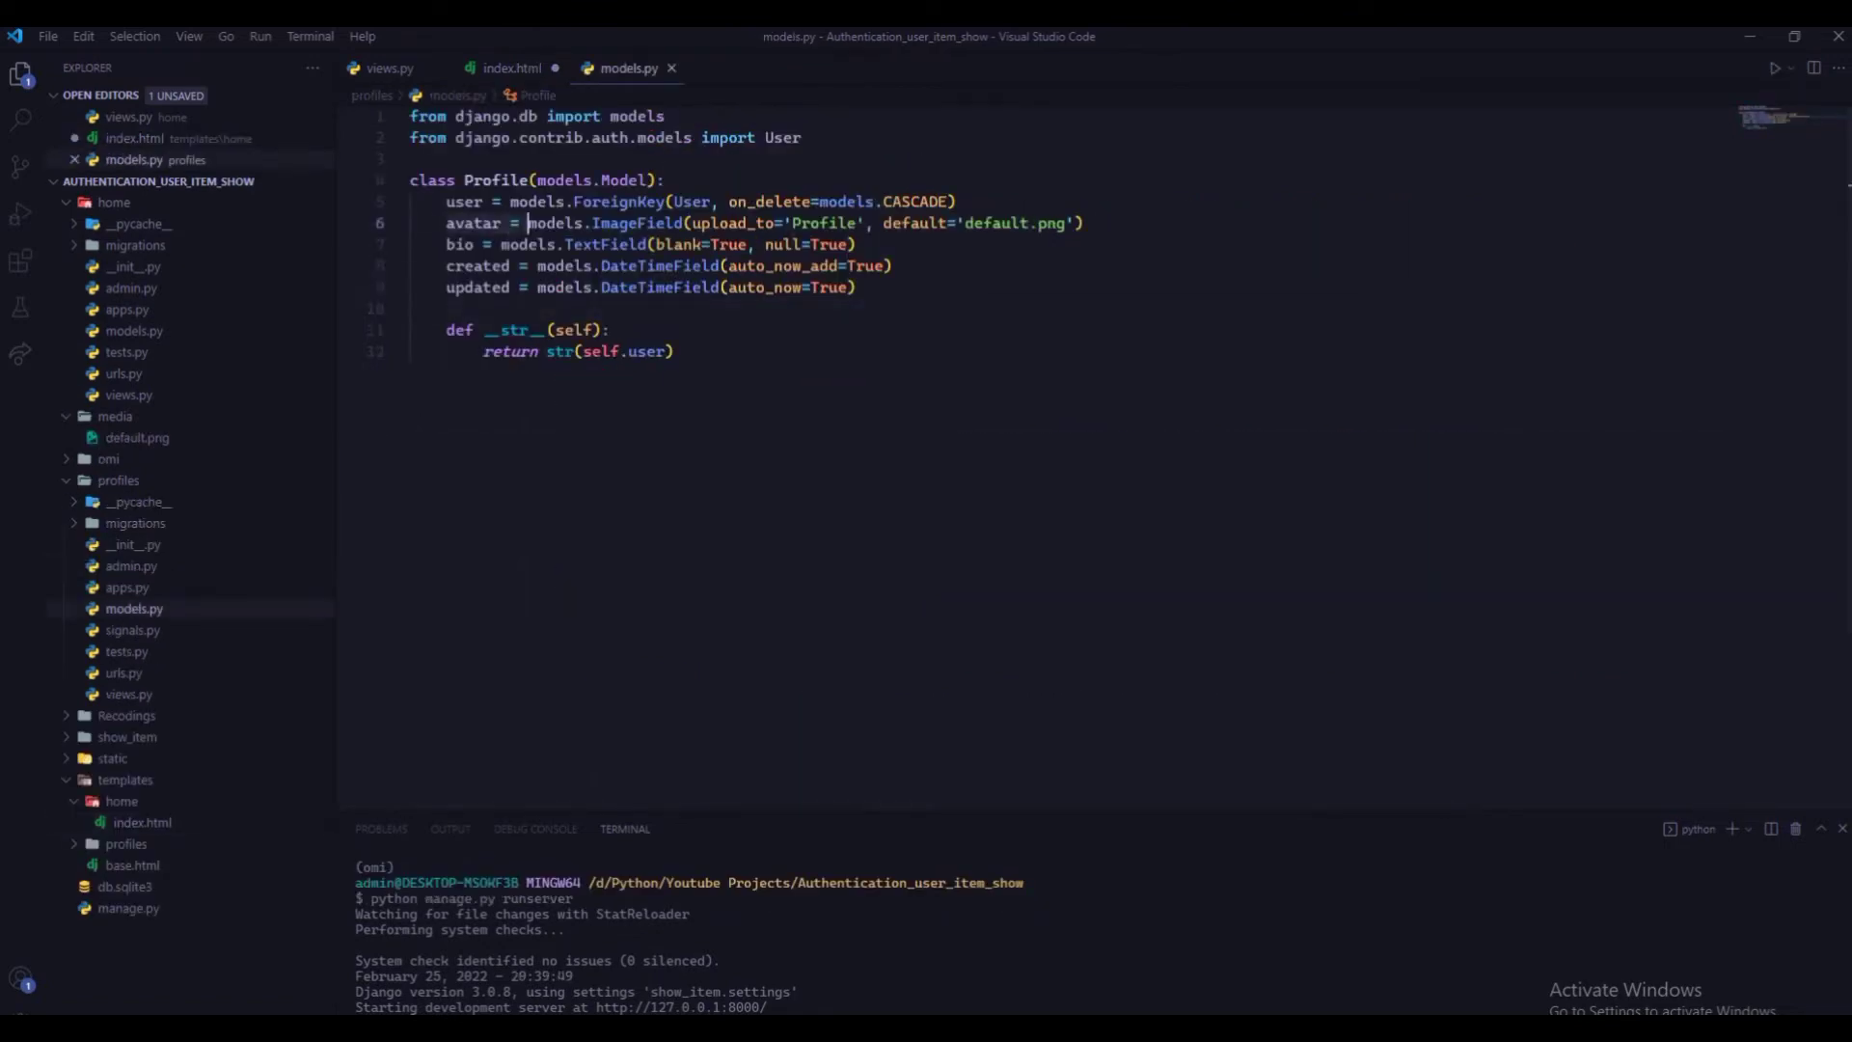
left_click(511, 68)
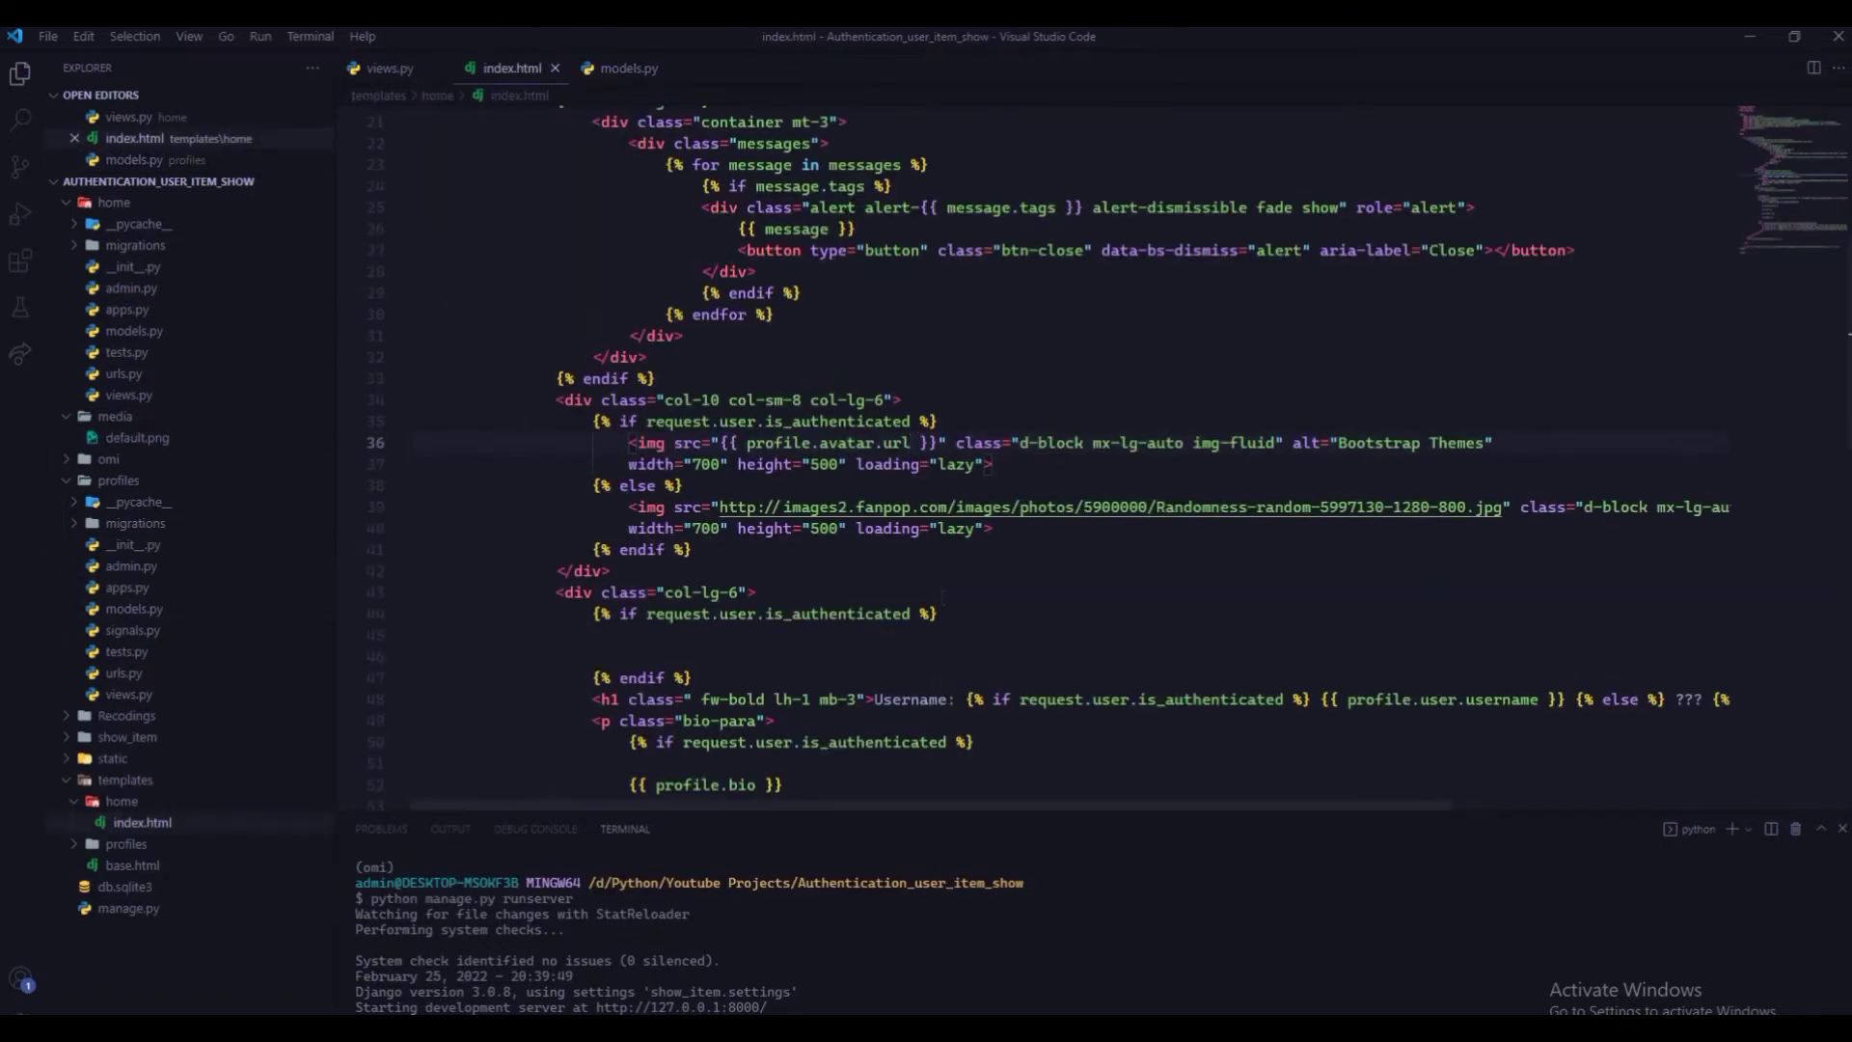
scroll("down", 3)
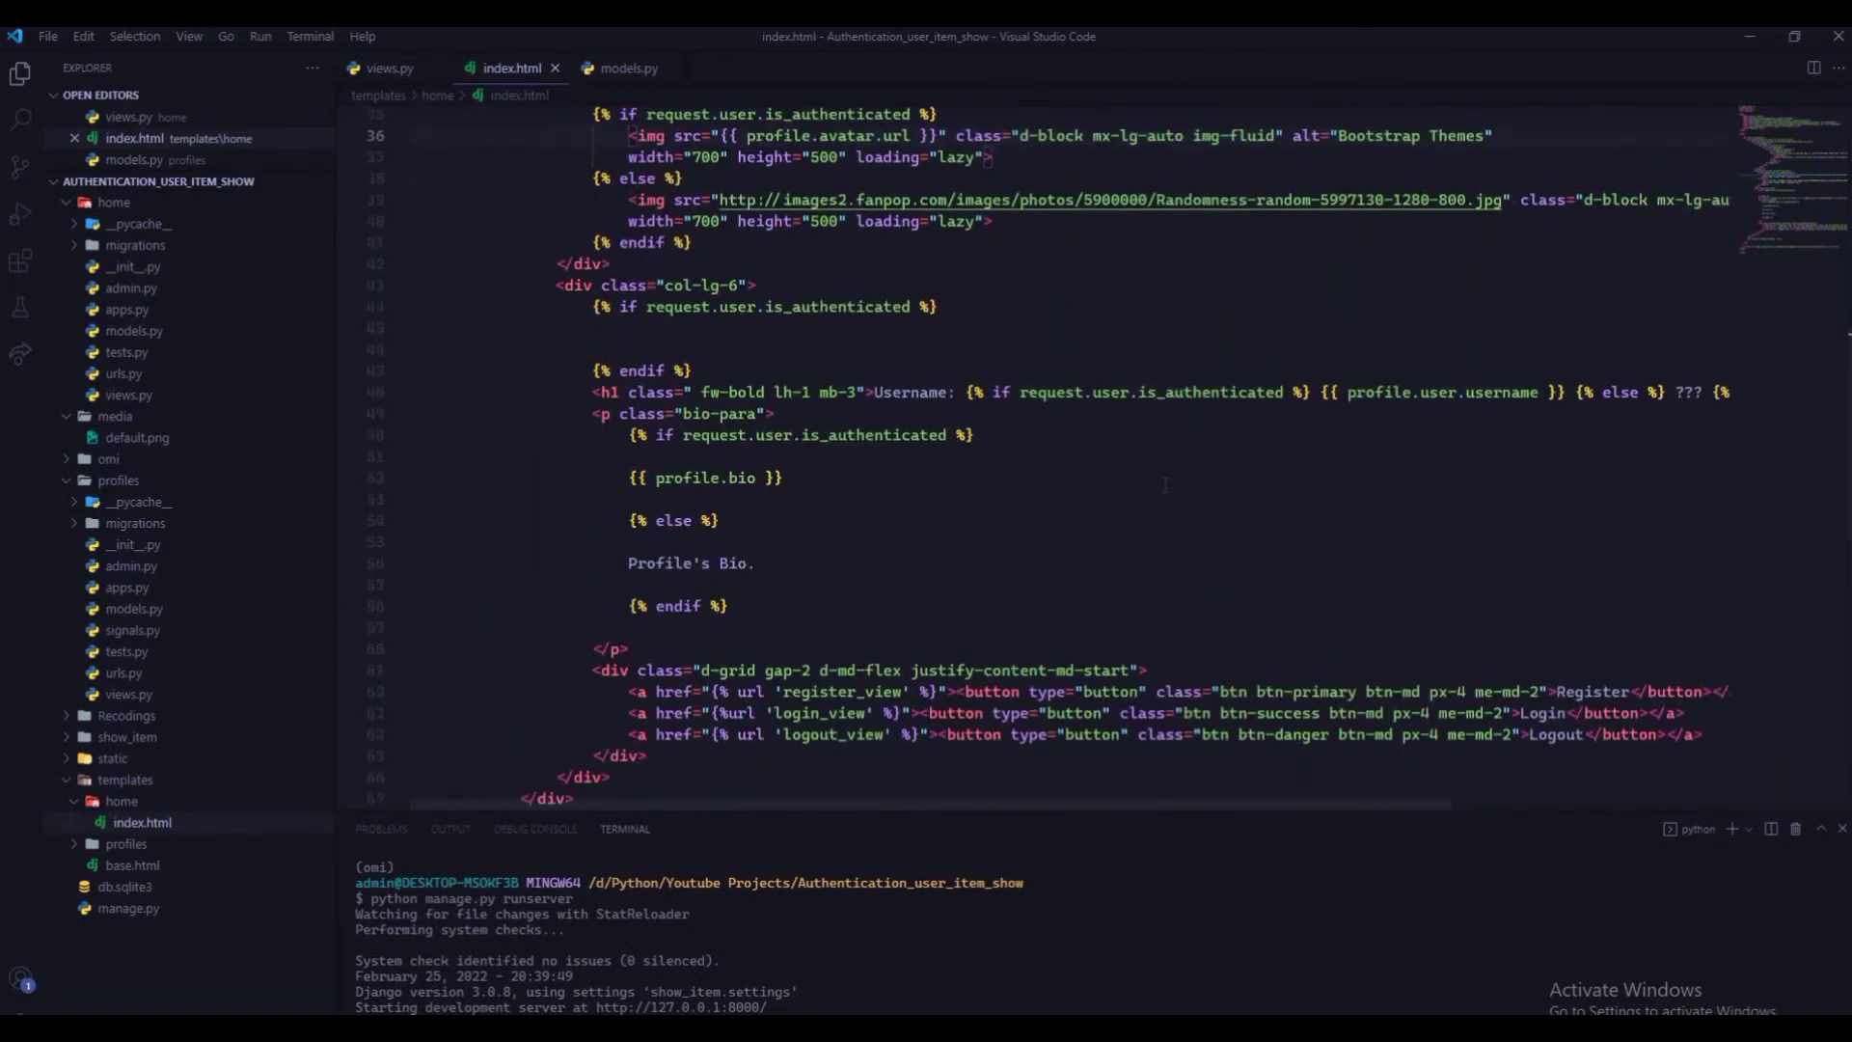
- Wrap Register/Login in {% if not request.user.is_authenticated %} with Logout under {% else %}, and save
scroll("down", 3)
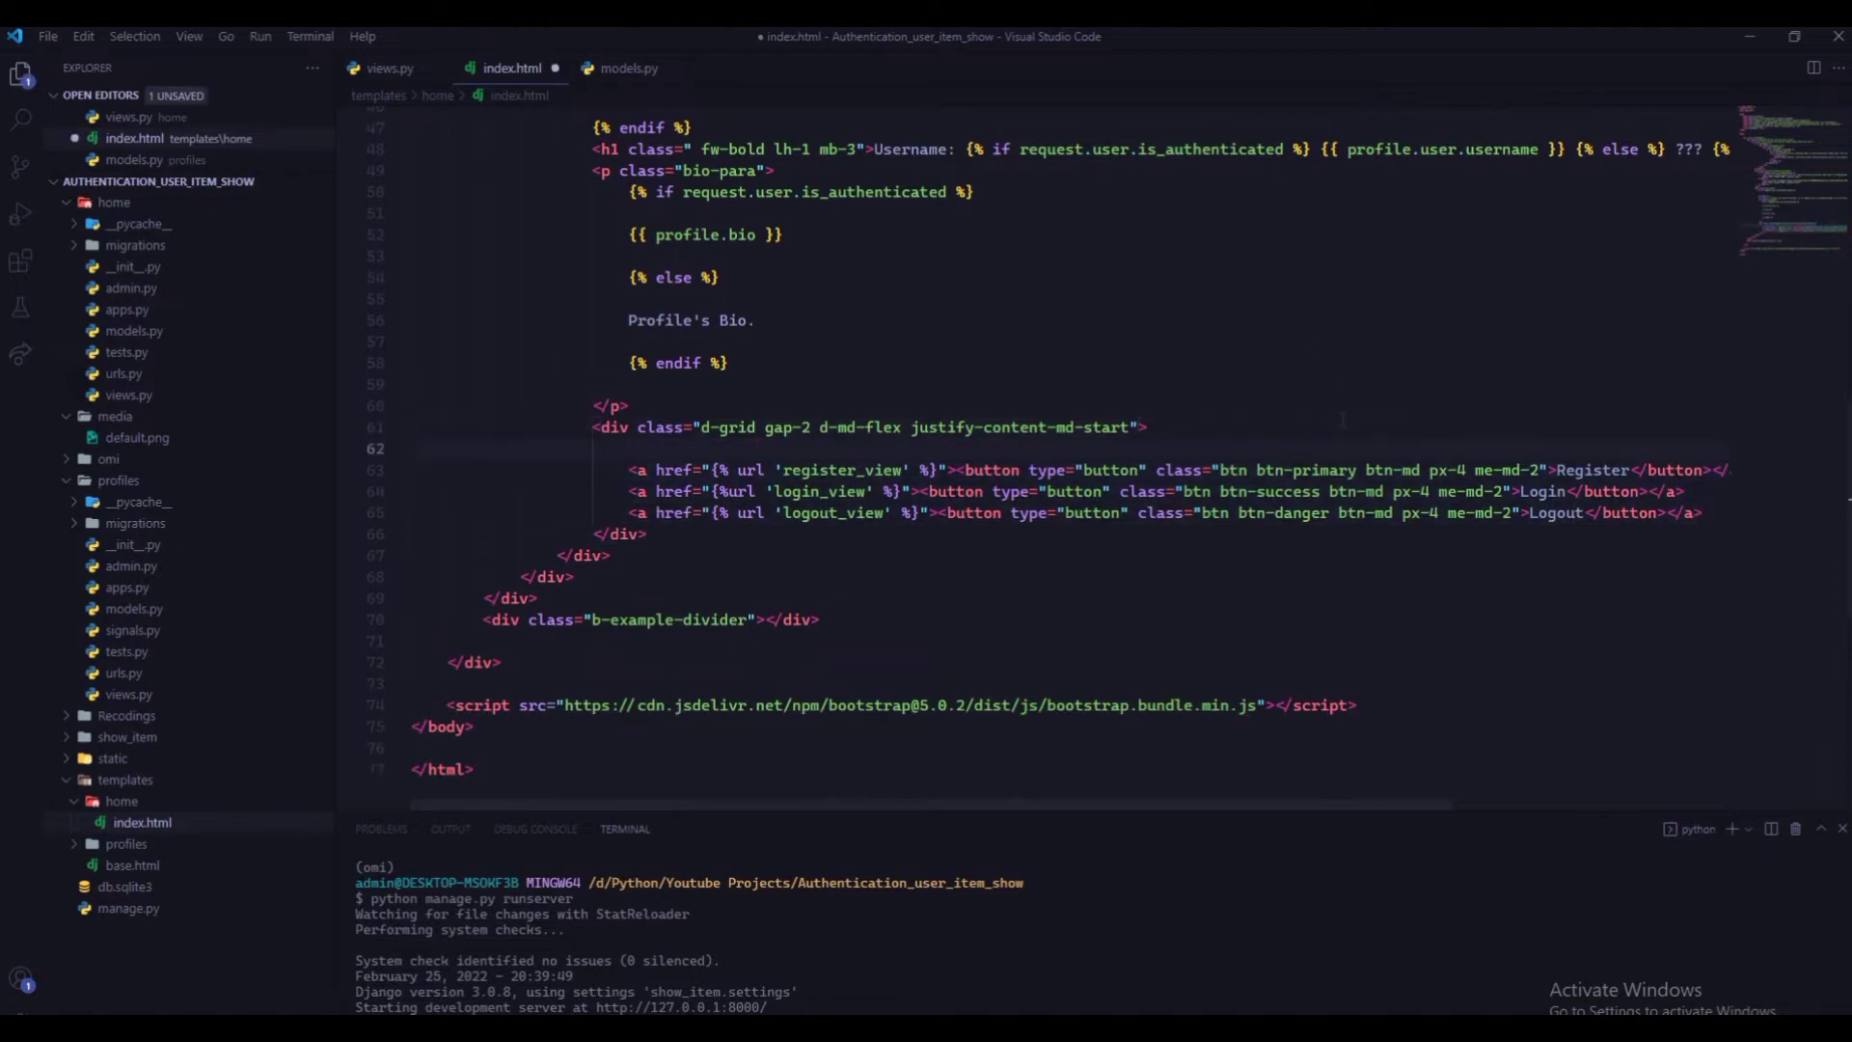
type("{% %}")
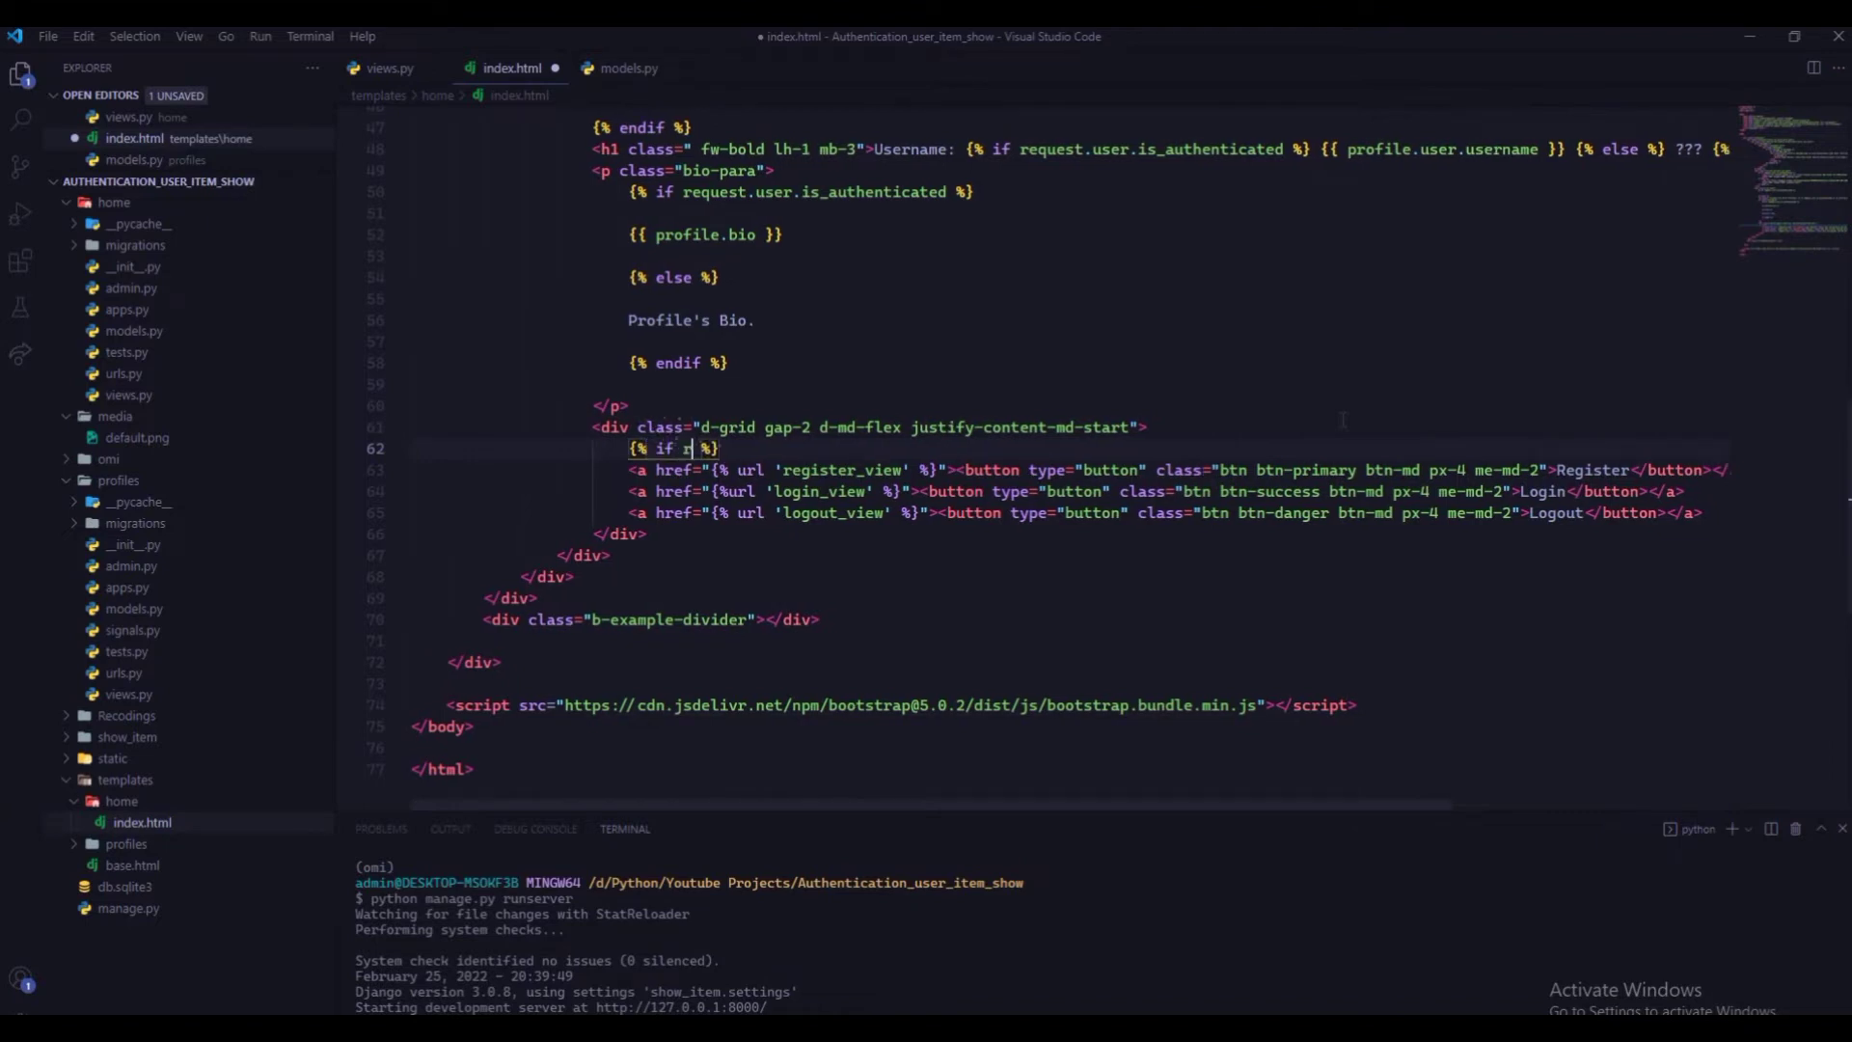
type("equest.user.is_authenit")
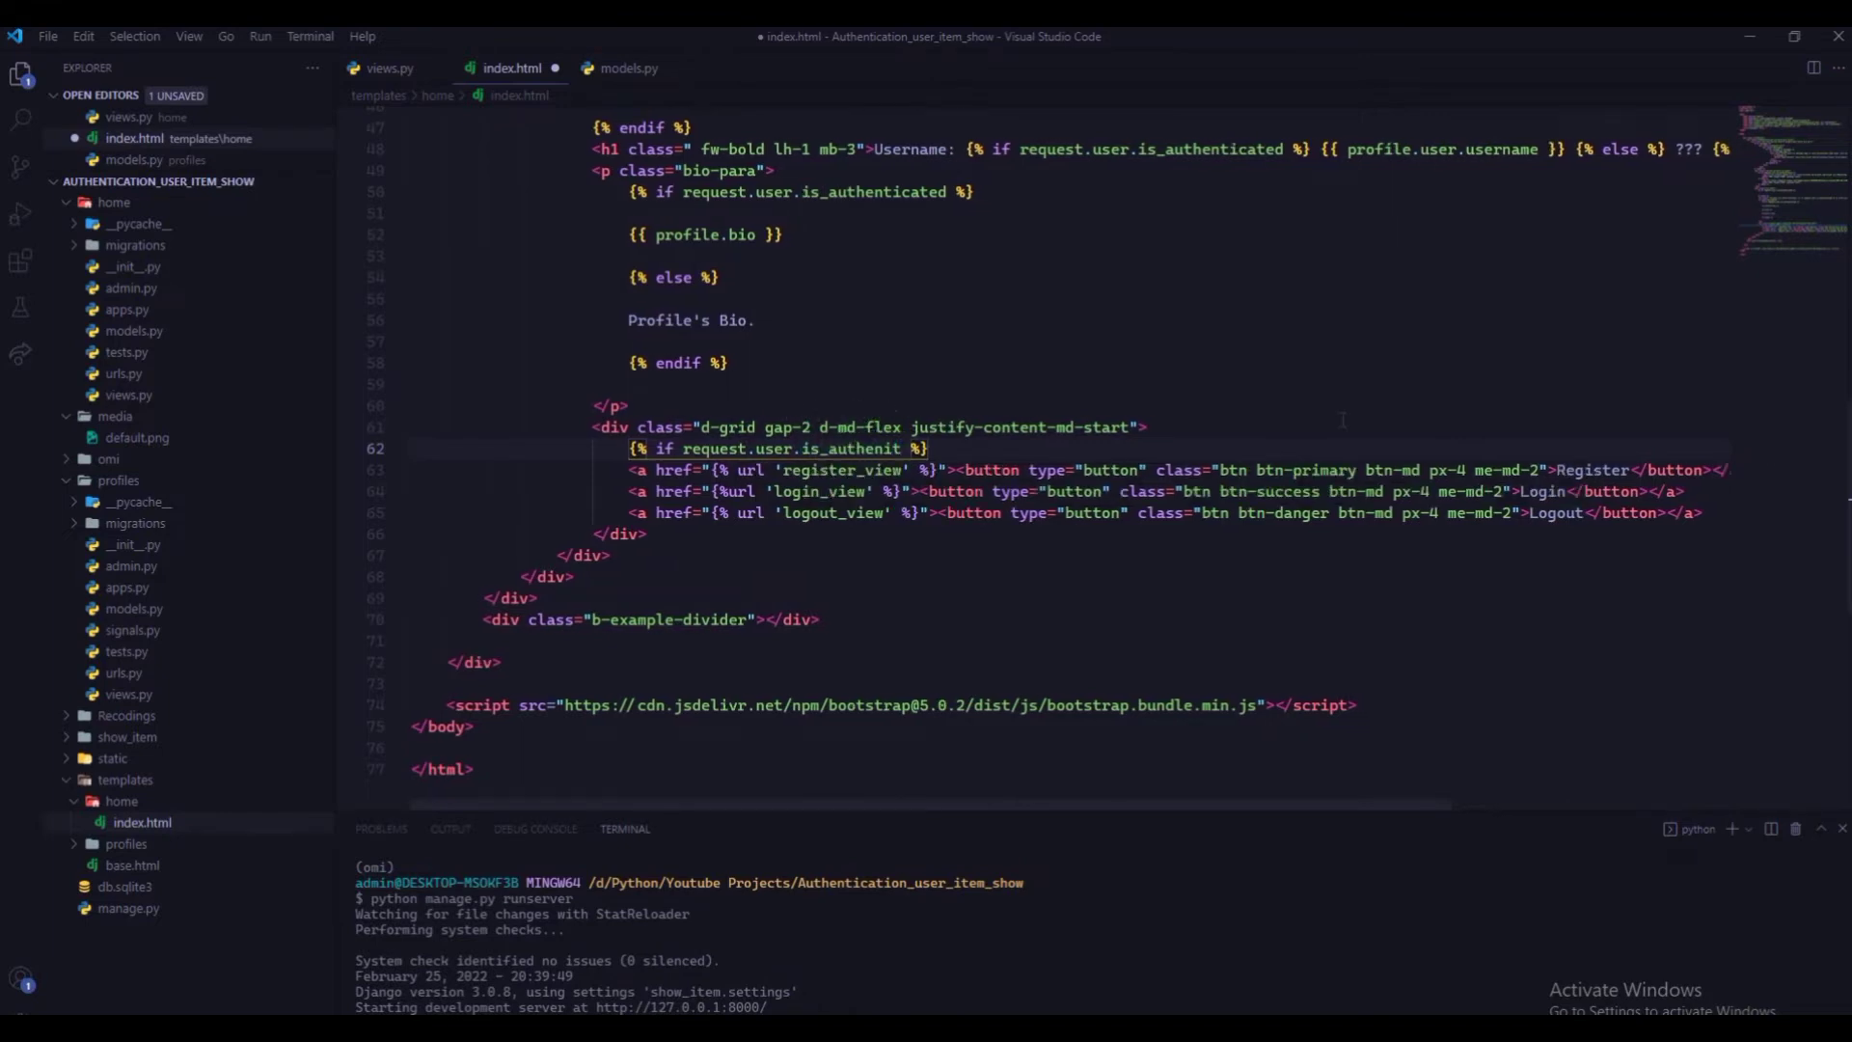
type("ed")
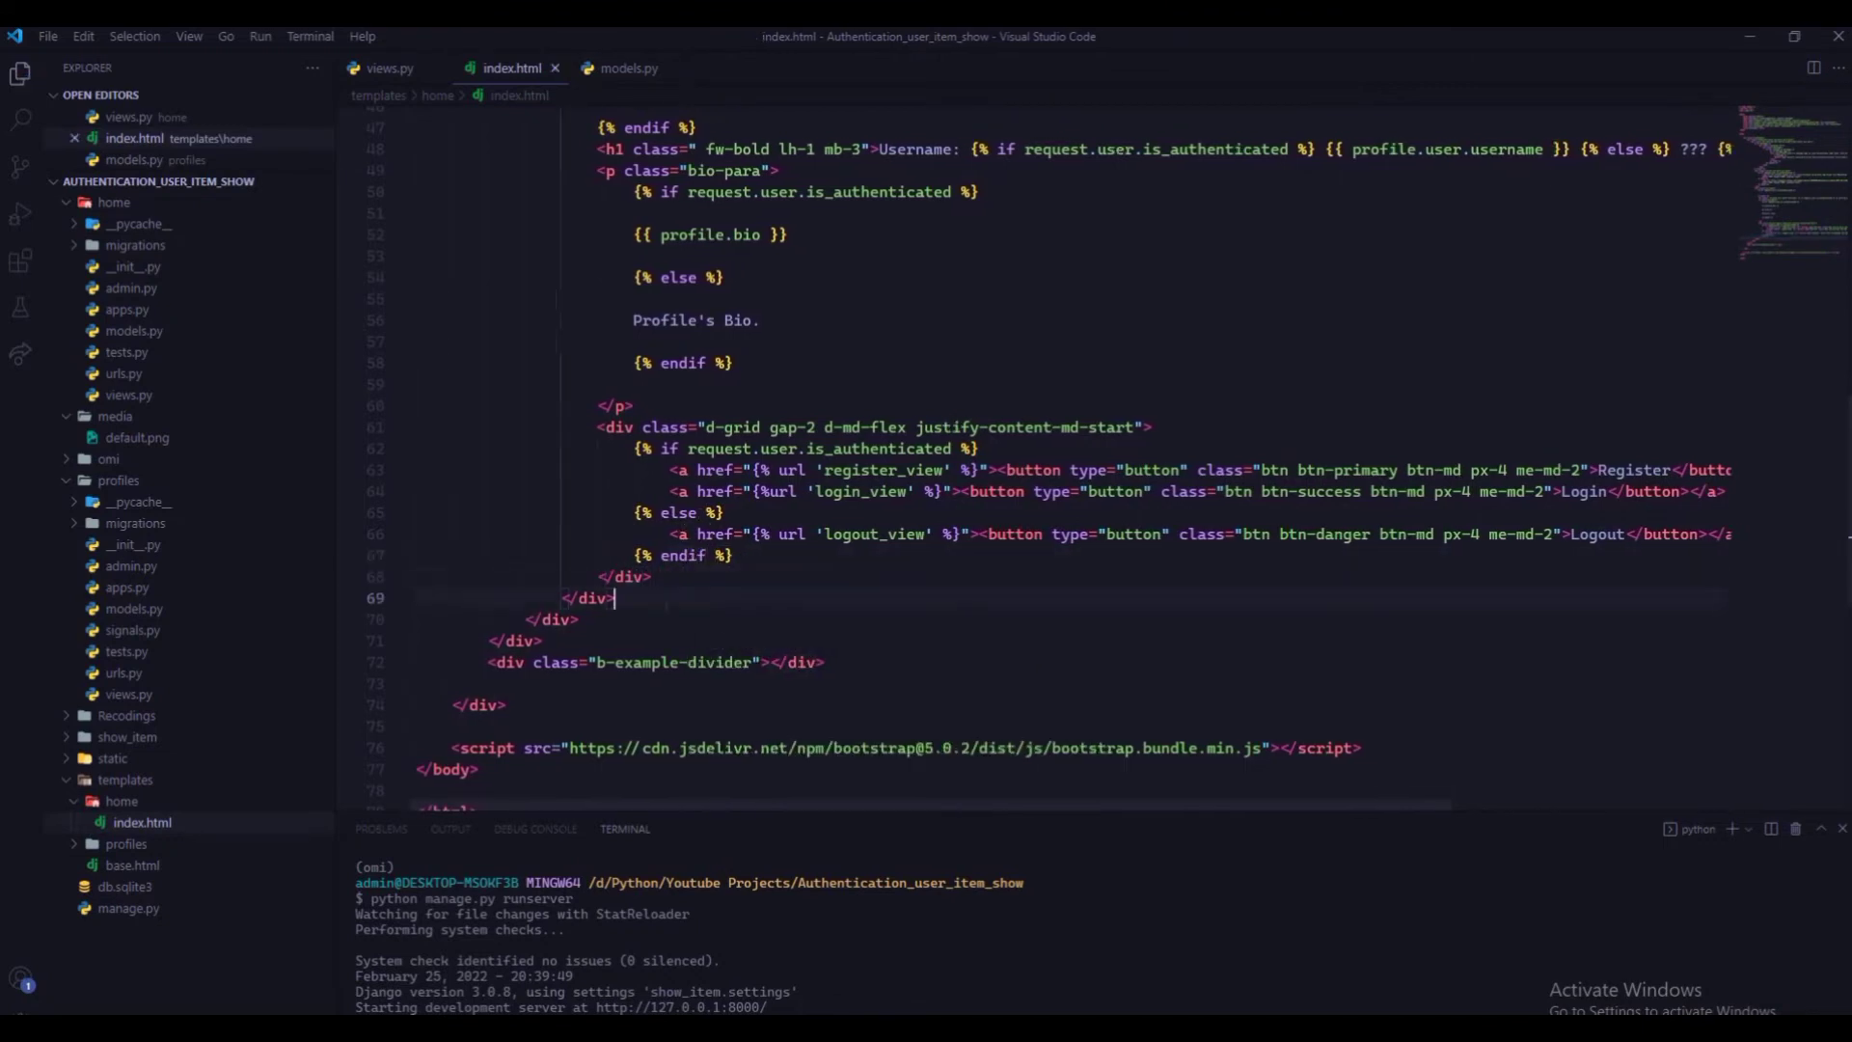
type("nc")
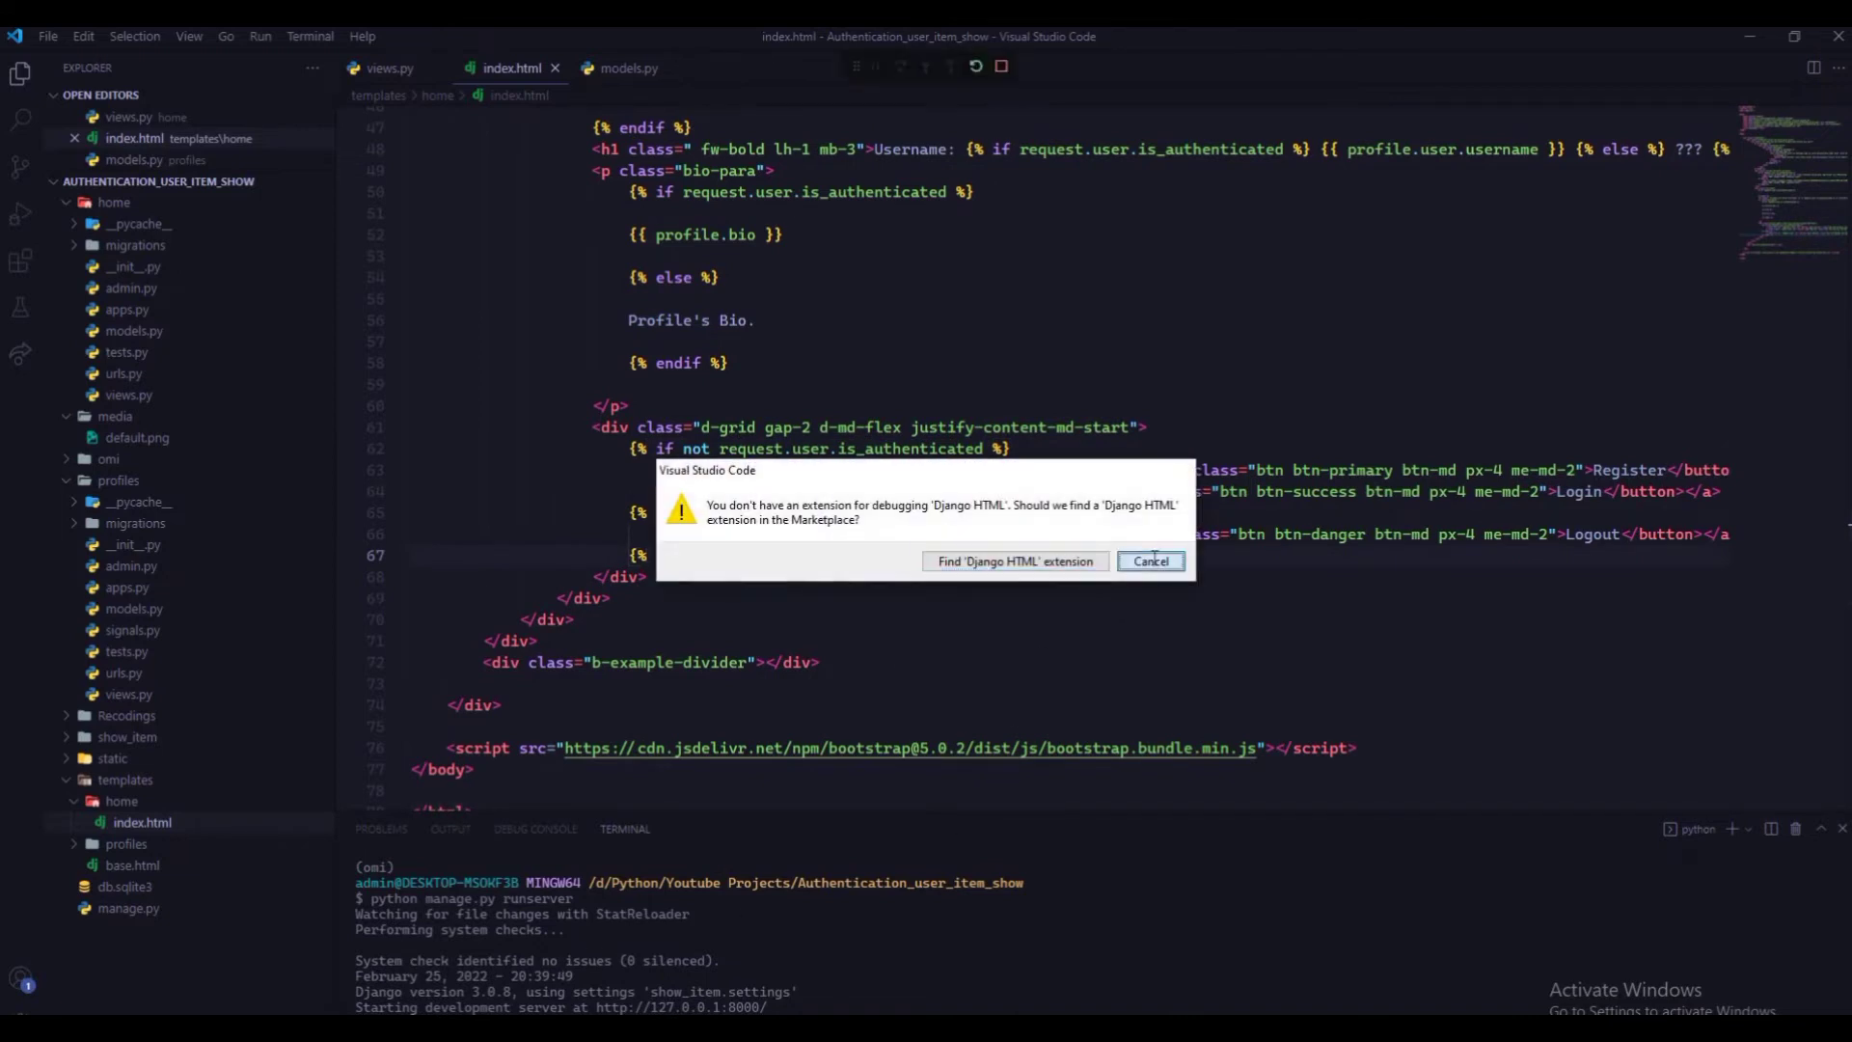
- Dismiss the extension prompt and the 'Successfully Logged In' alert, confirming Omi45 sees only Logout
left_click(1146, 562)
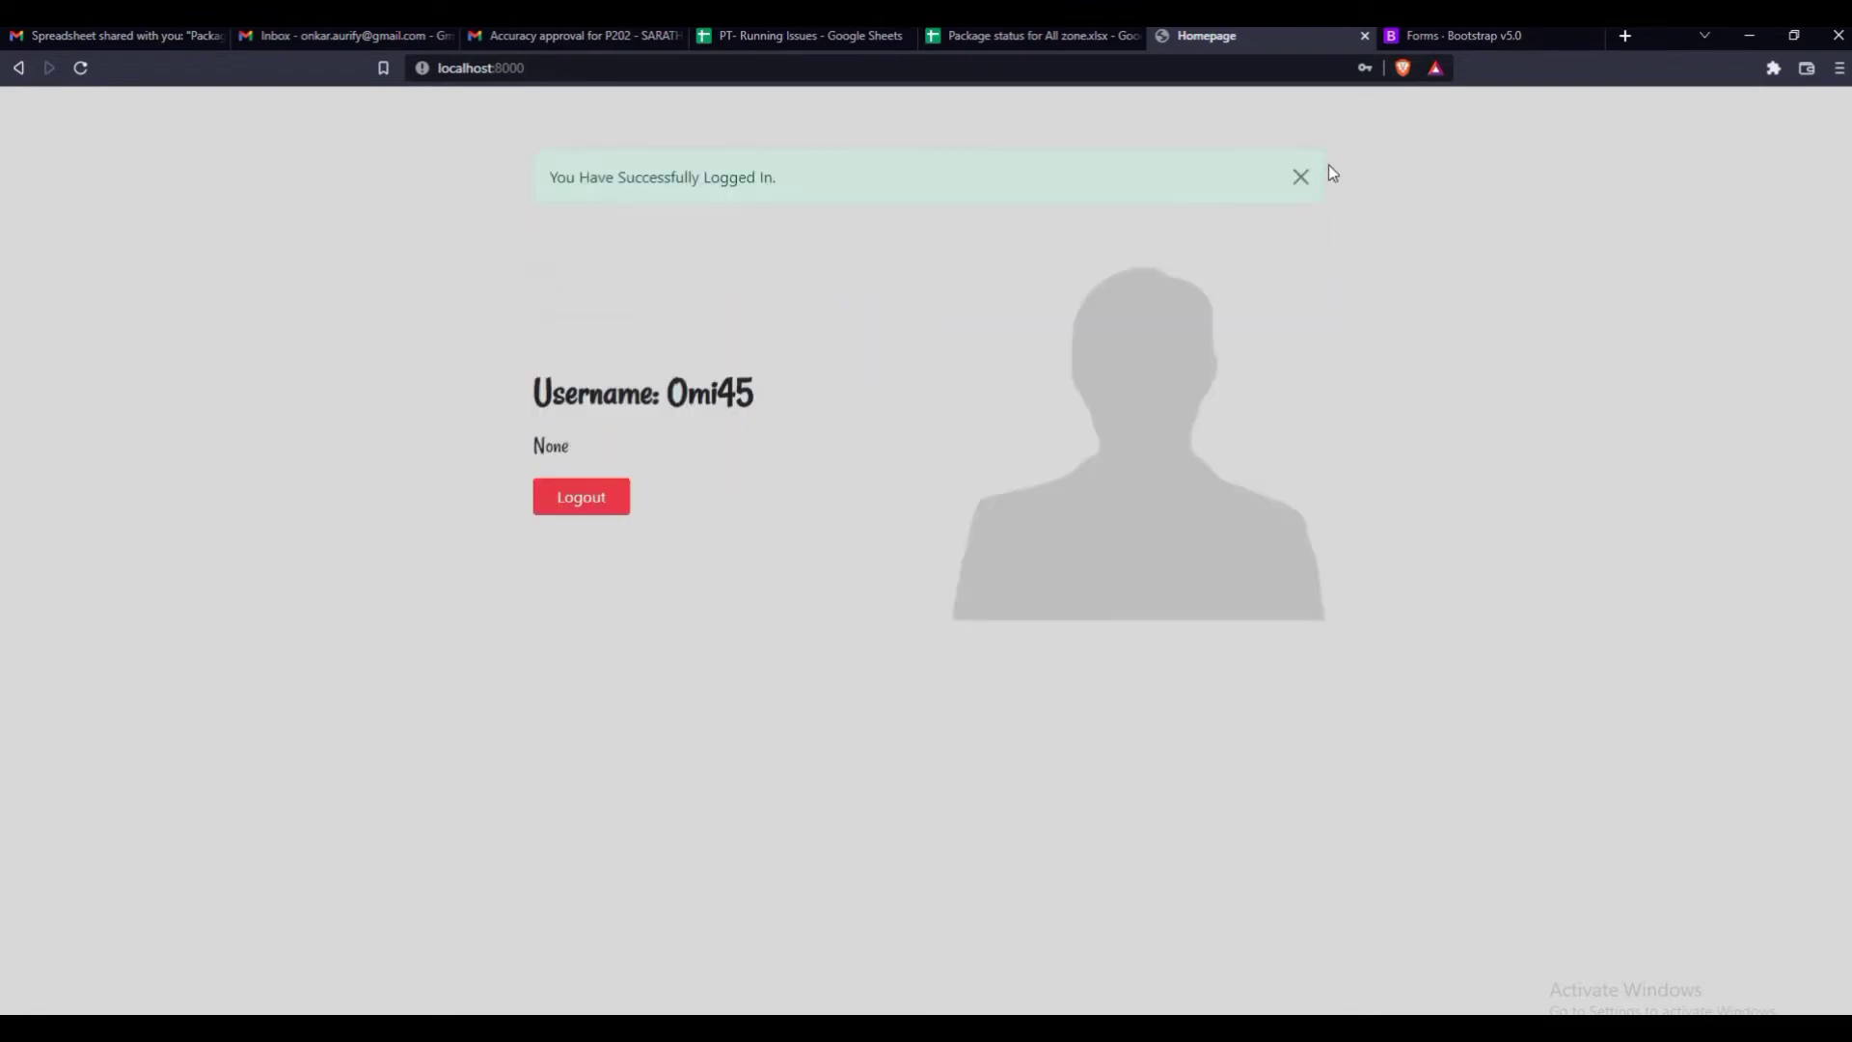
left_click(1299, 176)
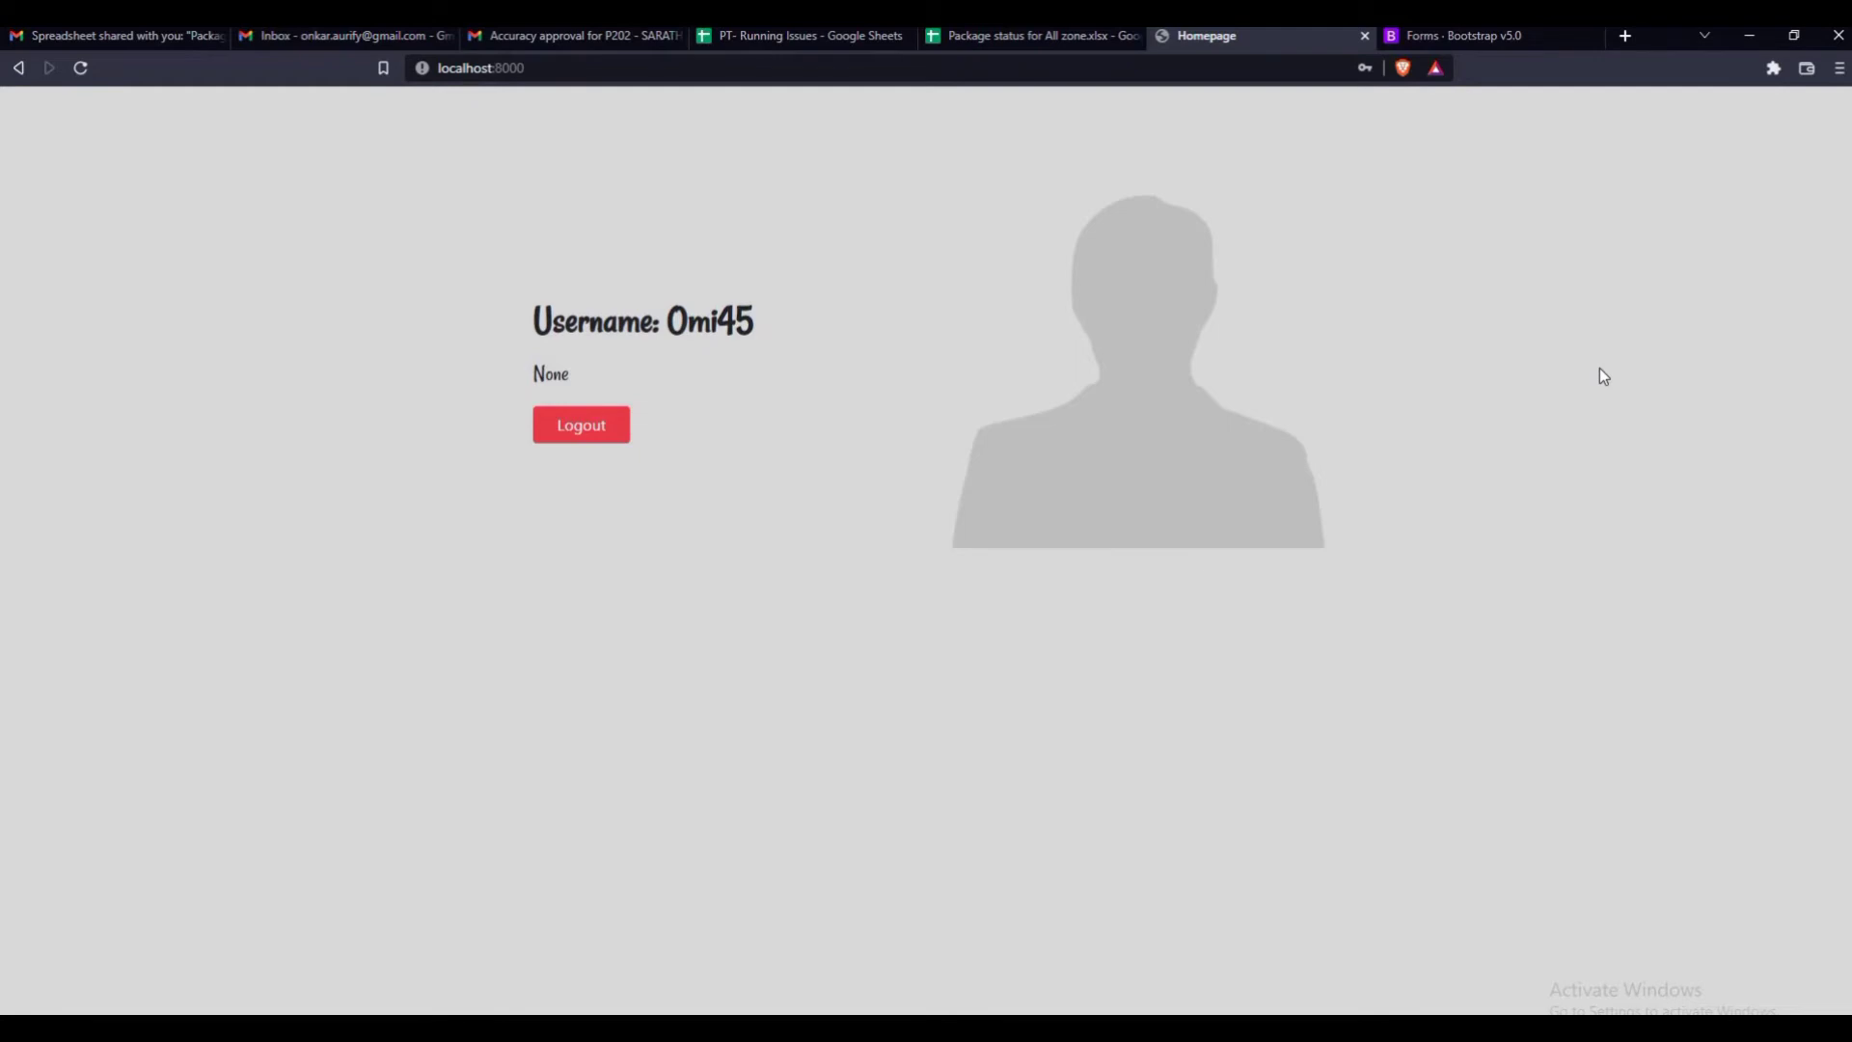
mouse_move(1486, 363)
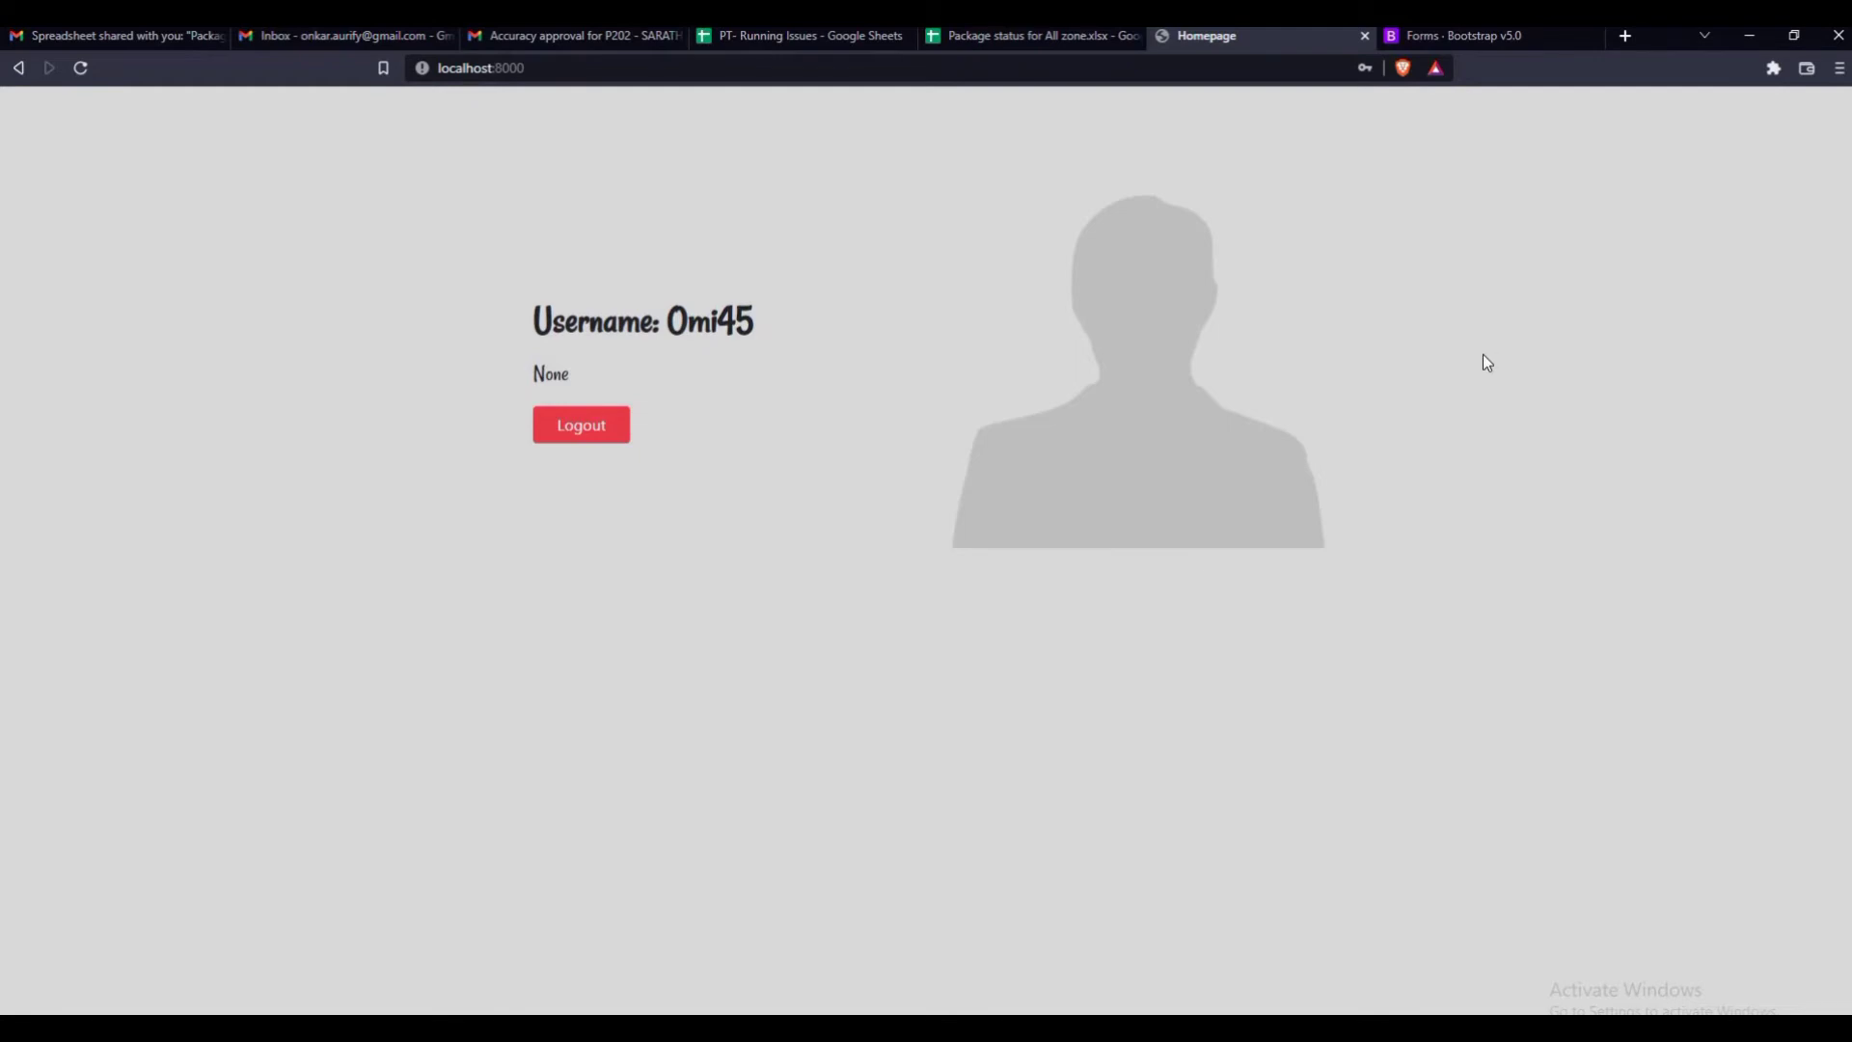
mouse_move(739, 297)
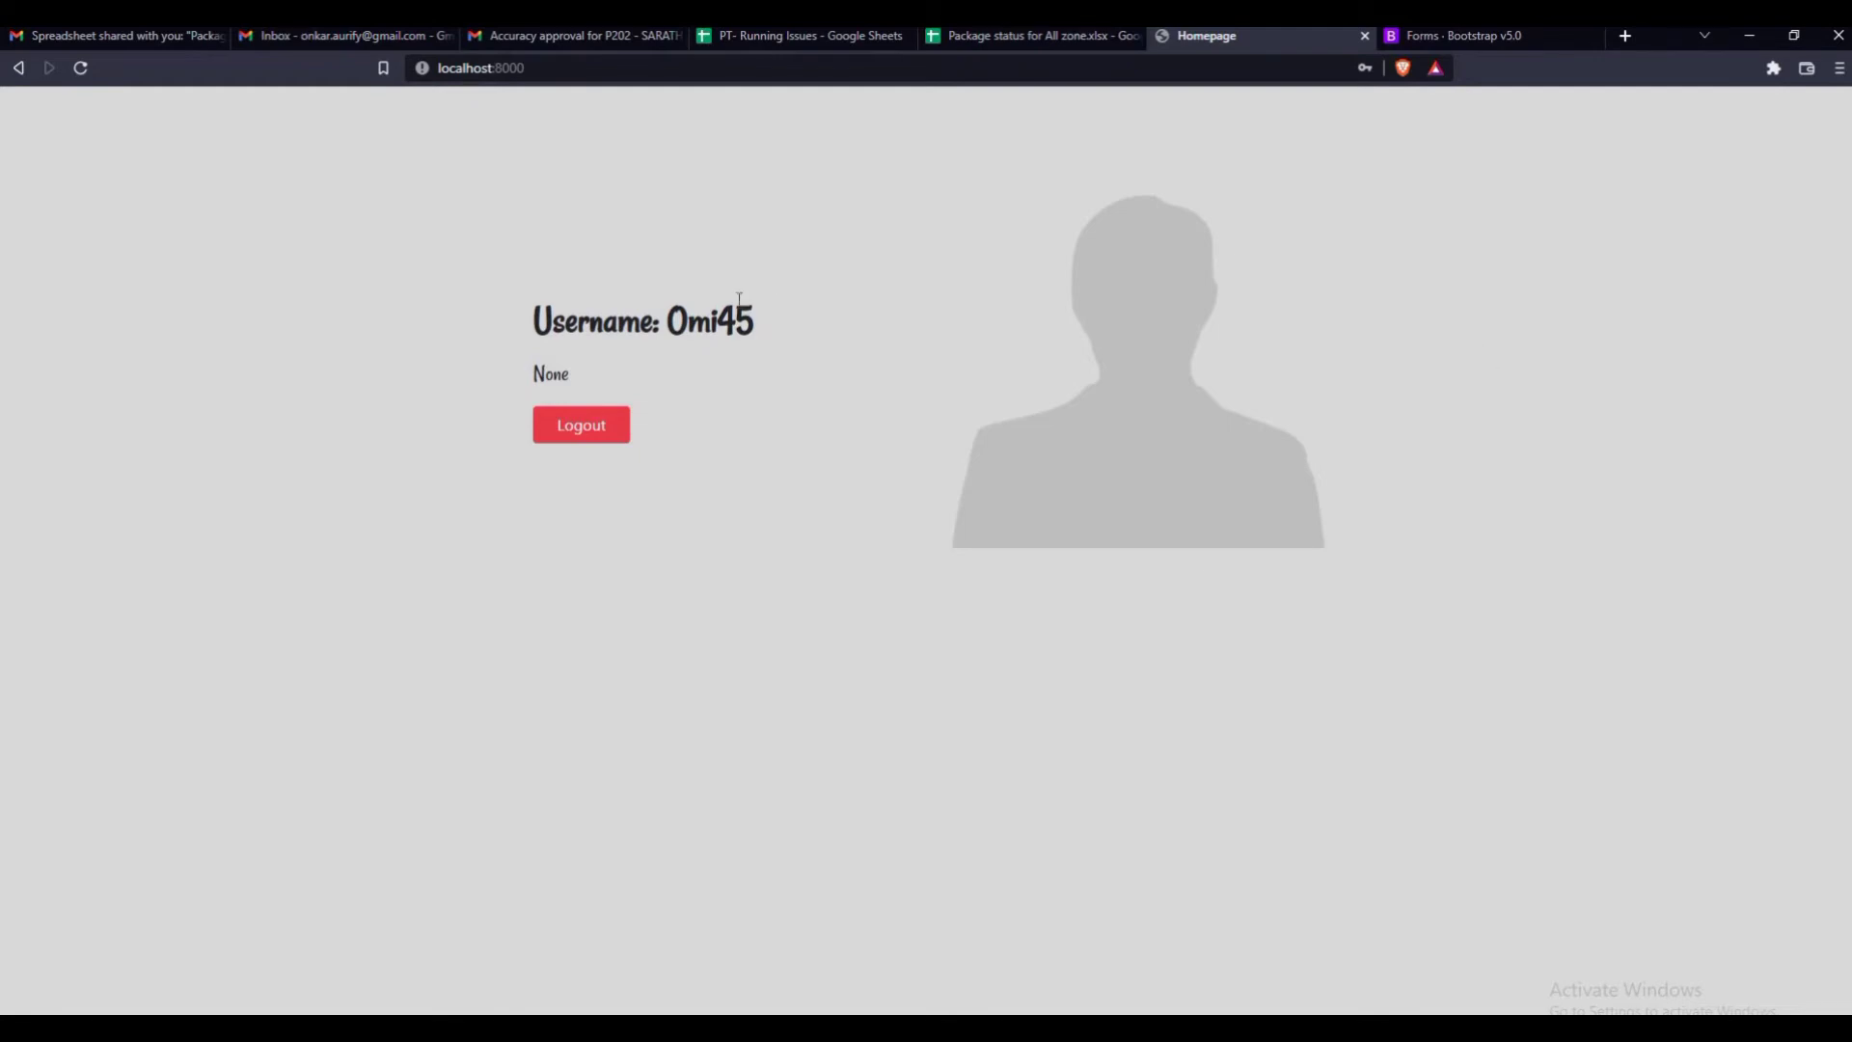
mouse_move(644, 514)
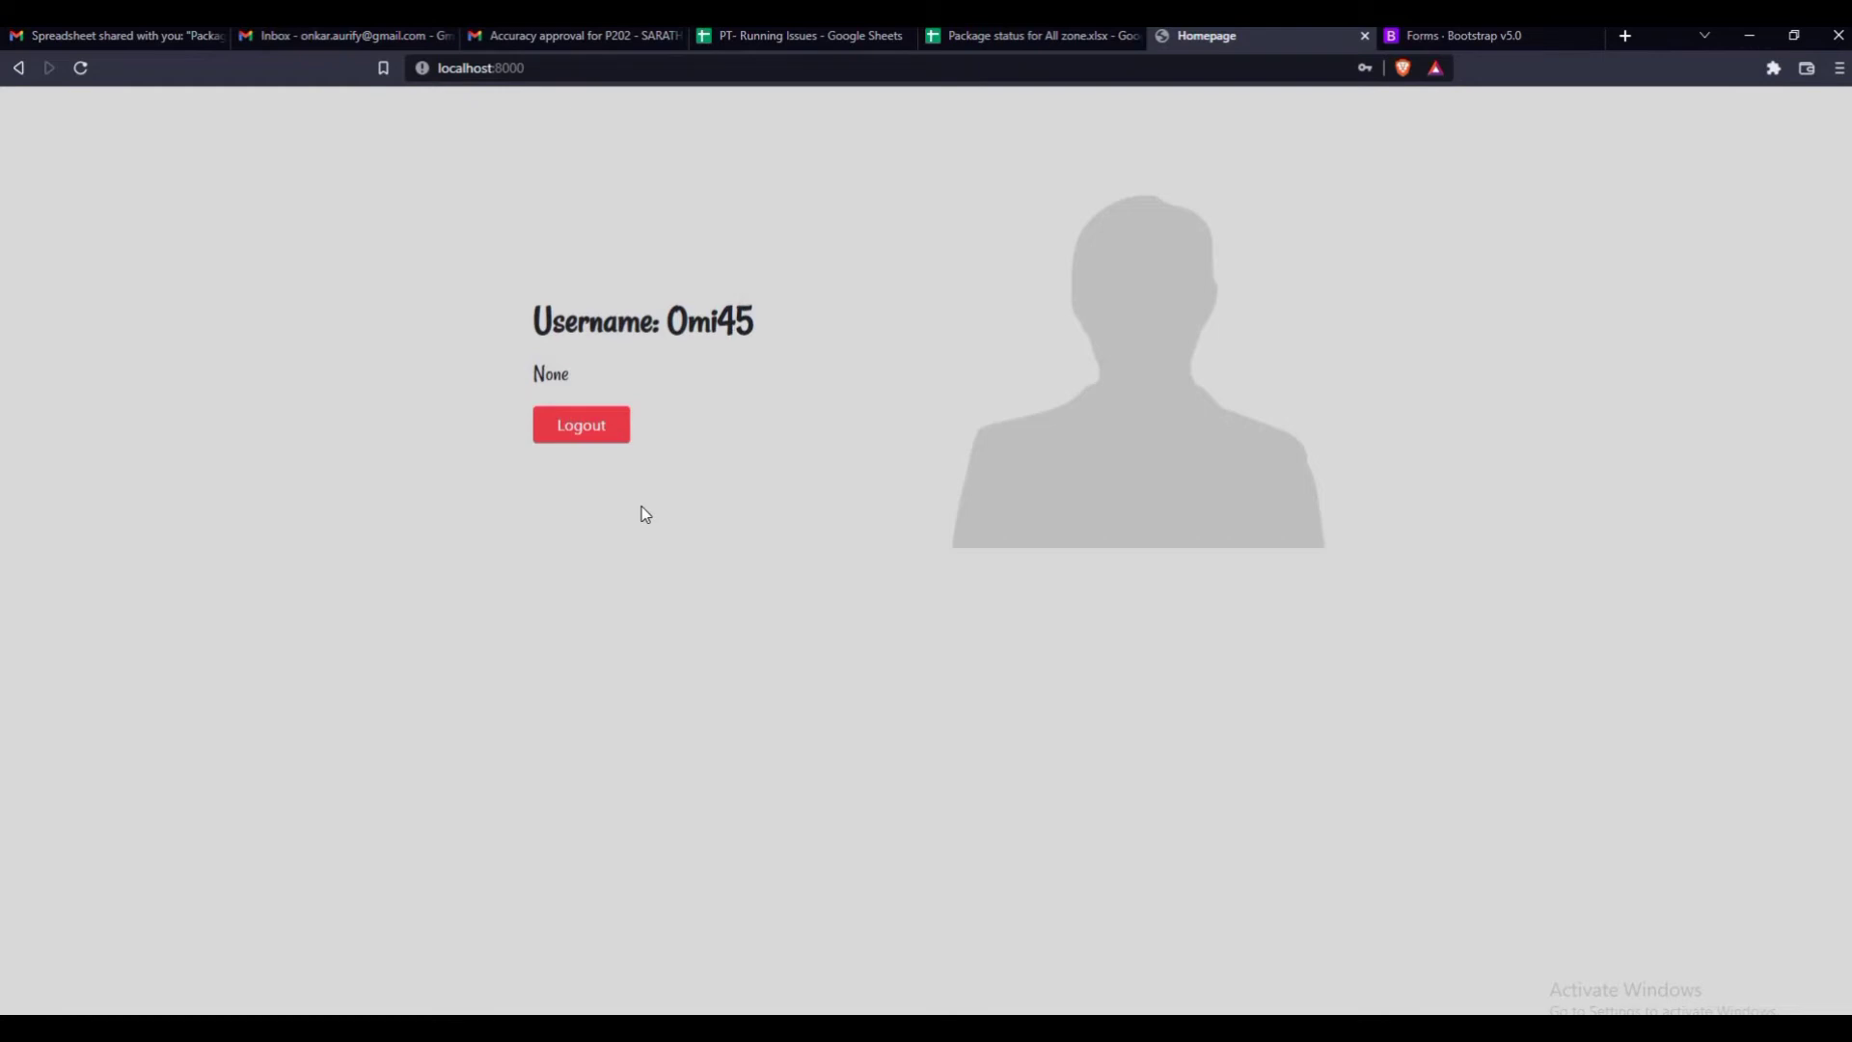
mouse_move(647, 581)
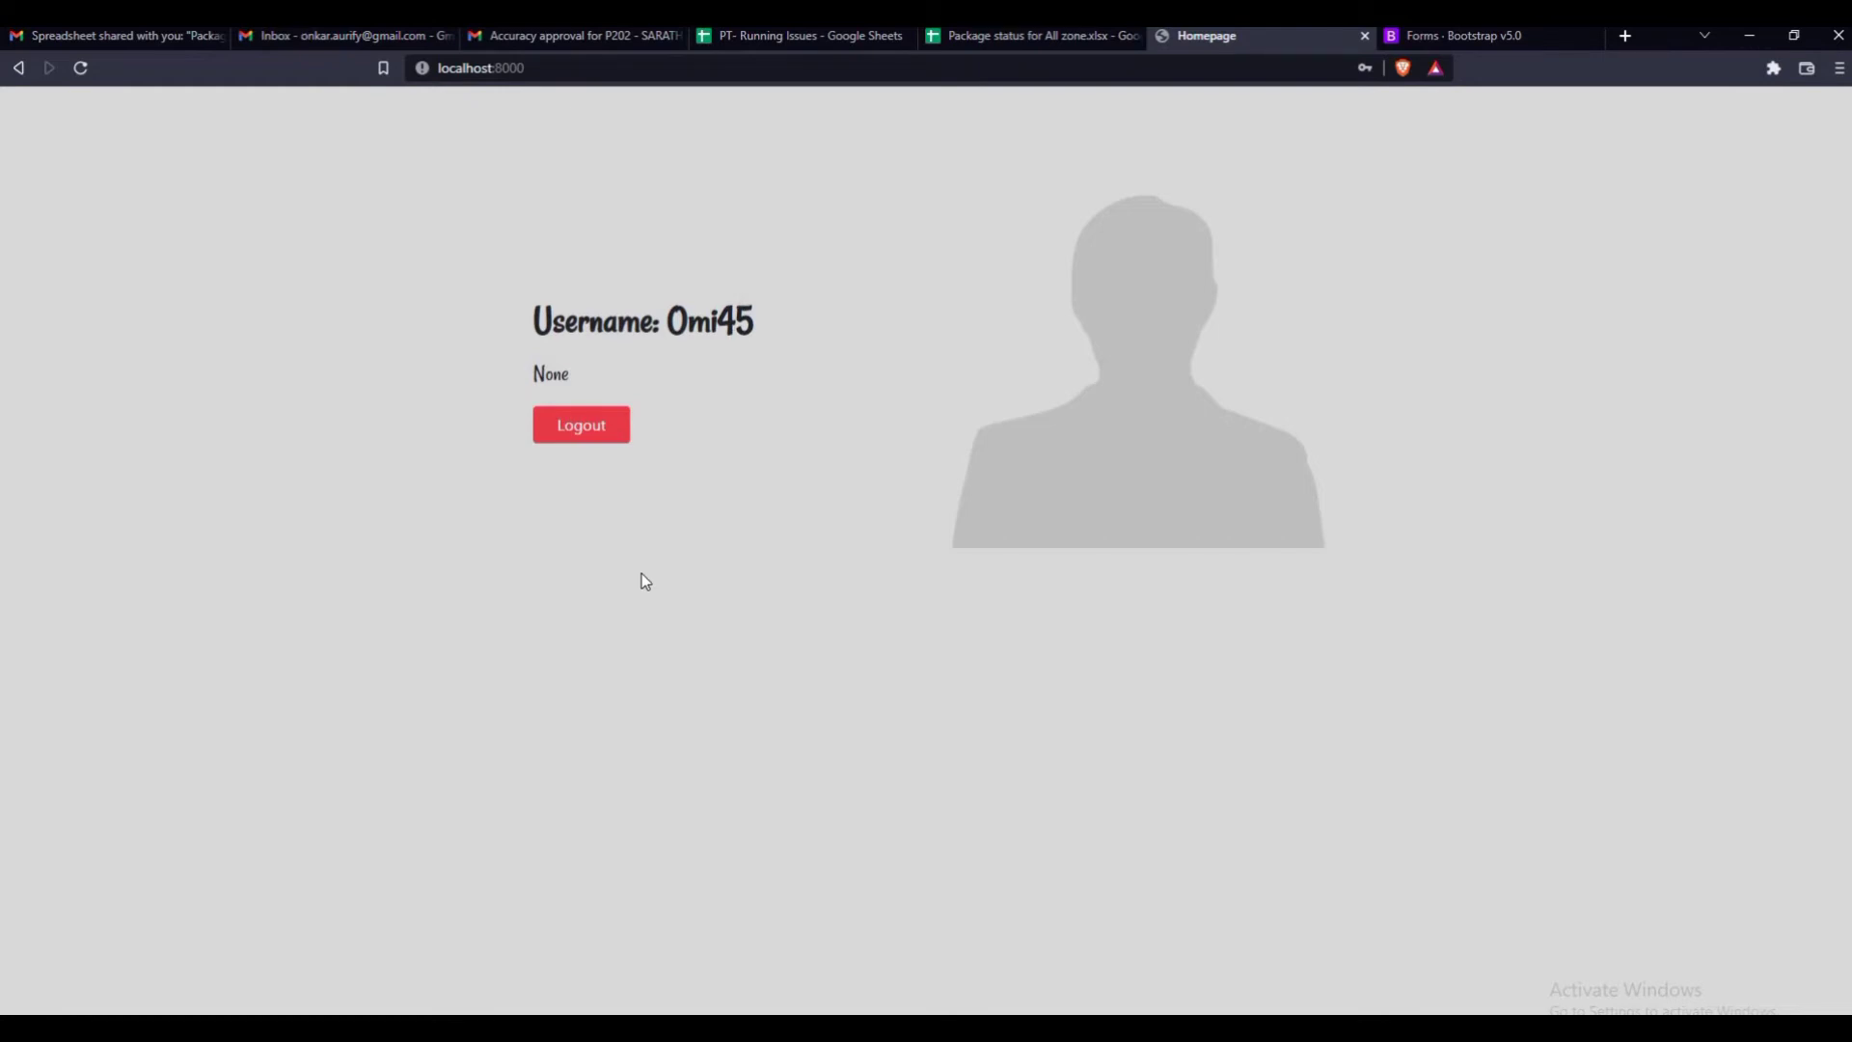
mouse_move(766, 345)
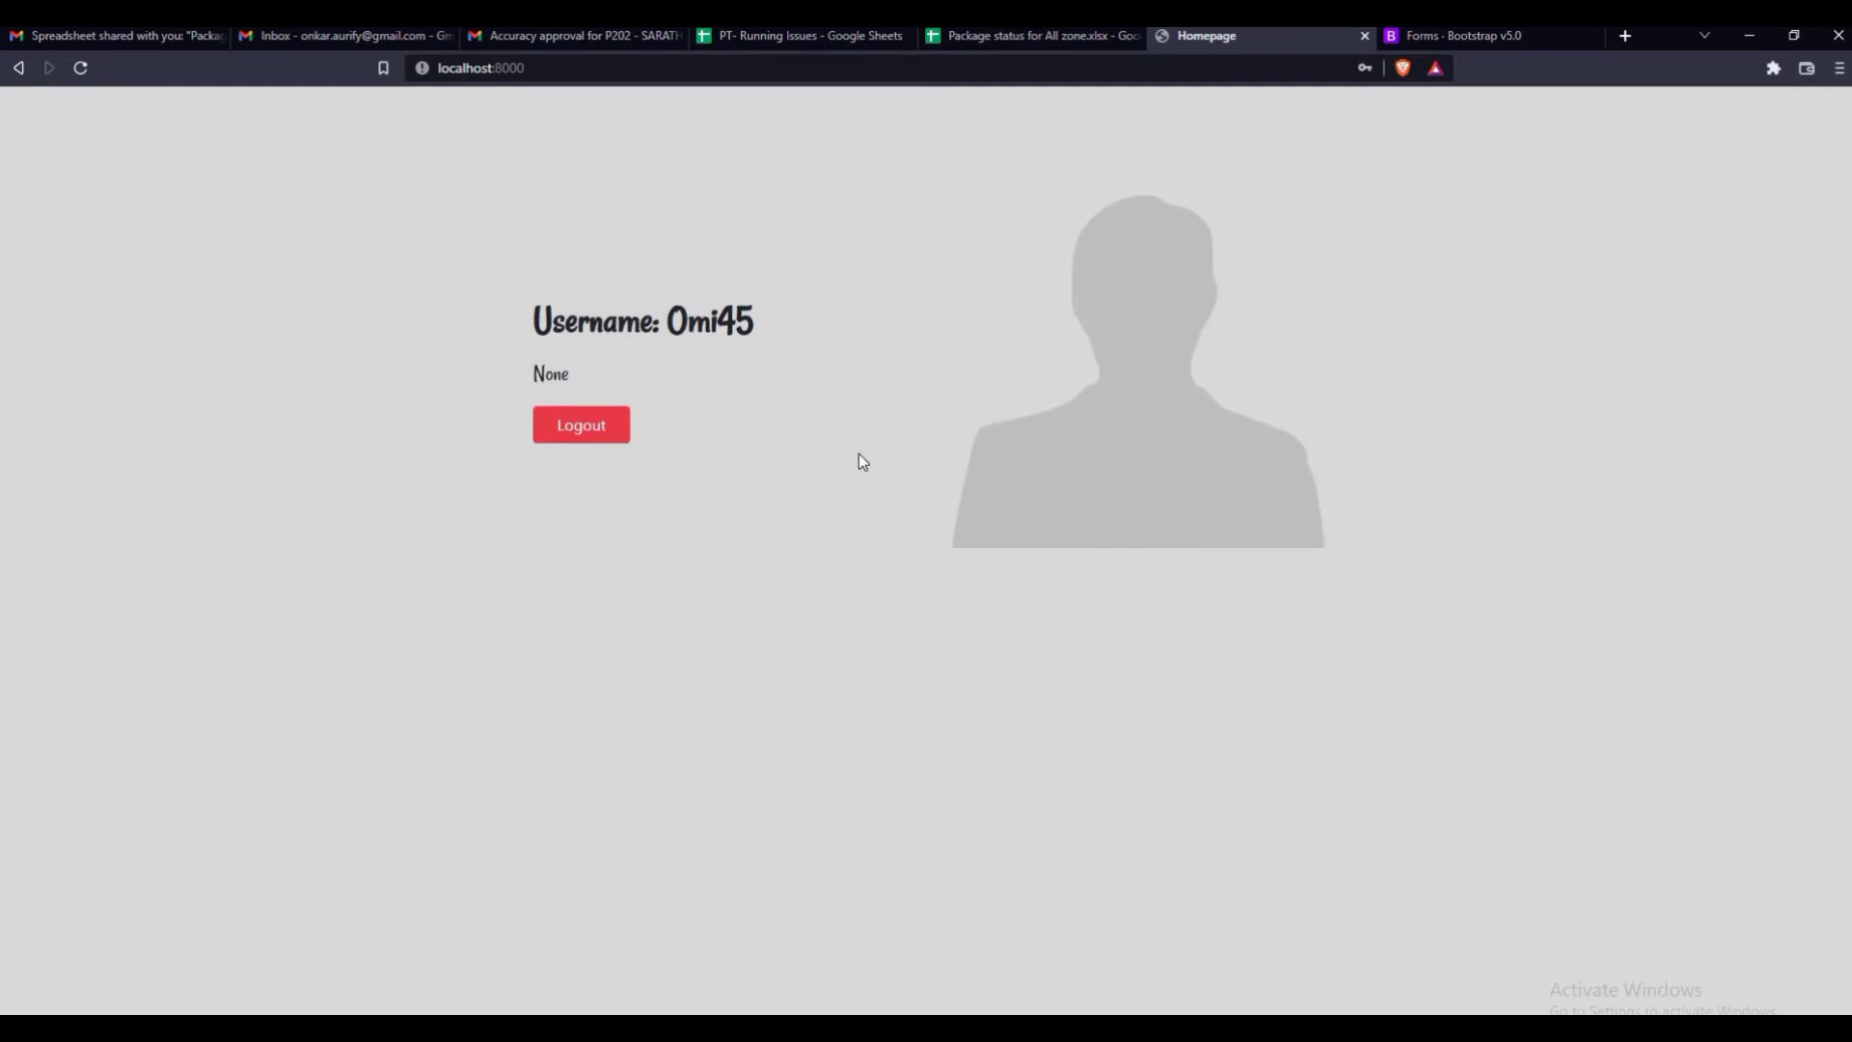
double_click(550, 372)
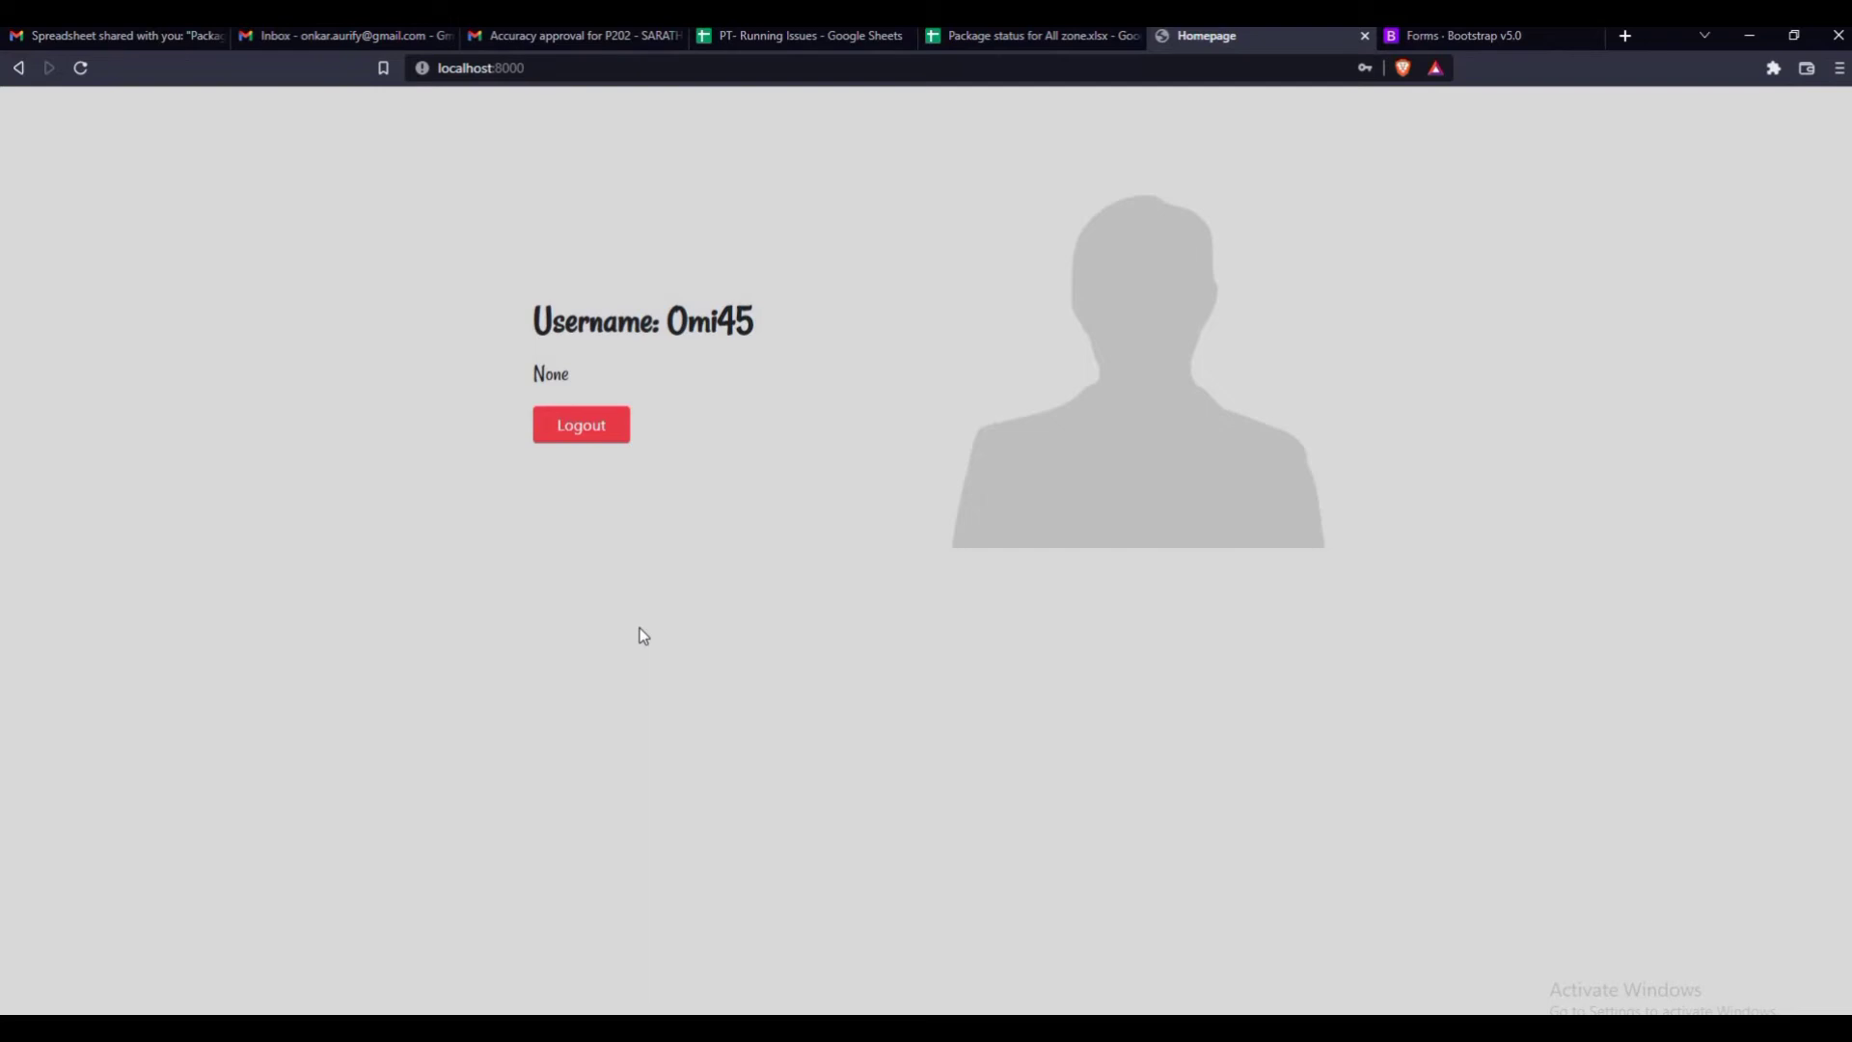
mouse_move(723, 669)
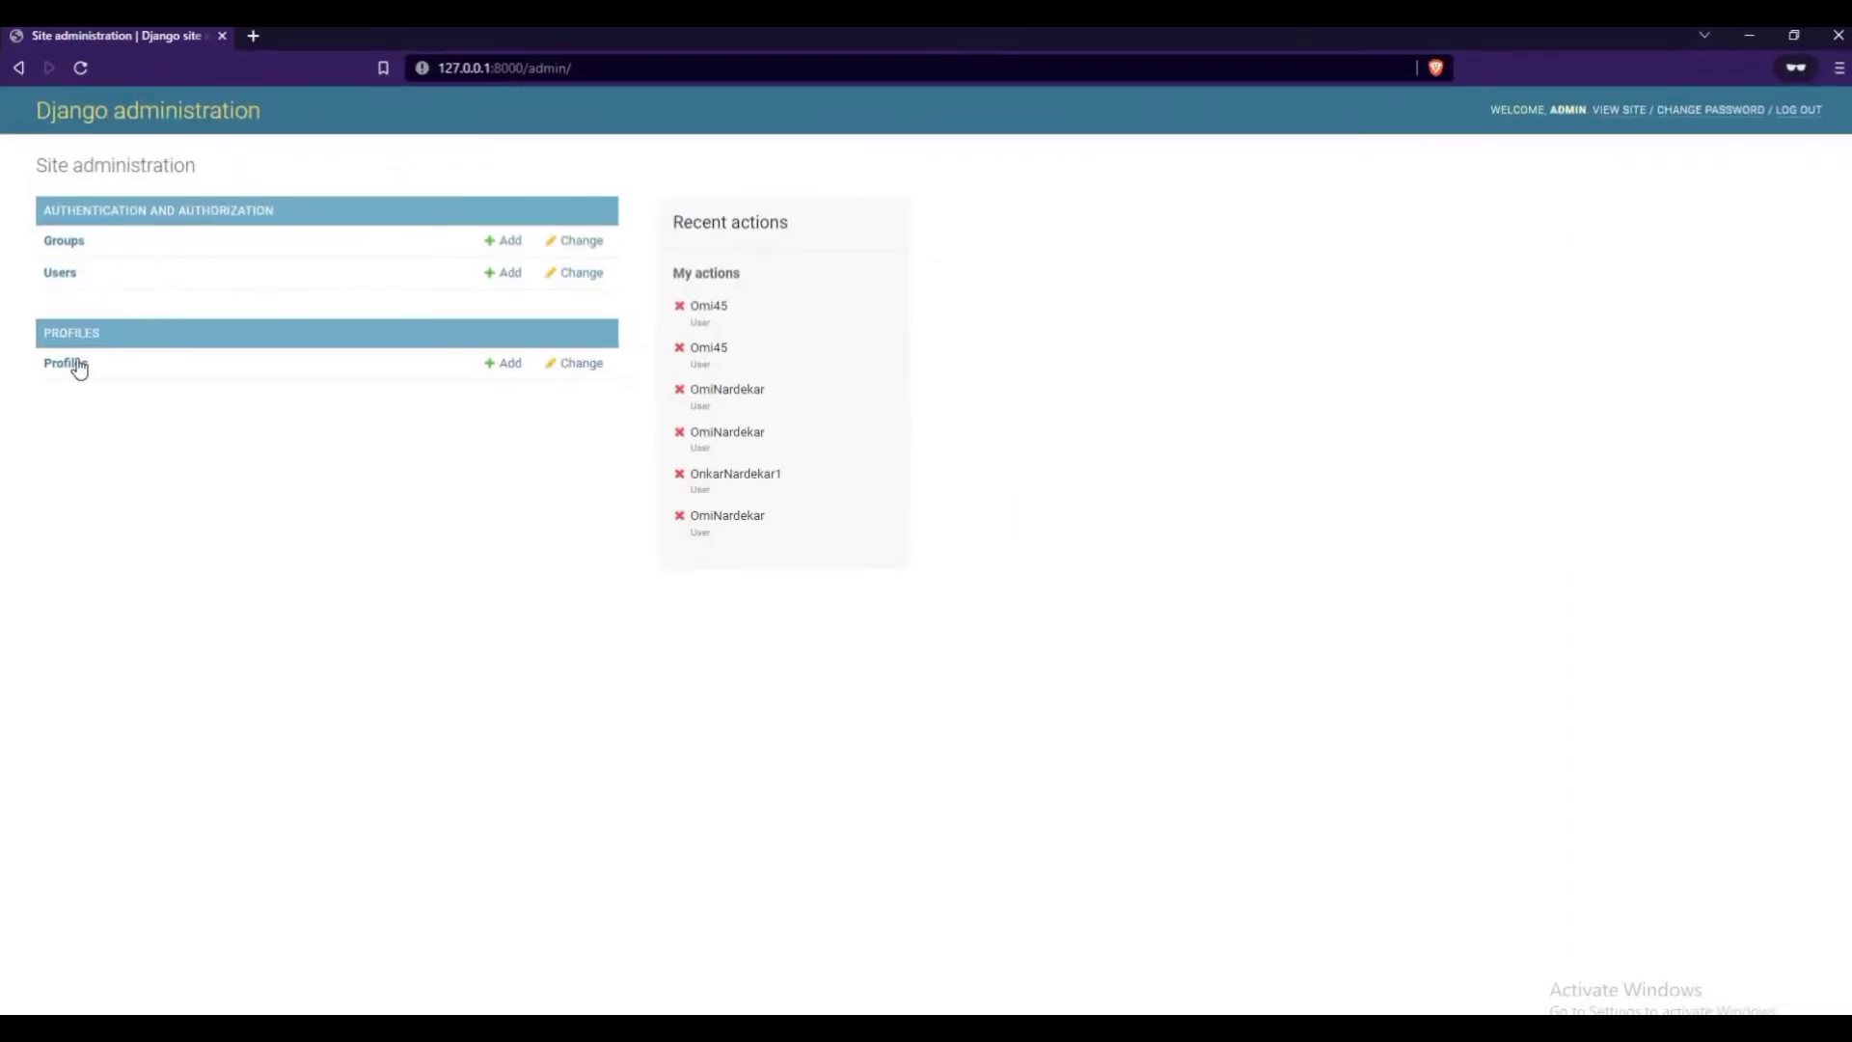
- Edit Omi45's profile bio to add interest in programming and IT, and save it
left_click(64, 363)
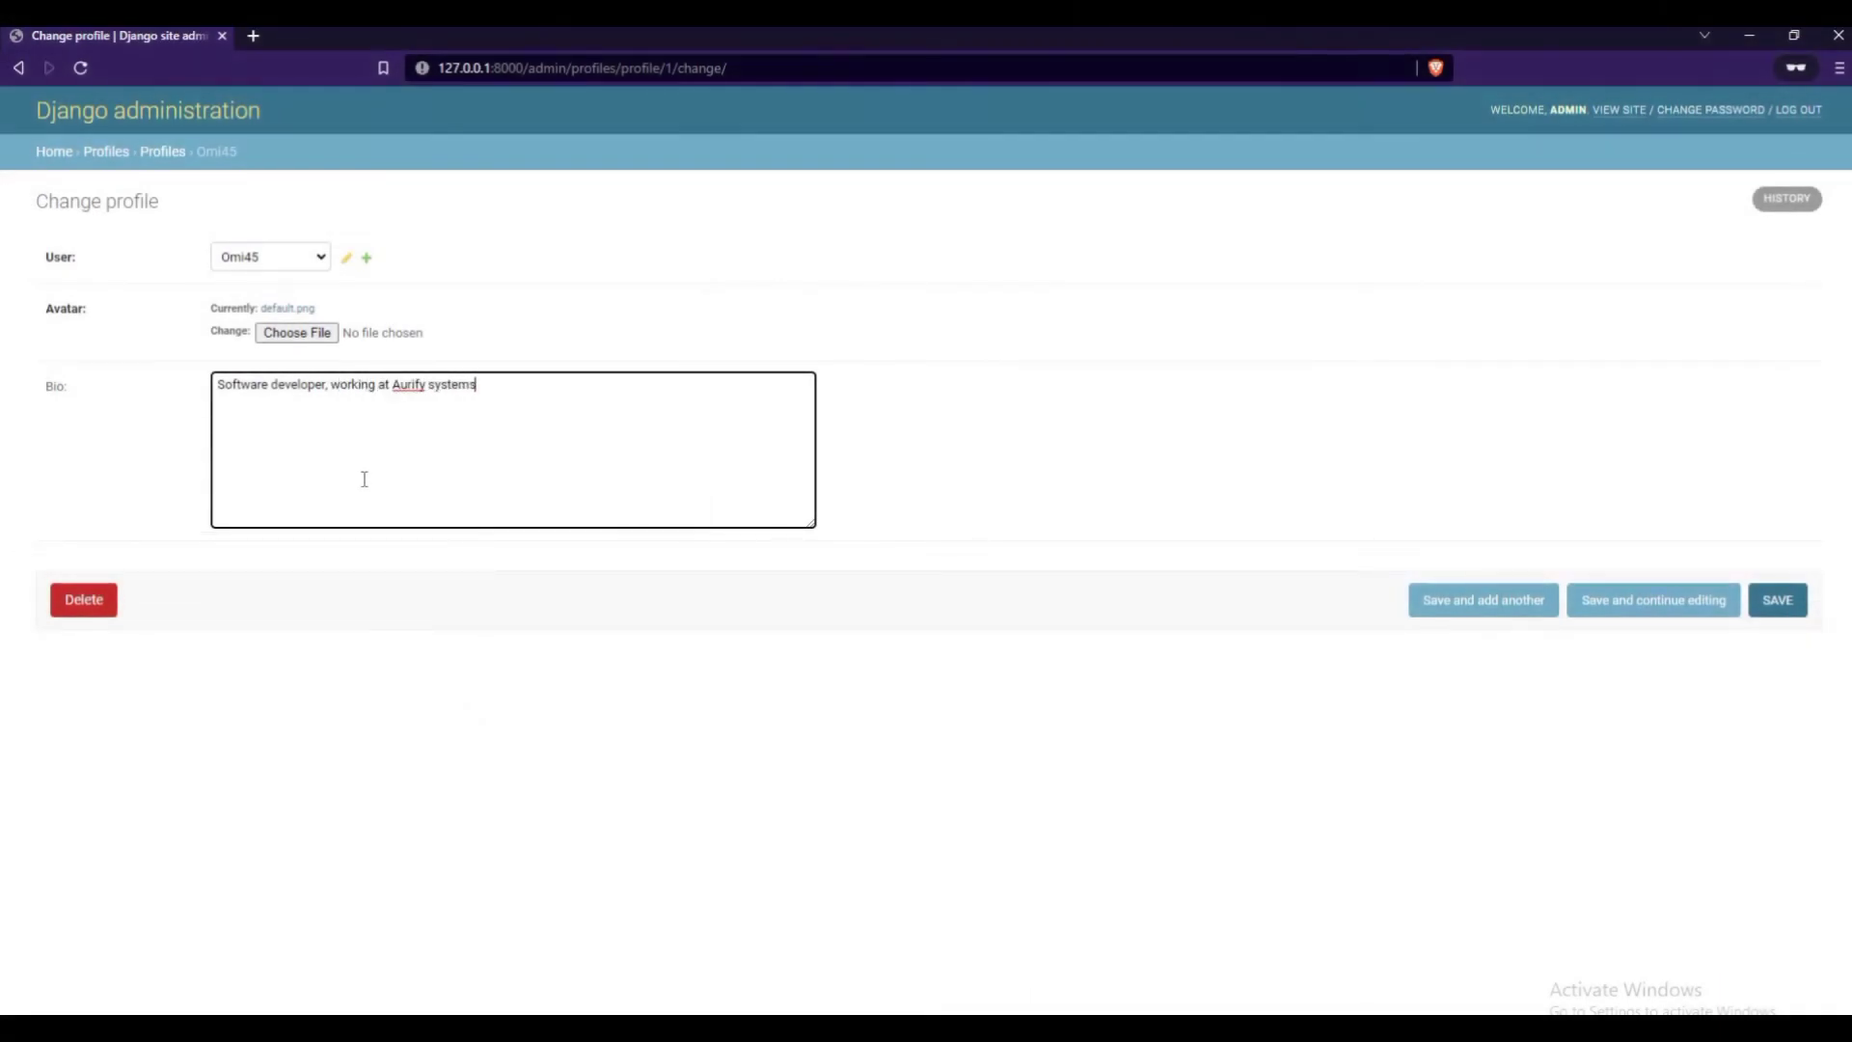
key("enter")
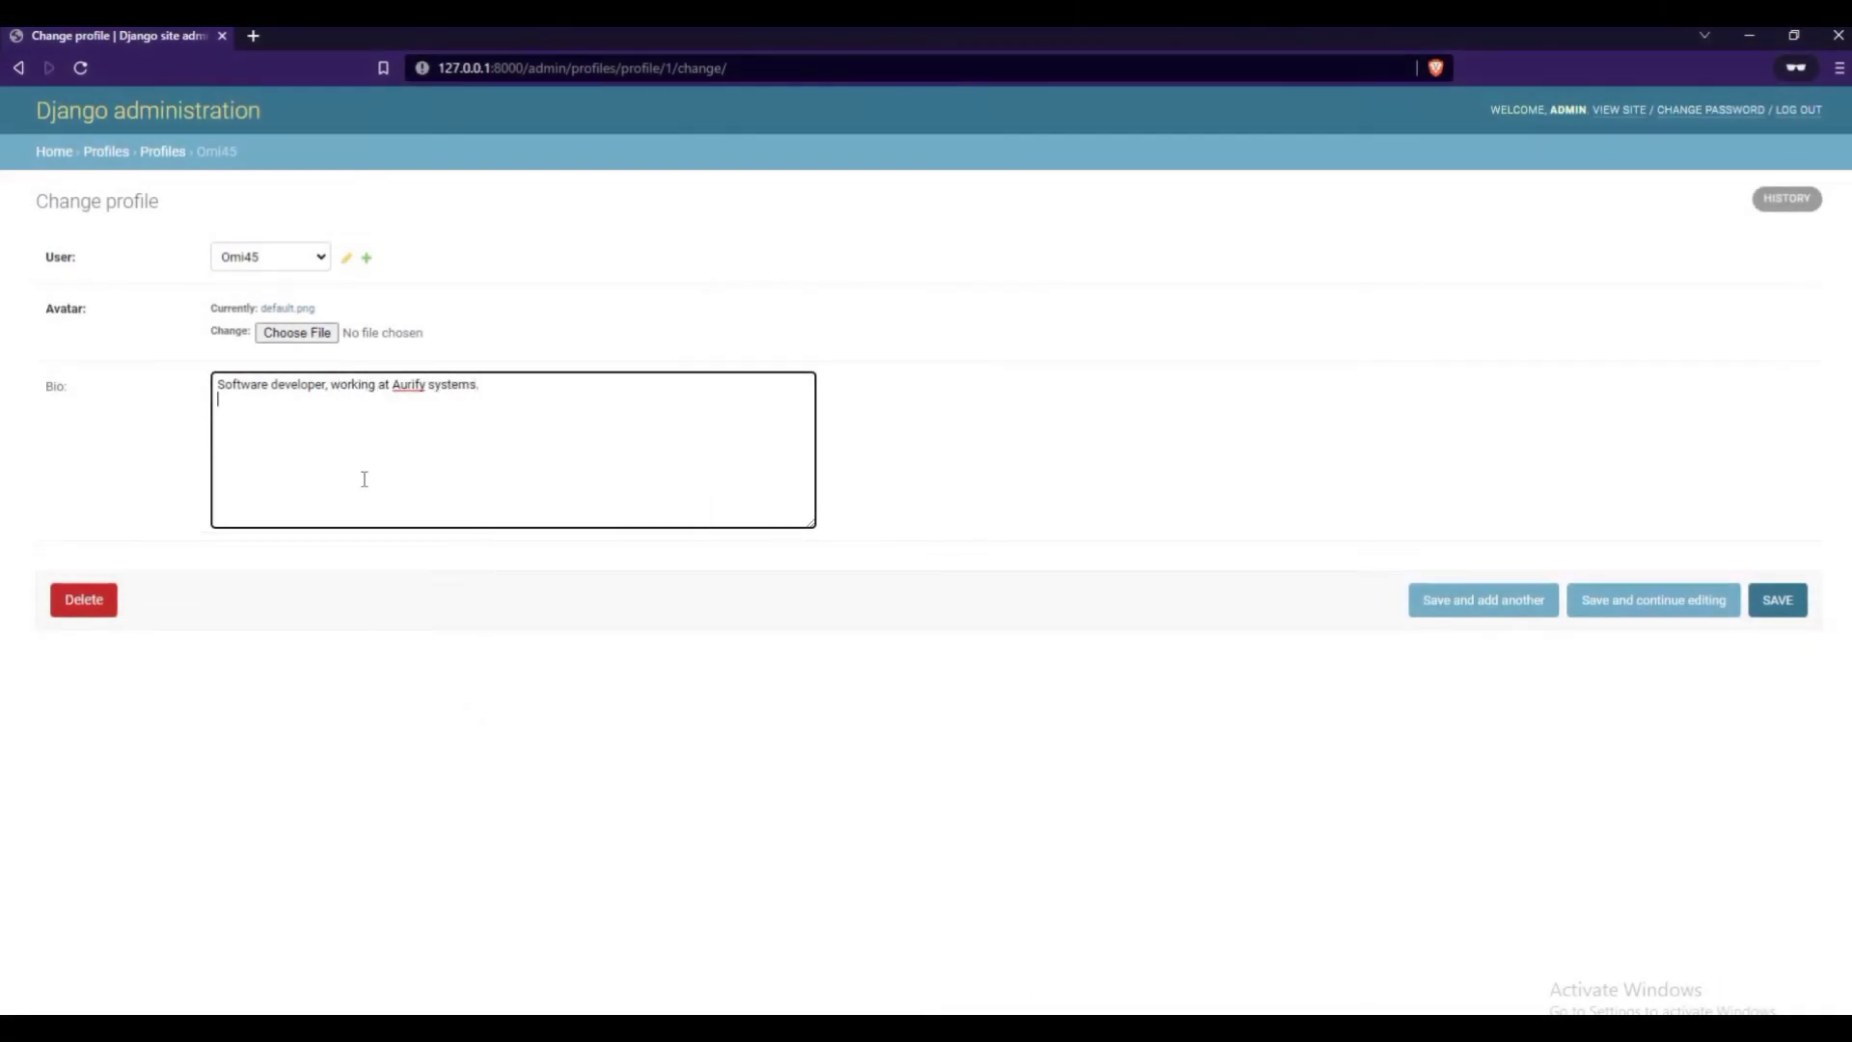
type("very Much interested in programming and")
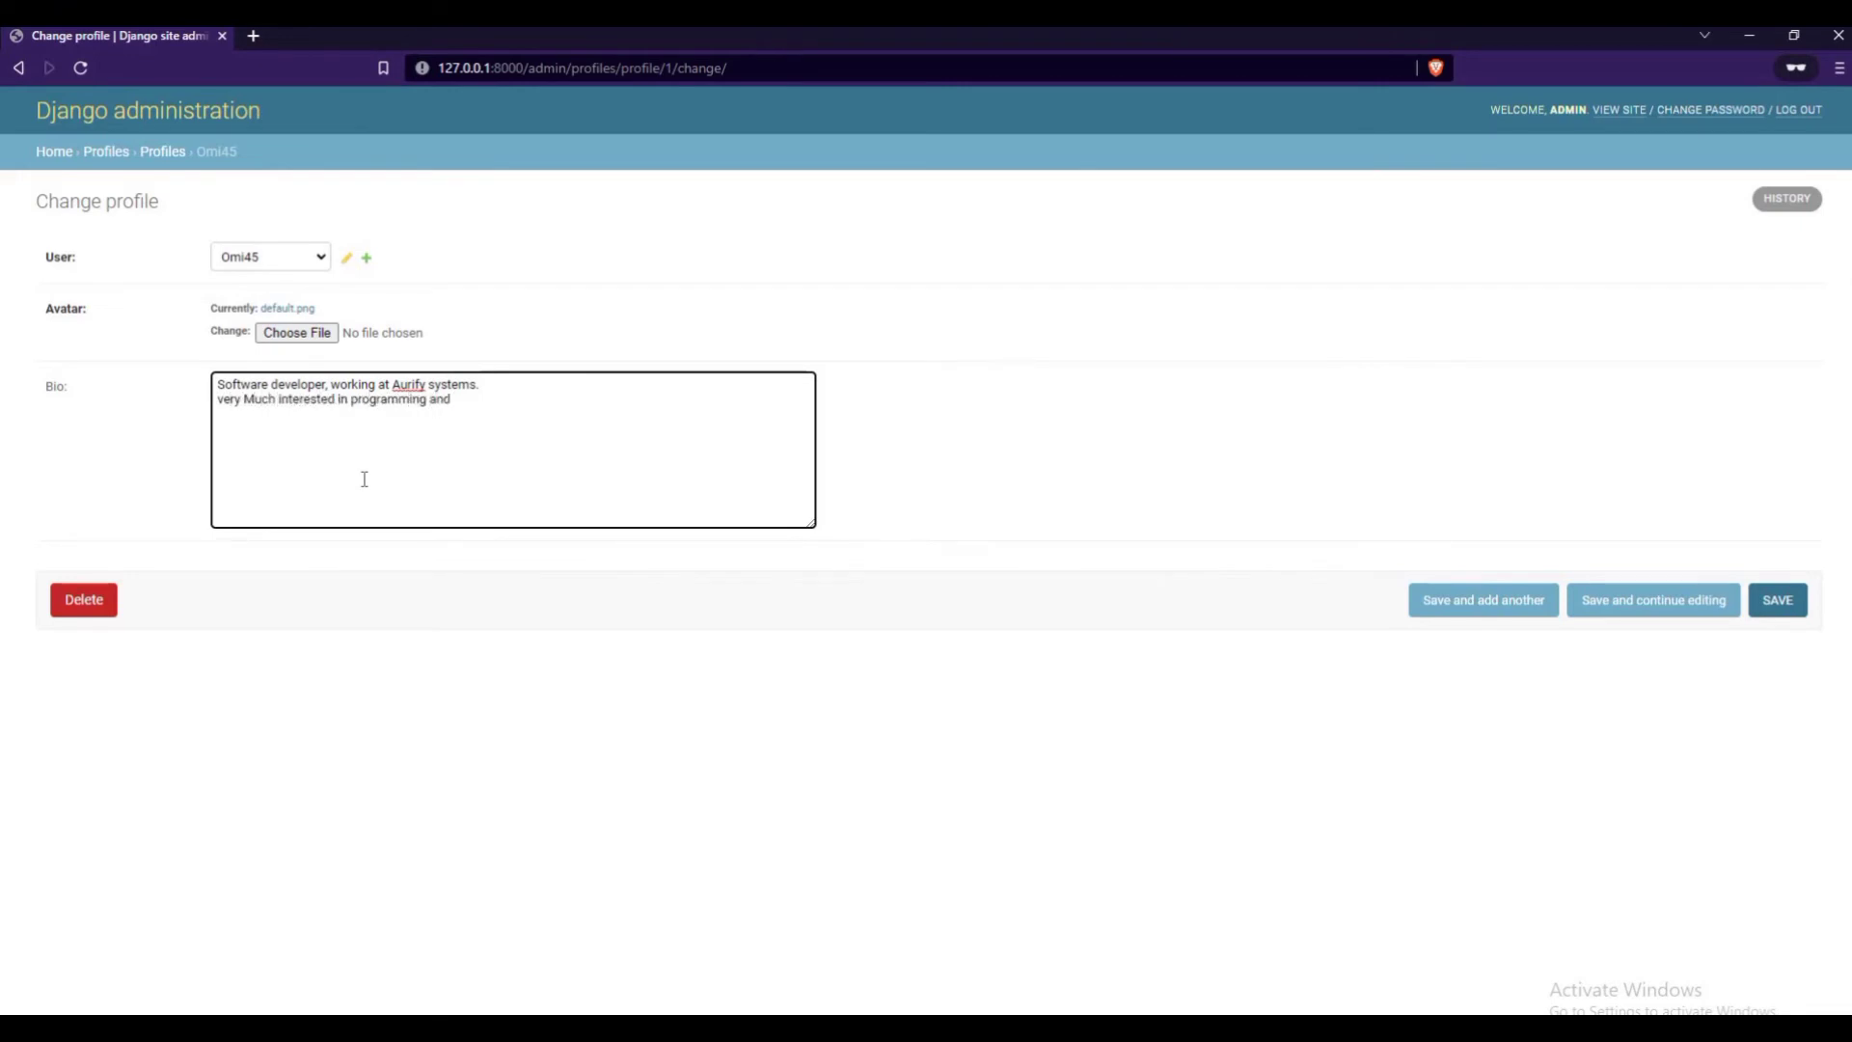
type("IT")
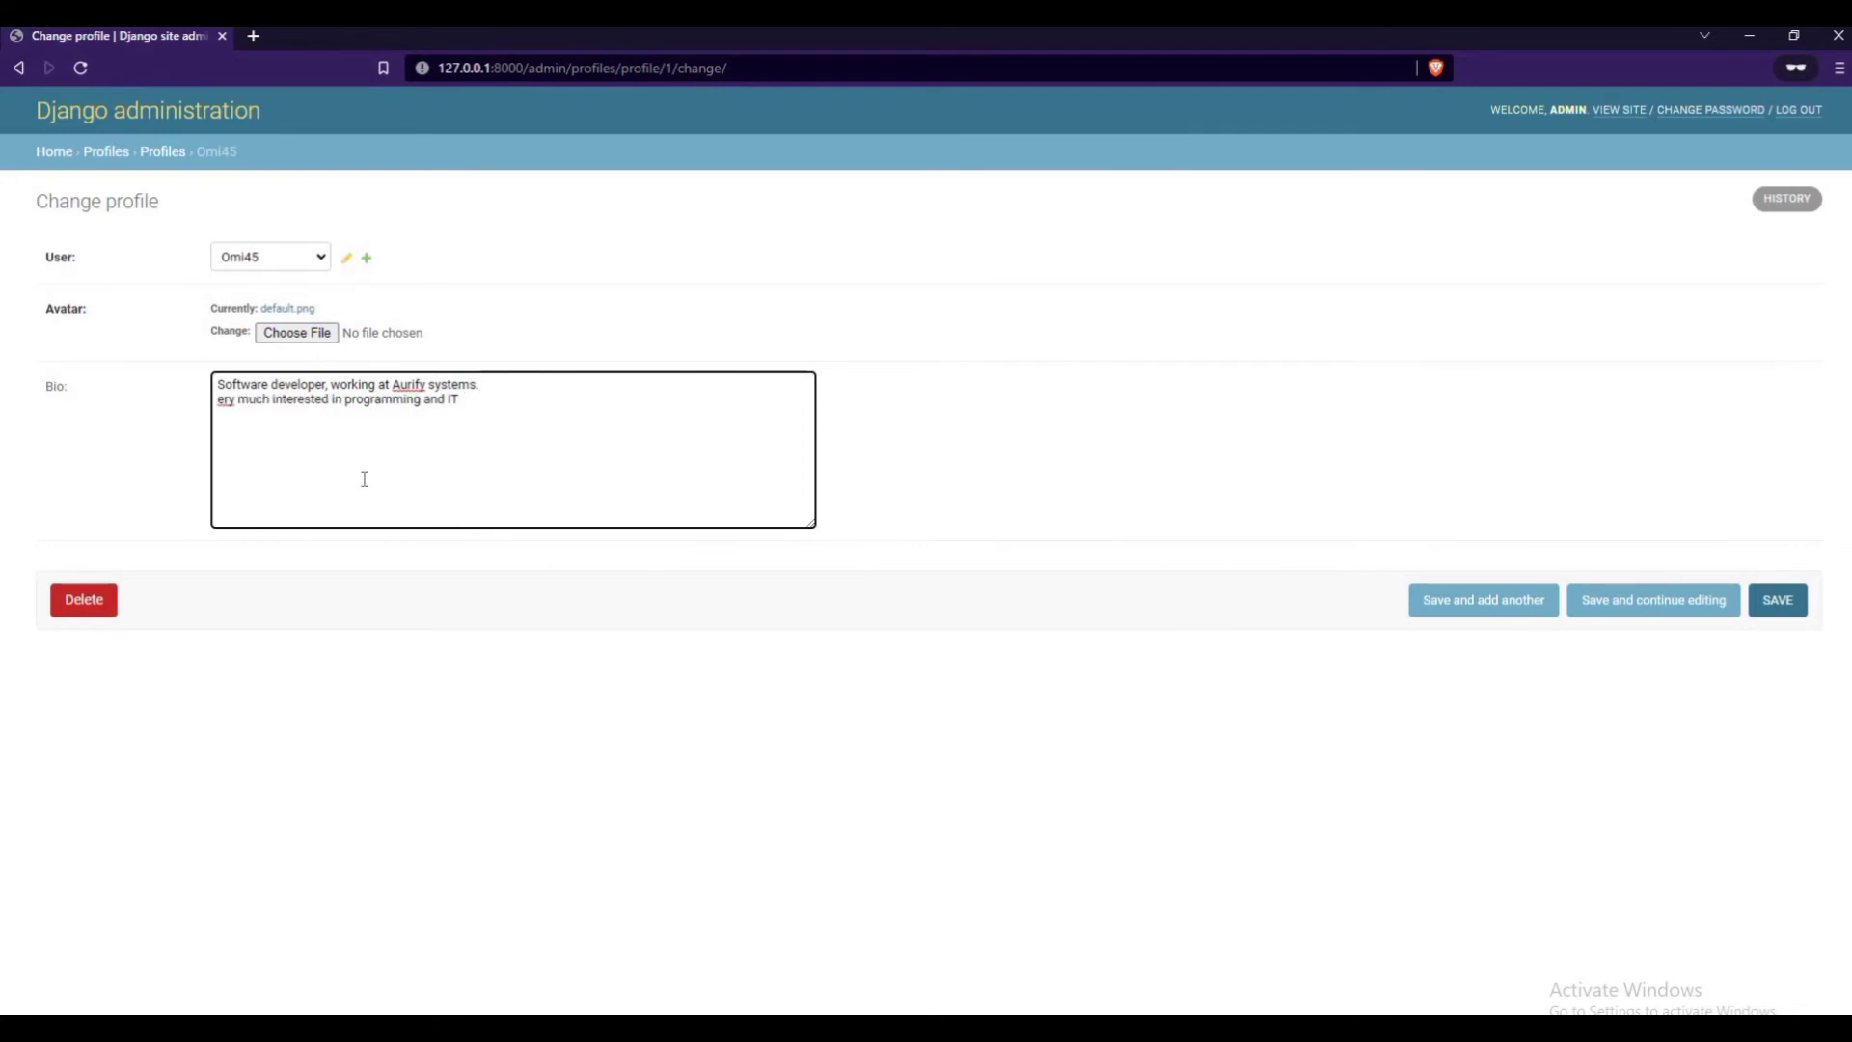
type("Very")
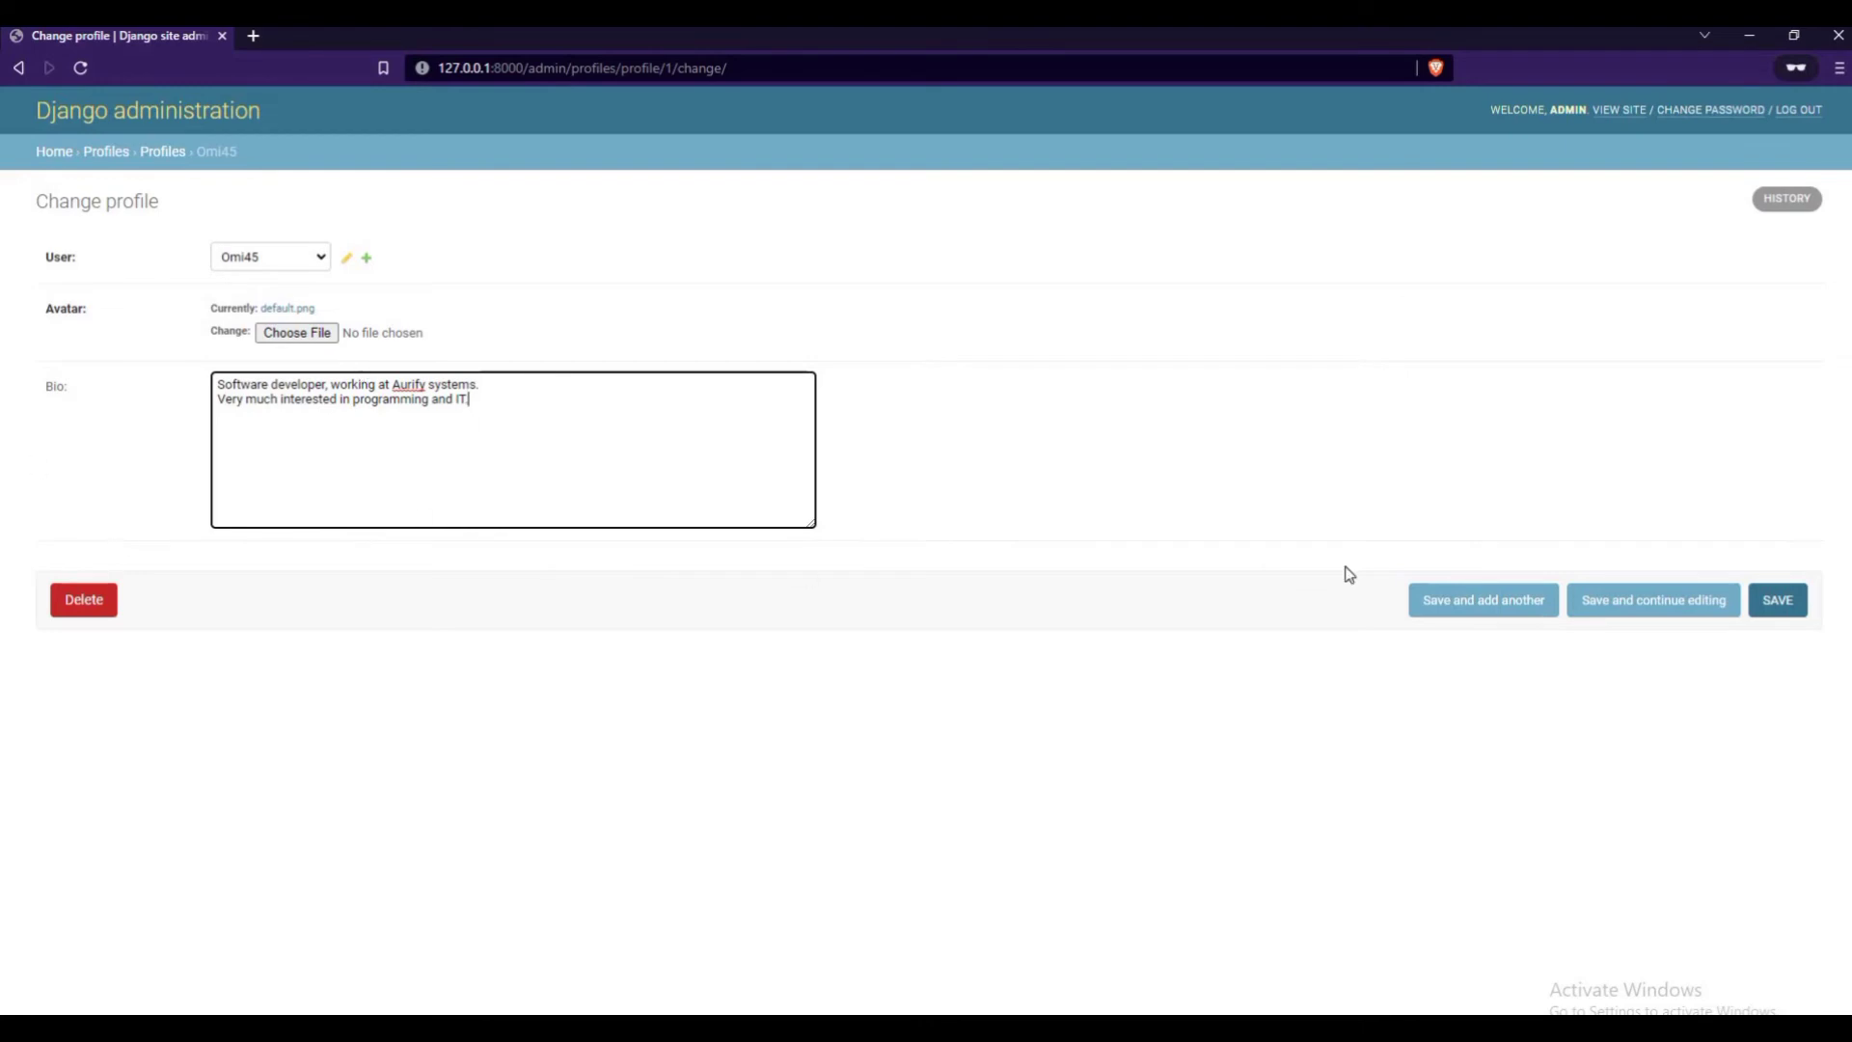
left_click(1777, 598)
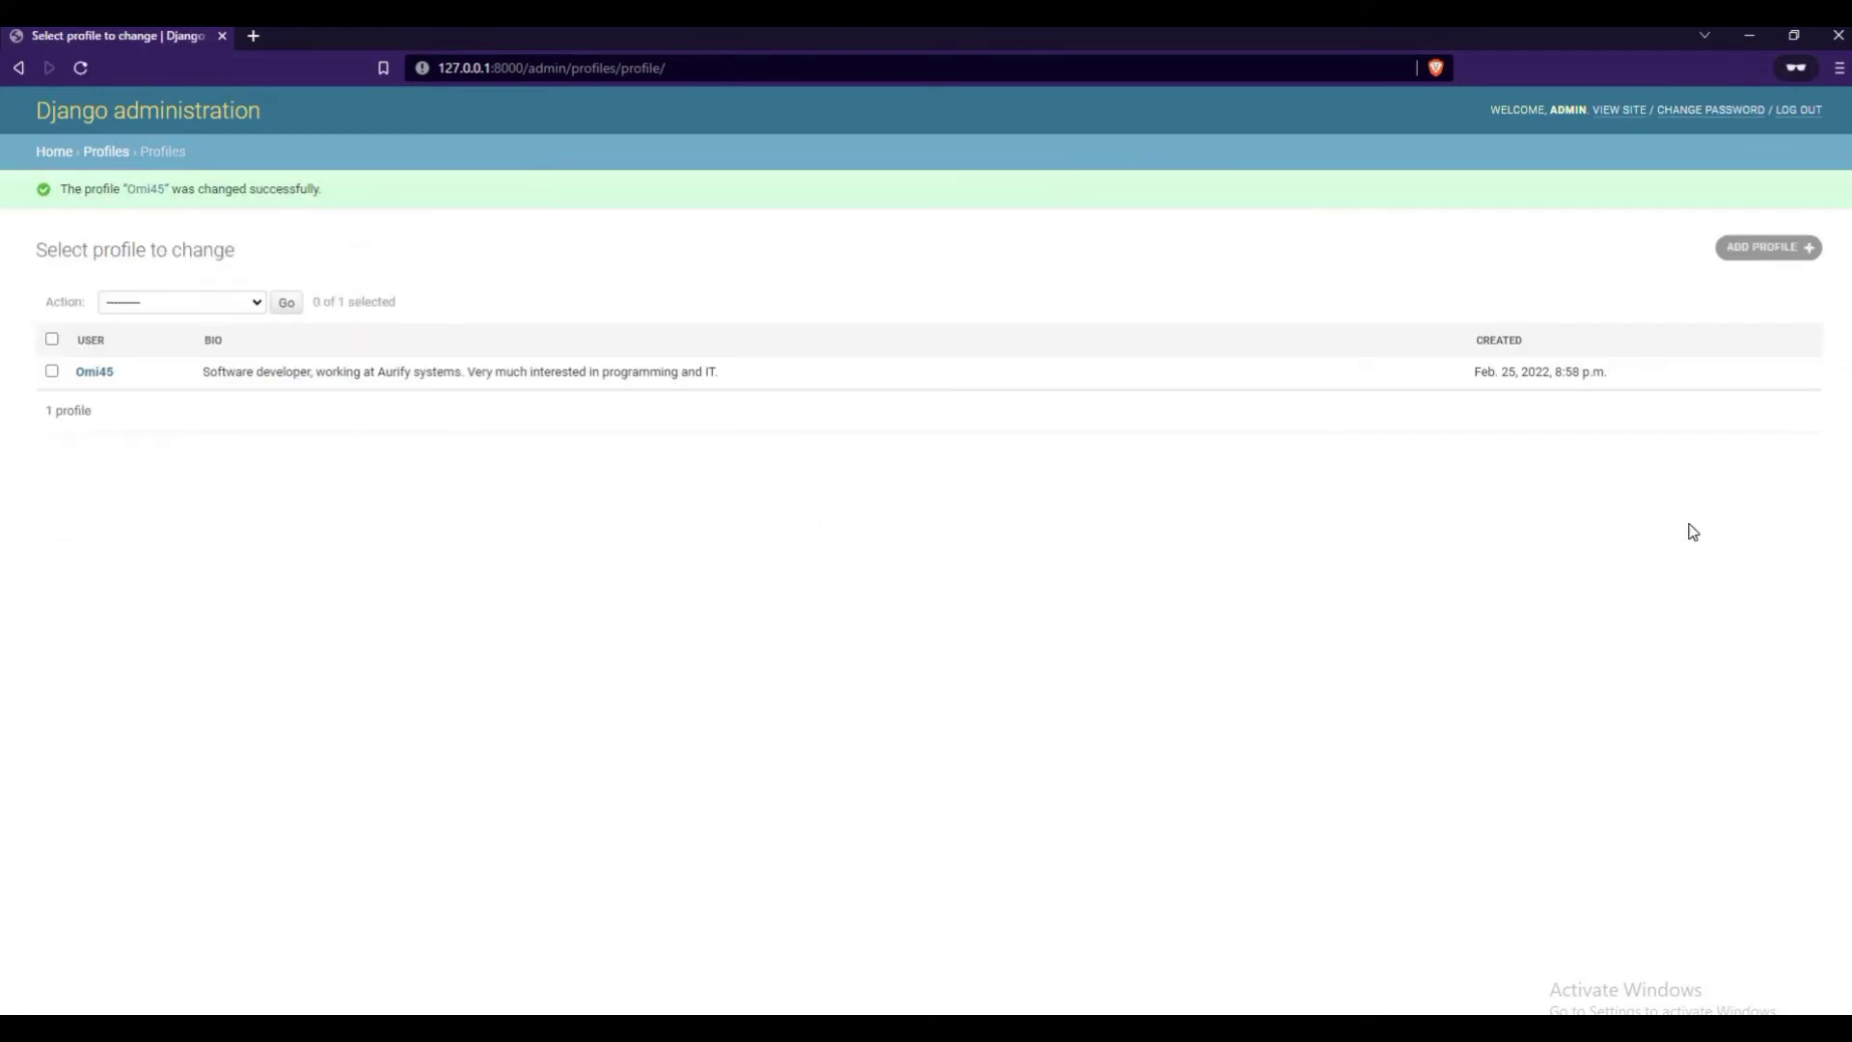
- Refresh the home page and highlight Omi45's new Aurify systems bio to confirm it shows
triple_click(460, 370)
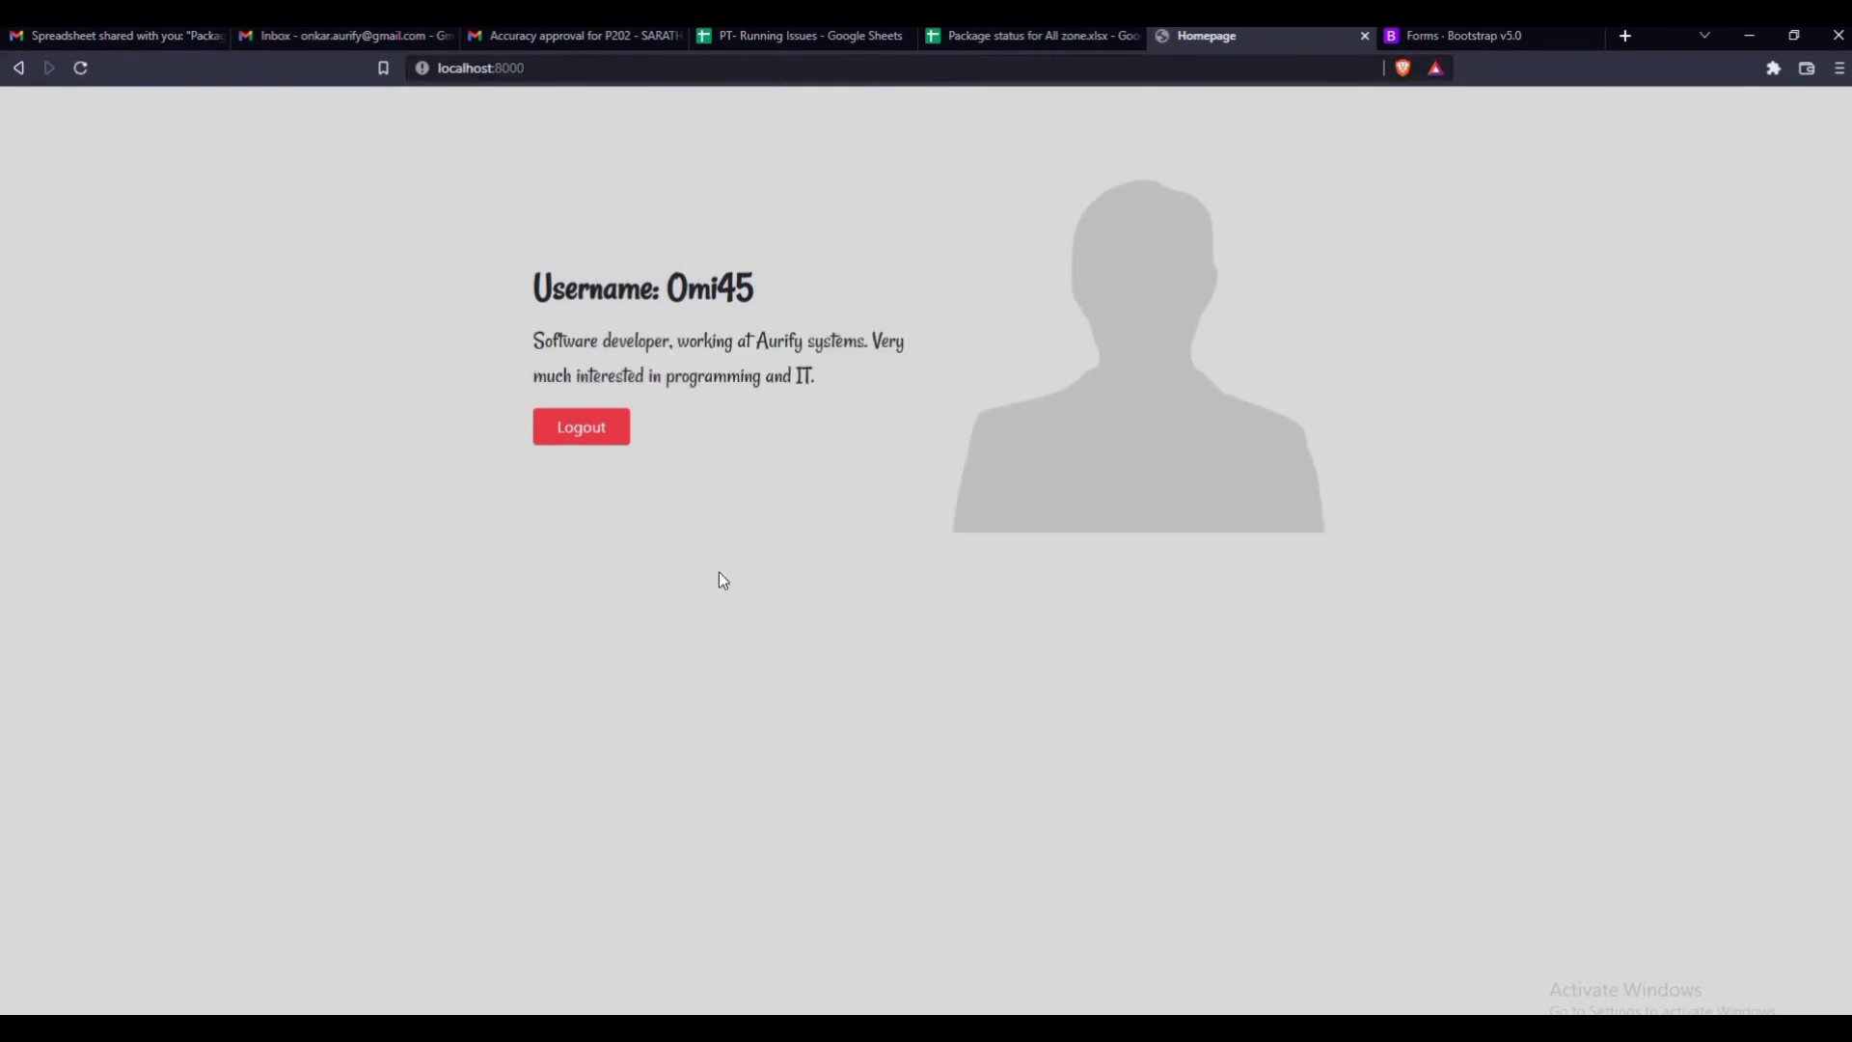
left_click_drag(535, 340, 813, 376)
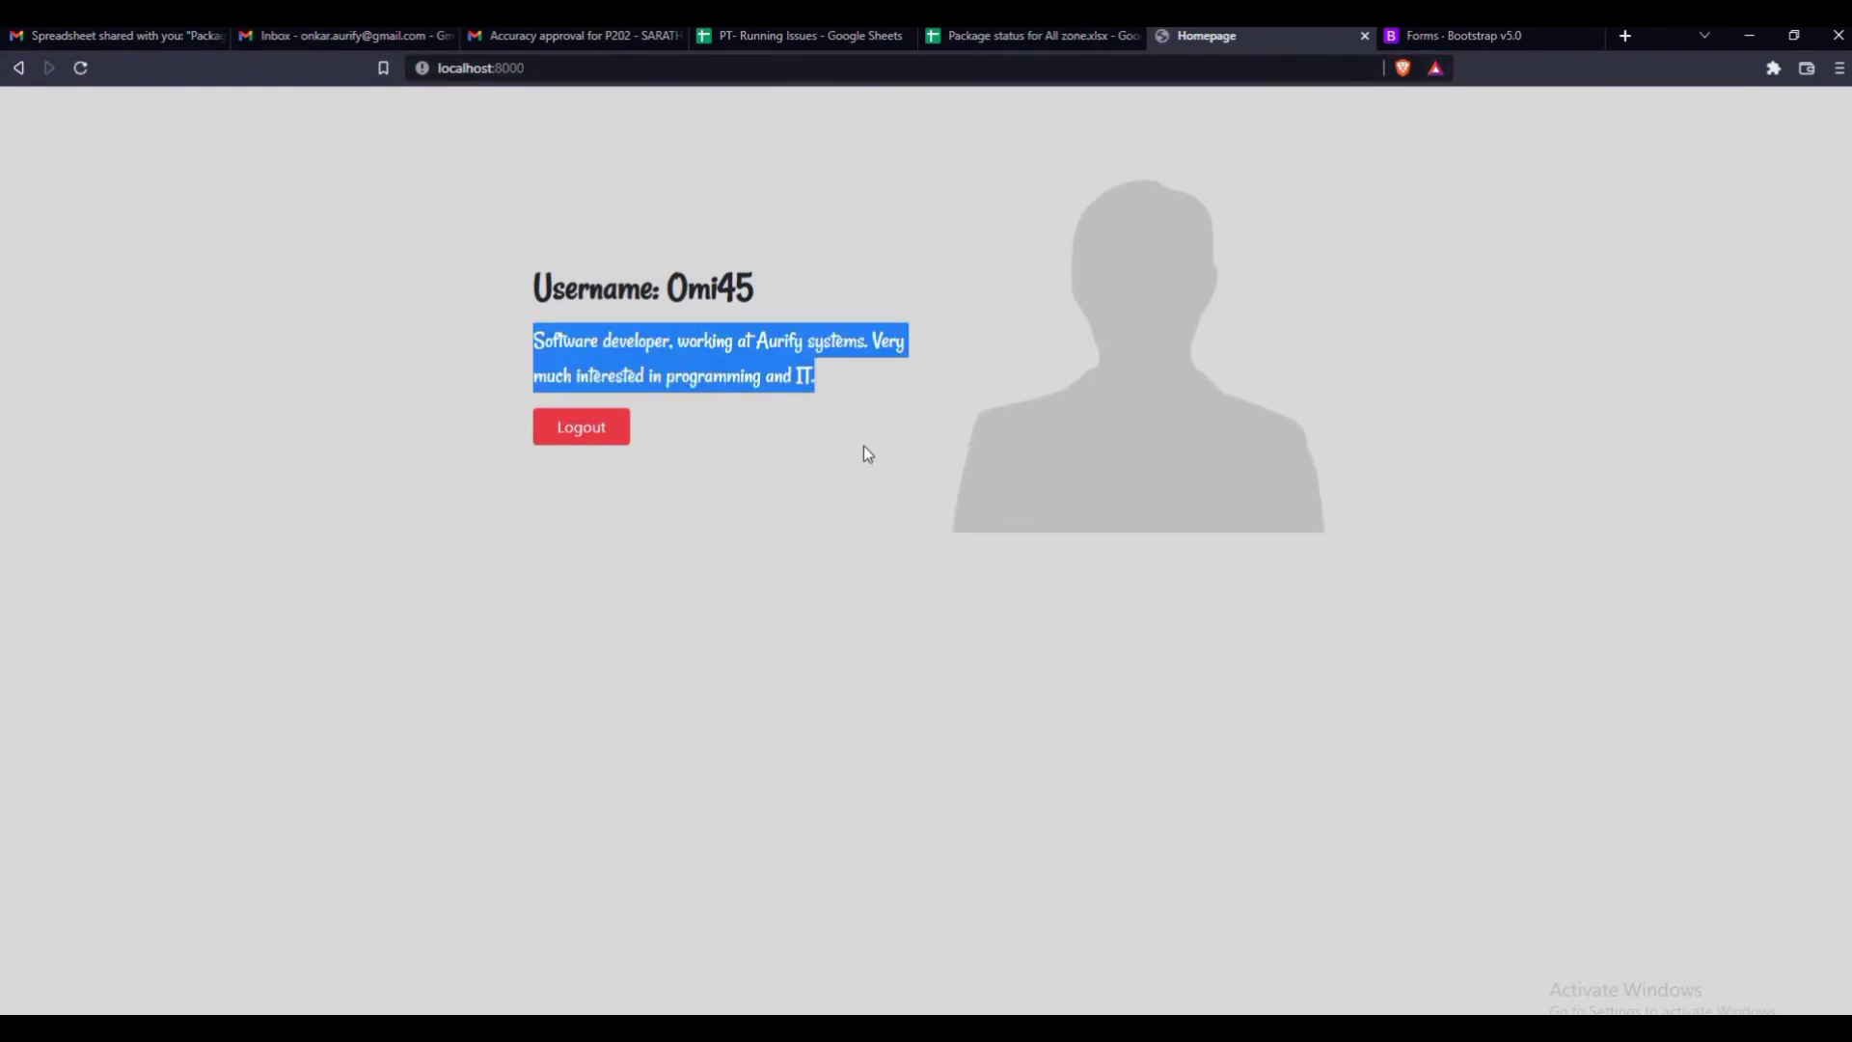
left_click(822, 563)
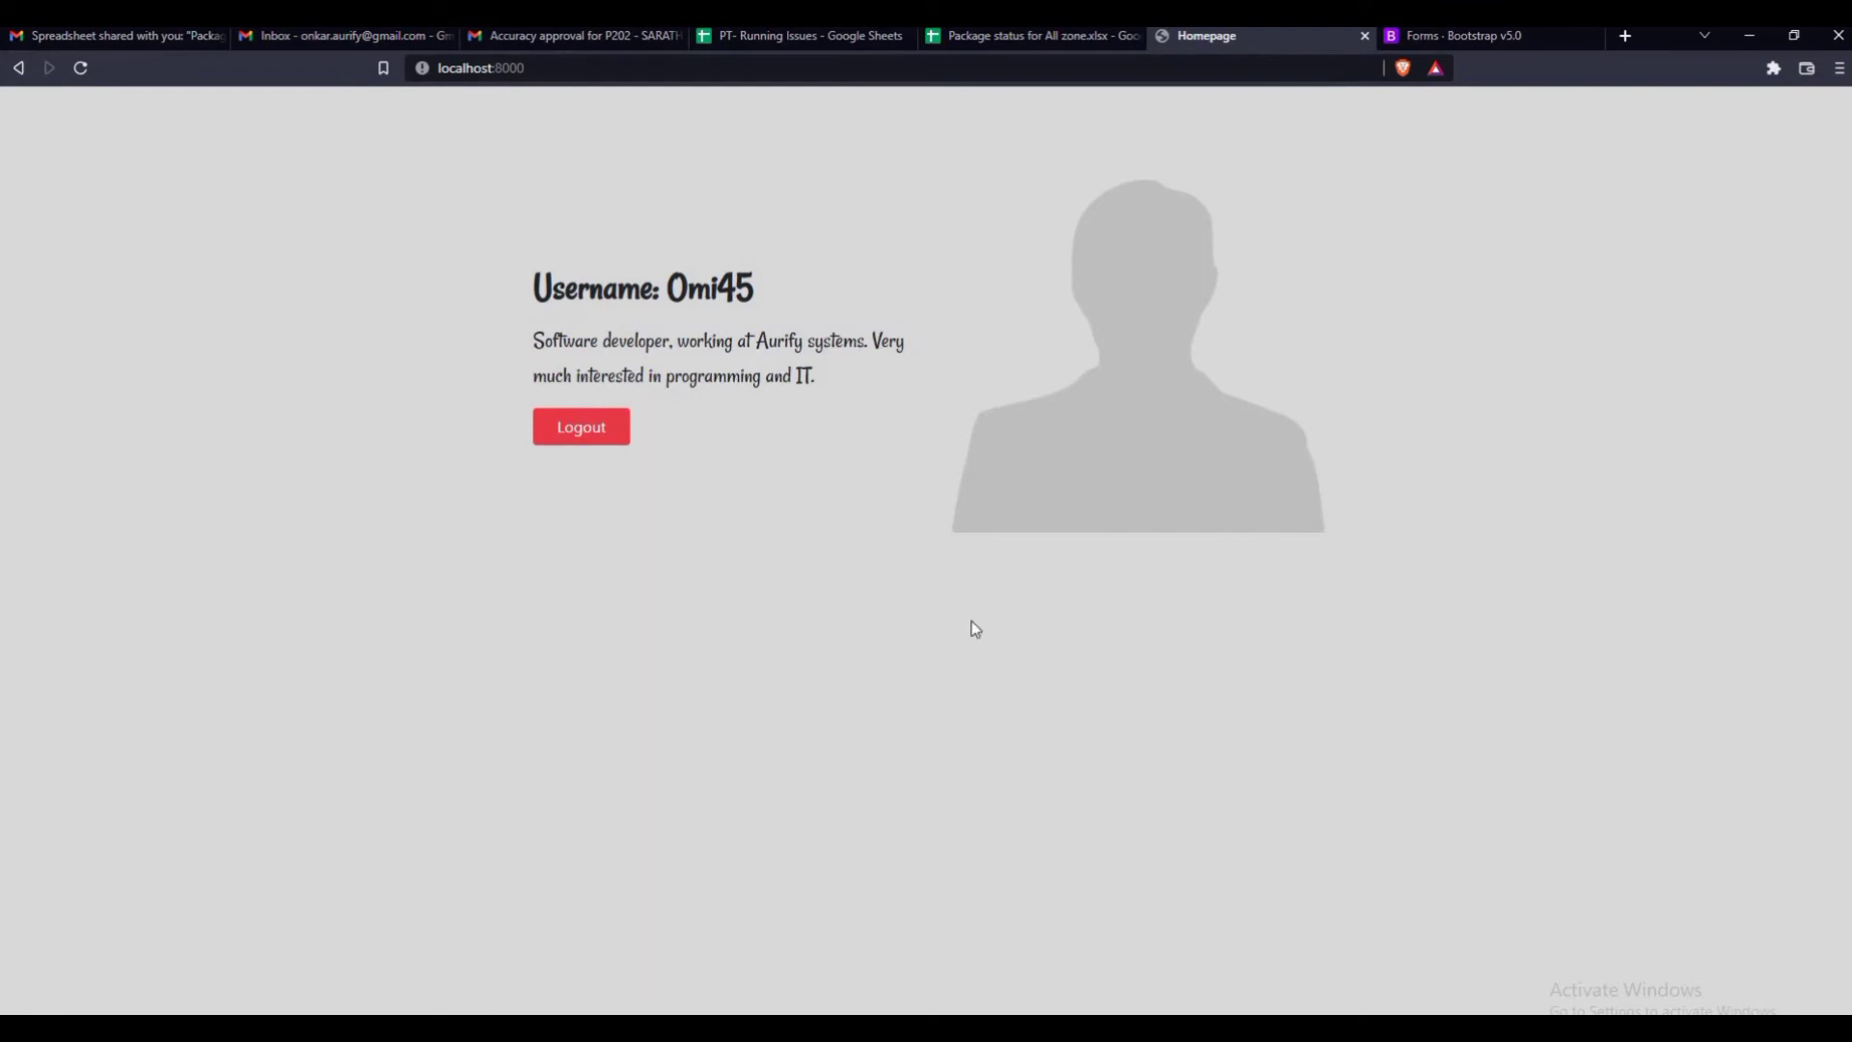
mouse_move(912, 438)
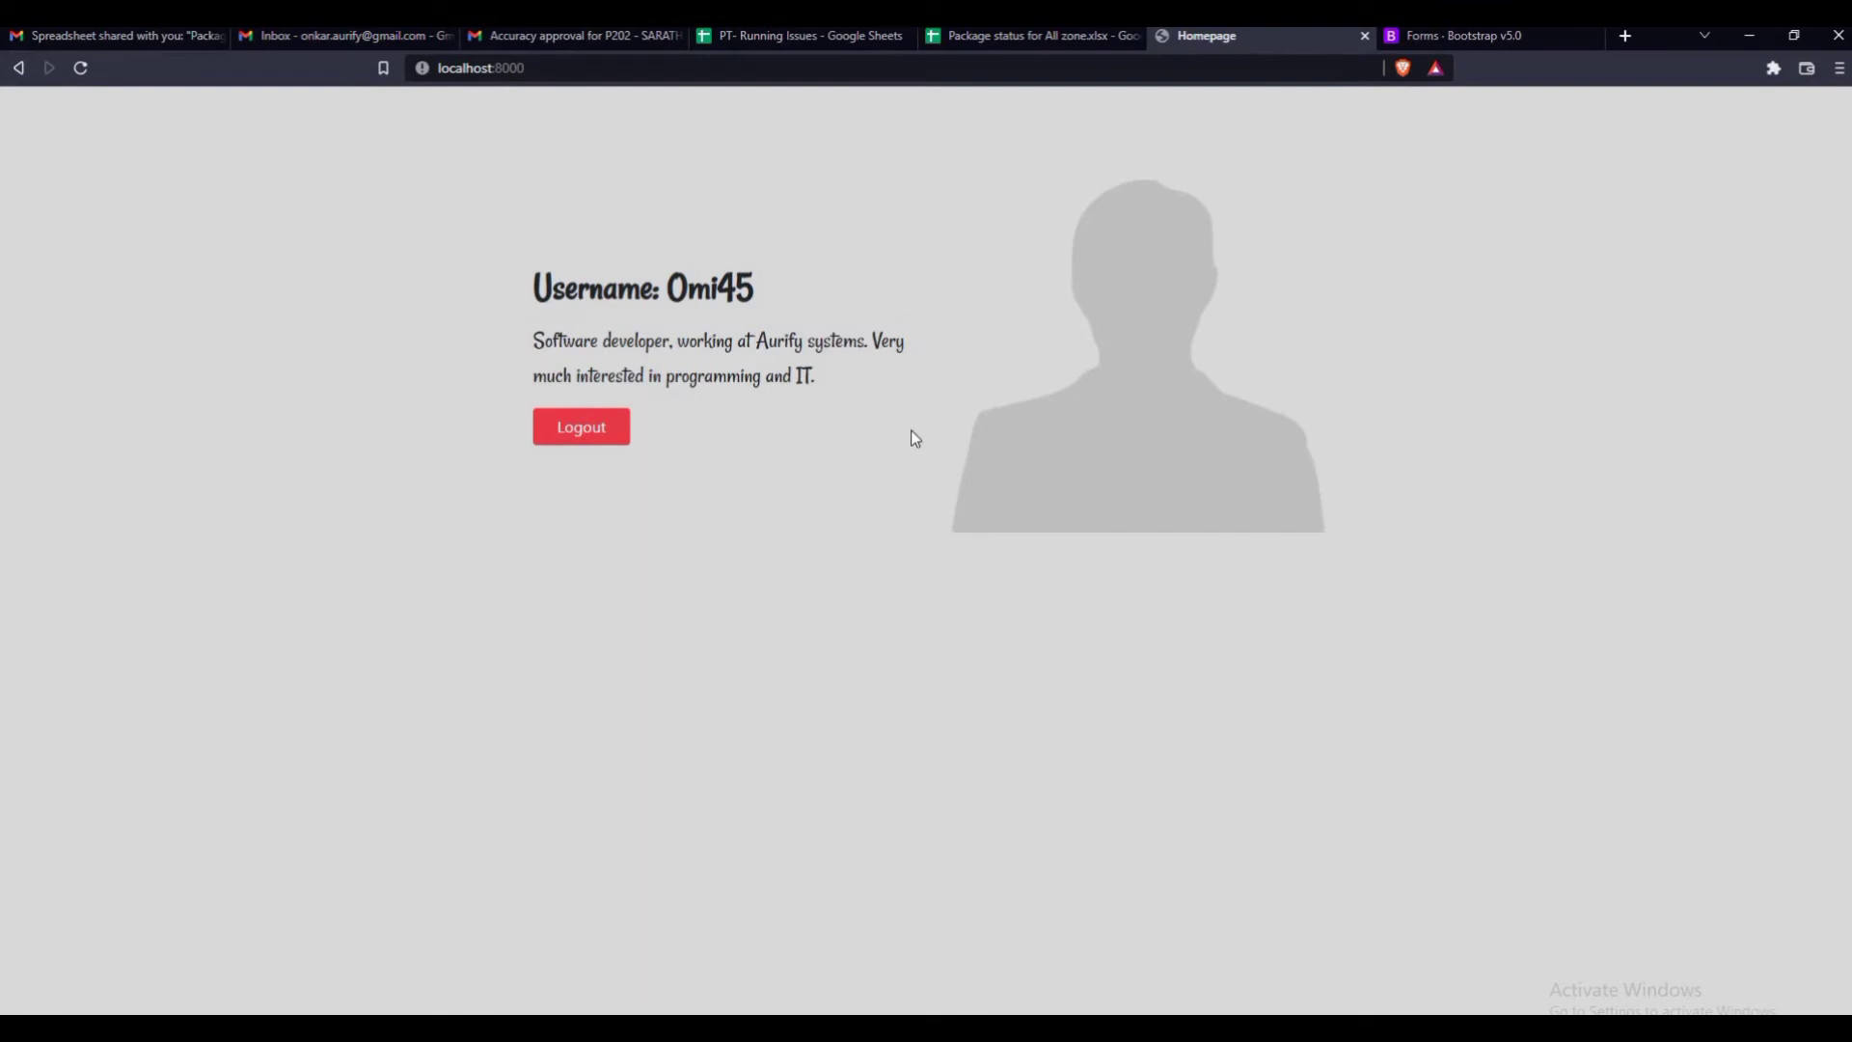
mouse_move(1233, 581)
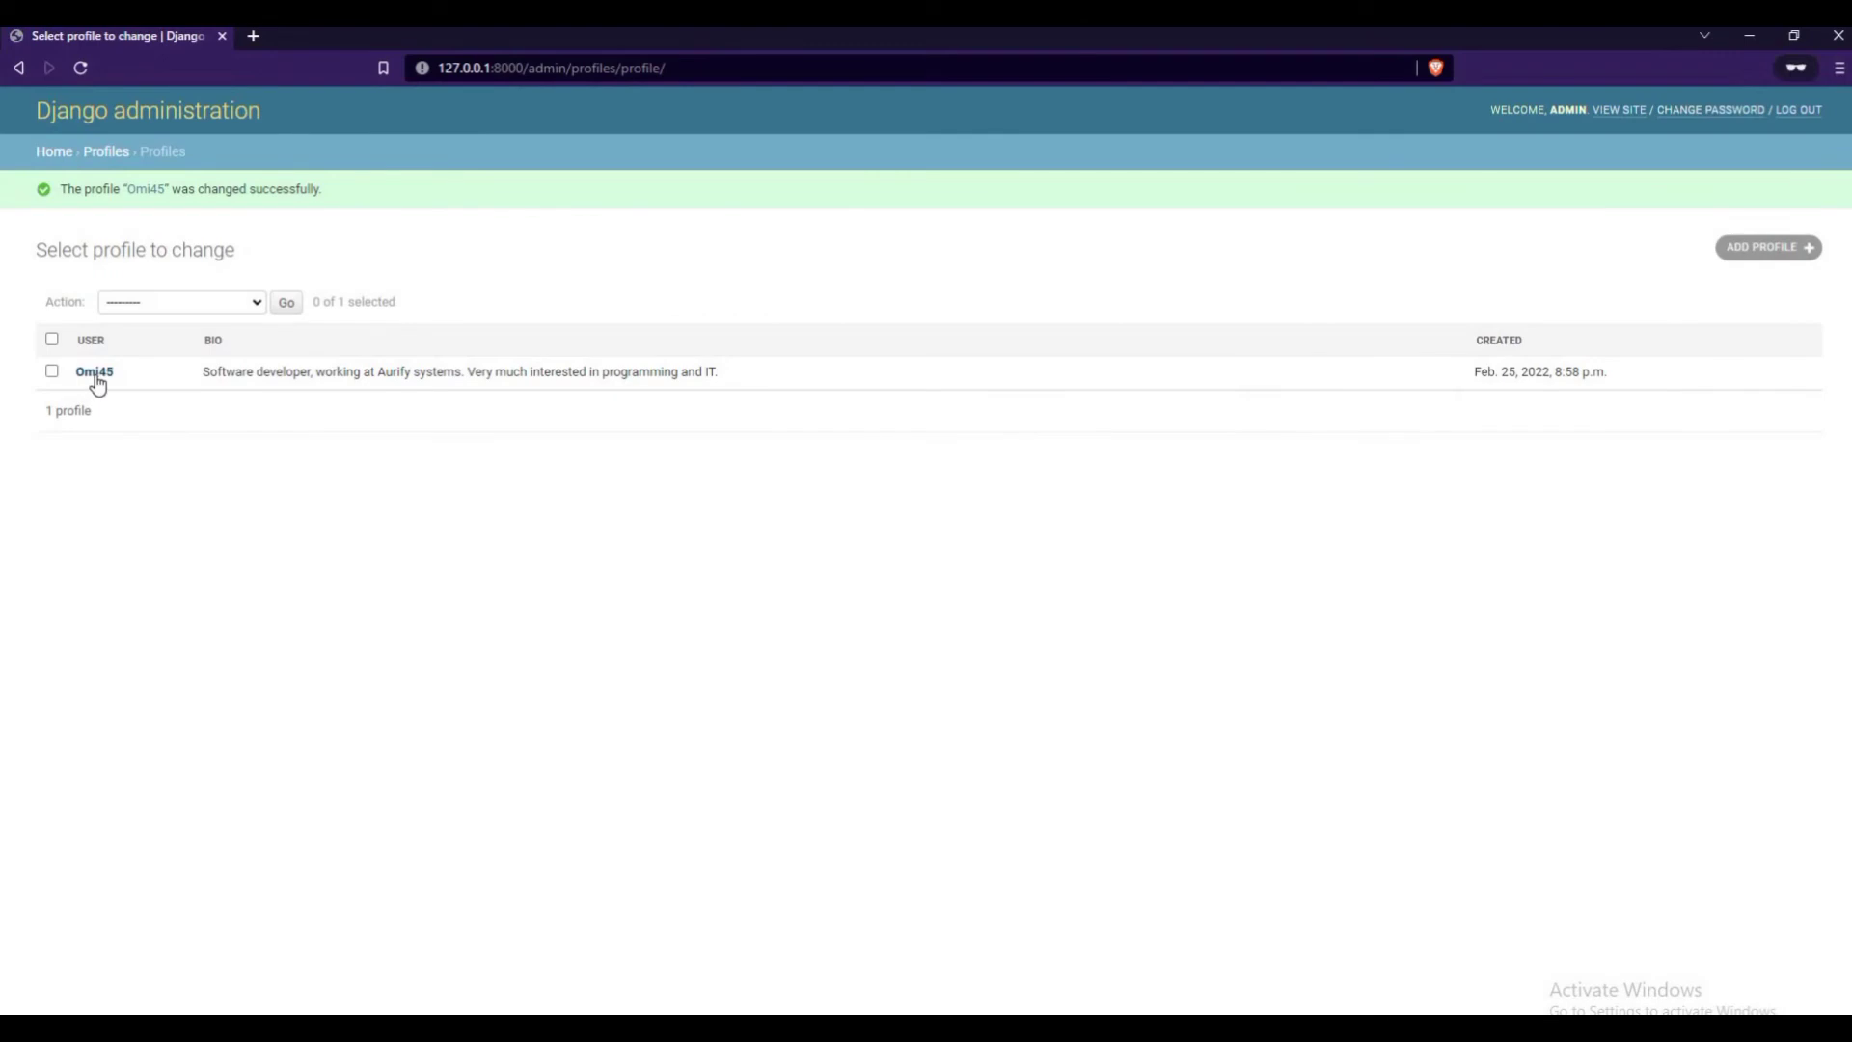
- Choose Art.png as Omi45's avatar file and save the profile
left_click(93, 371)
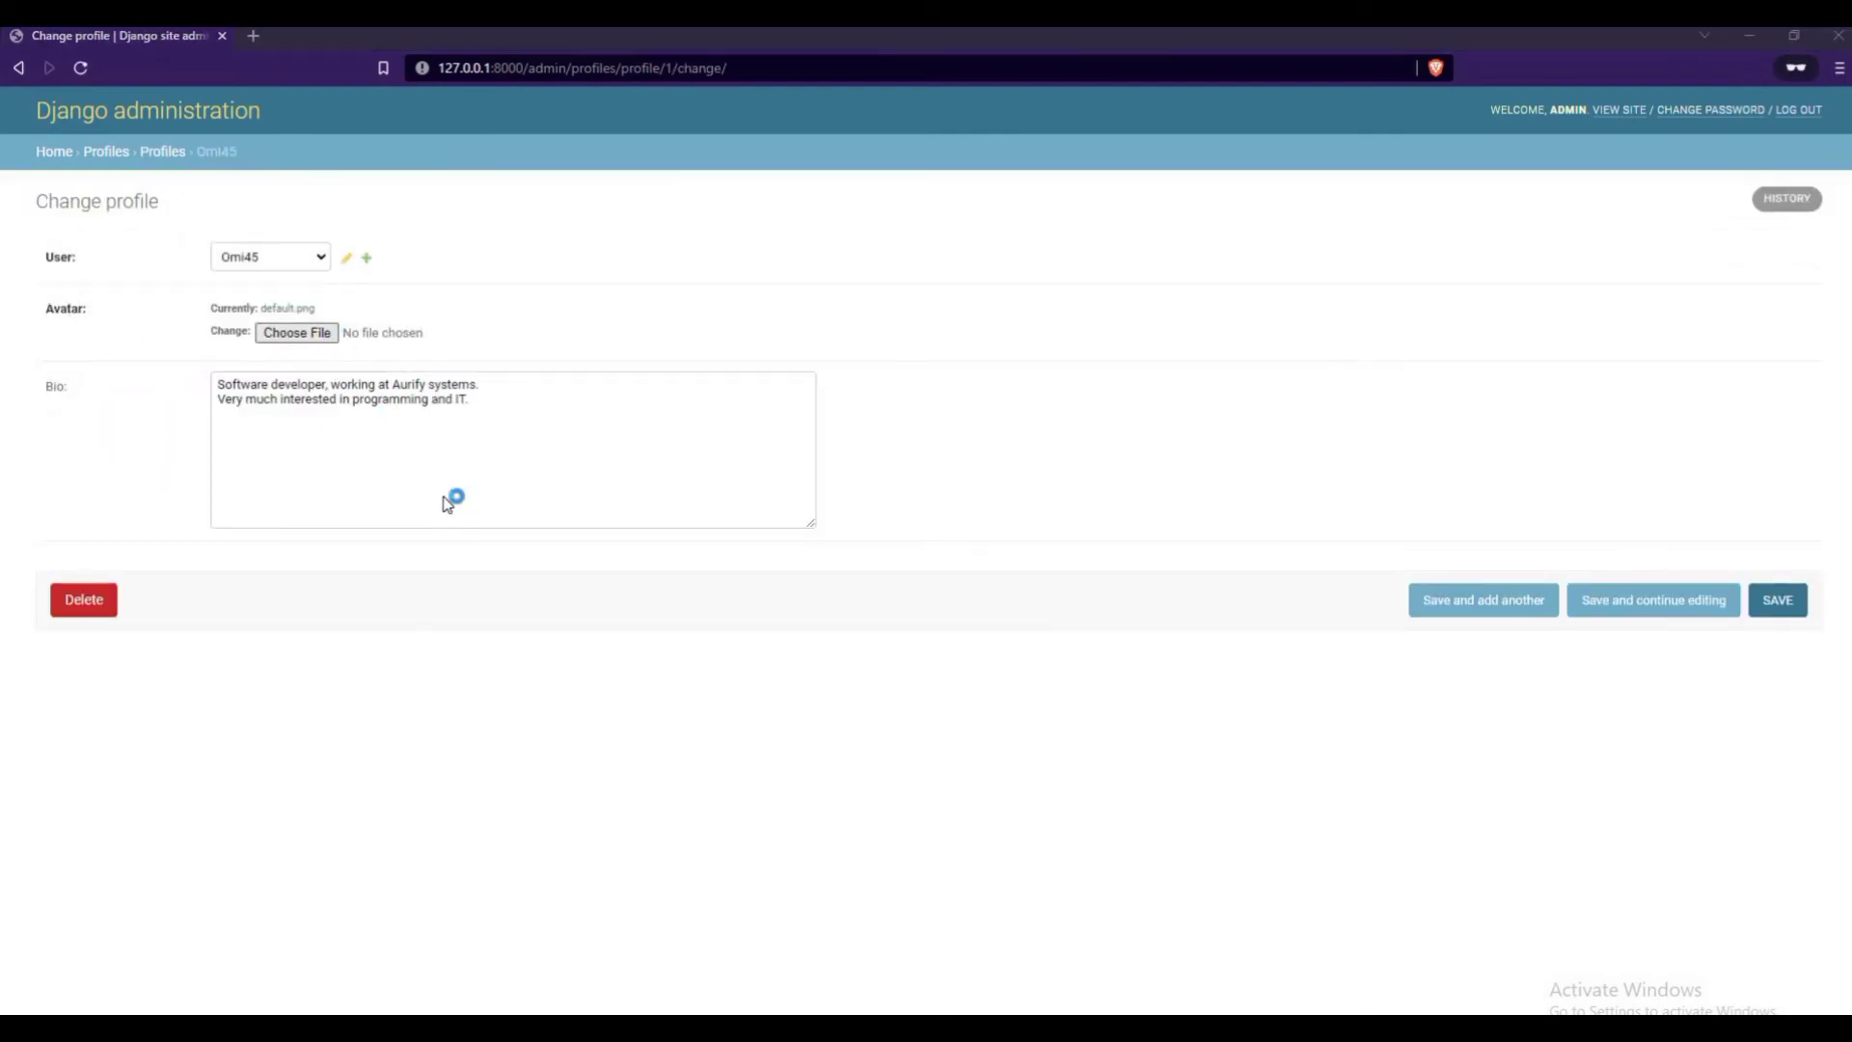
left_click(297, 332)
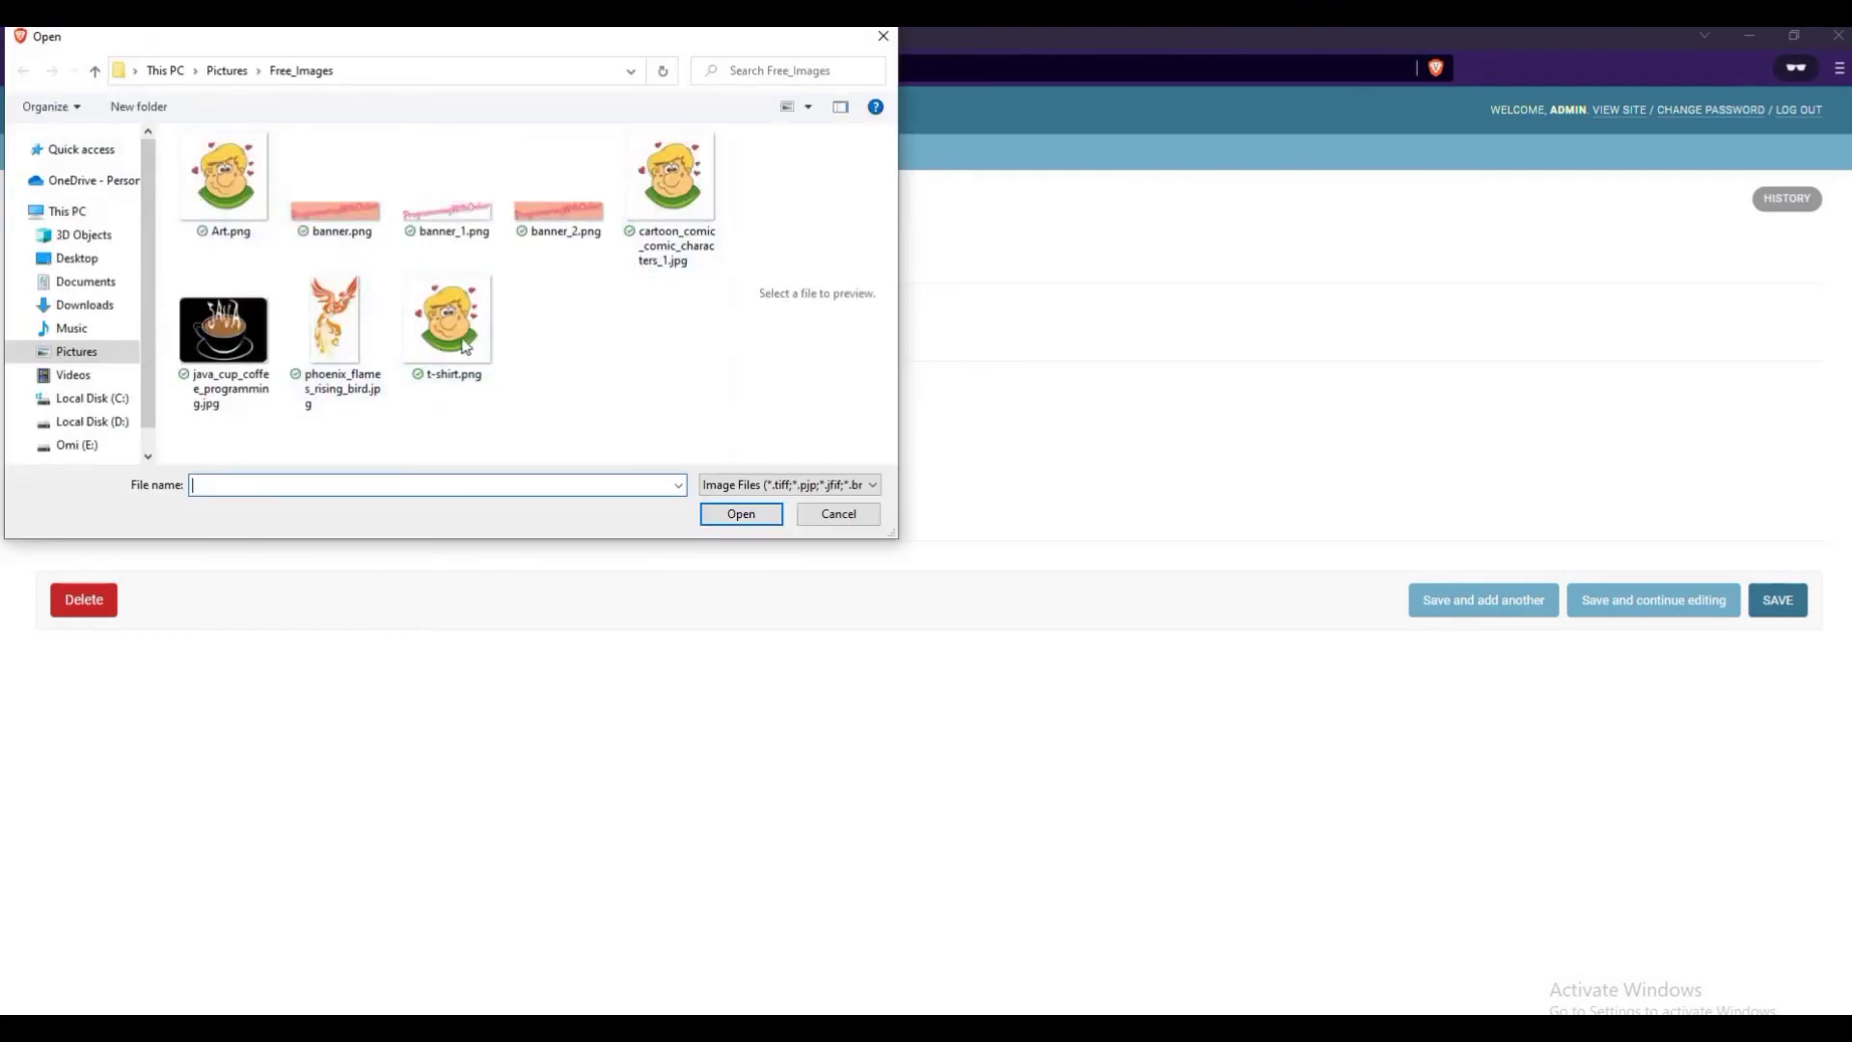
left_click(224, 178)
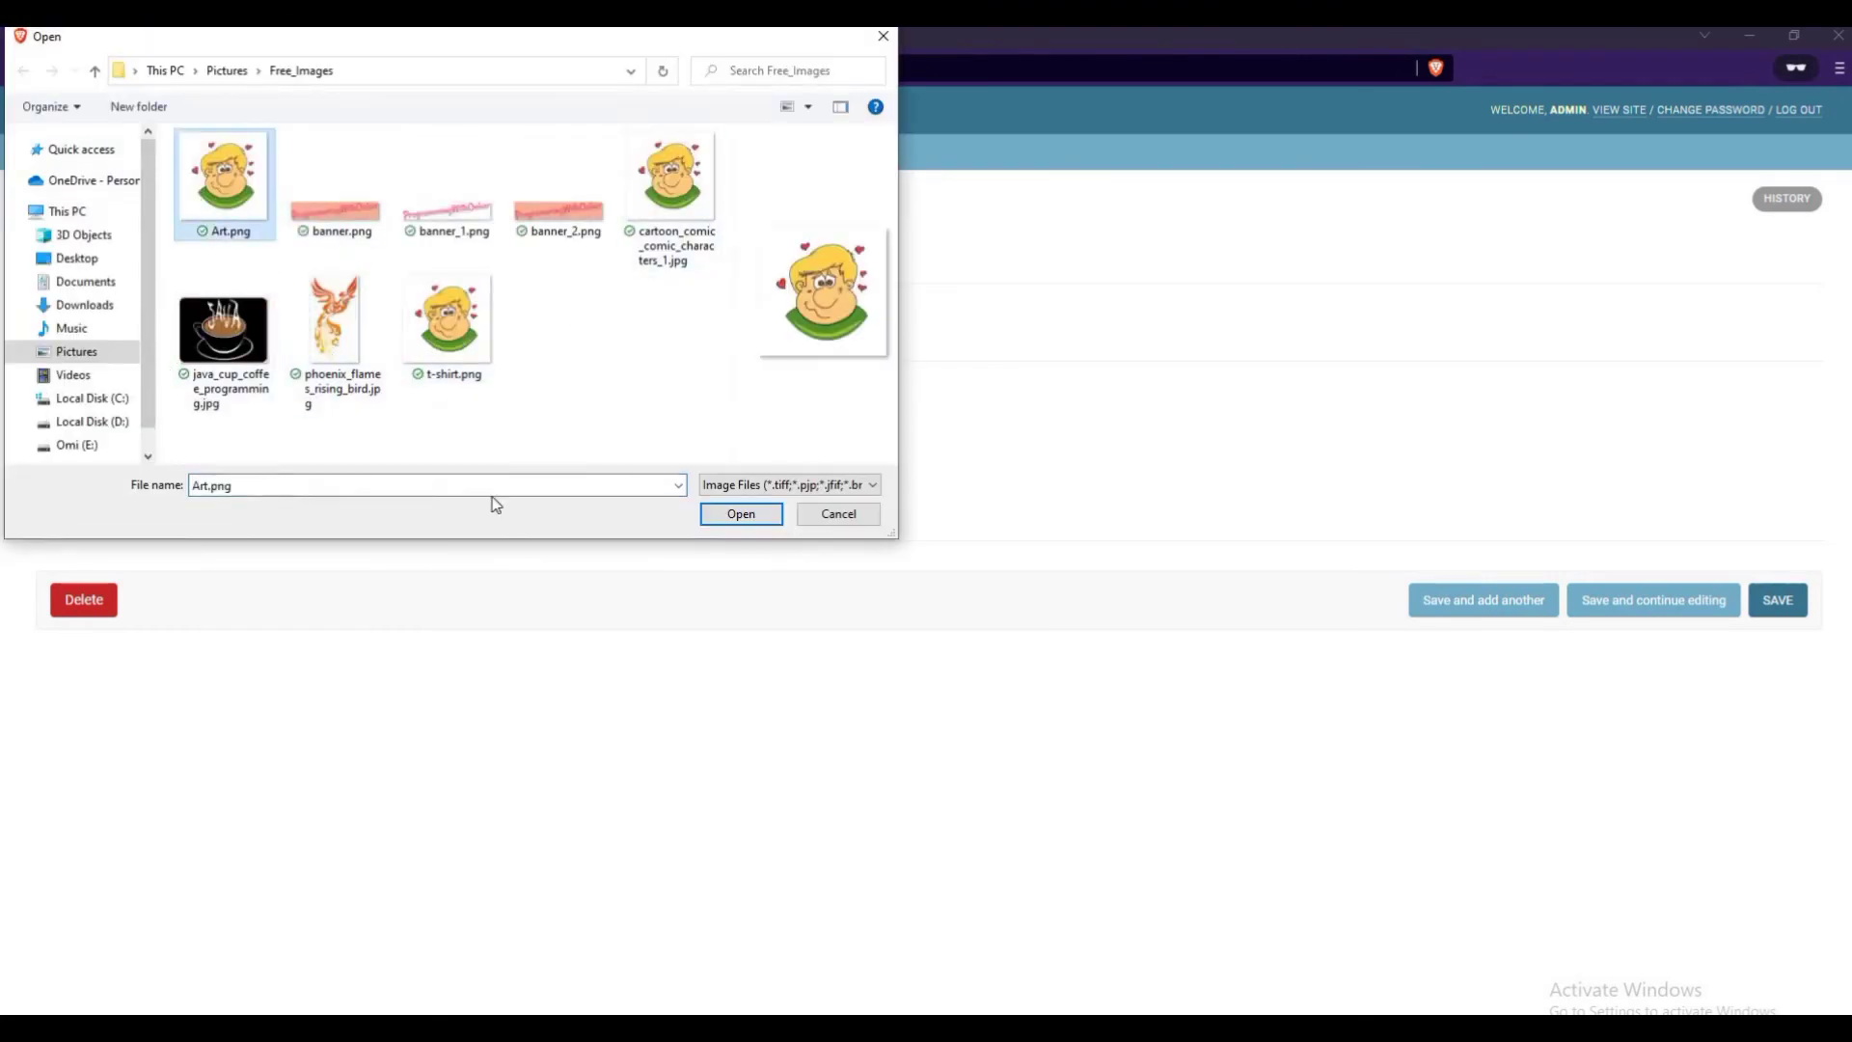
left_click(741, 513)
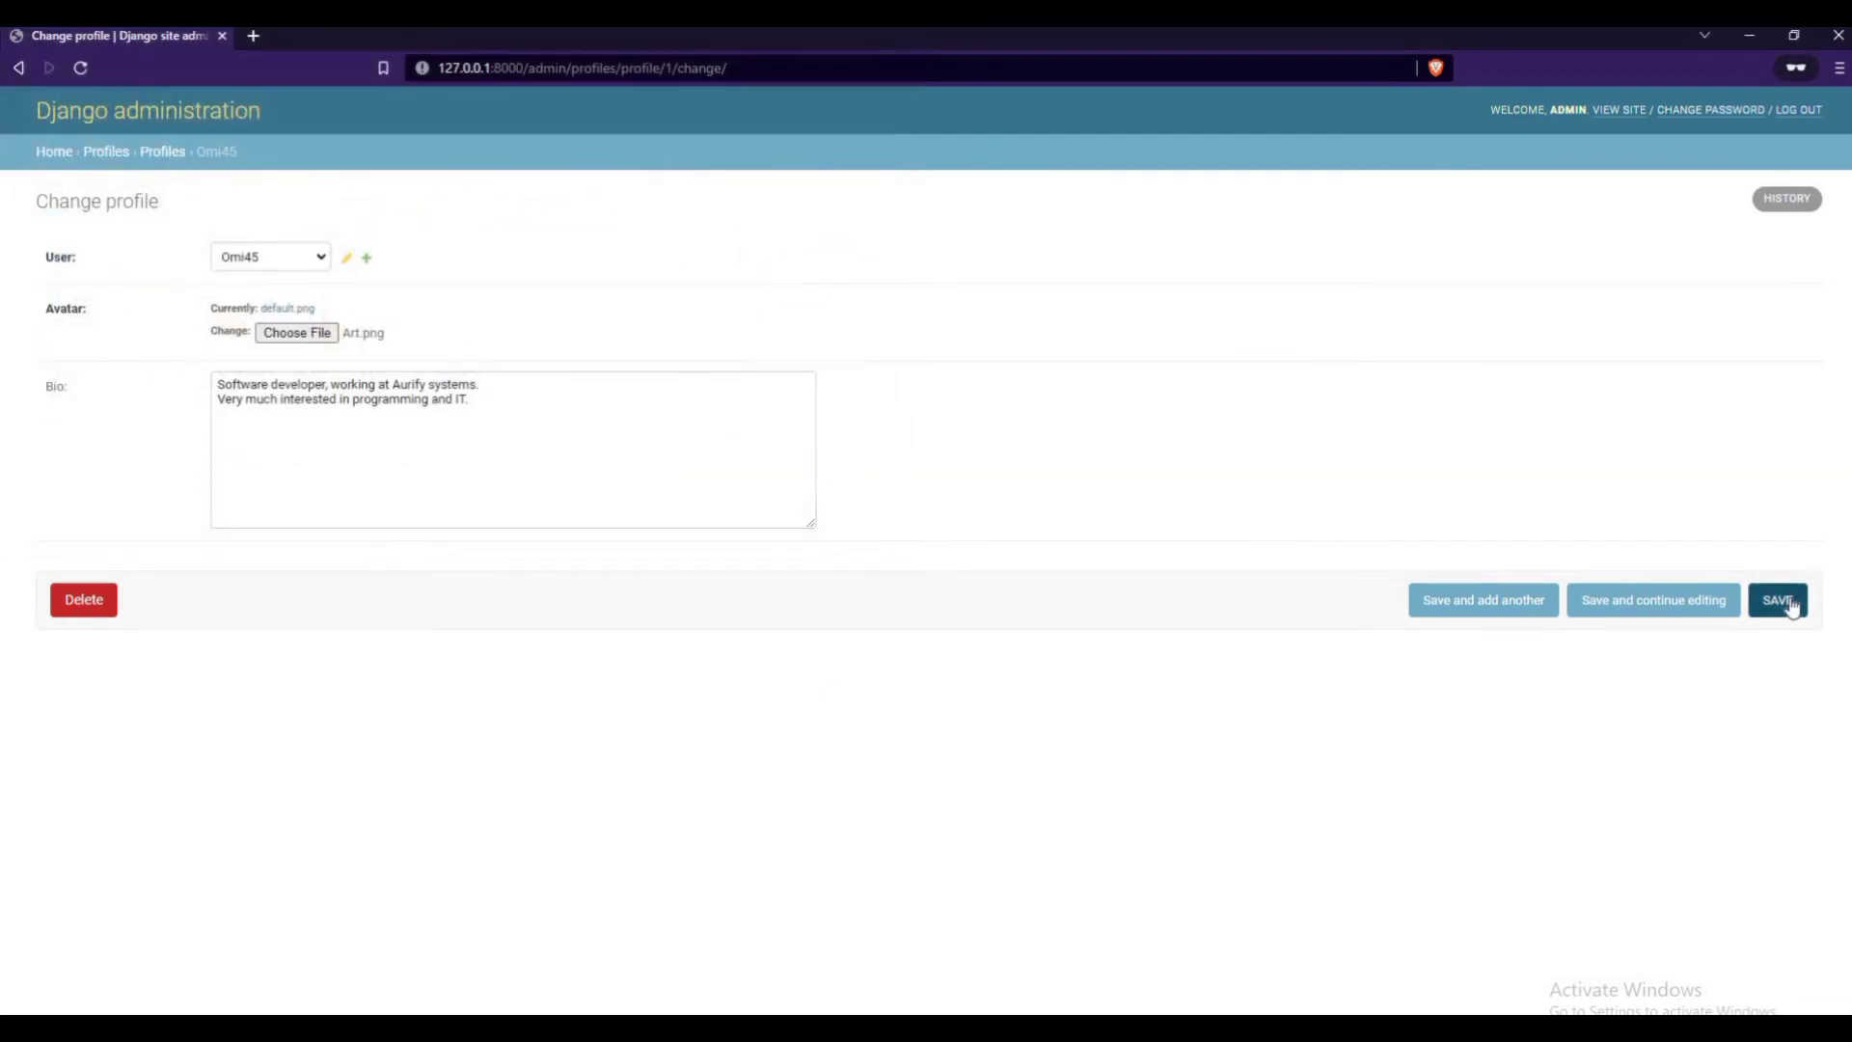
left_click(1777, 599)
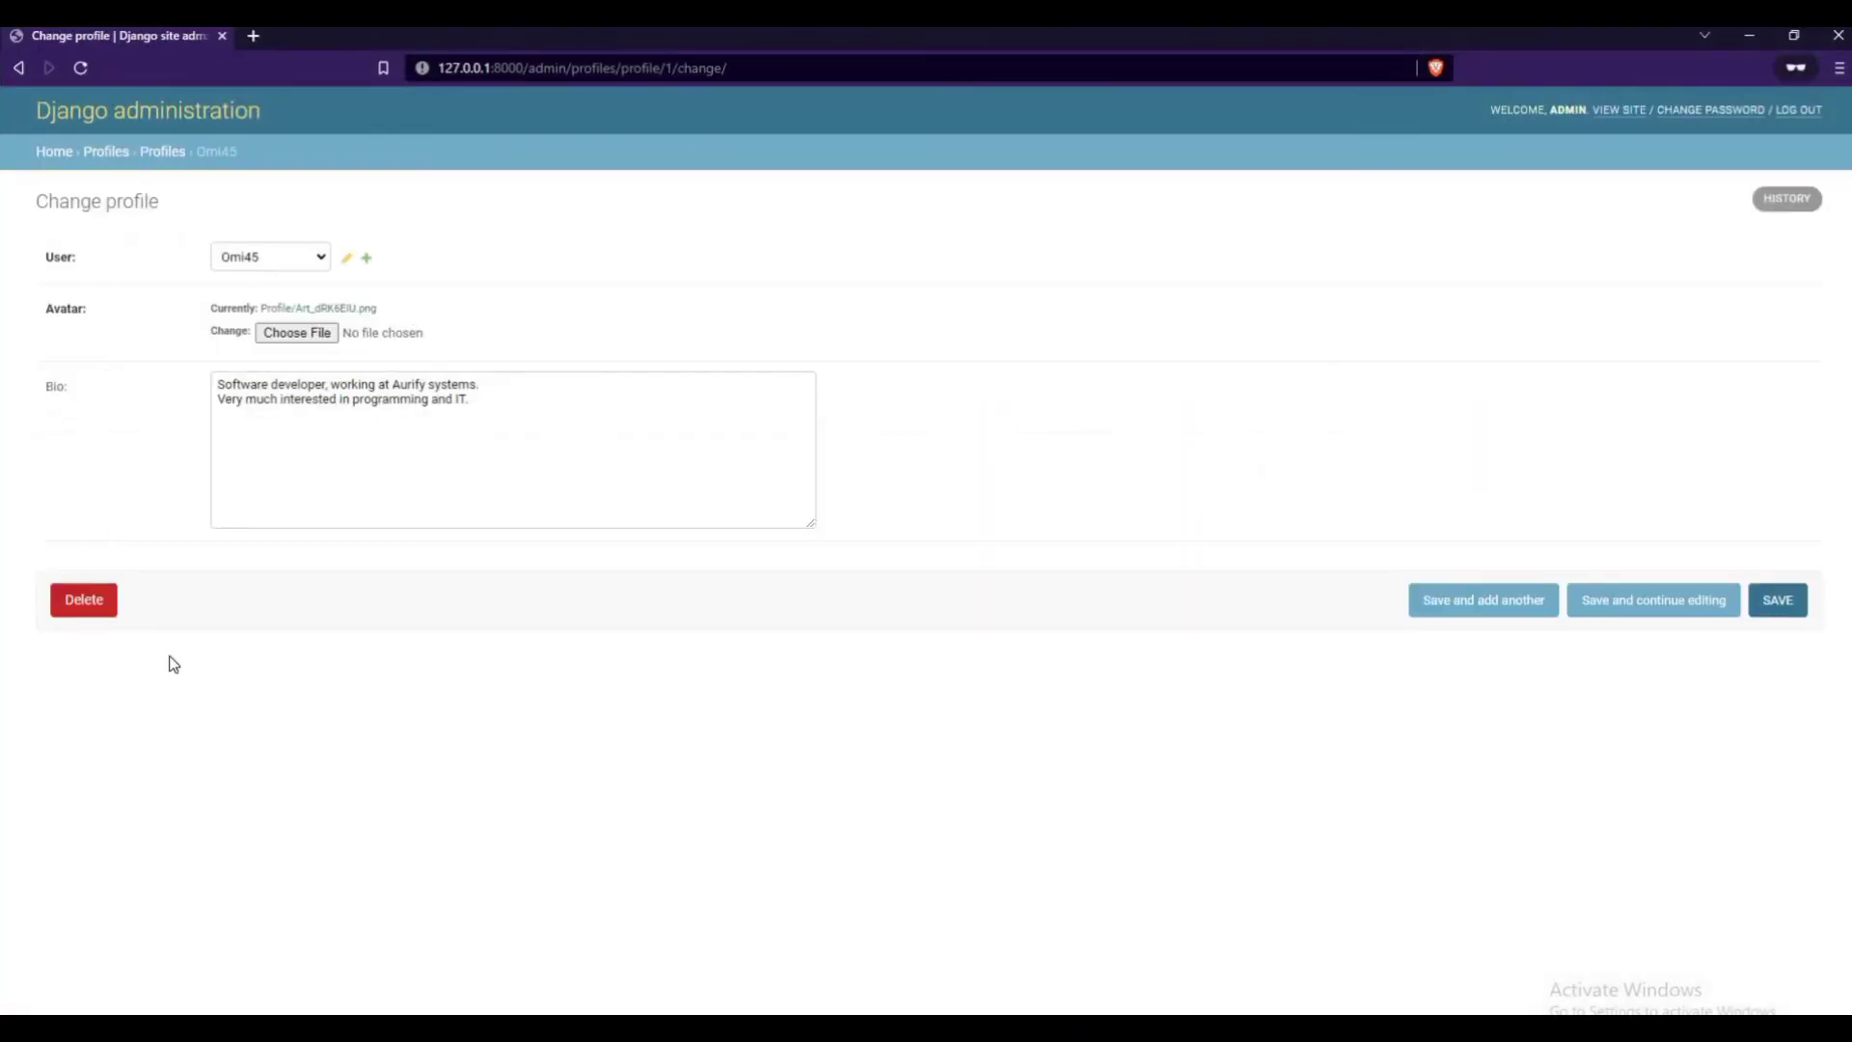
- Replace the avatar with the FB_IMG photo from Saved Pictures, save, and return to the home page
left_click(297, 332)
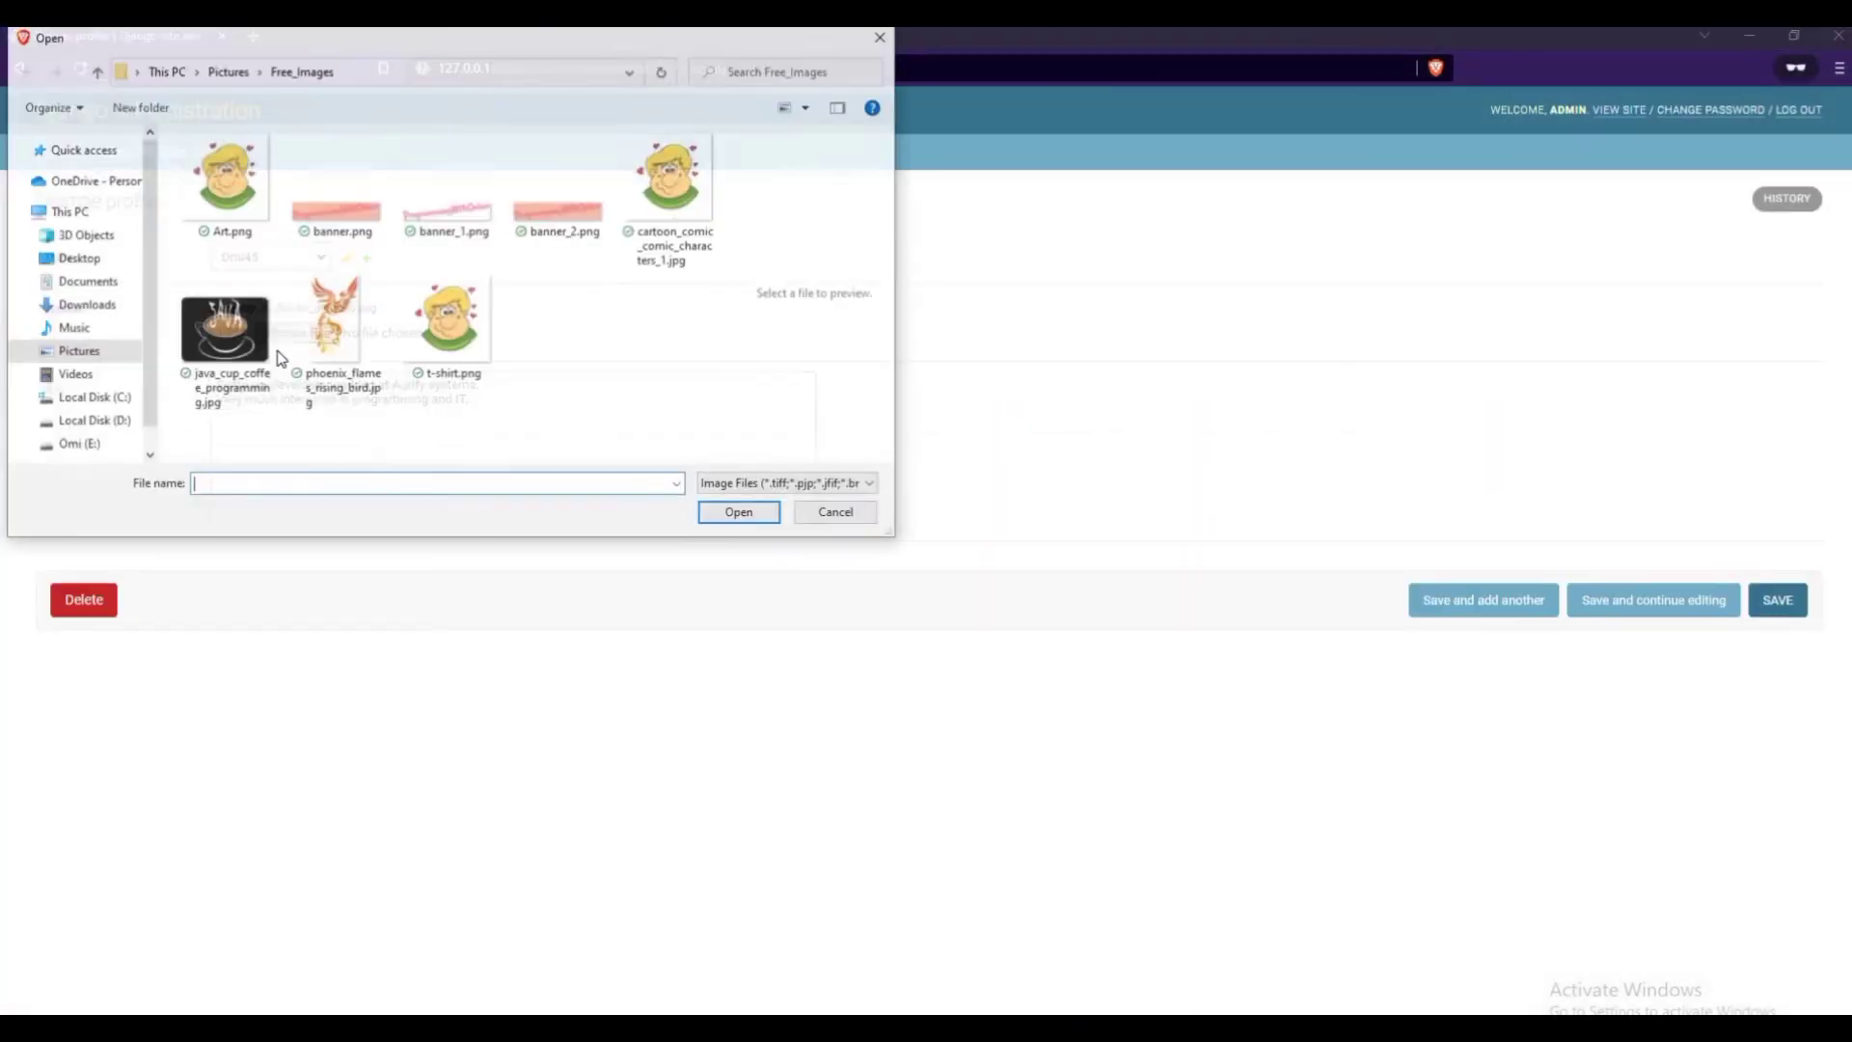
left_click(228, 71)
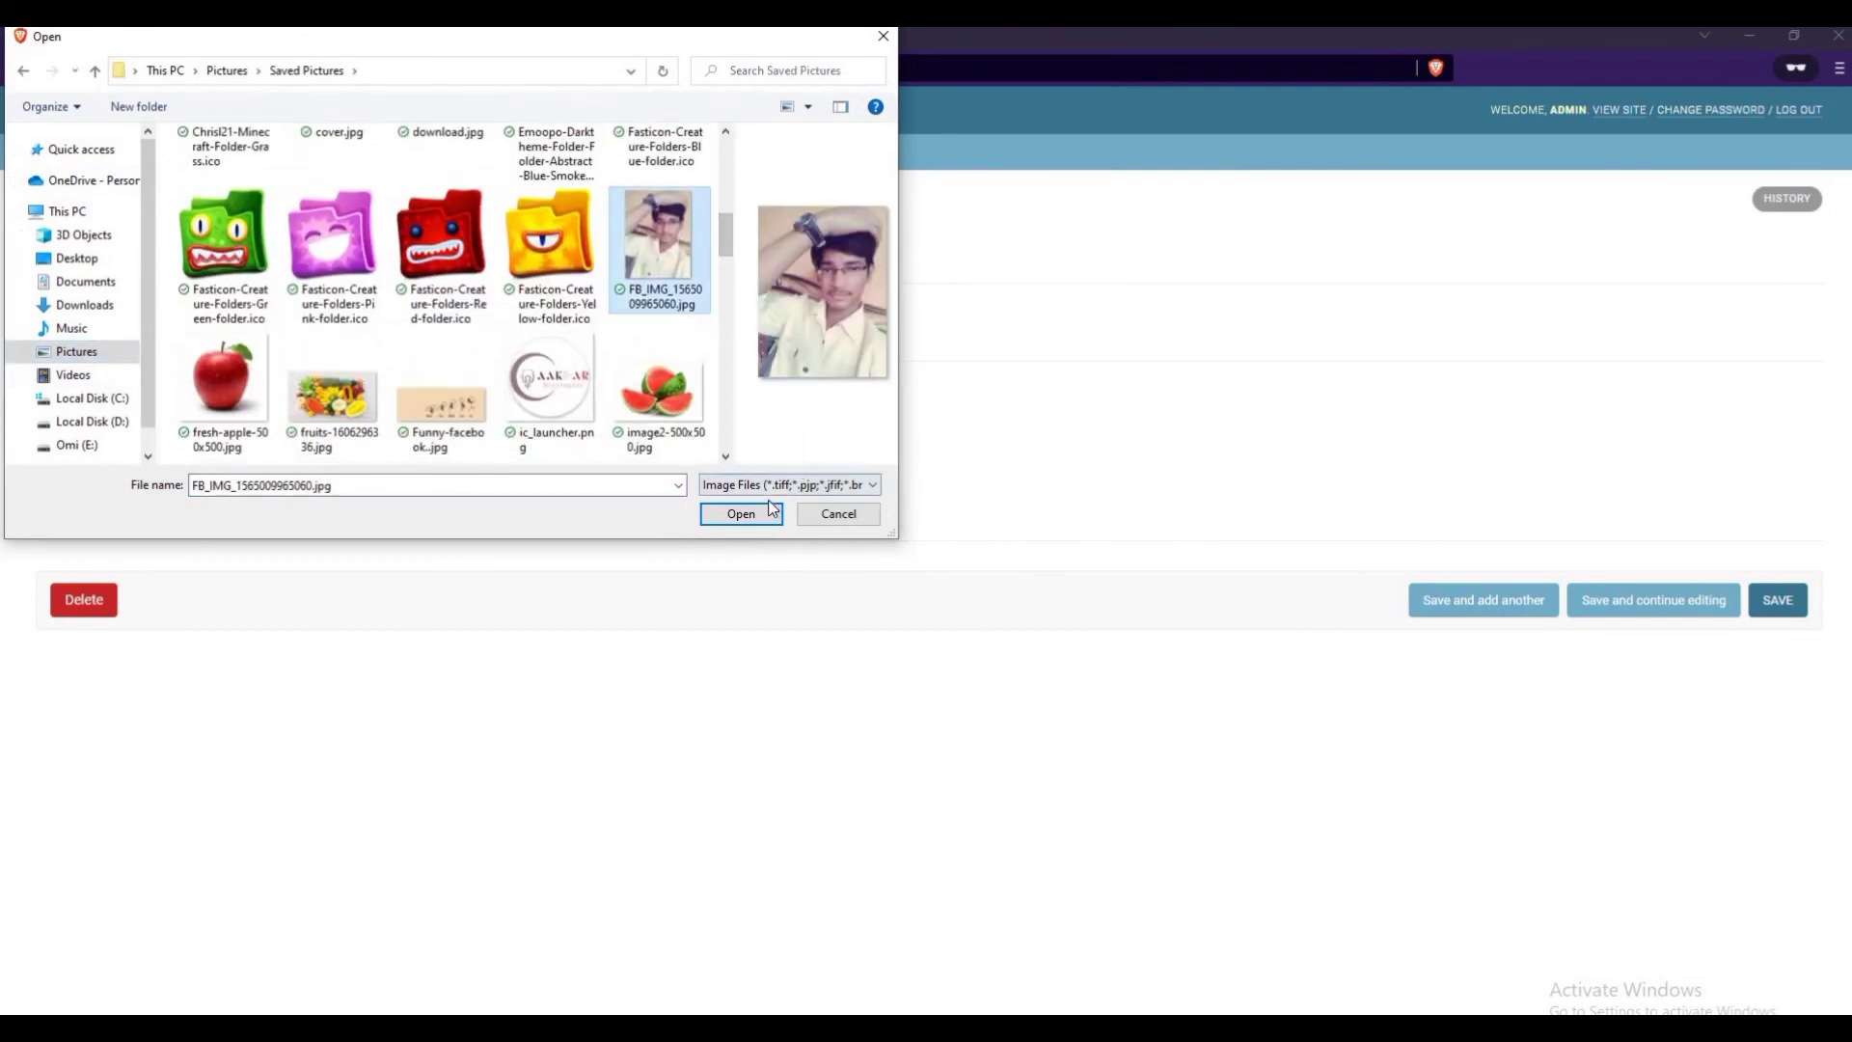
left_click(741, 513)
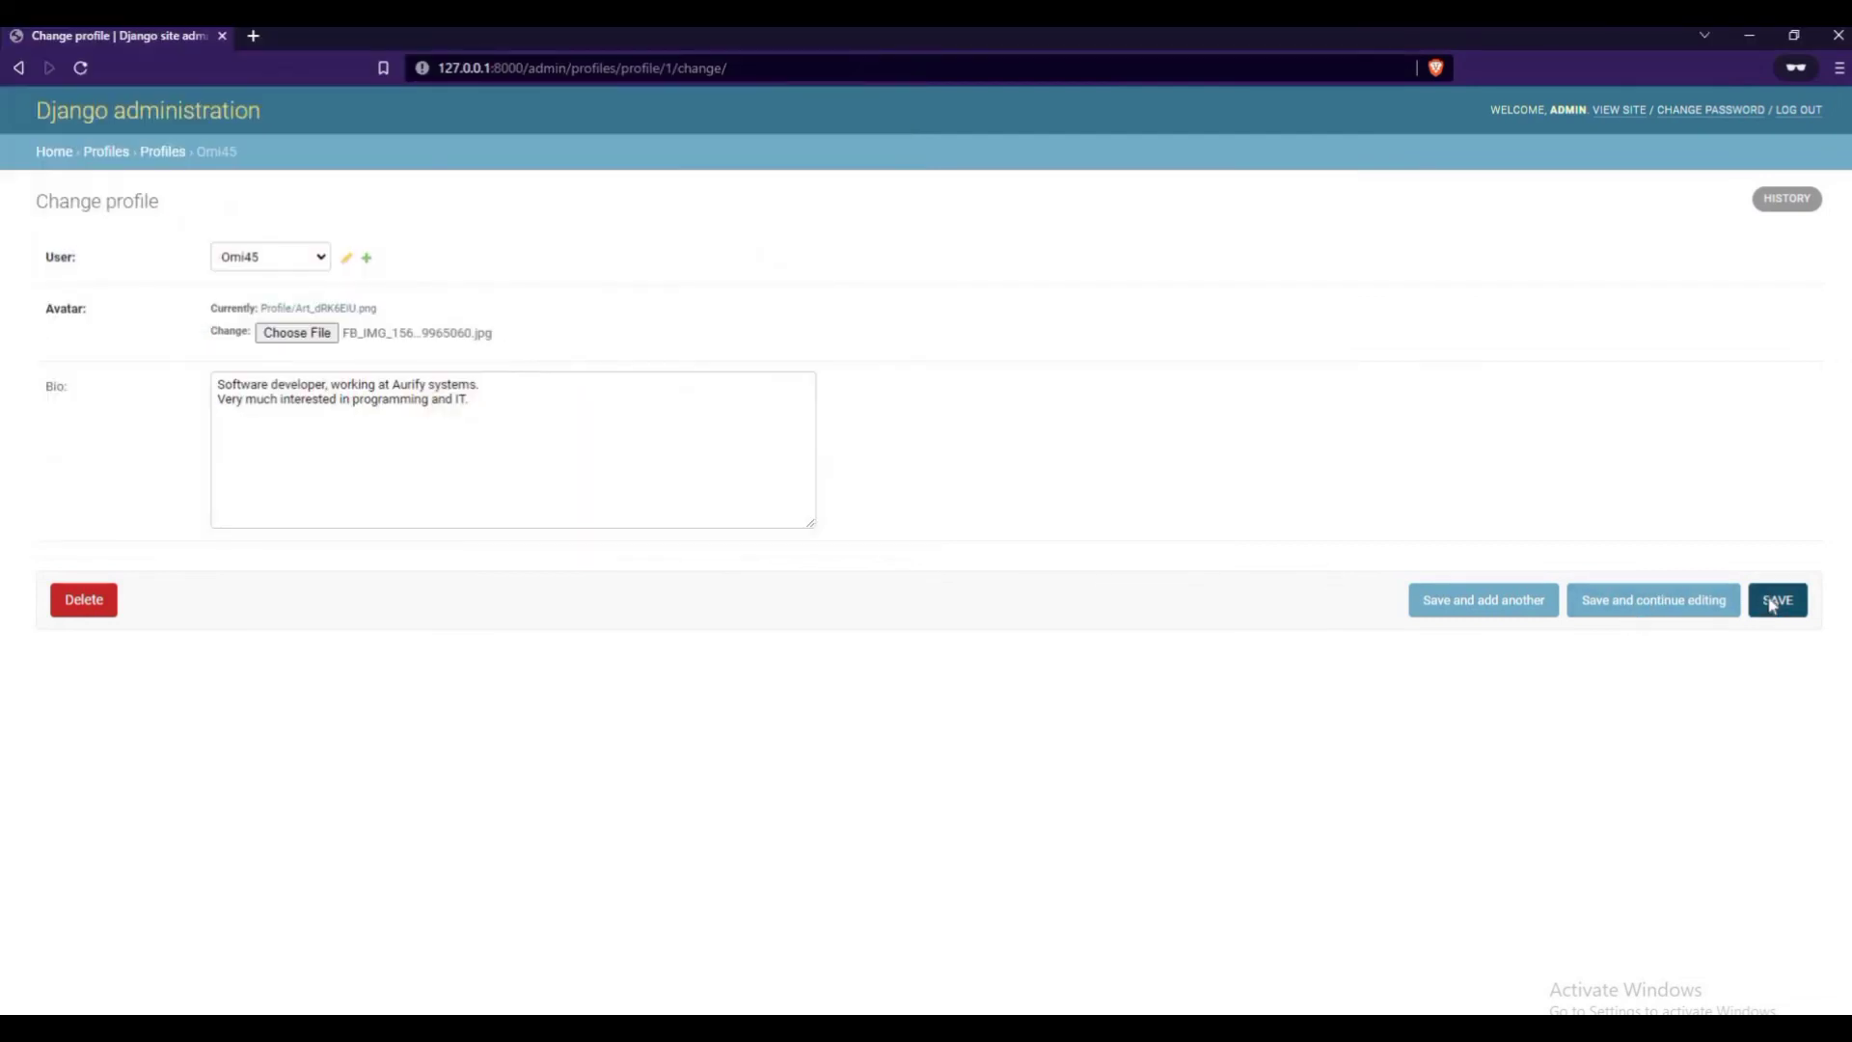
left_click(1777, 600)
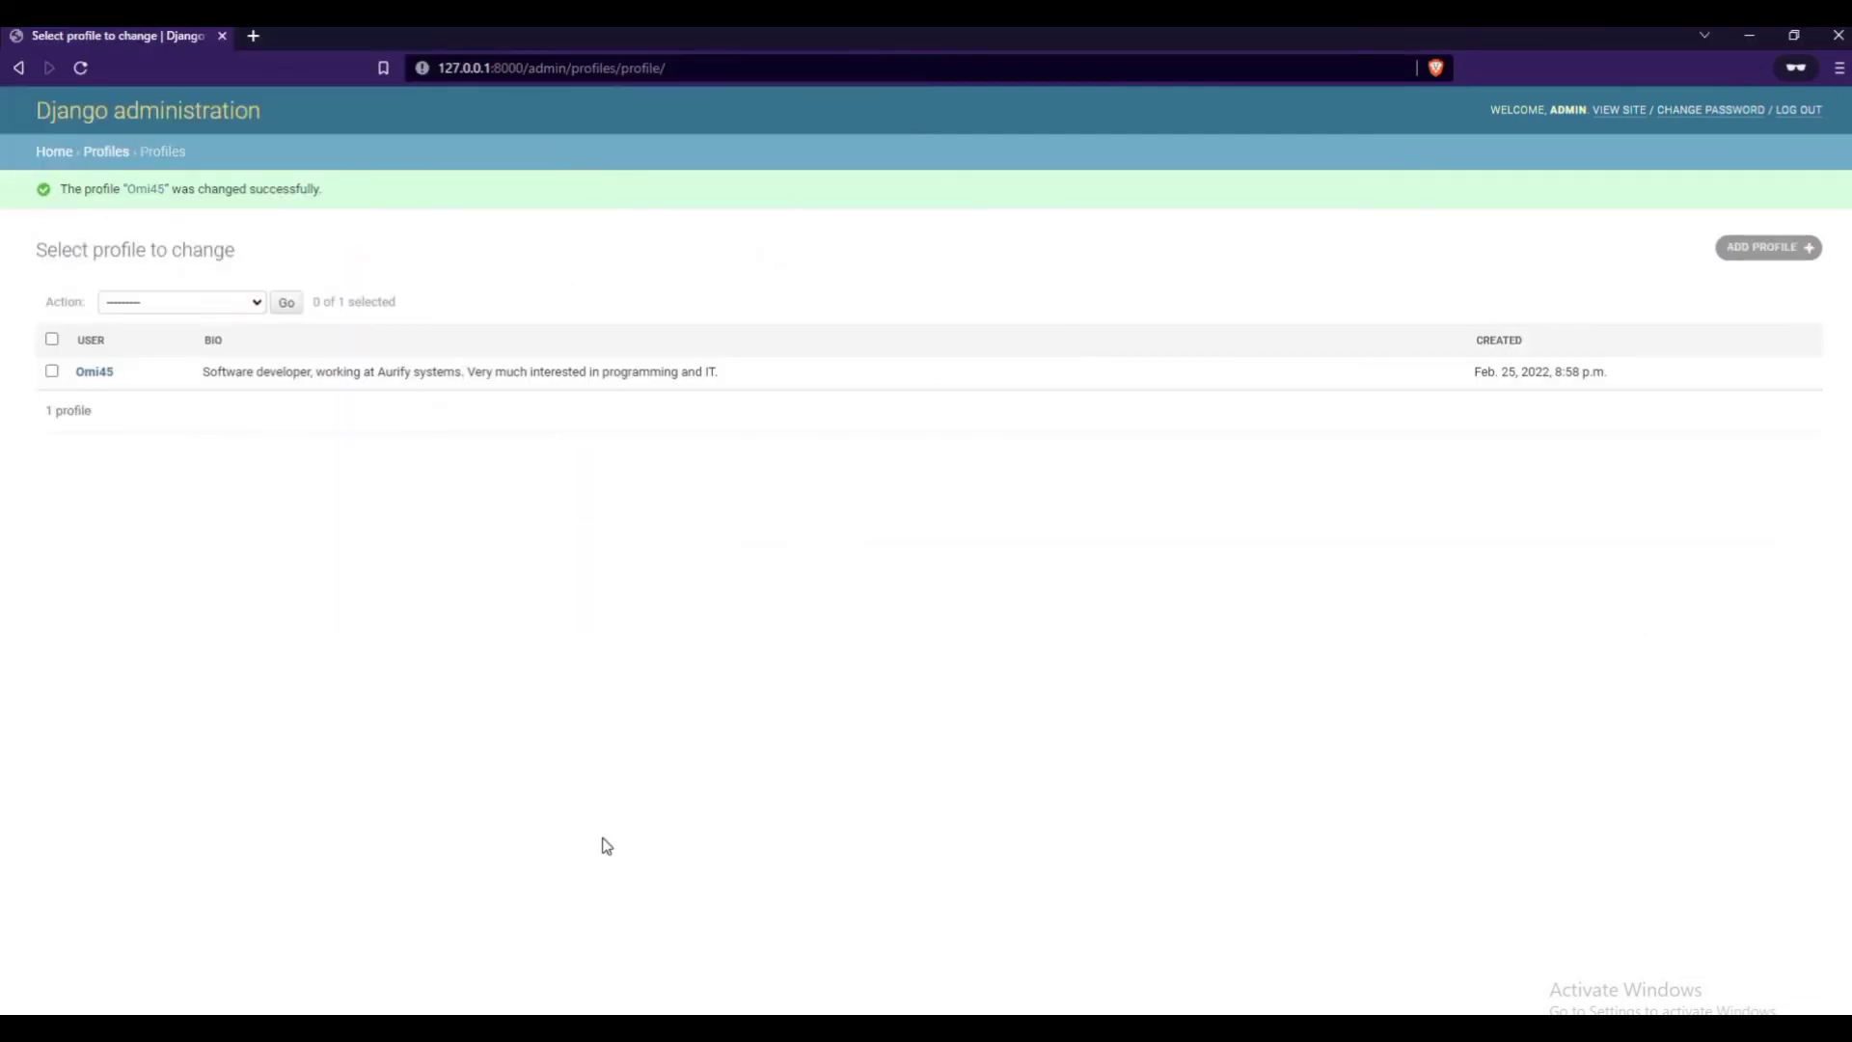
left_click(1204, 35)
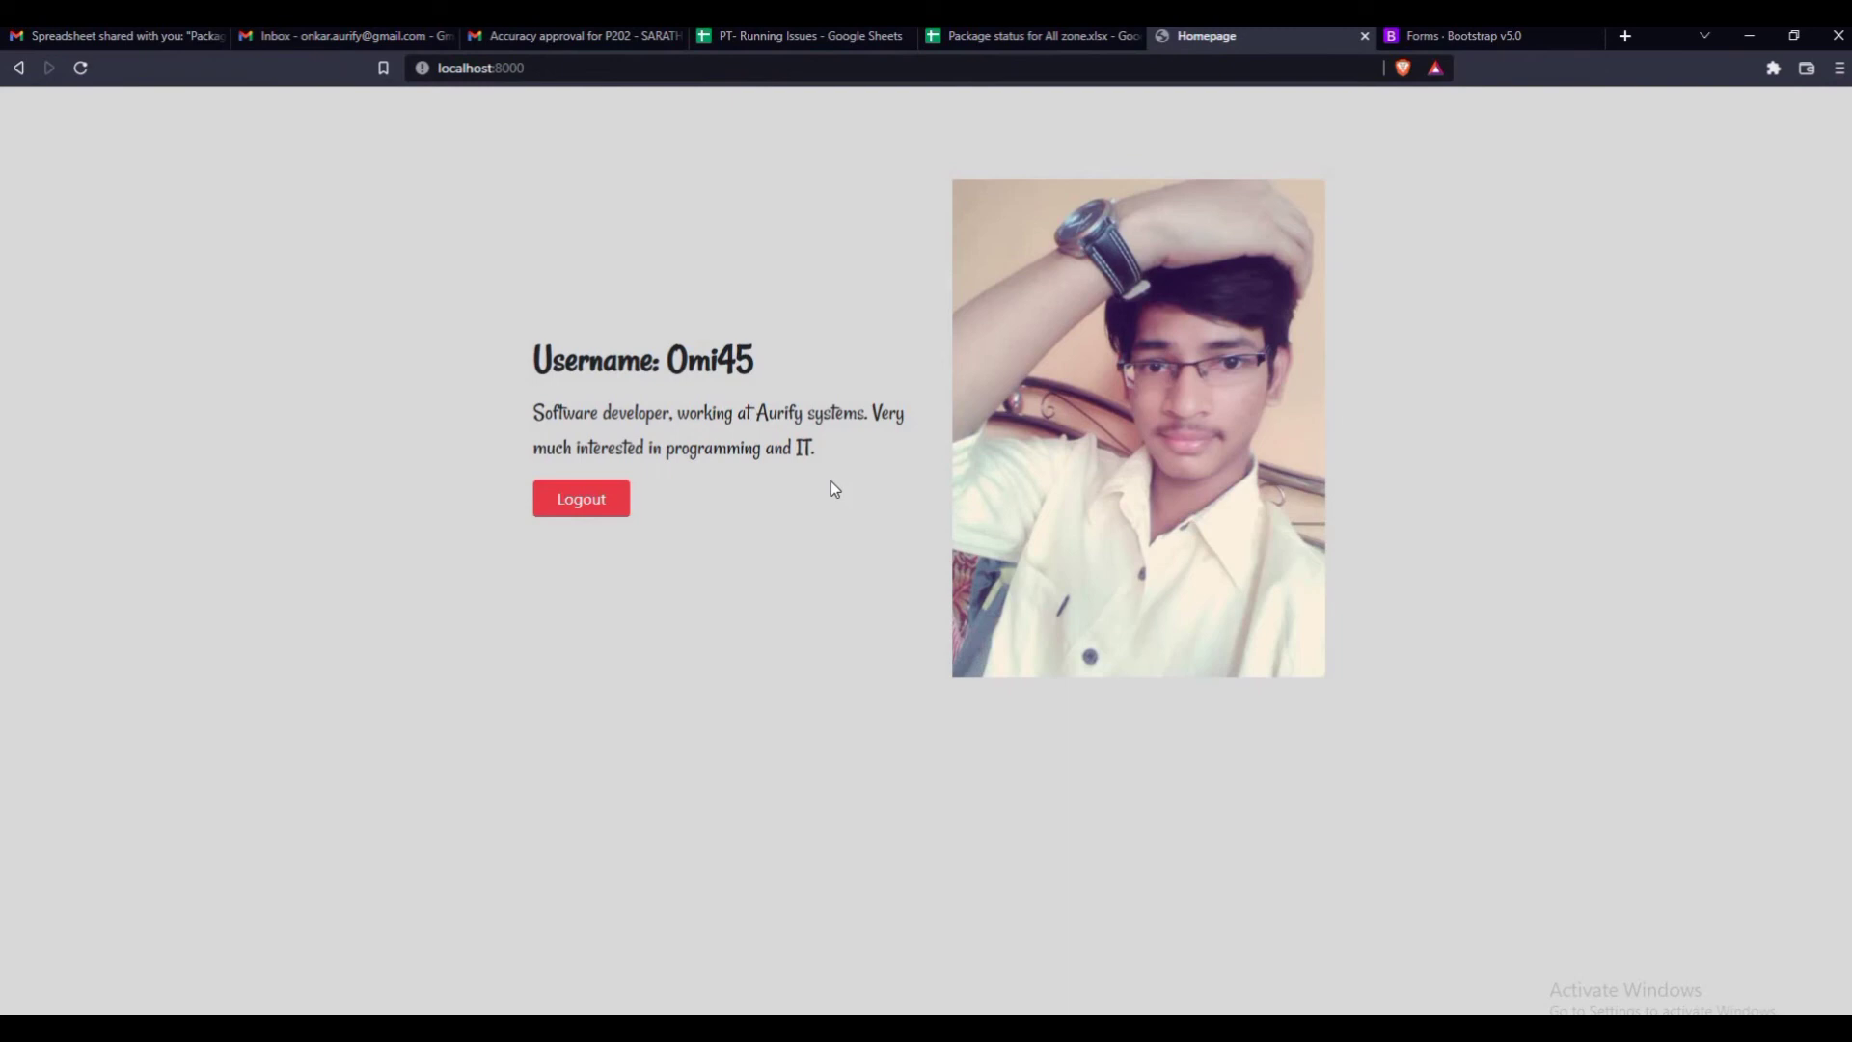
mouse_move(791, 638)
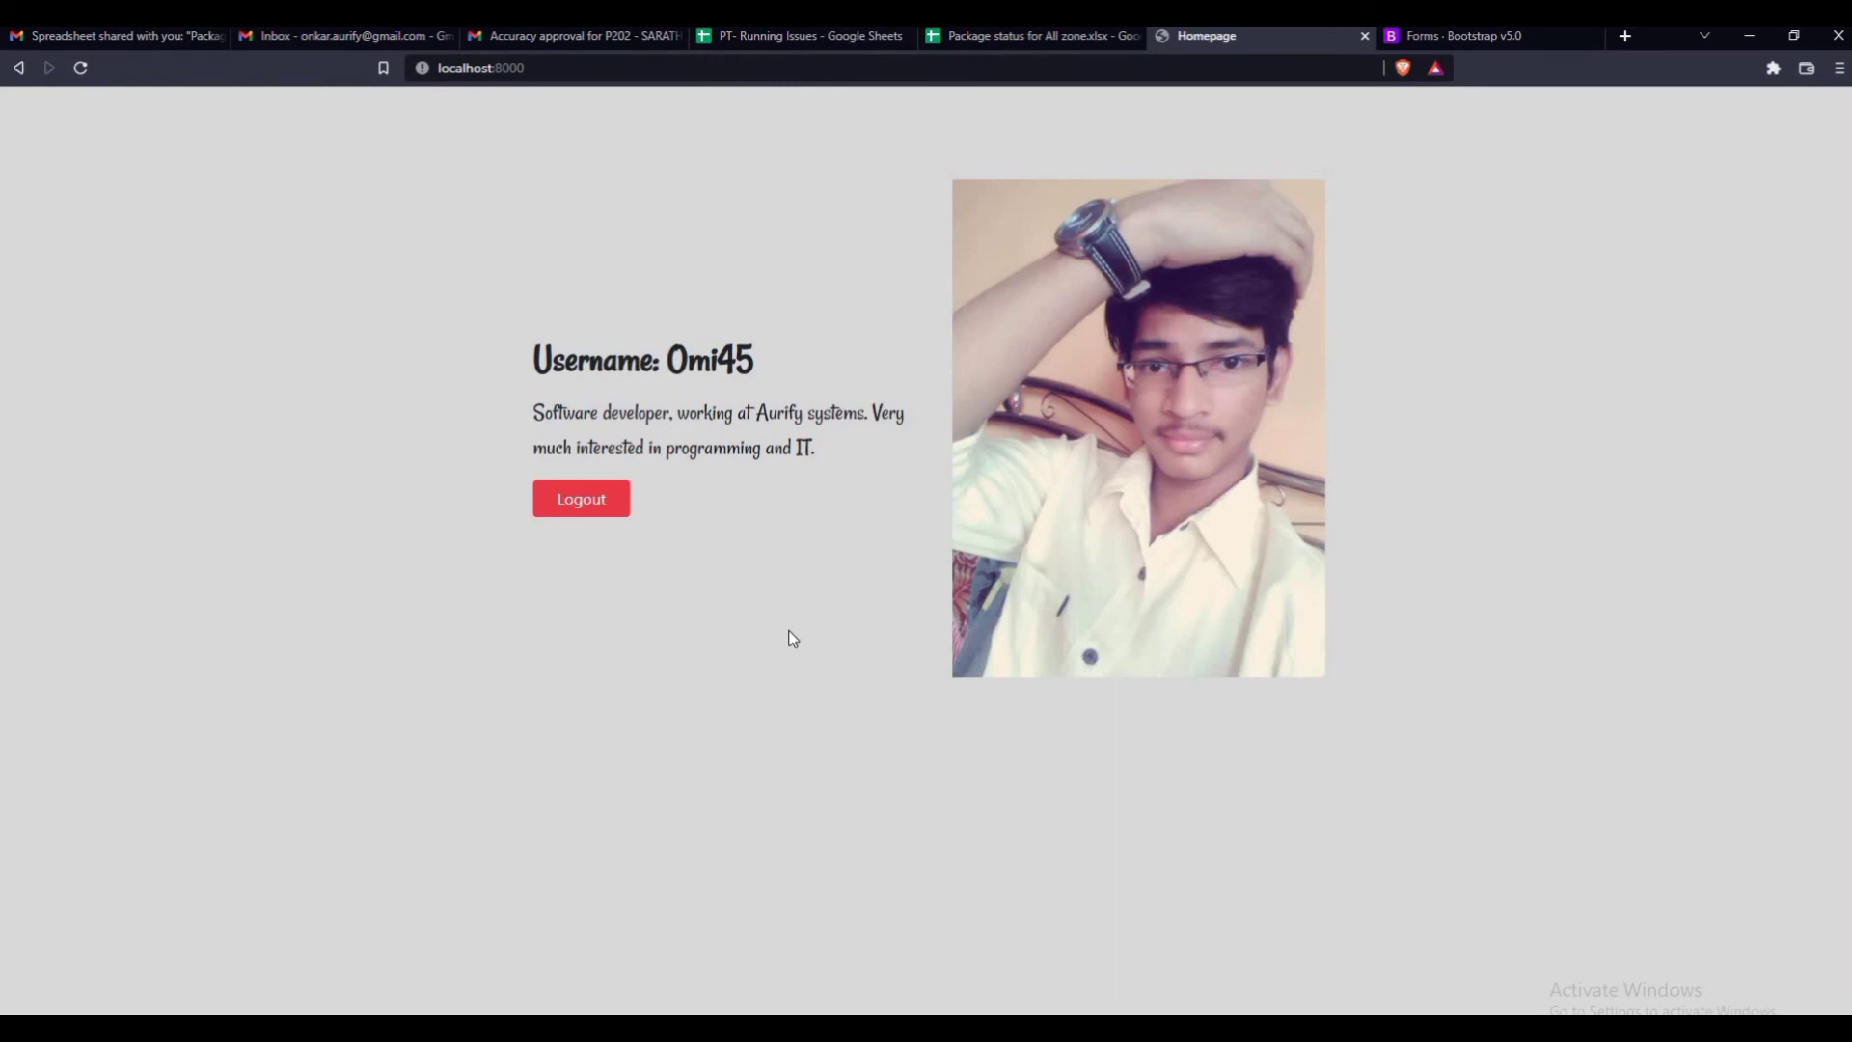
mouse_move(953, 754)
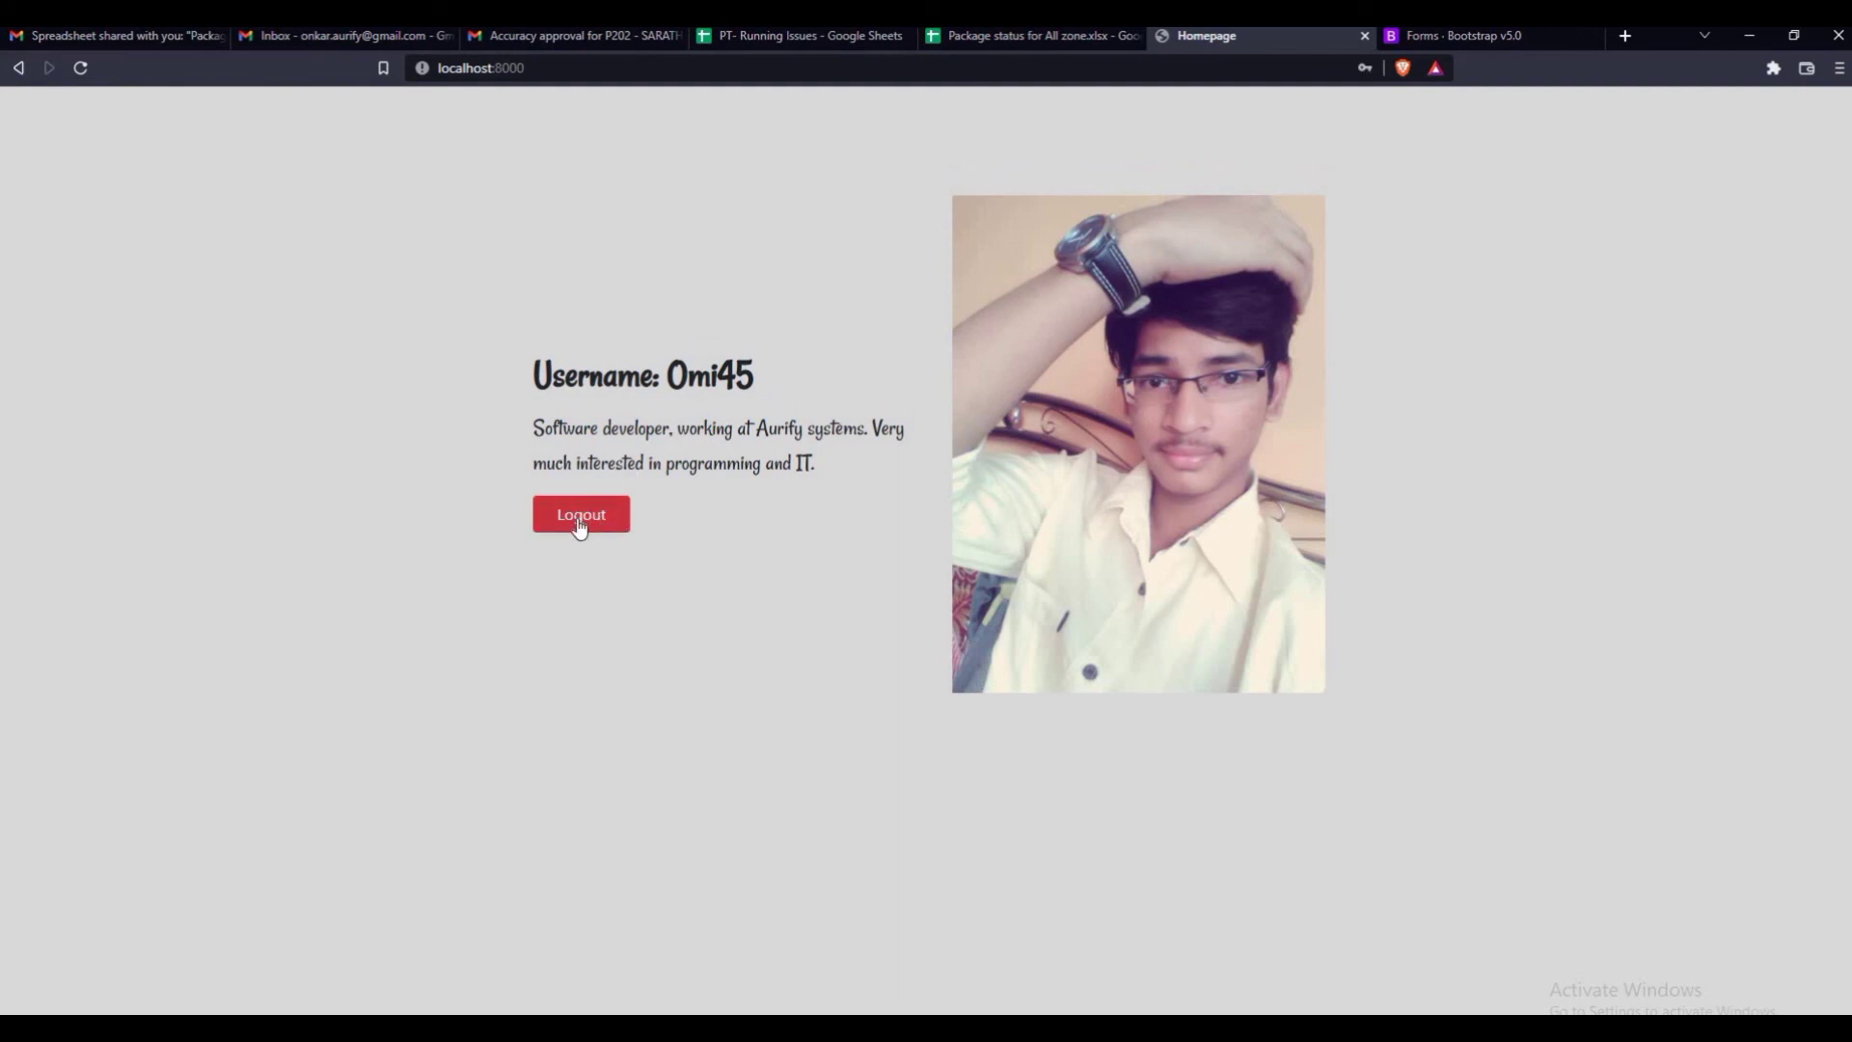
- Log out of Omi45, log in as Aakash, dismiss the alert, and log out
left_click(581, 513)
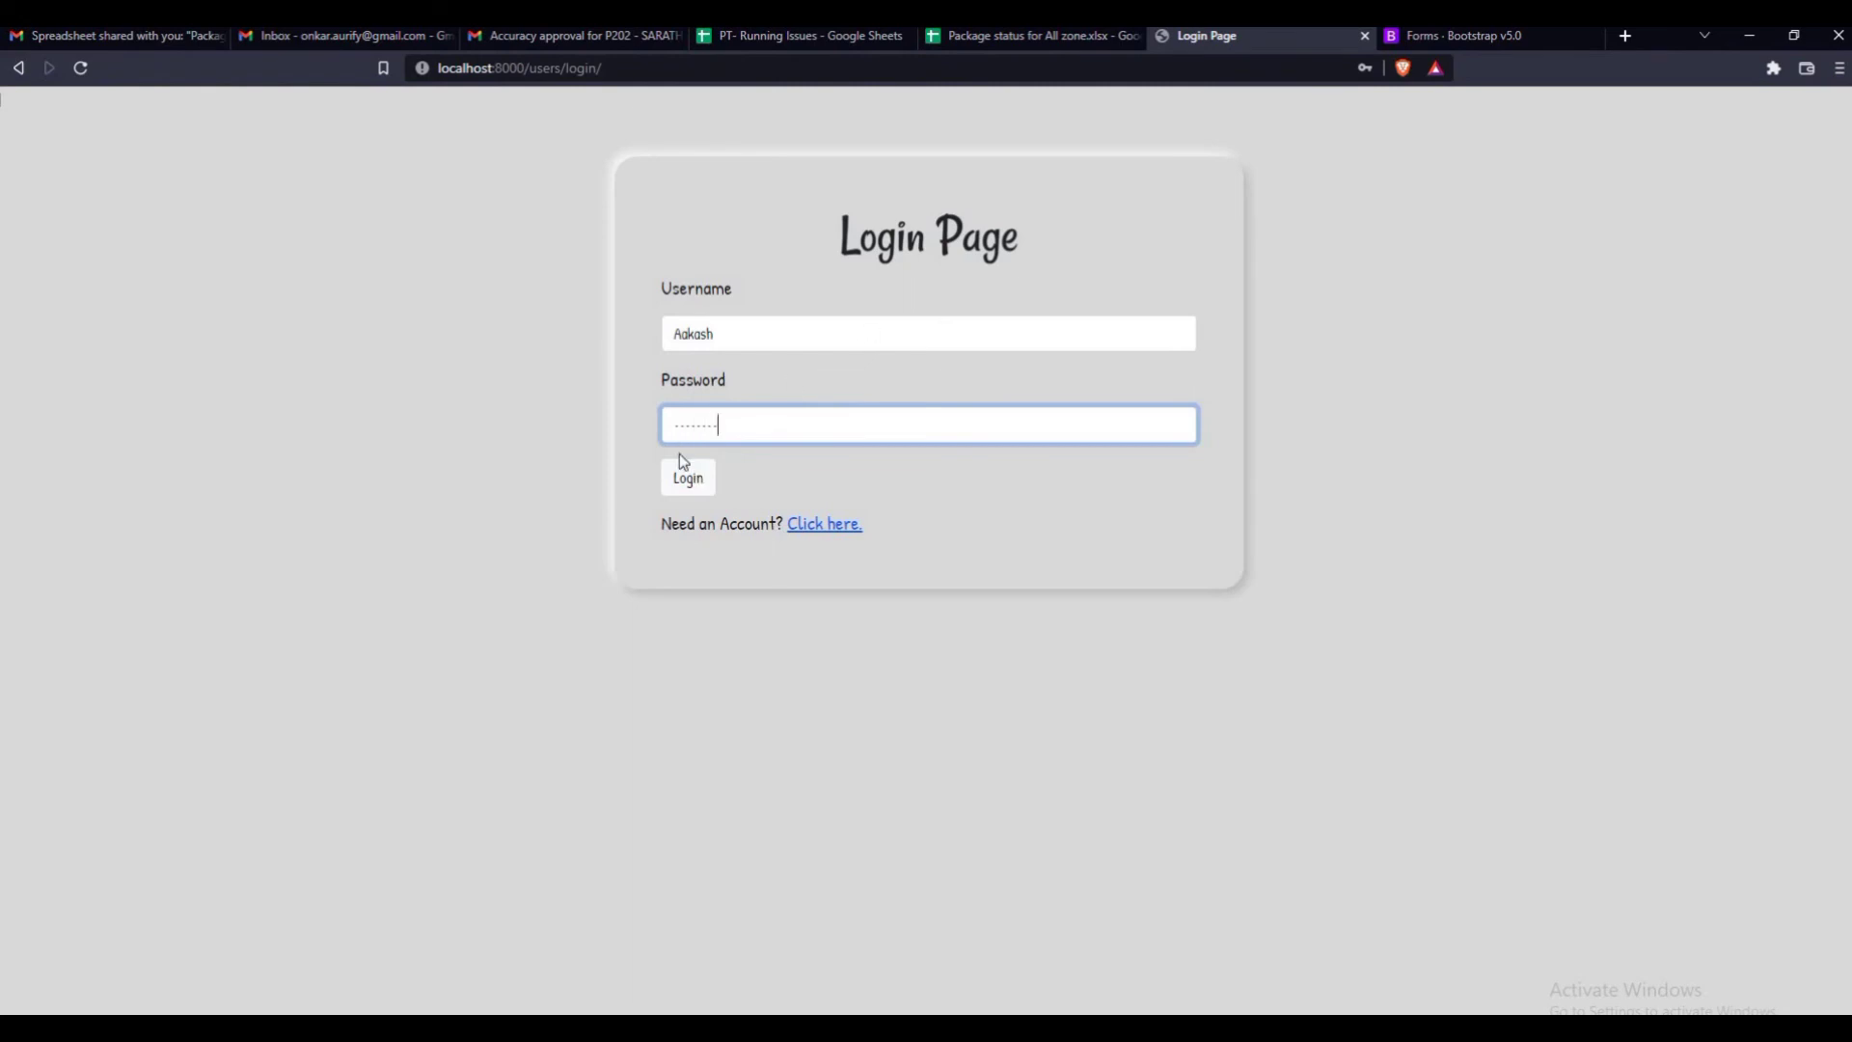
left_click(687, 477)
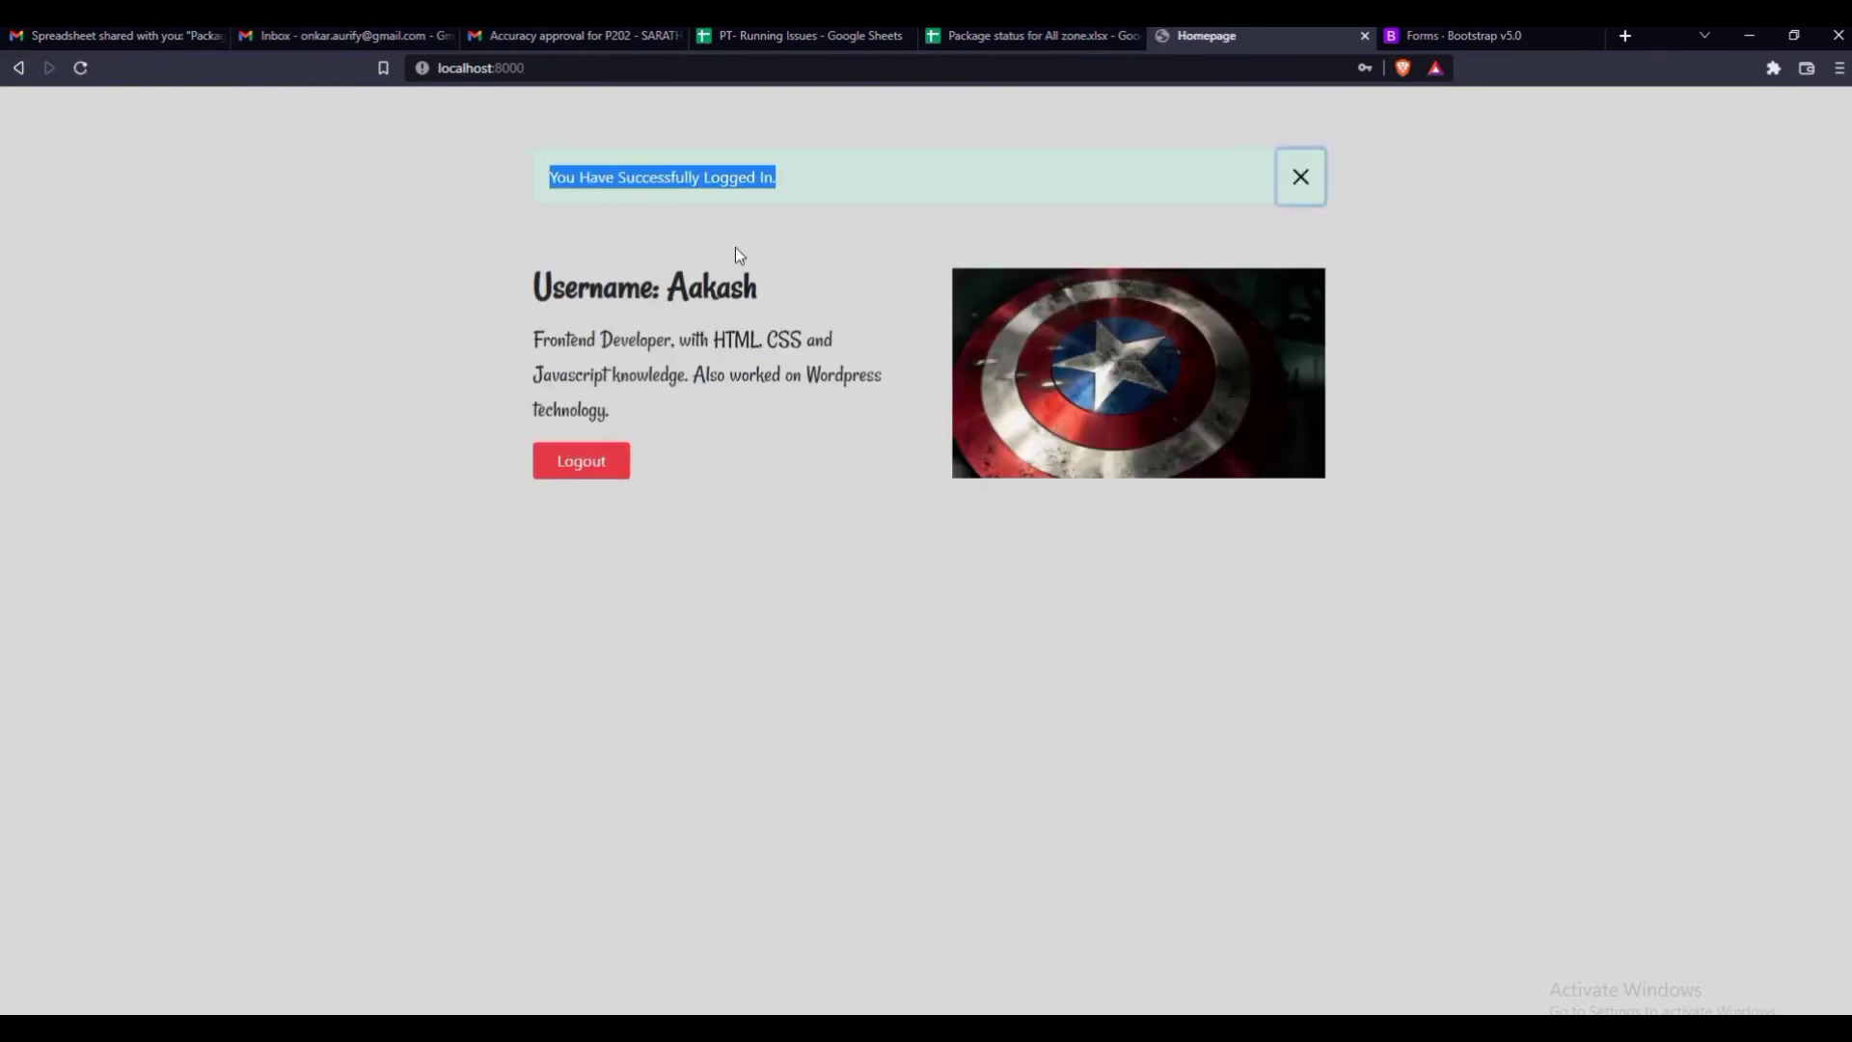
left_click(1298, 178)
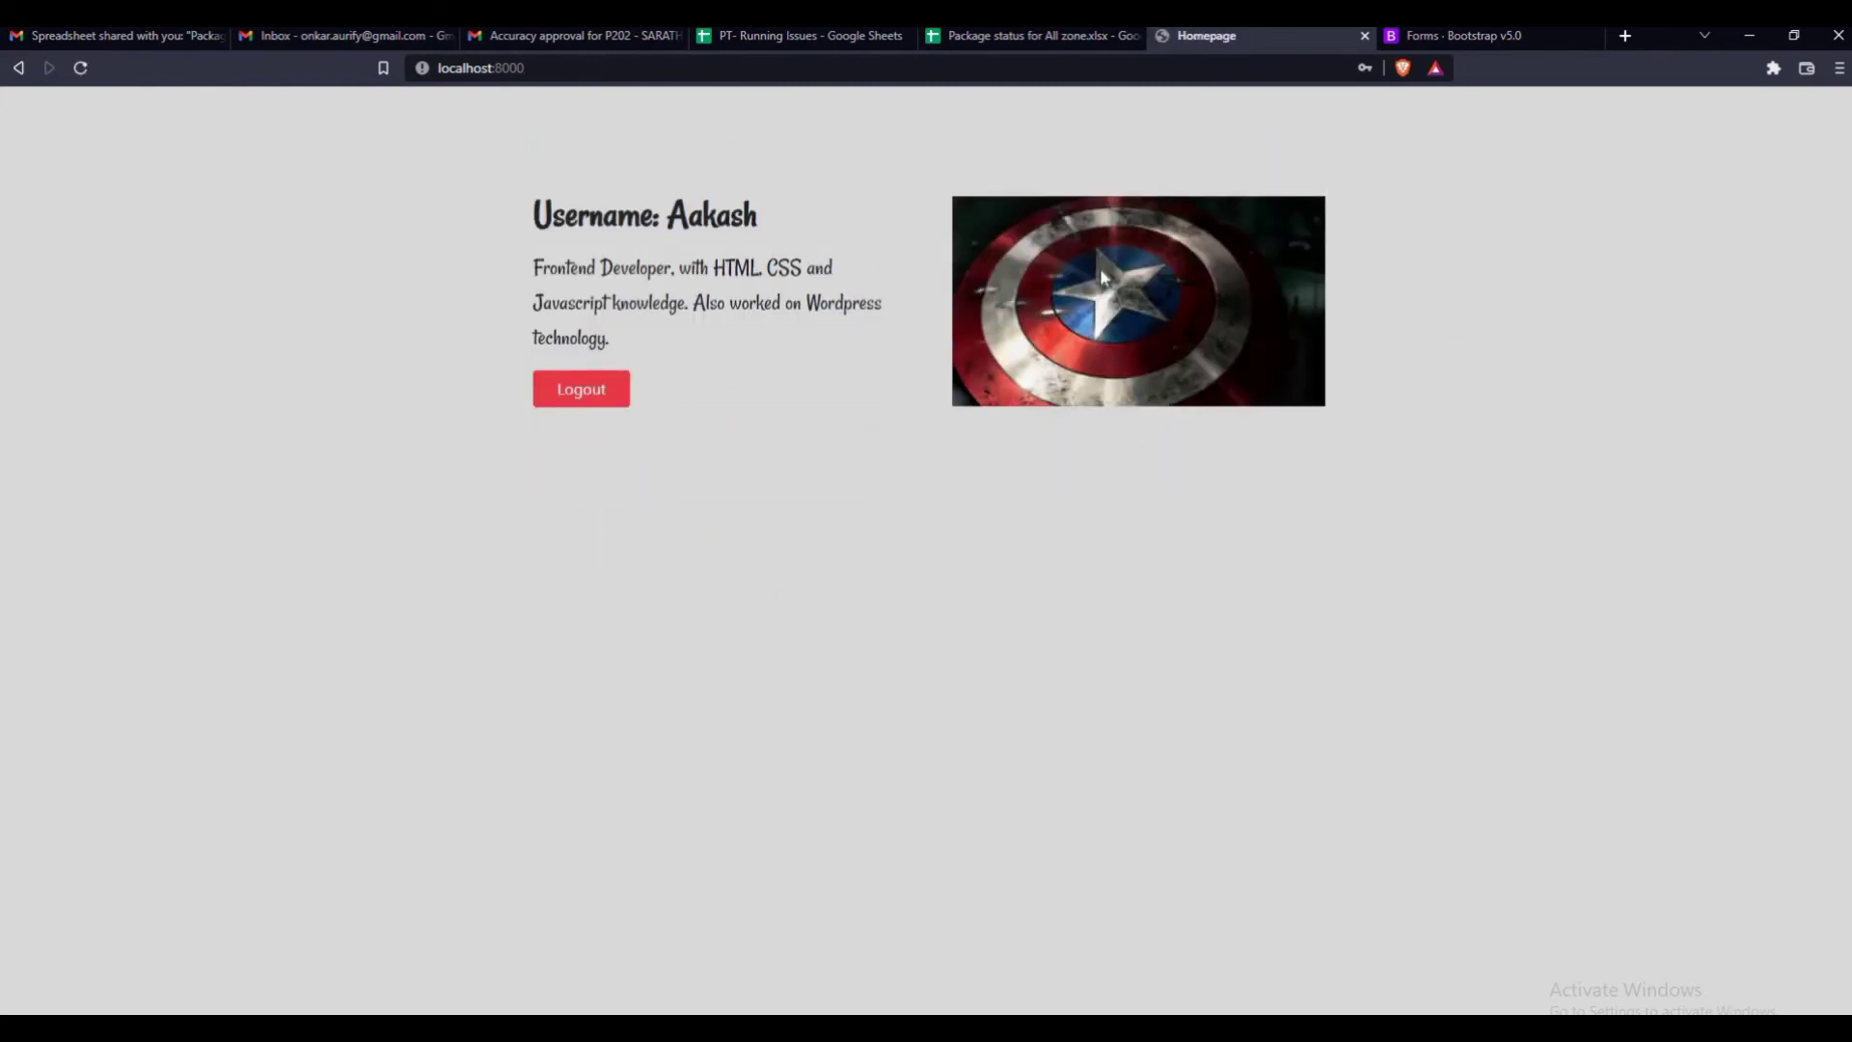
left_click(581, 388)
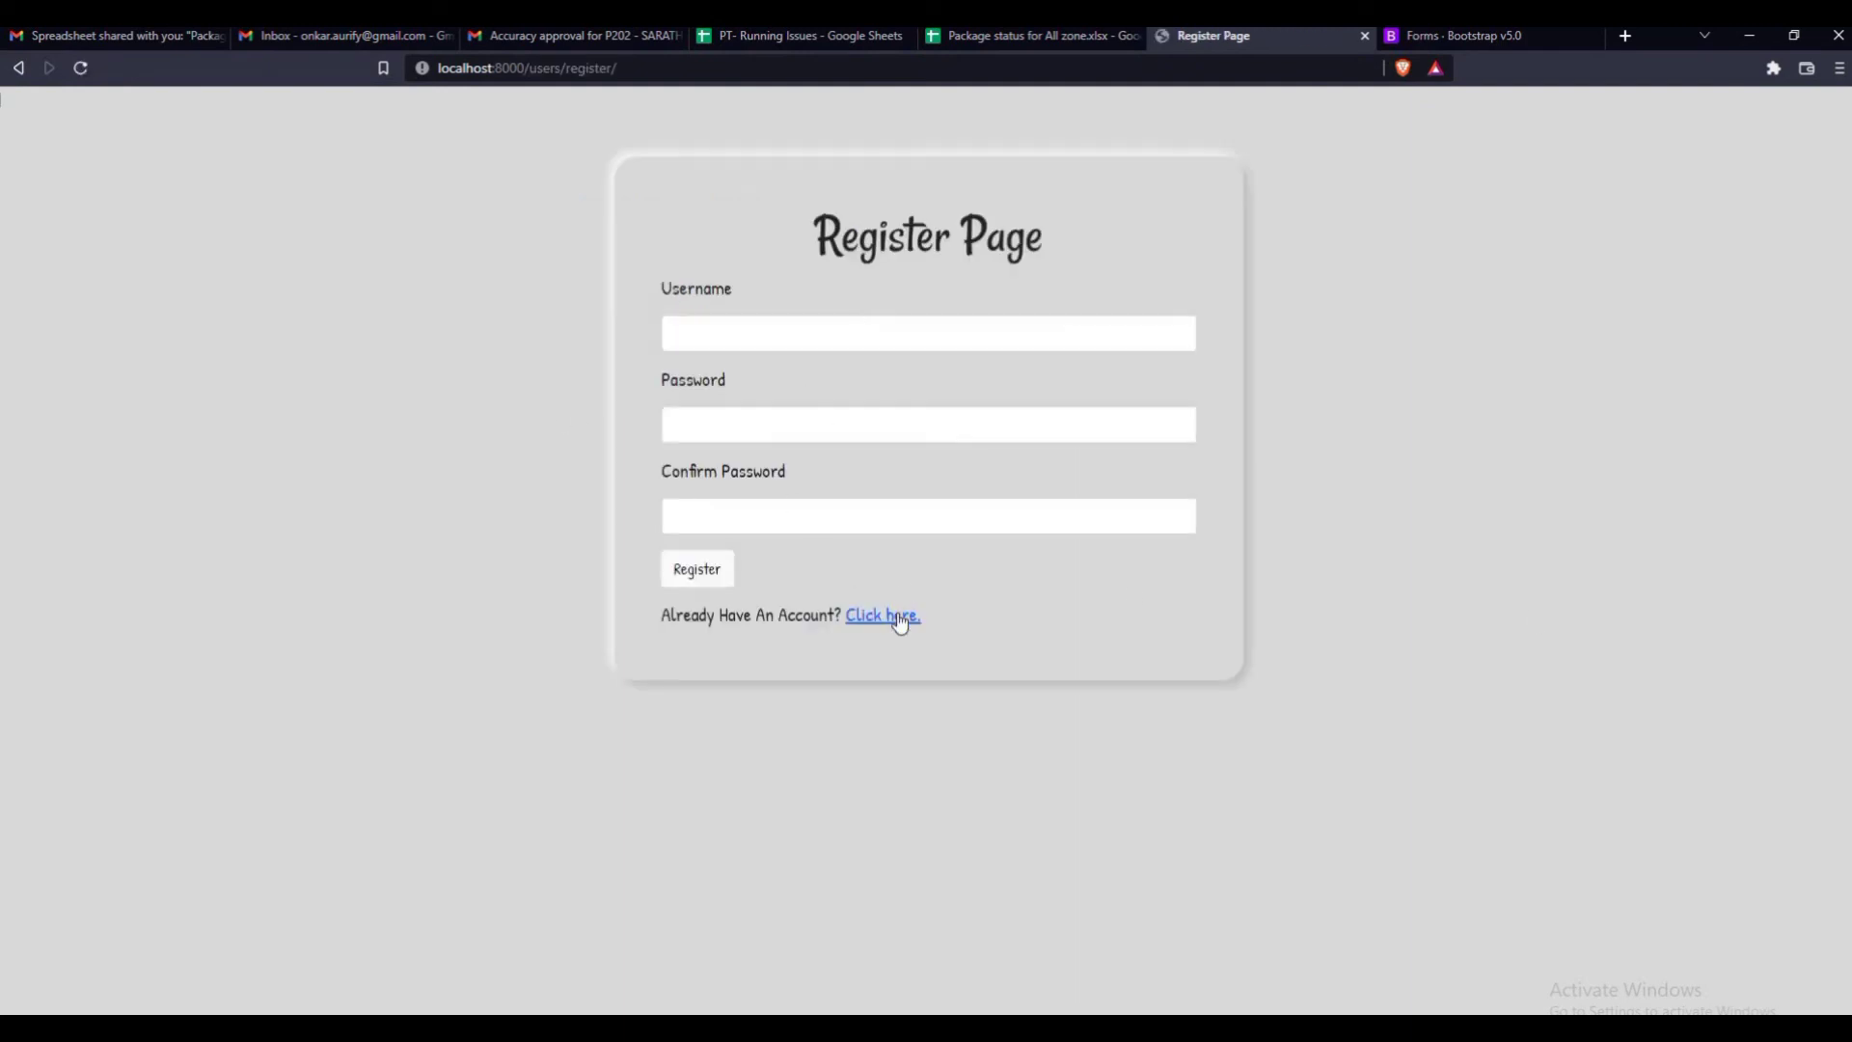
- Go to the login page, log in as Motul, then log out
left_click(882, 615)
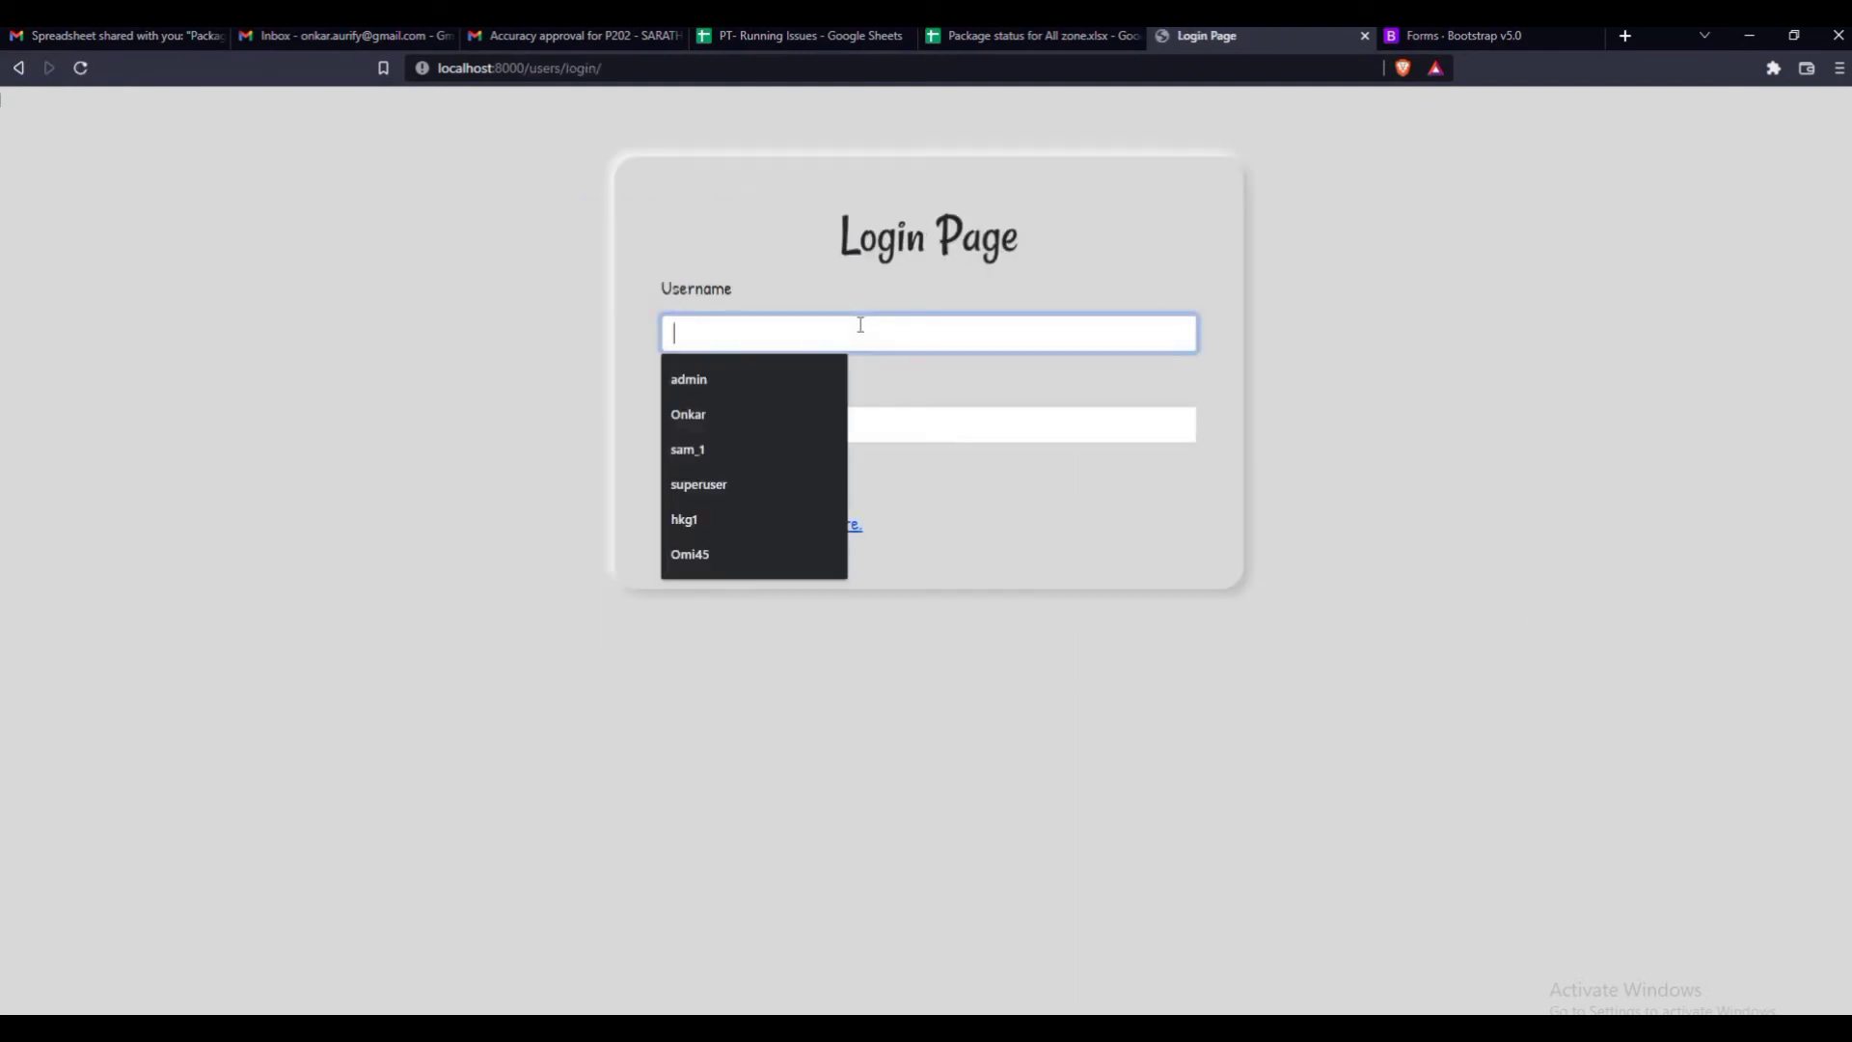
type("Motul")
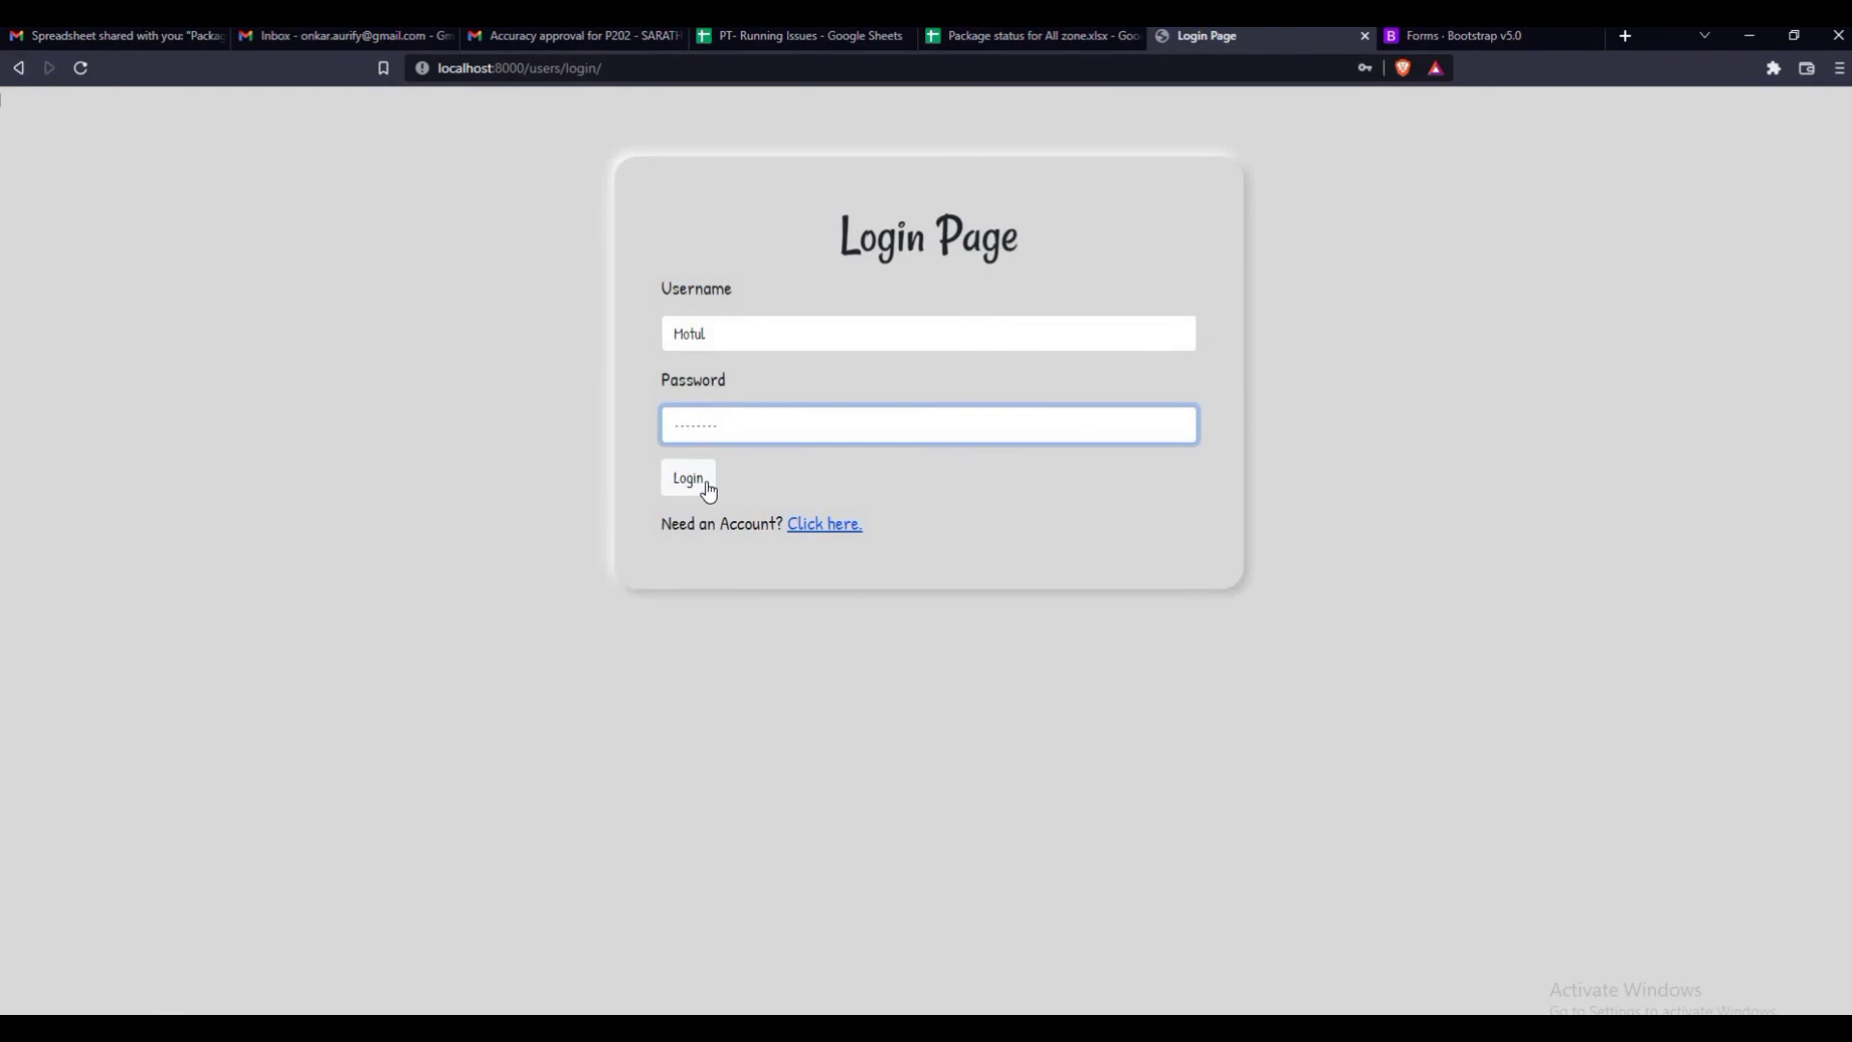
left_click(687, 478)
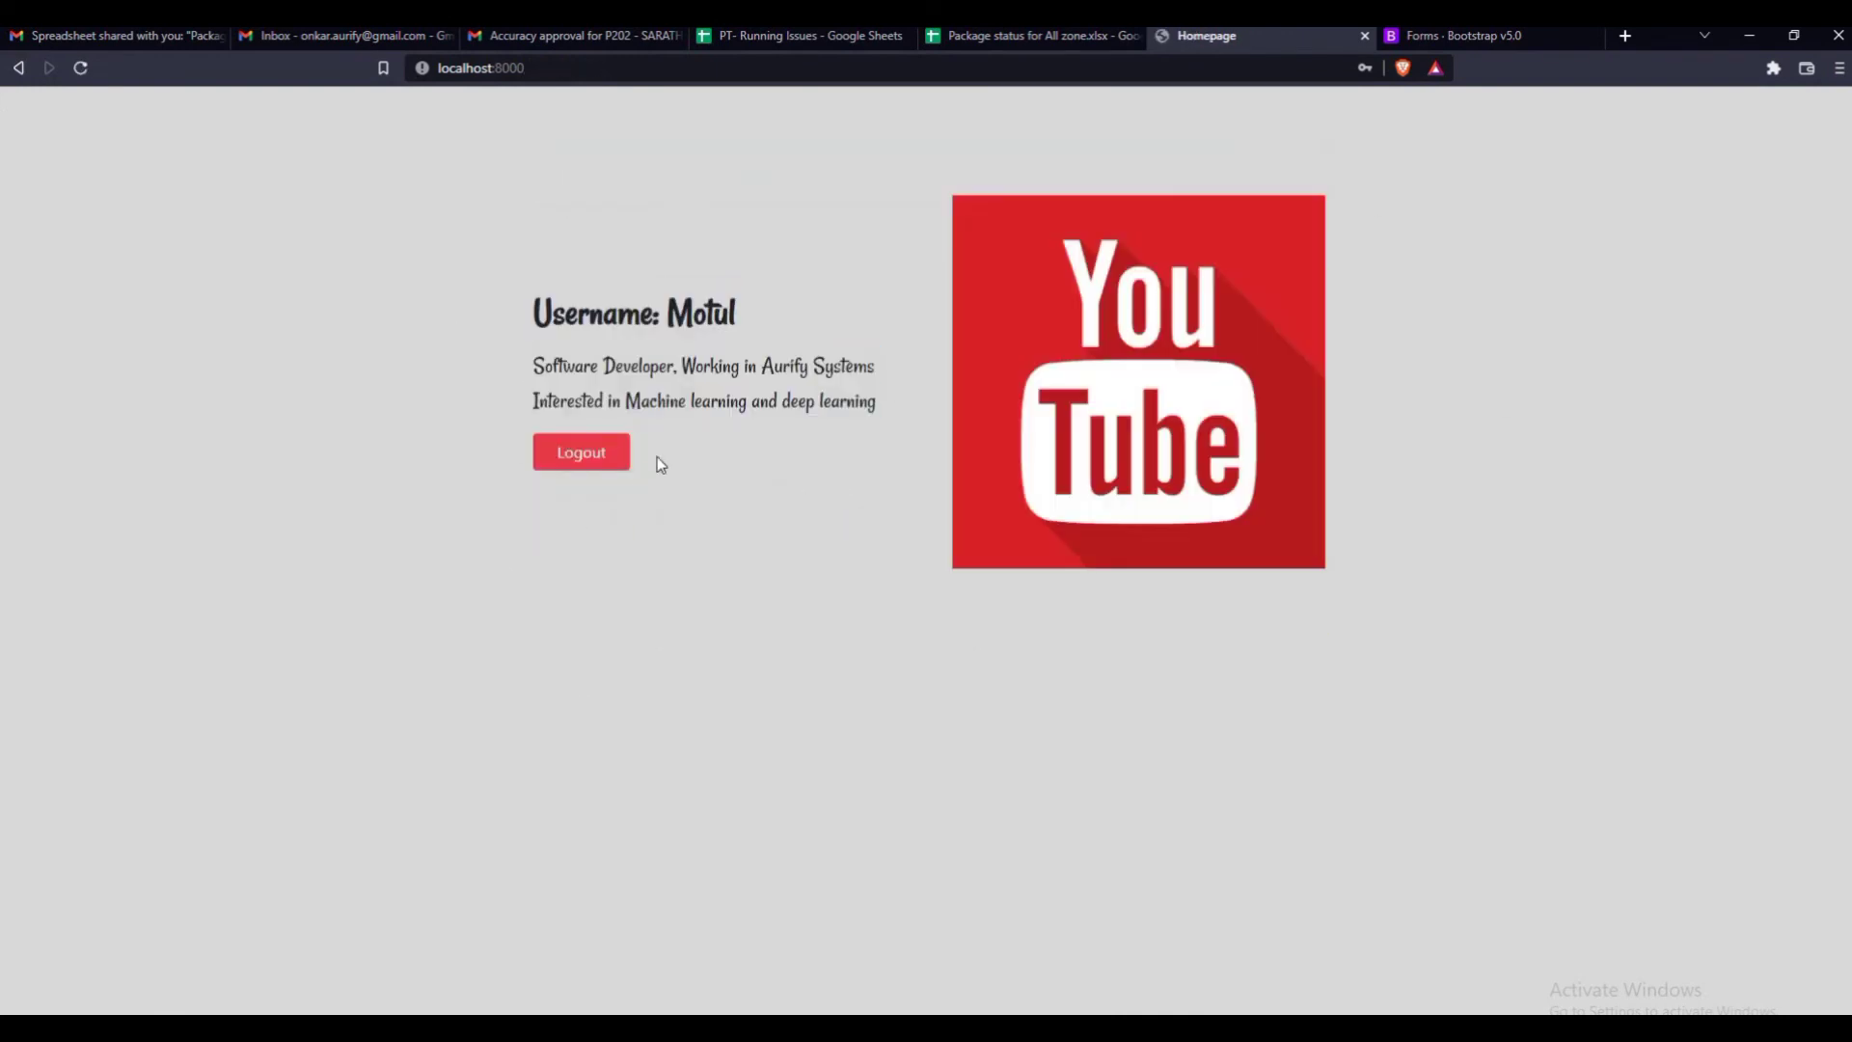
left_click(581, 451)
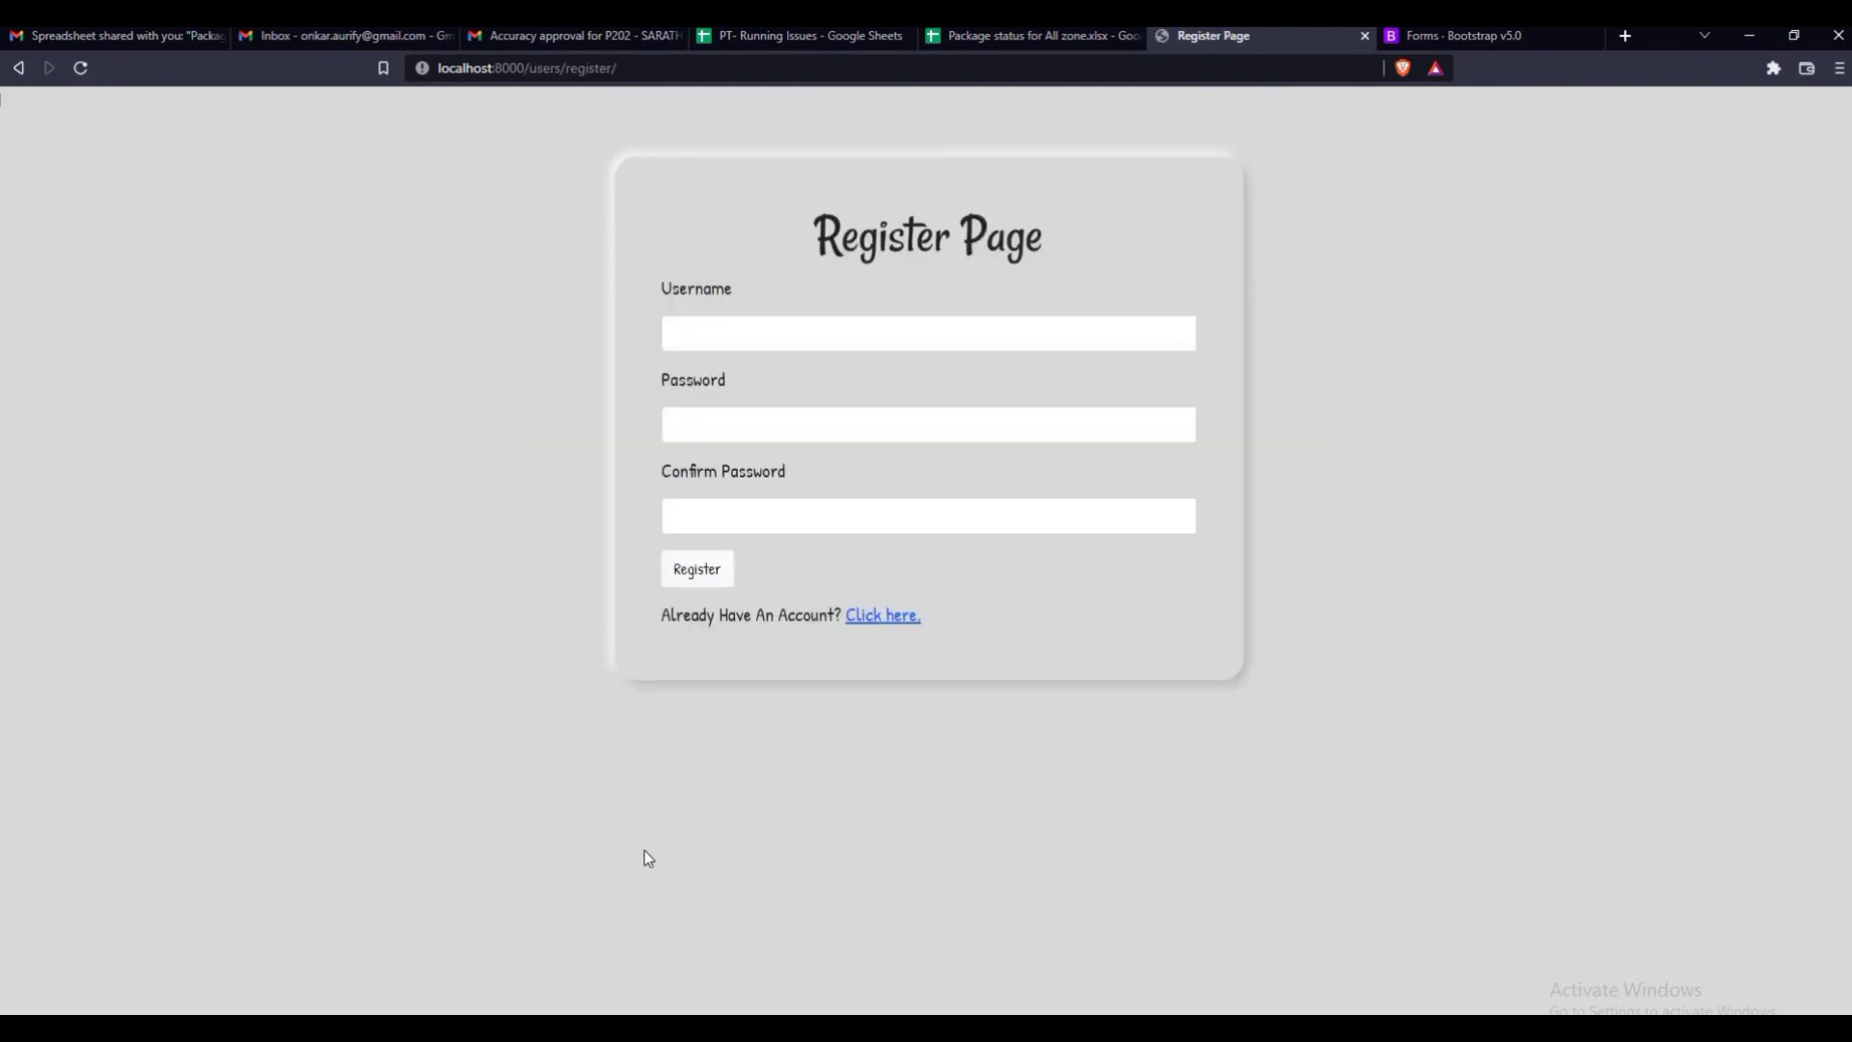
mouse_move(380, 643)
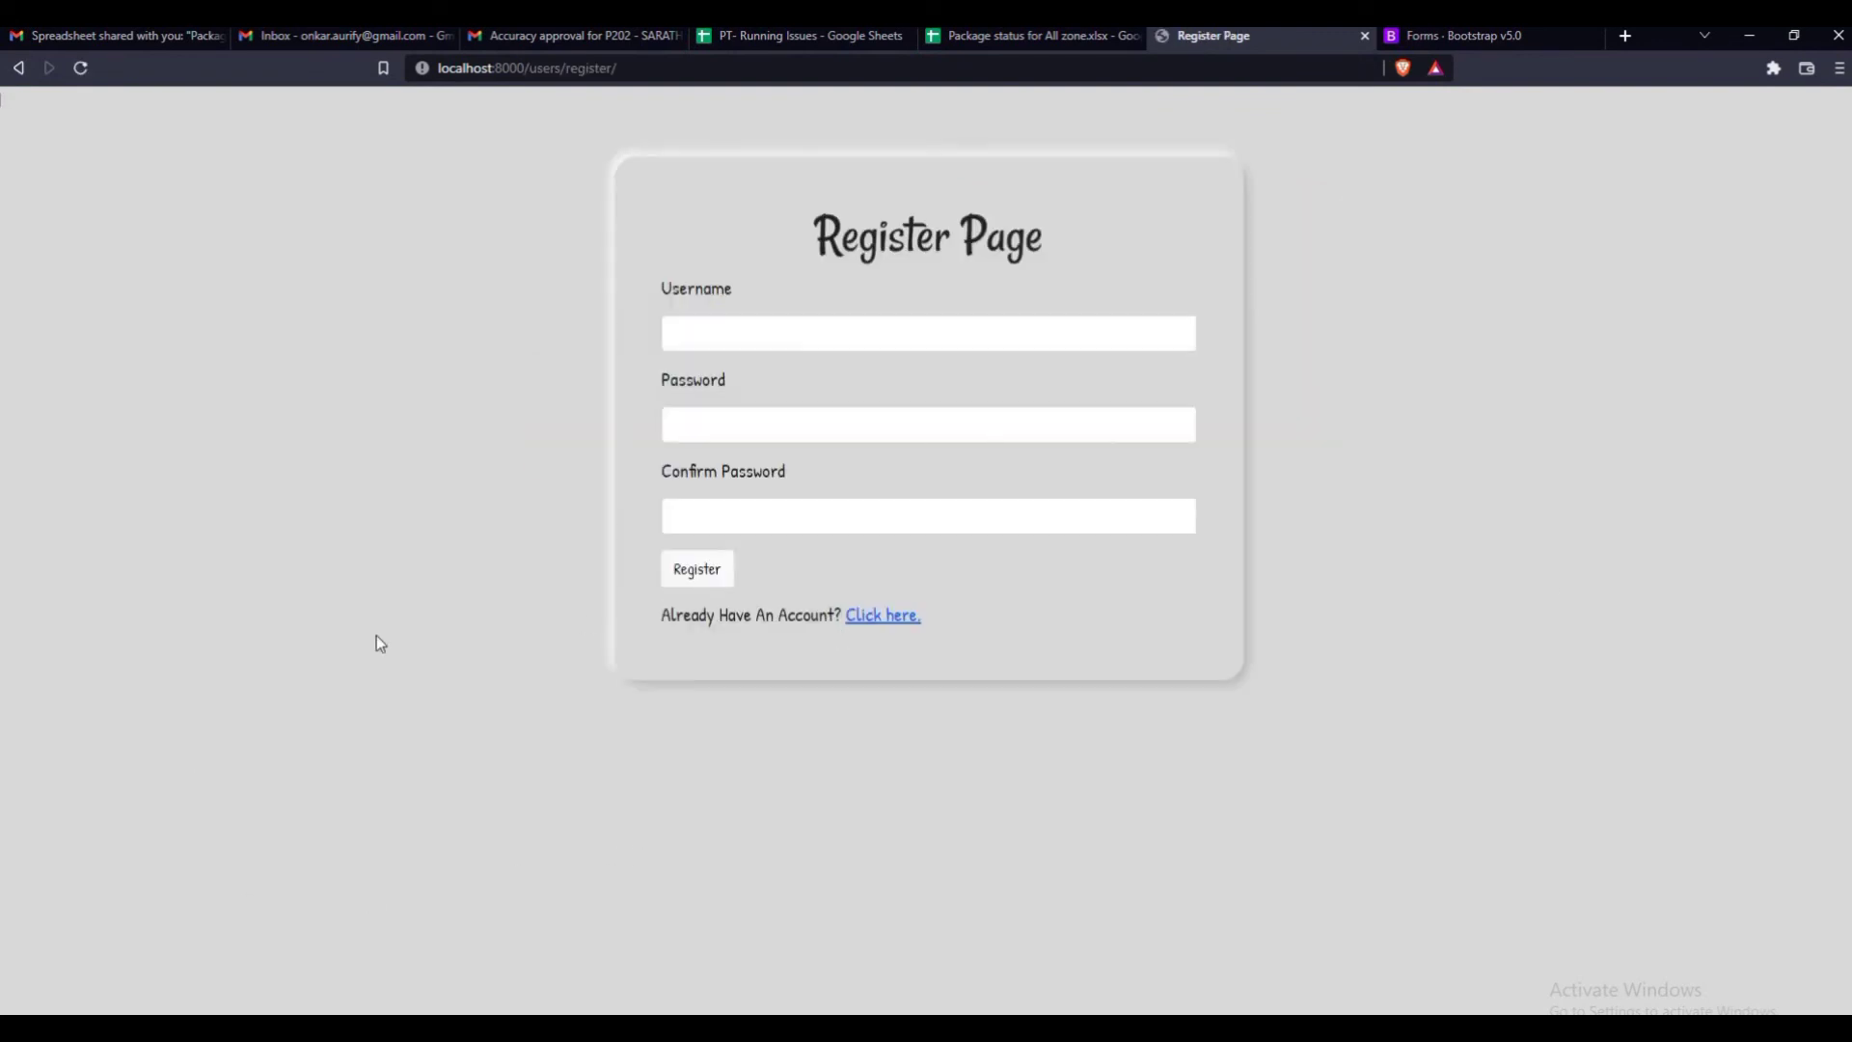
mouse_move(1119, 772)
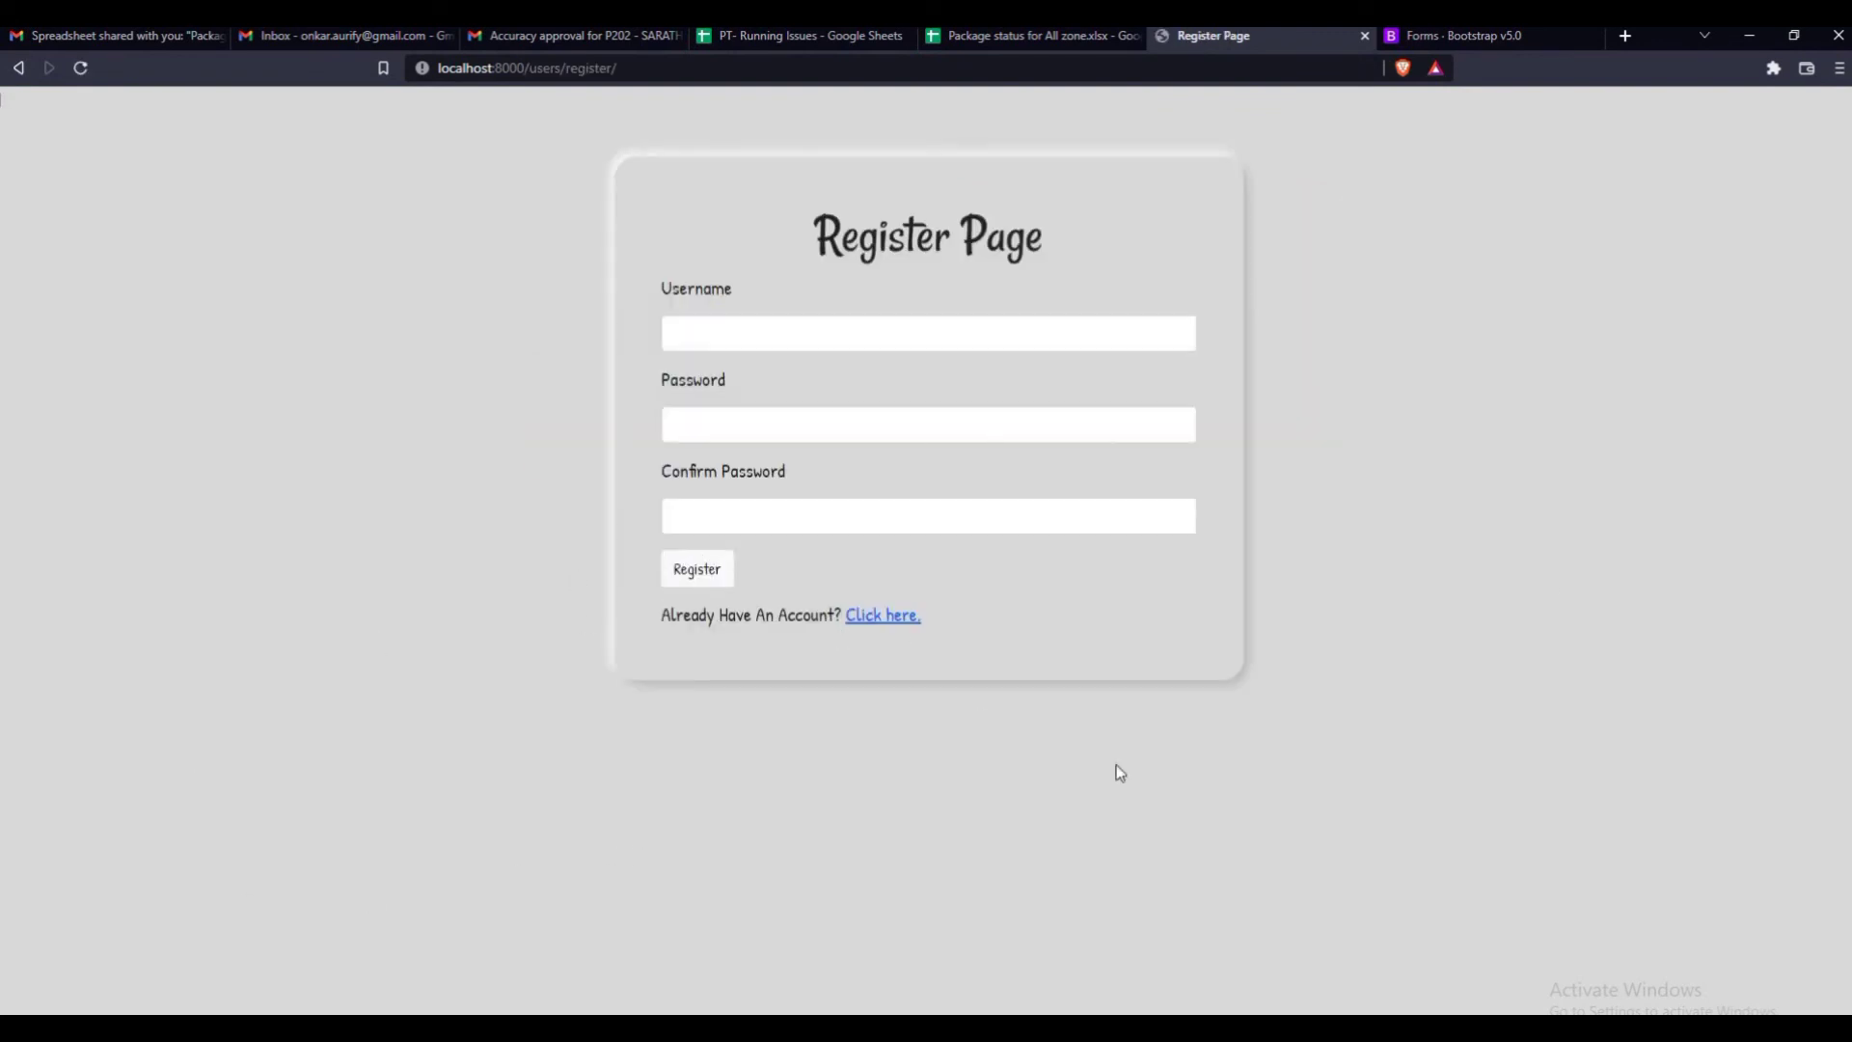
mouse_move(1140, 679)
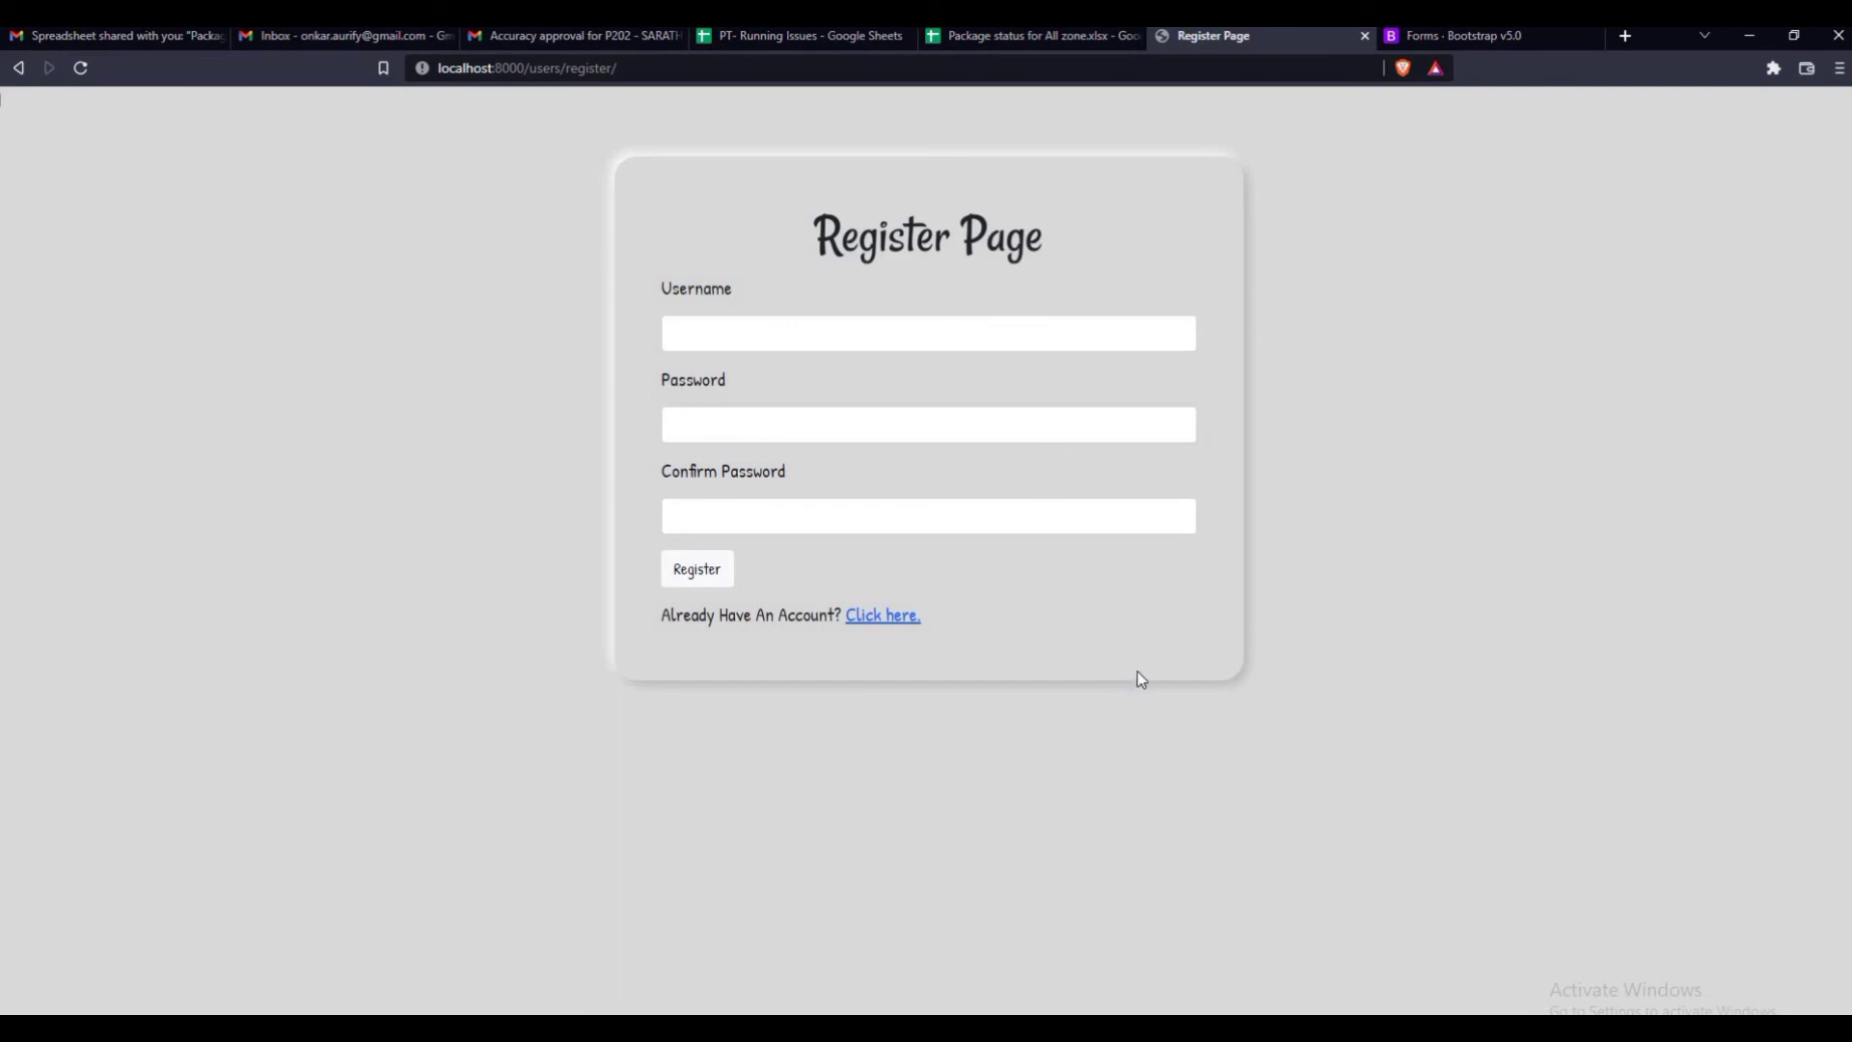